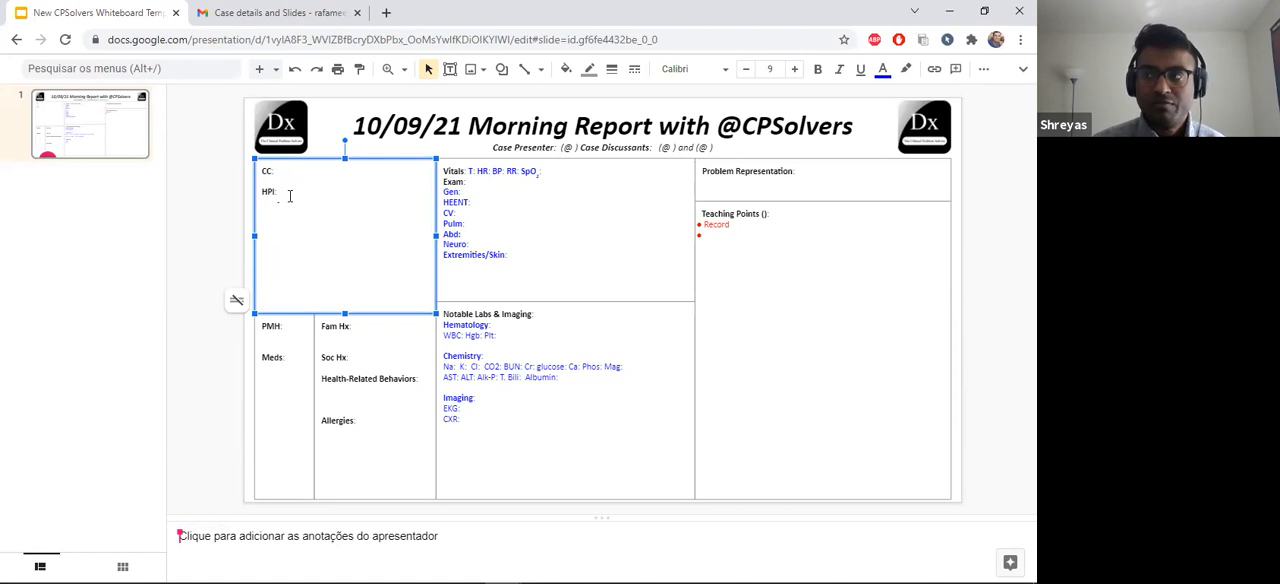
# Write the HPI: 76y F with myasthenia, RA, LKA 6 years ago, 10 days sore throat, joint swelling.
pyautogui.write('76y F w')
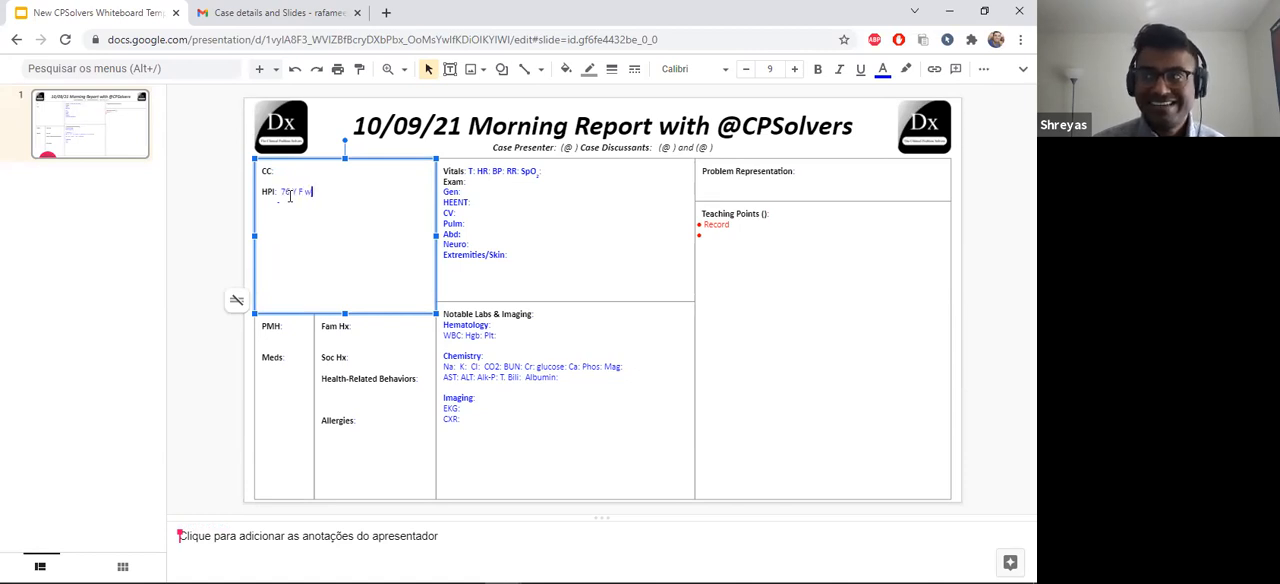
pyautogui.write('PMH')
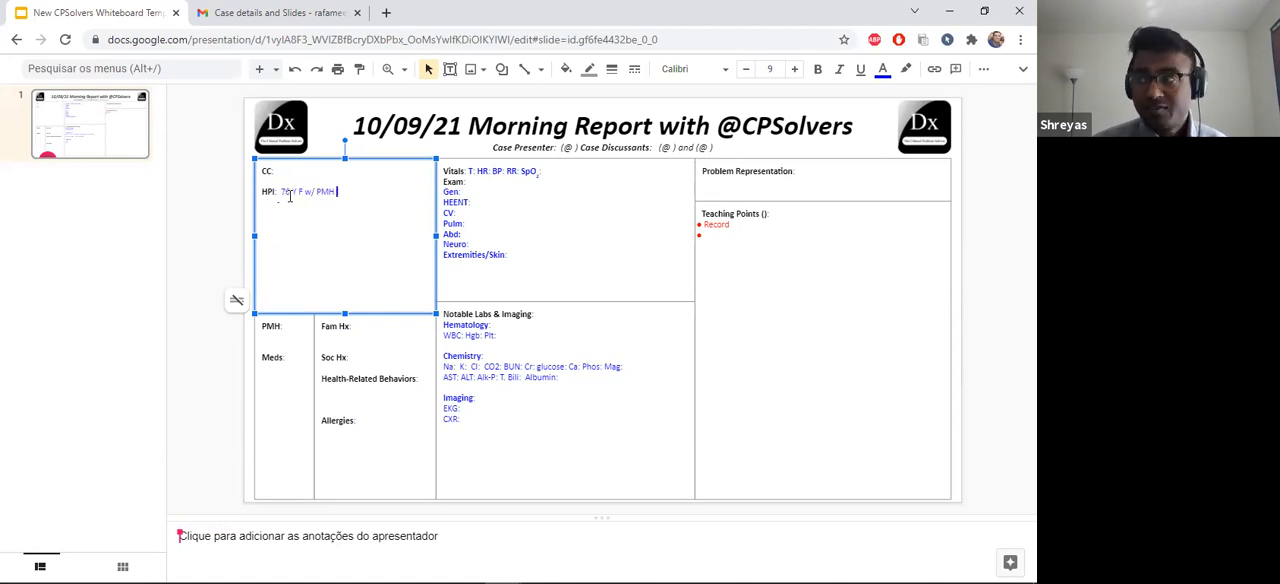
pyautogui.write('of myashtenia well')
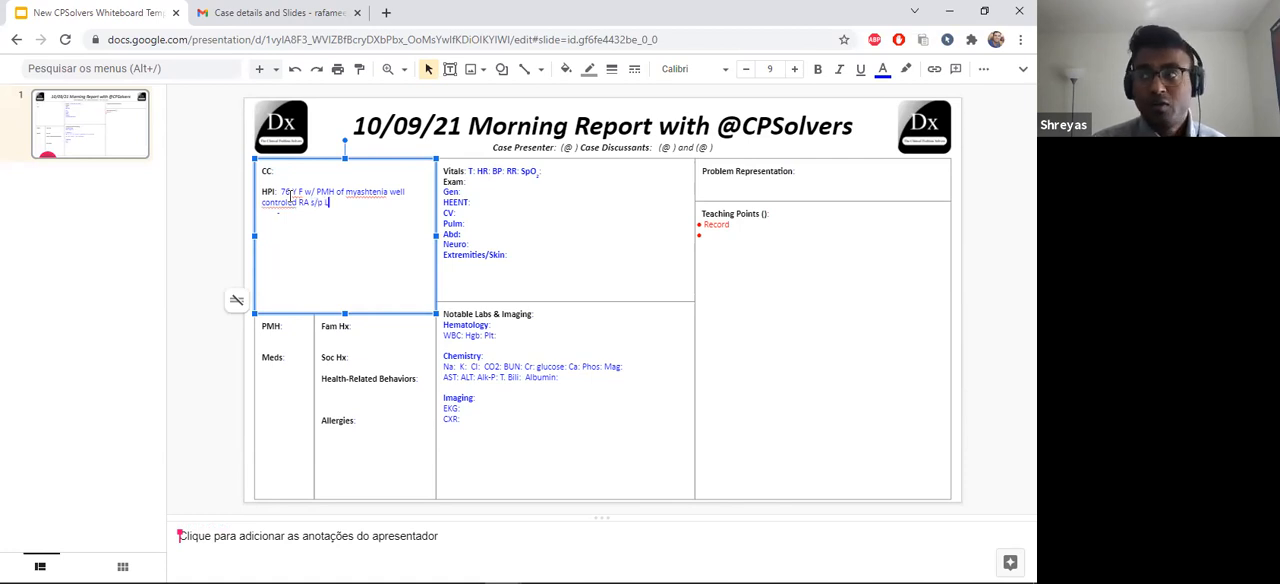
pyautogui.write('LKA 6 ye')
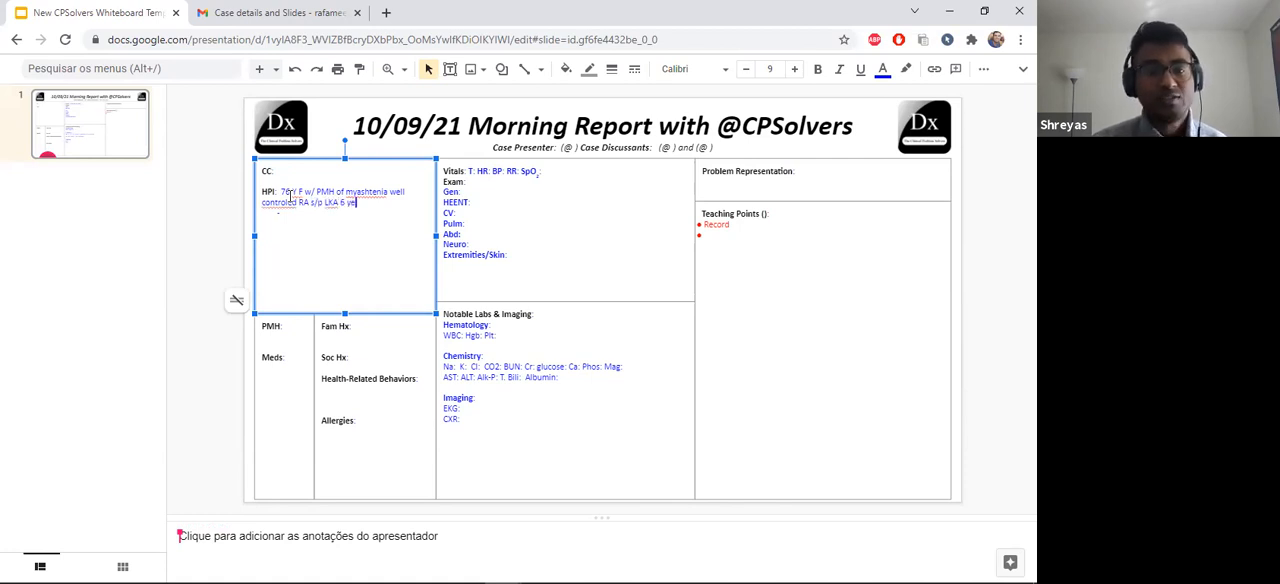
pyautogui.write('years ago a')
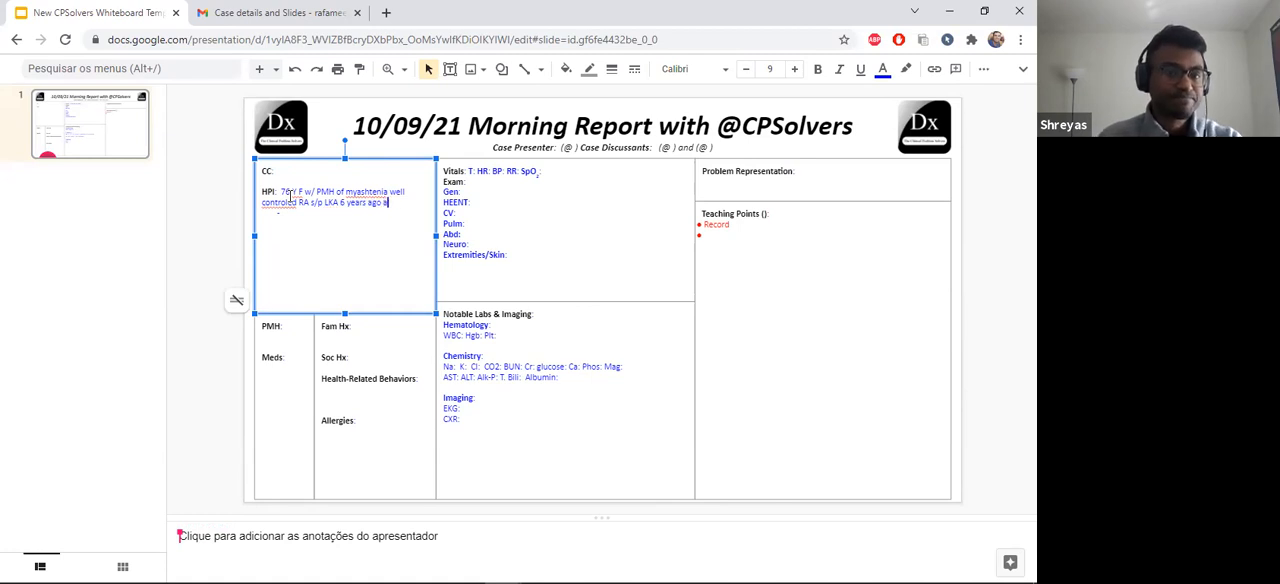
pyautogui.write('p/')
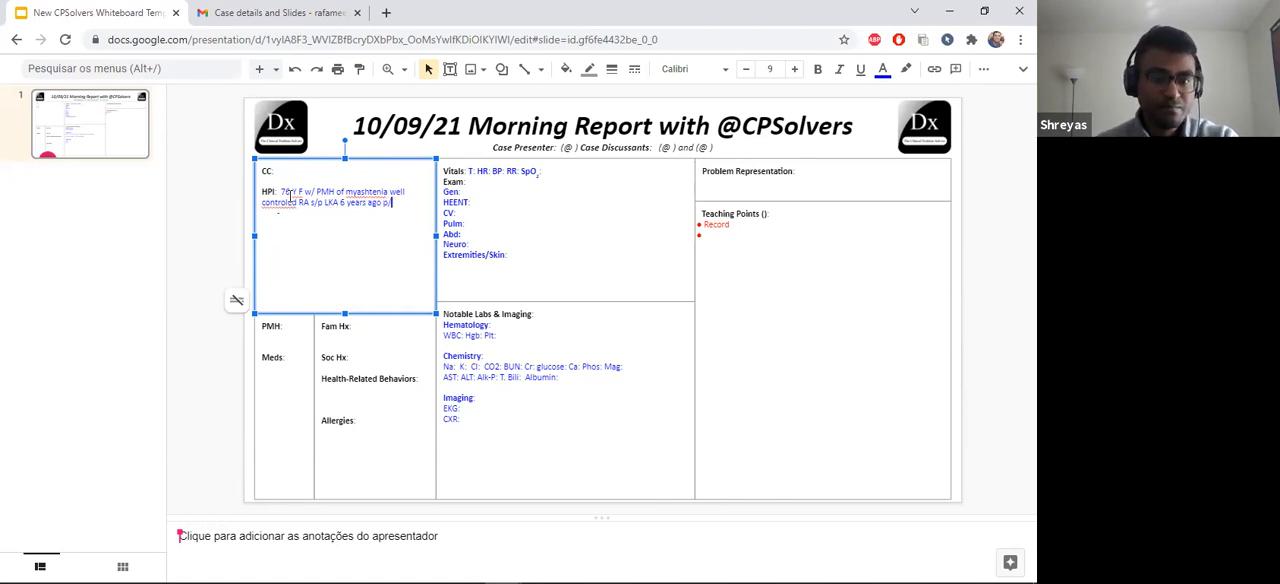
pyautogui.write('10 days')
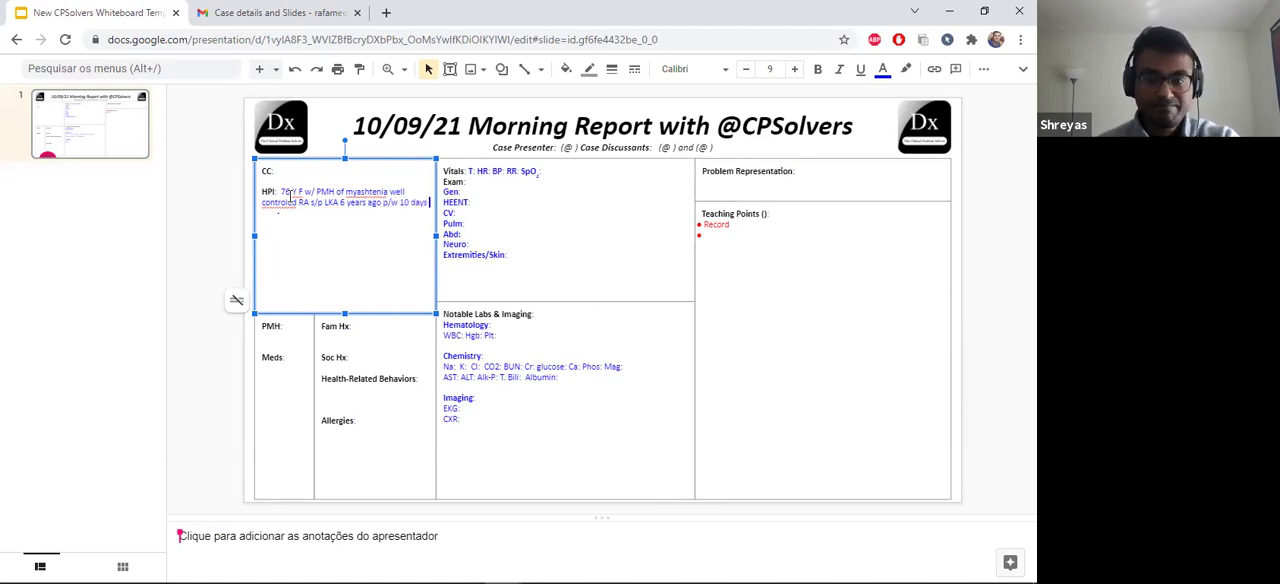
pyautogui.write('of sore h')
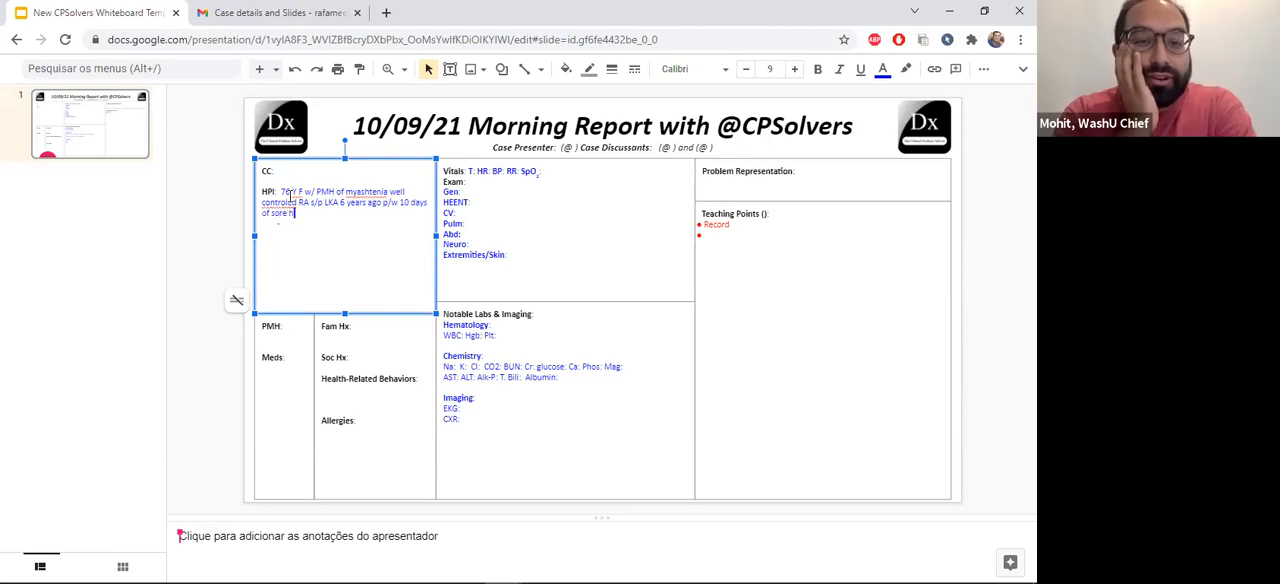
pyautogui.write('throat,')
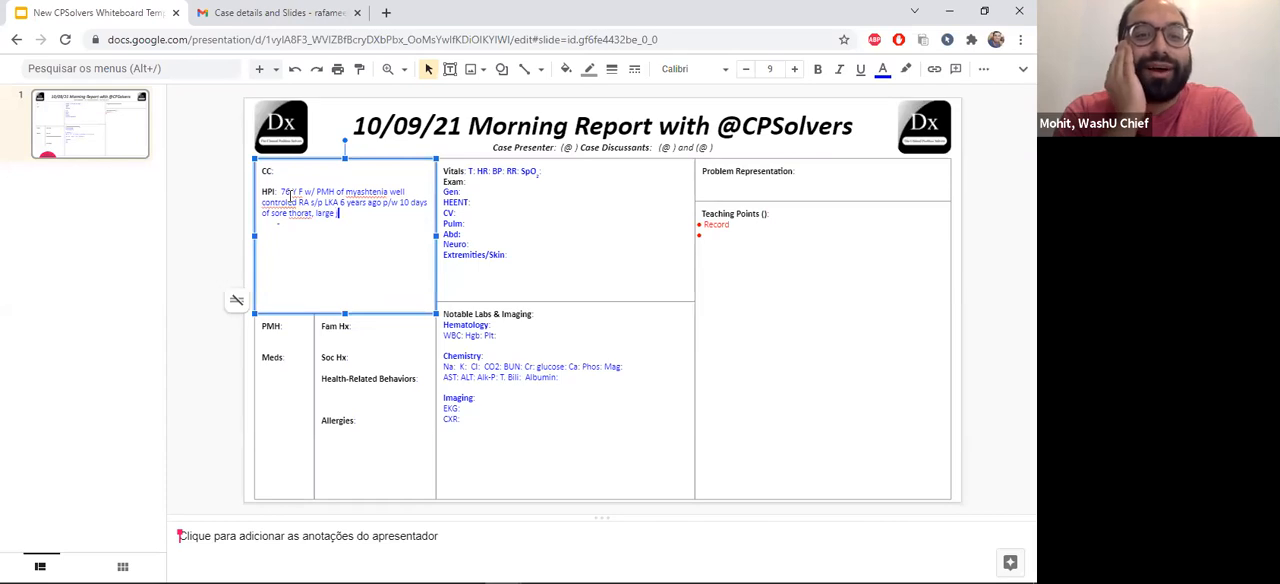
pyautogui.write('joint, and')
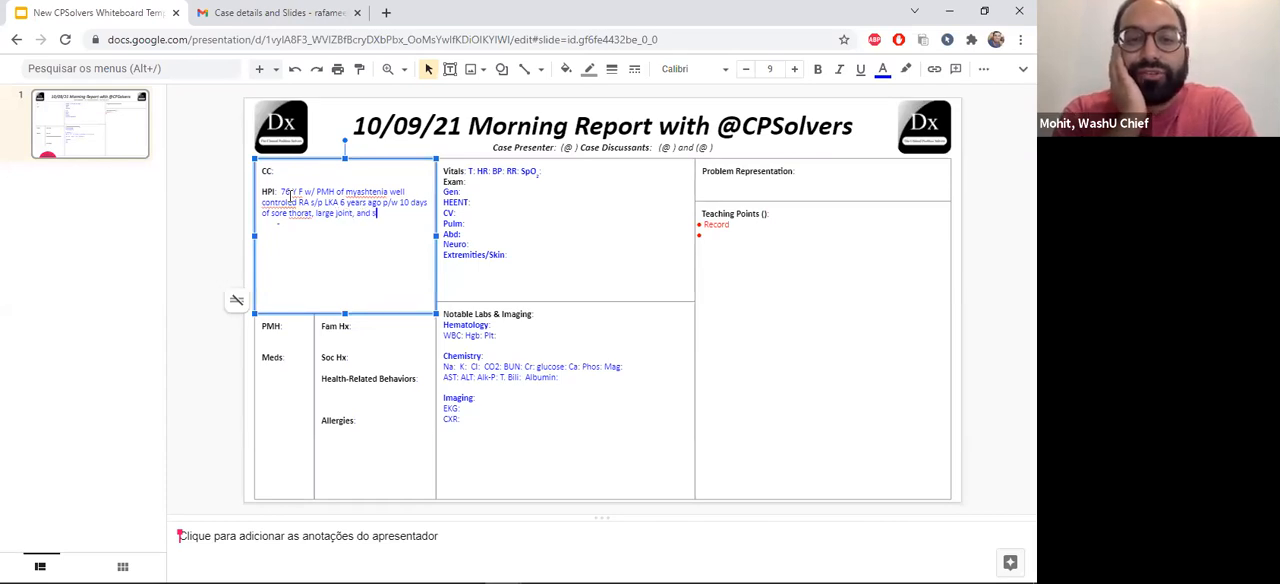
pyautogui.write('swelling')
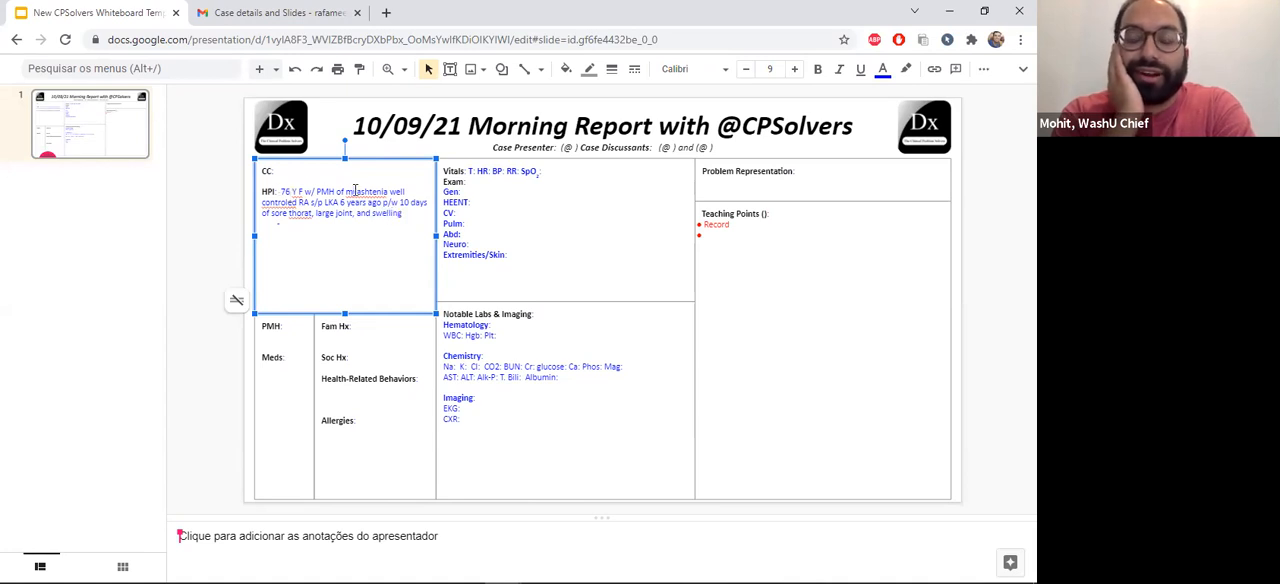
# Accept the spelling correction for 'myasthenia' and bring up suggestions for the next misspelled word.
pyautogui.rightClick(355, 191)
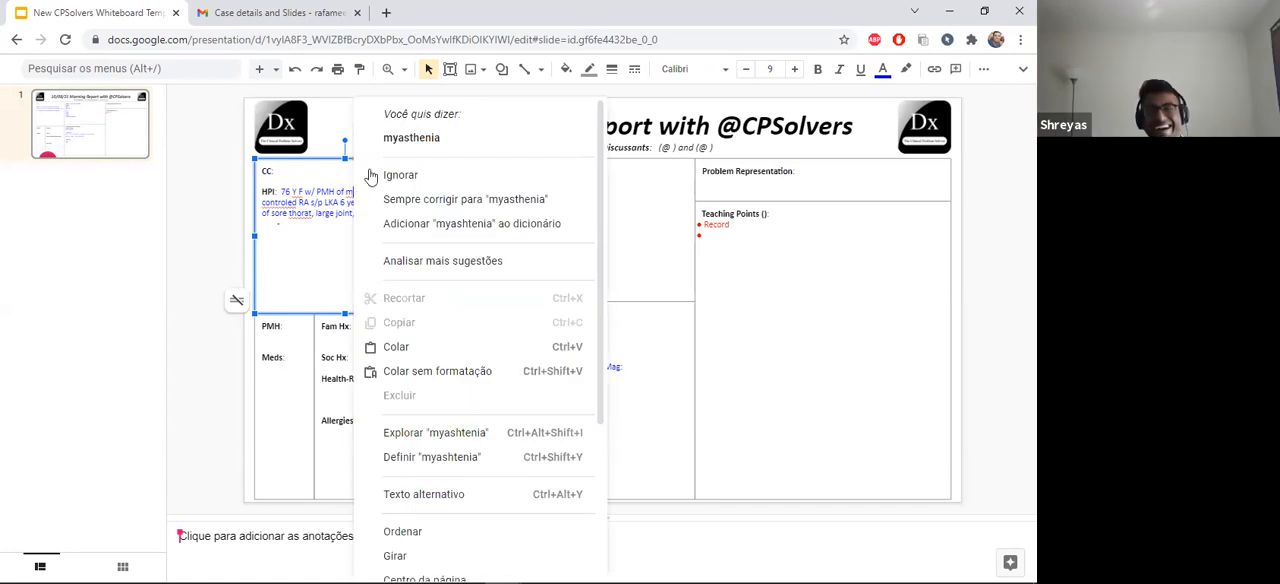
pyautogui.click(400, 174)
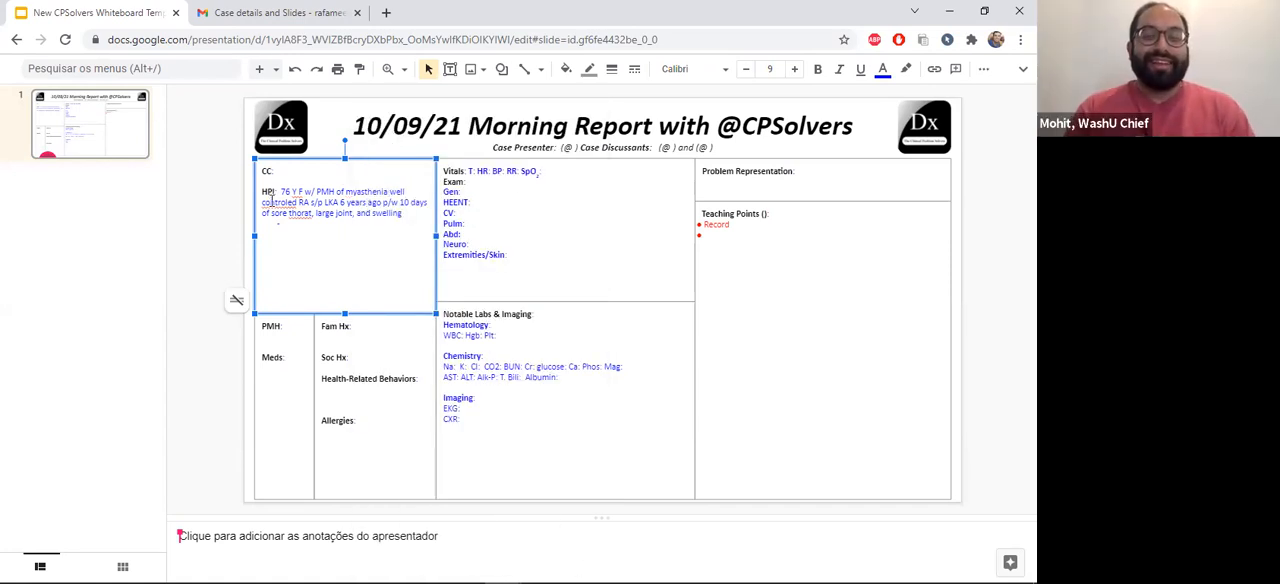
pyautogui.rightClick(280, 202)
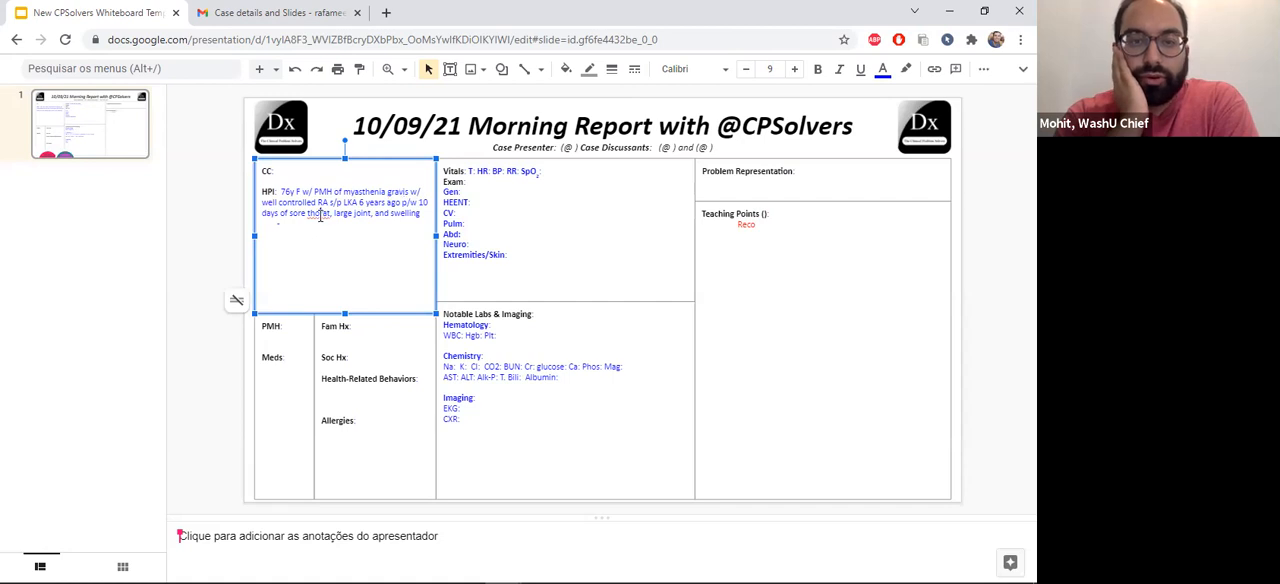
pyautogui.moveTo(320, 218)
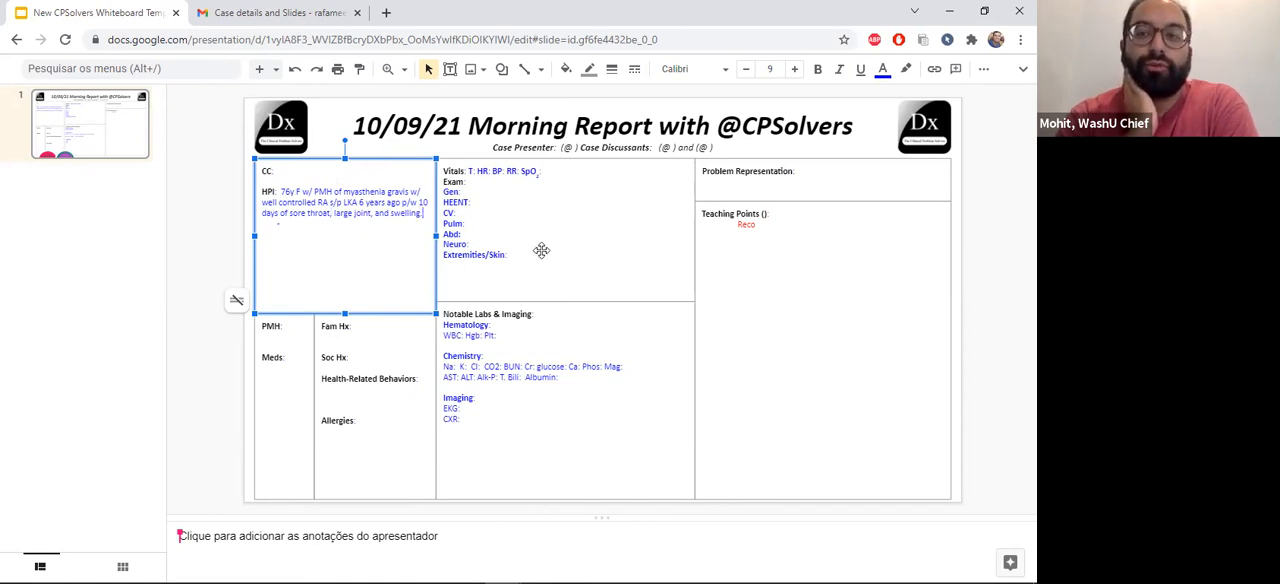
pyautogui.click(820, 350)
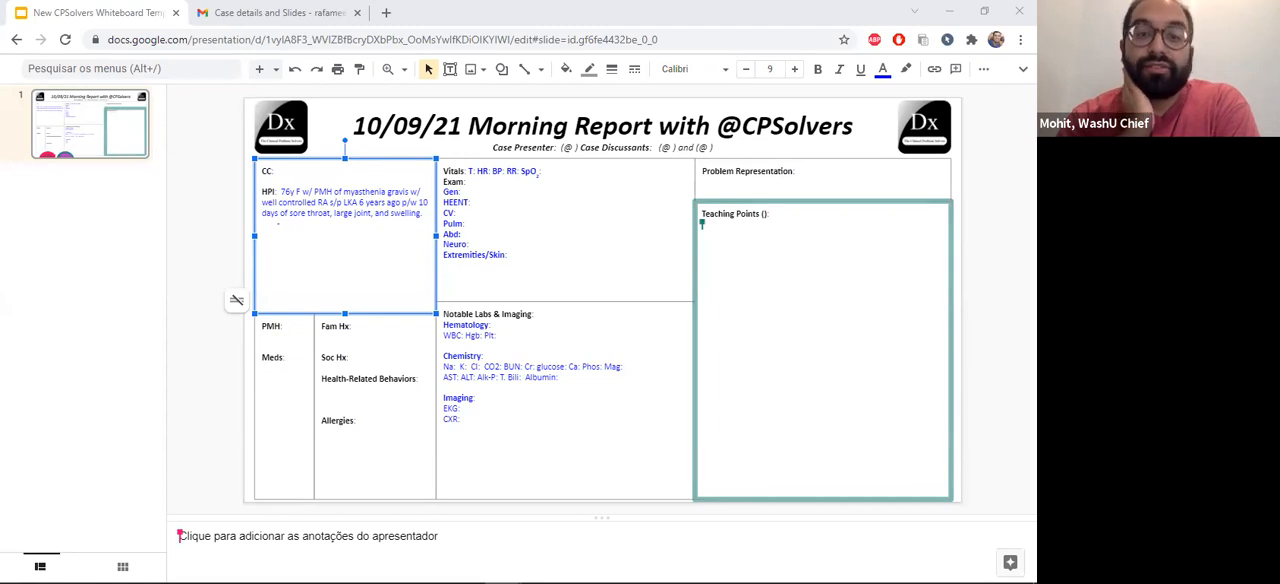
pyautogui.moveTo(548, 22)
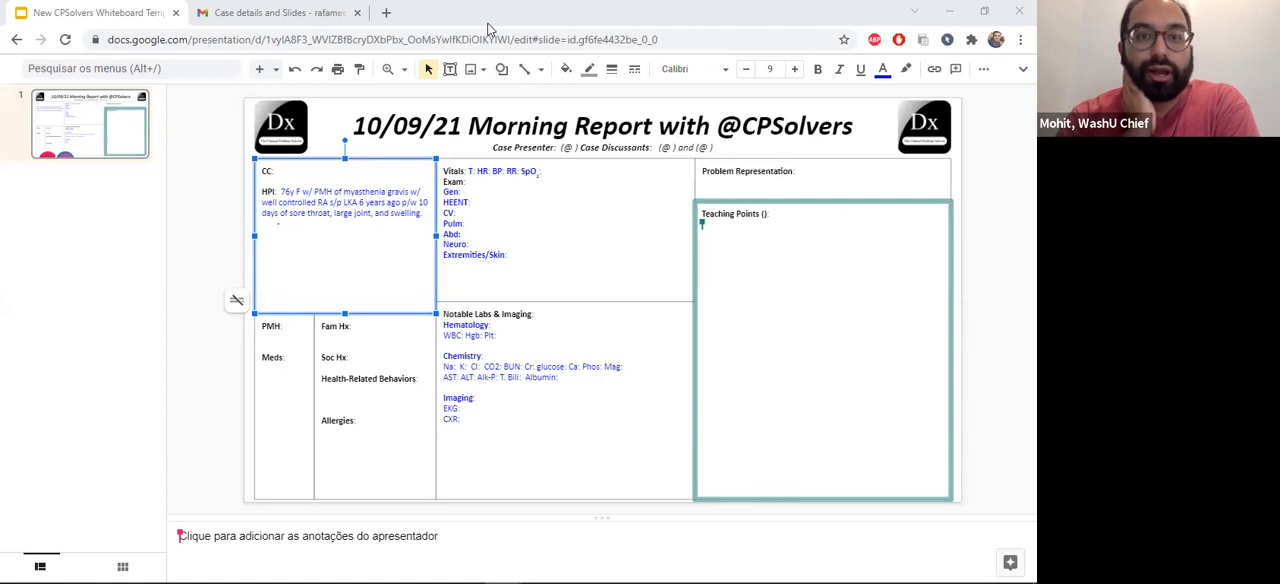
pyautogui.moveTo(527, 68)
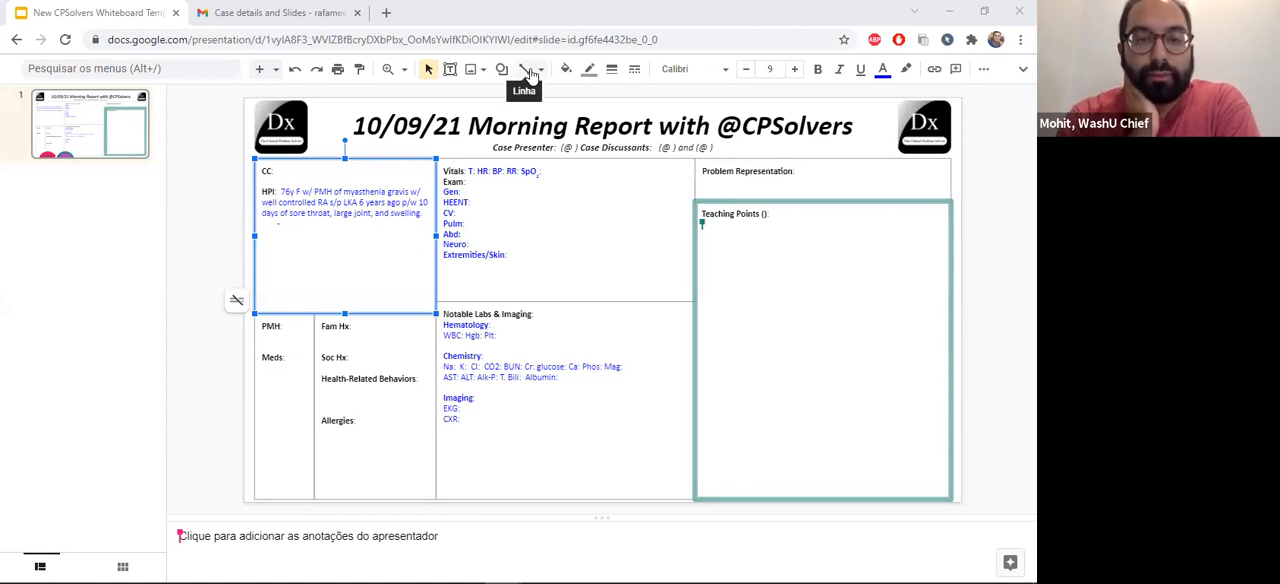
pyautogui.moveTo(547, 117)
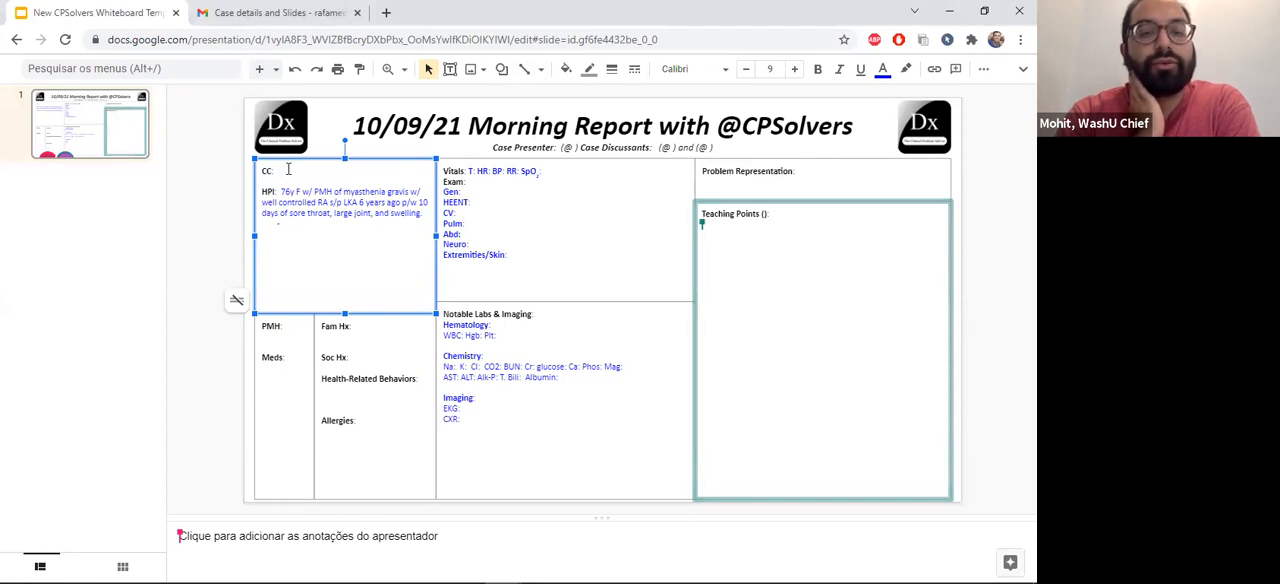
# Enter the chief complaint '10 days of sore throat, large joint pain' and check a misspelling.
pyautogui.write('10 days')
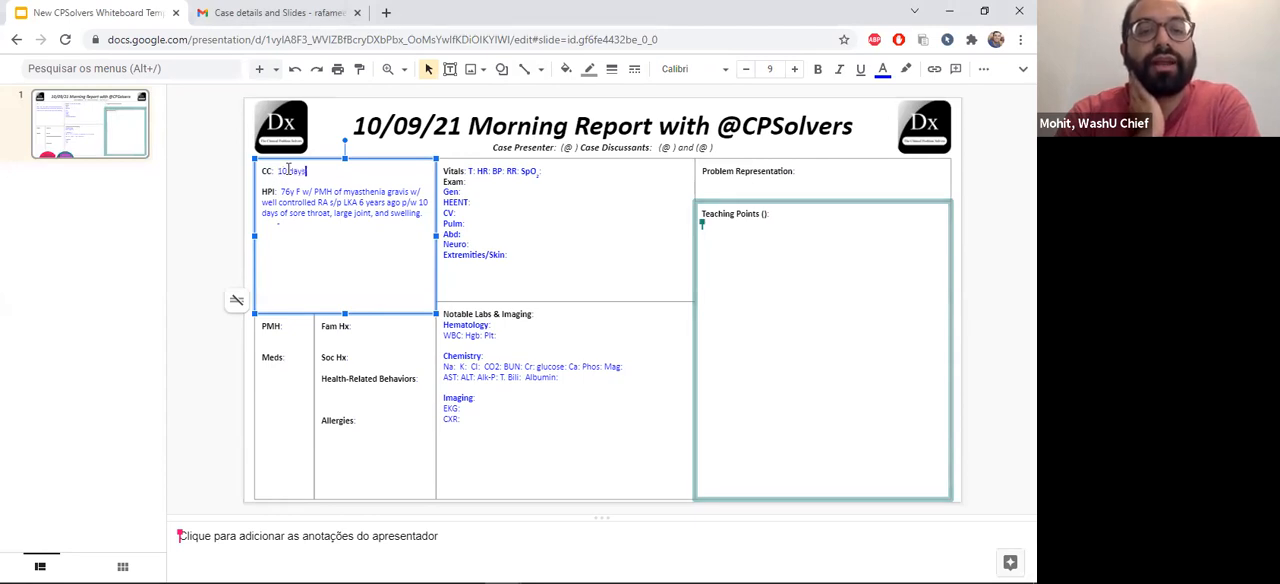
pyautogui.write('od')
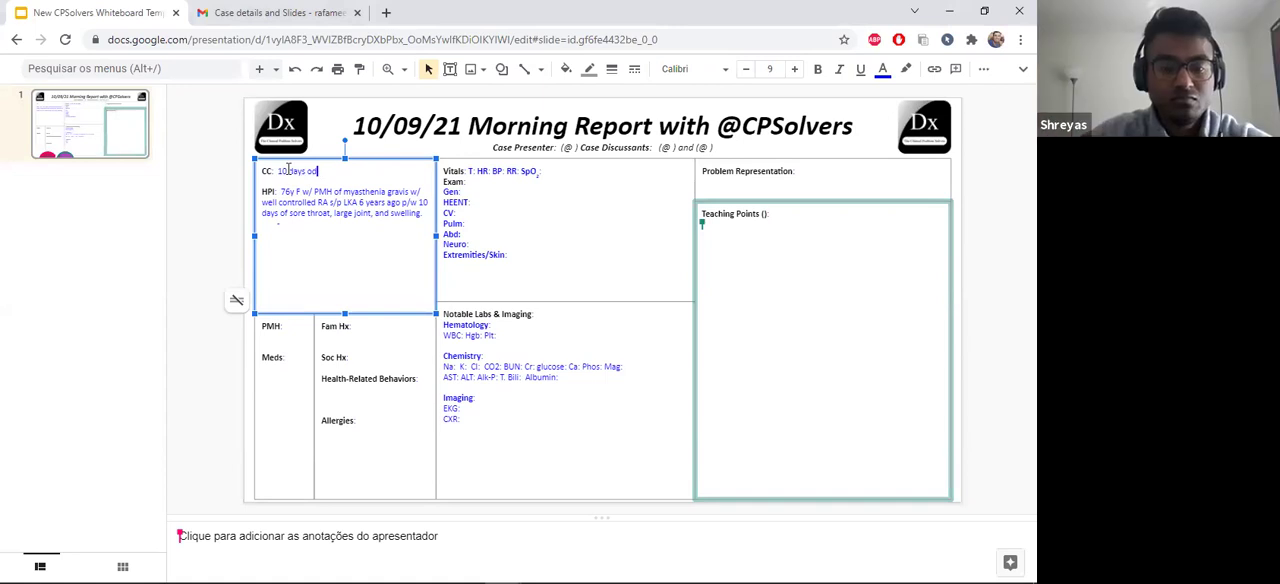
pyautogui.write('of sore throat')
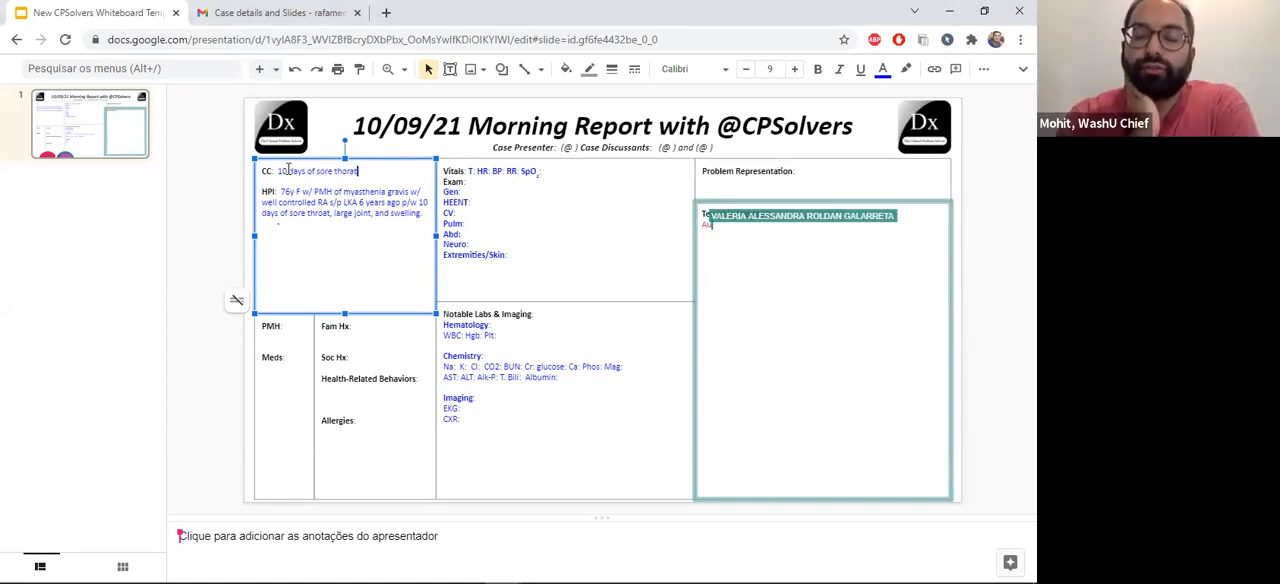
pyautogui.write(', large')
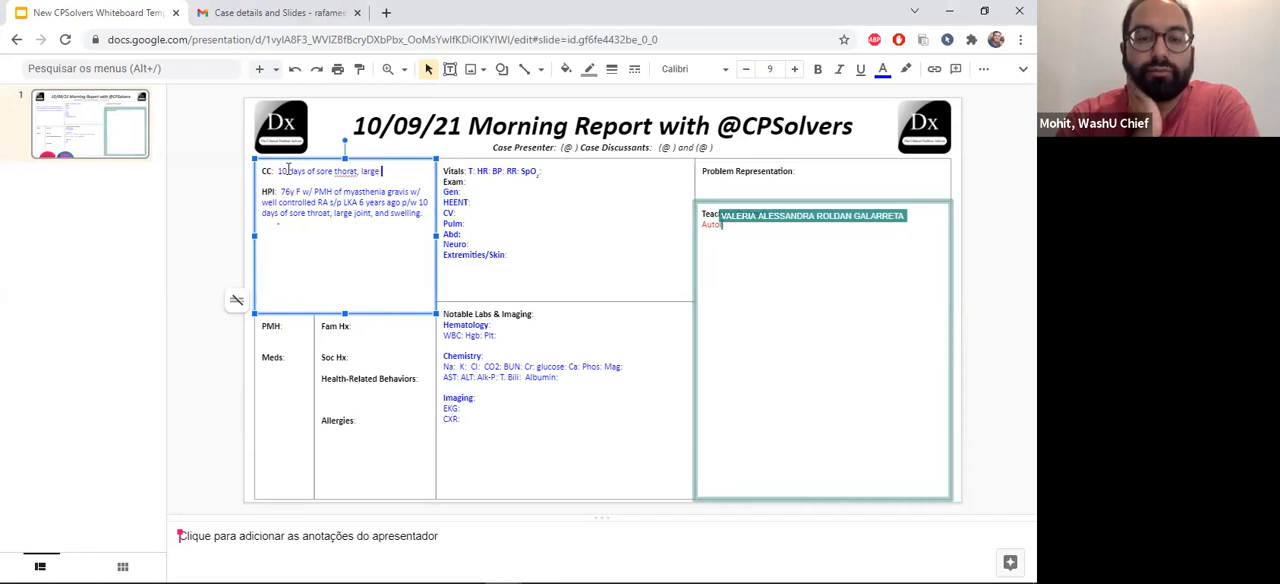
pyautogui.write('pain and swelling')
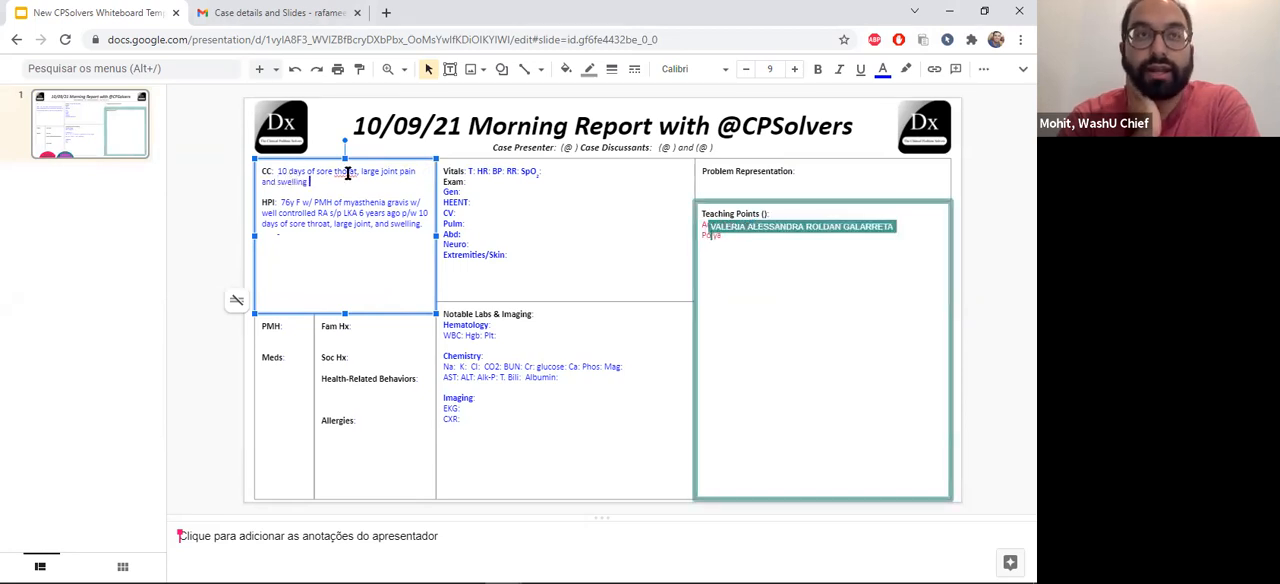
pyautogui.rightClick(345, 172)
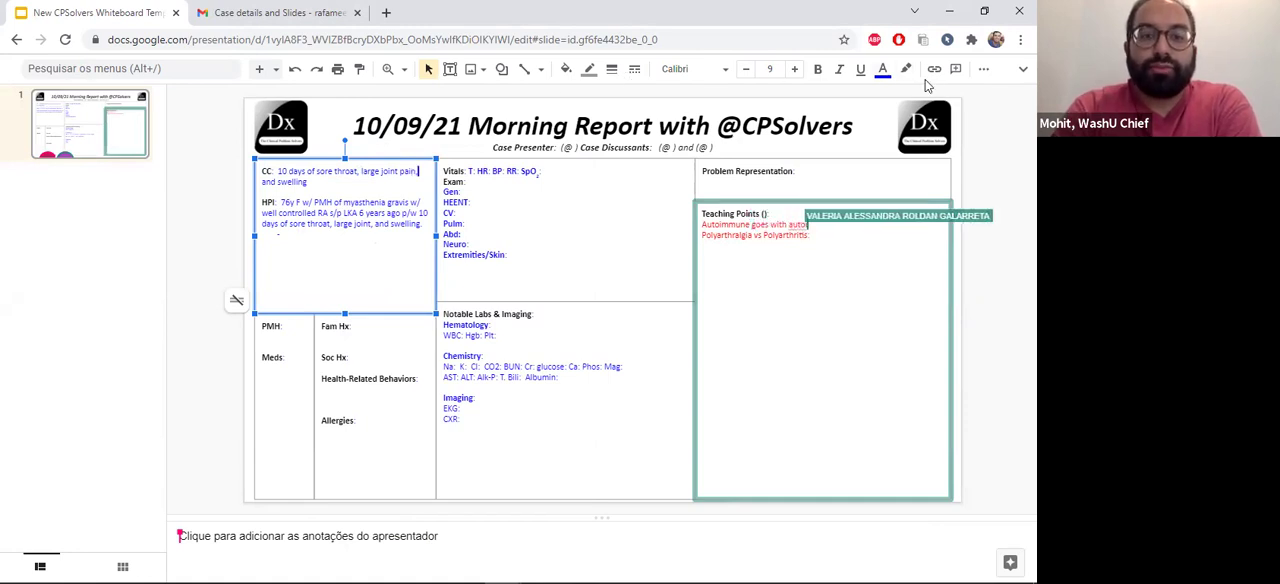
pyautogui.moveTo(990, 78)
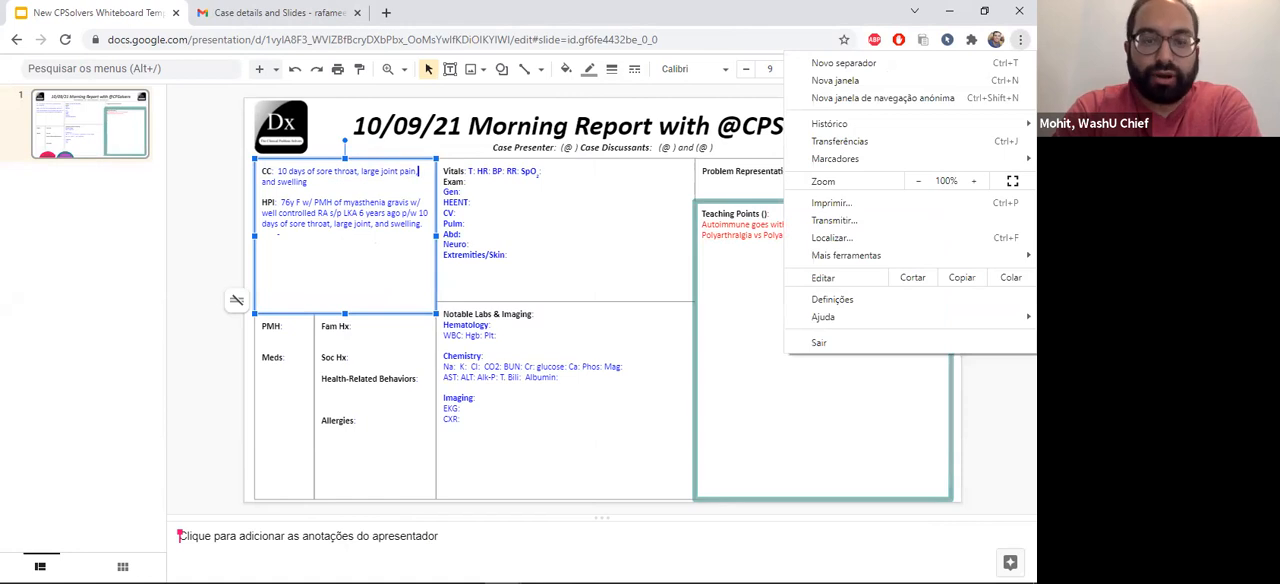
pyautogui.moveTo(118, 268)
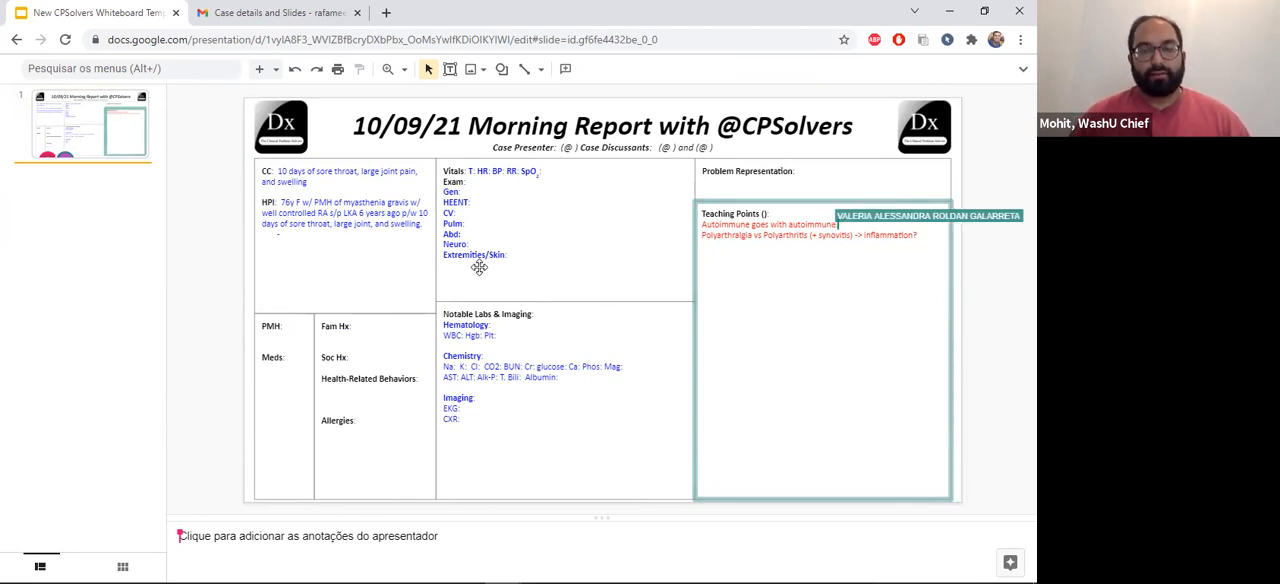
# Add the teaching point: sore throat, never miss drug-induced agranulocytosis and infection predisposition.
pyautogui.click(840, 224)
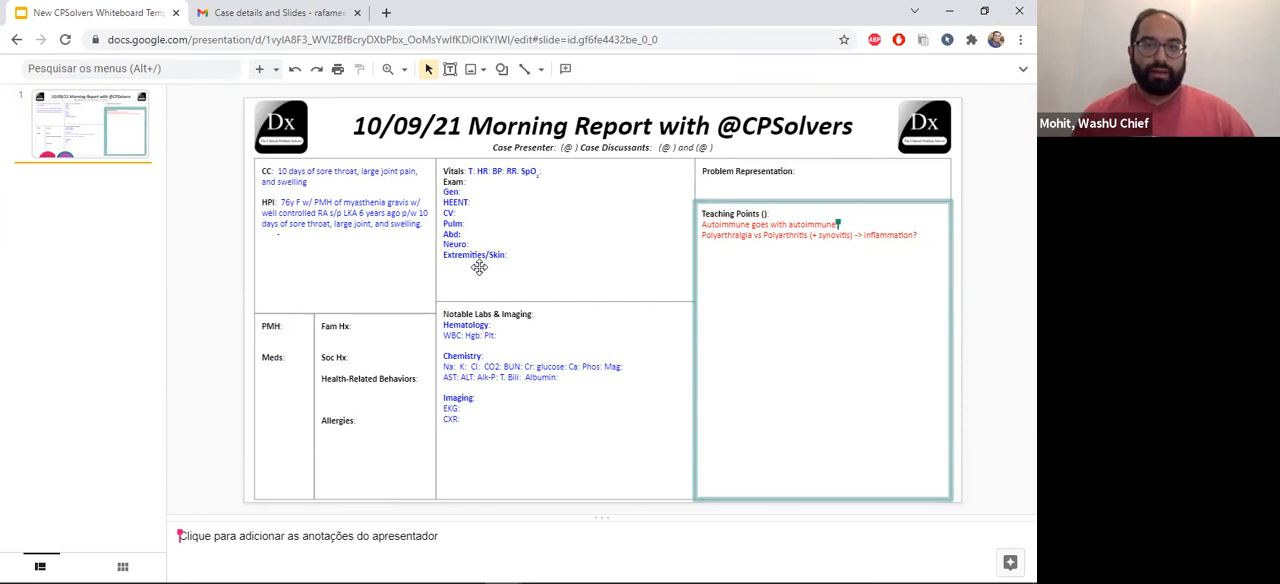
pyautogui.click(600, 125)
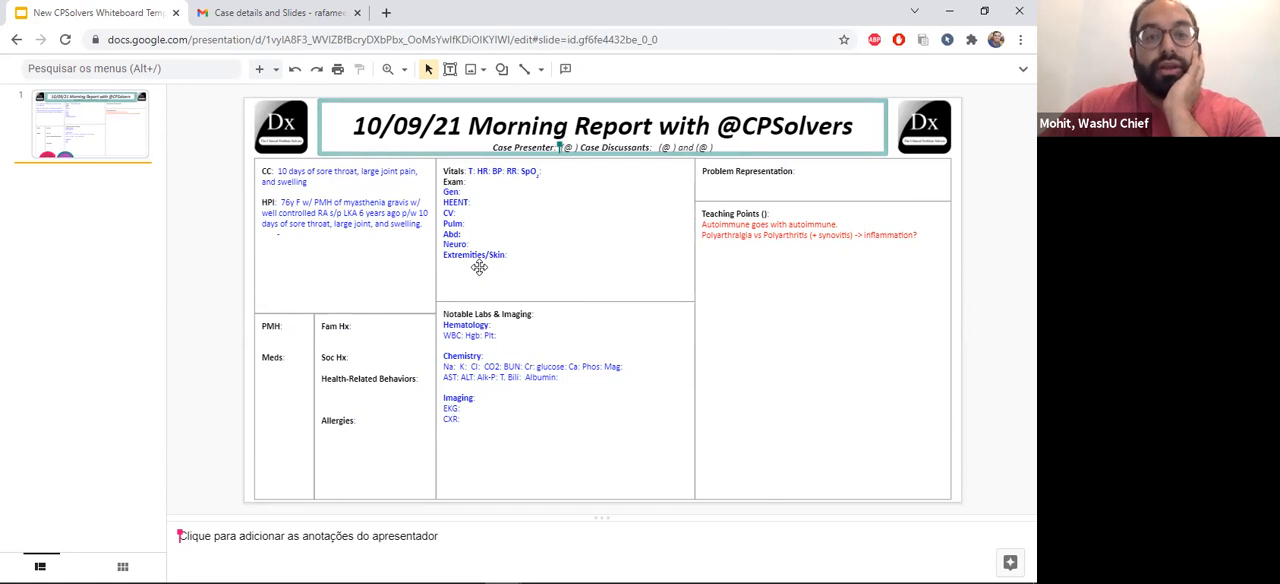
pyautogui.click(822, 350)
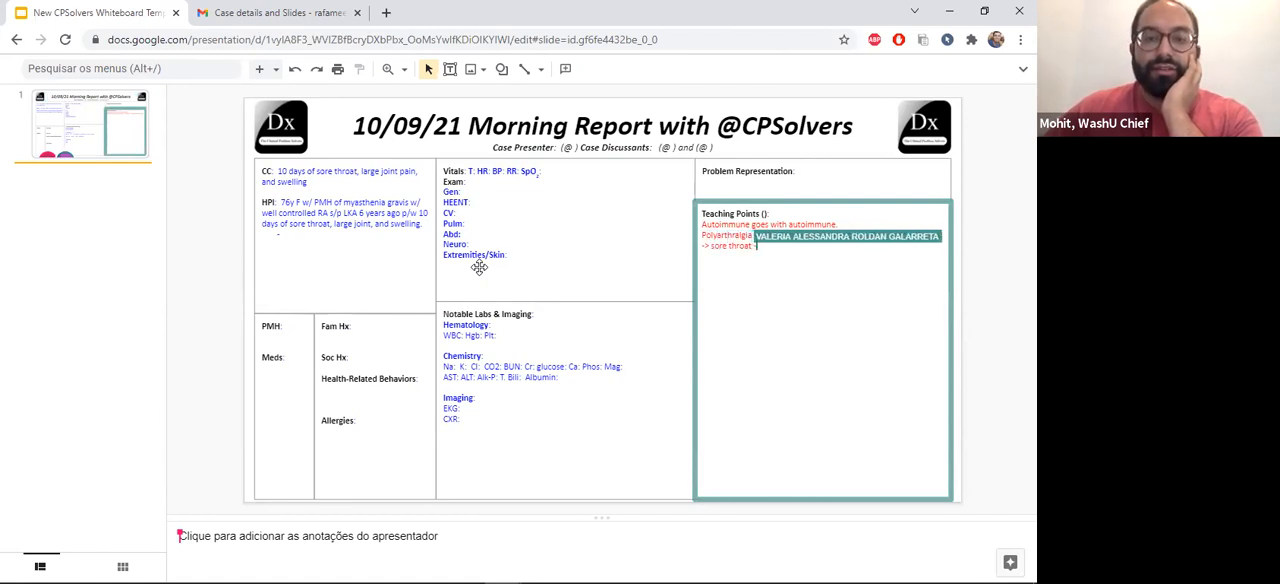
pyautogui.write('never miss: drug induced agranulocytosis + predisposition to infxs.')
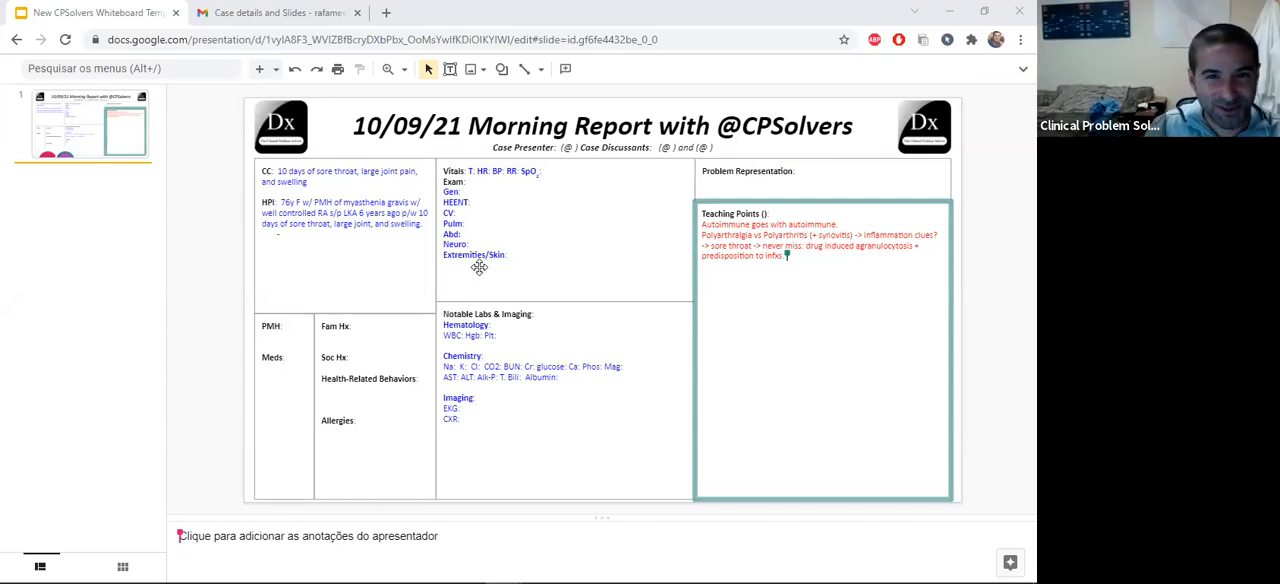
# Place the cursor at the end of the HPI paragraph.
pyautogui.click(600, 125)
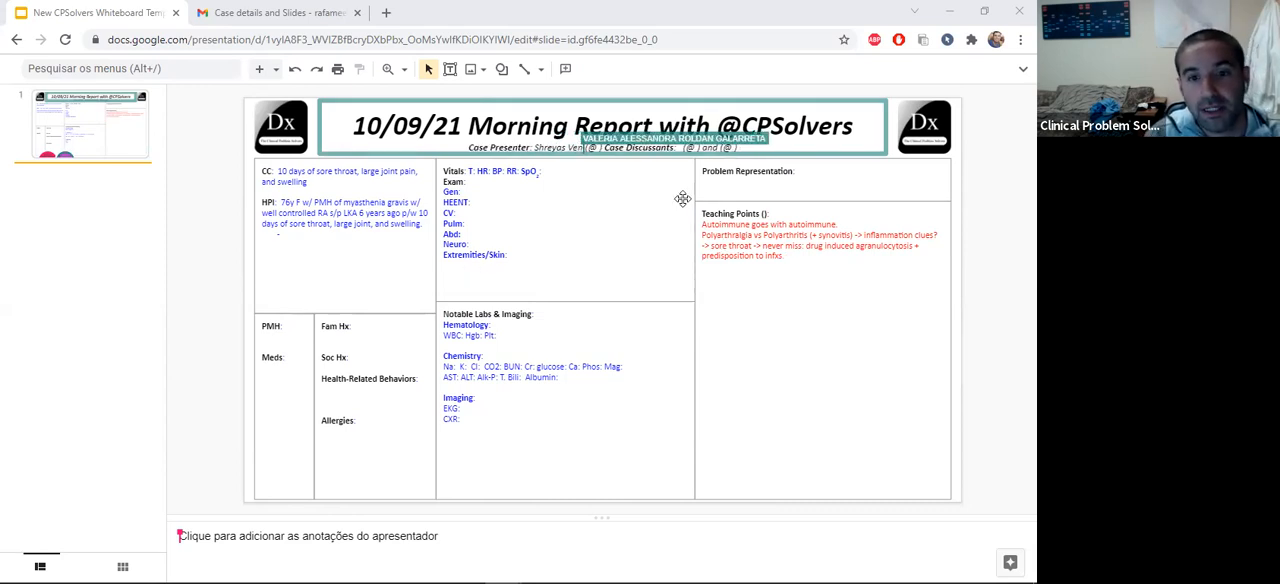
pyautogui.moveTo(651, 240)
pyautogui.write('Patient was in her')
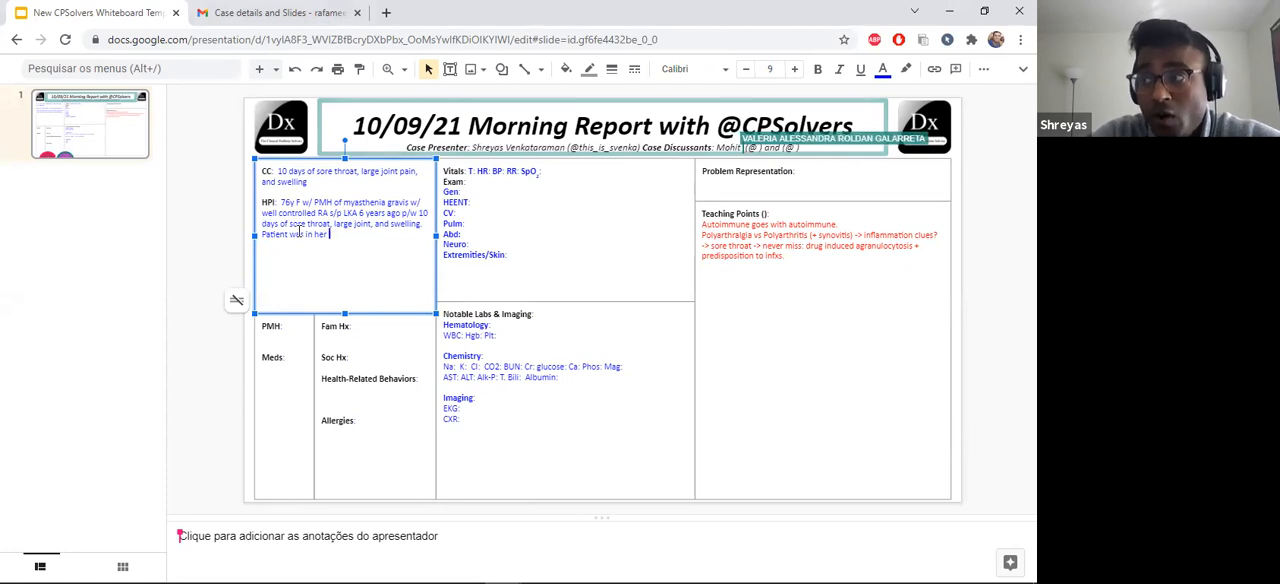
# Begin the history: in usual health until 10 days ago, then chills and sore throat for 1-2 days.
pyautogui.write('US')
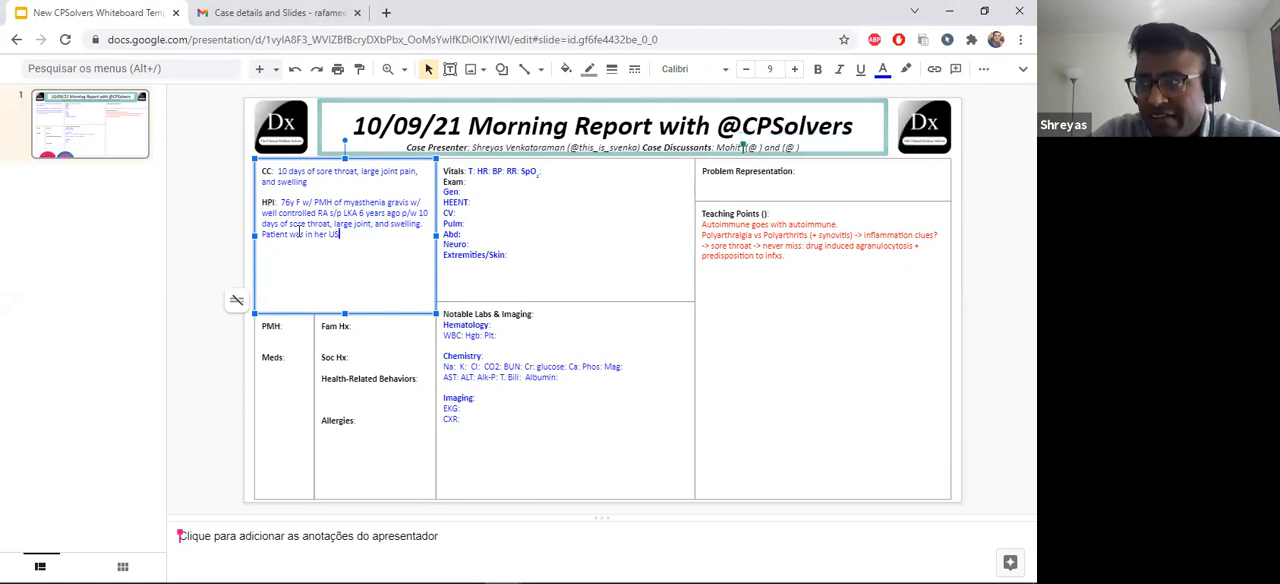
pyautogui.write('USOH 10 days ago, then developed feve')
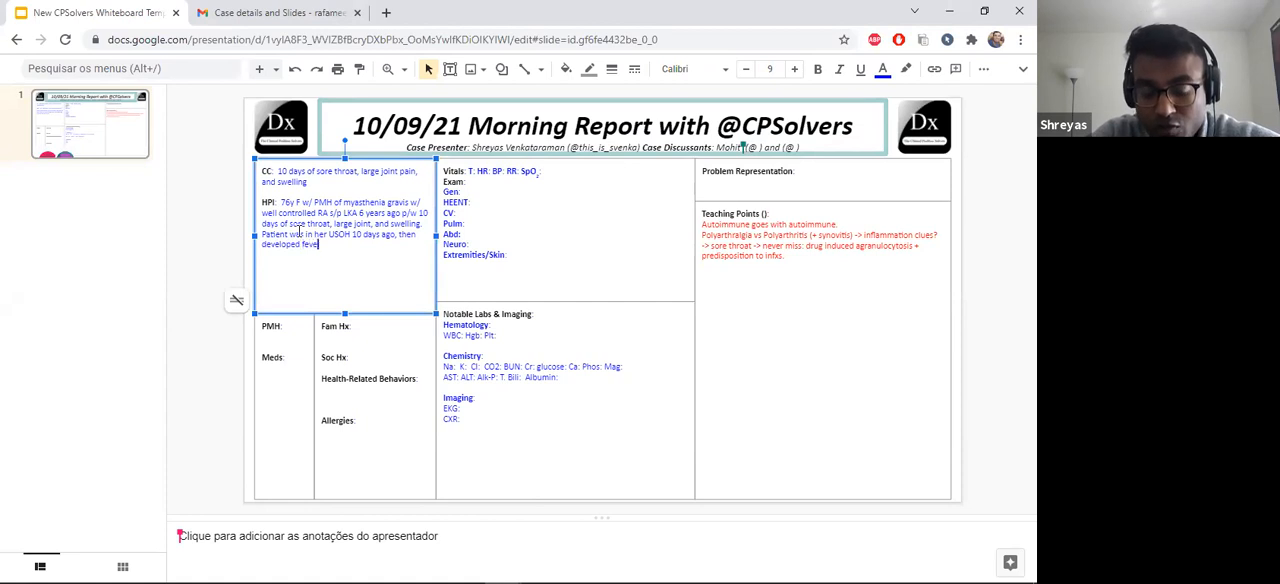
pyautogui.write(', chills, and myalgi')
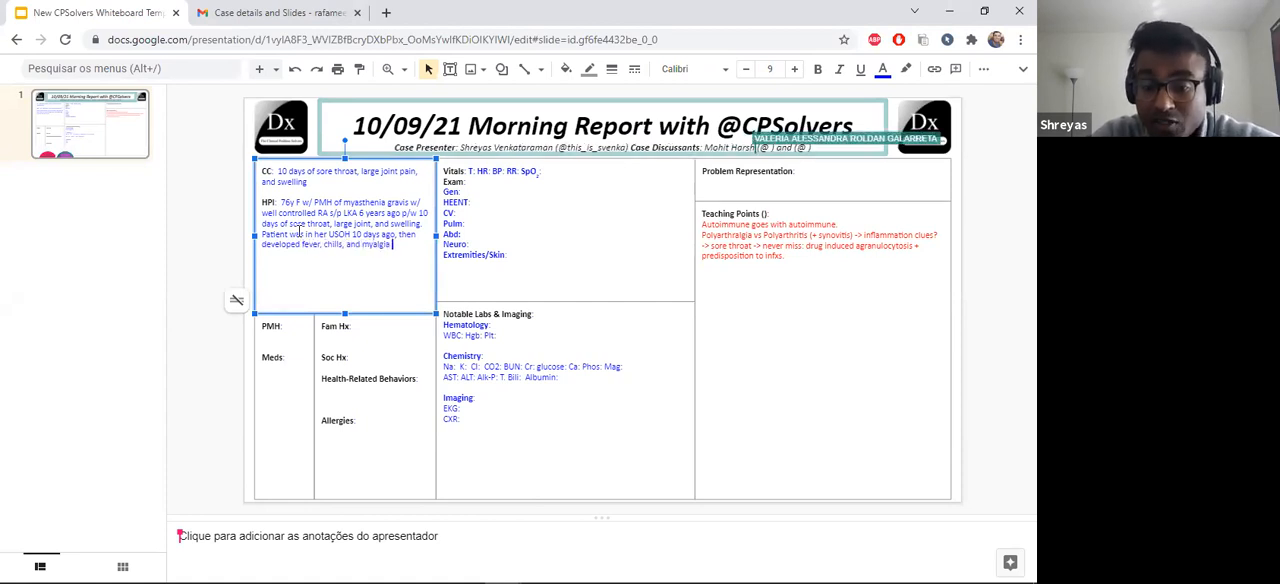
pyautogui.write('a/w sor')
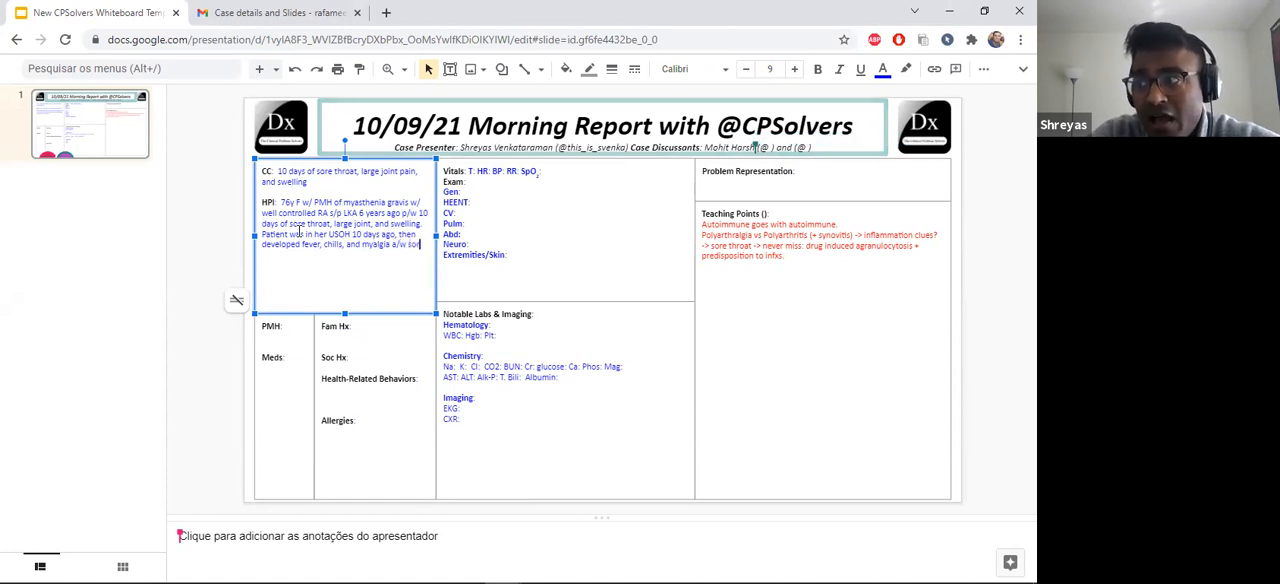
pyautogui.write('throat')
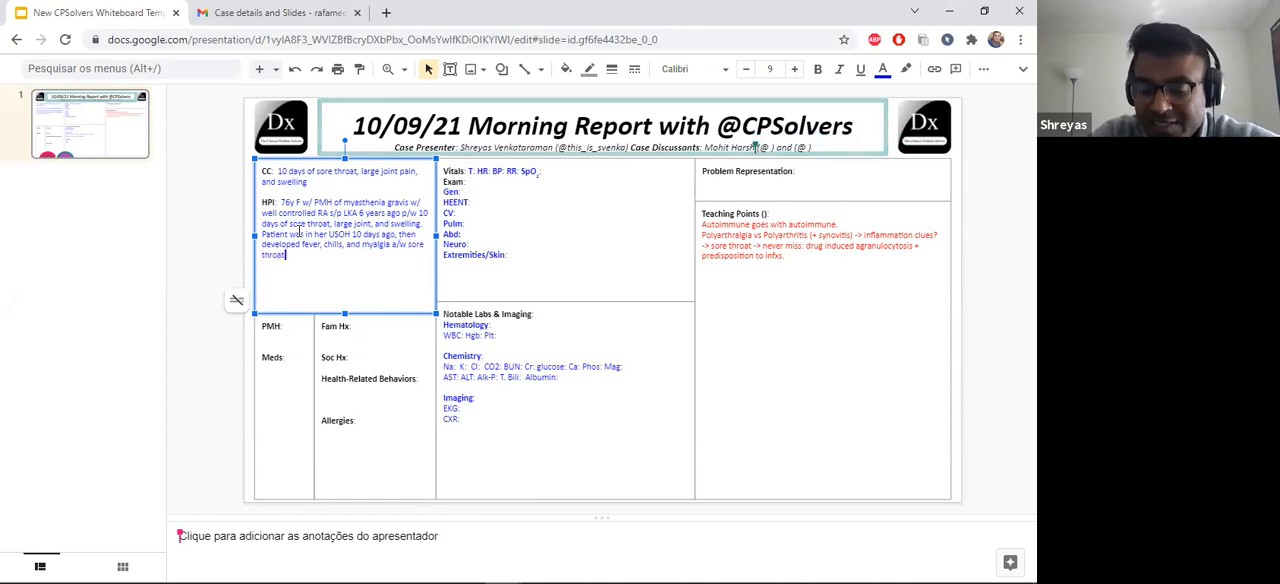
pyautogui.write('for 1')
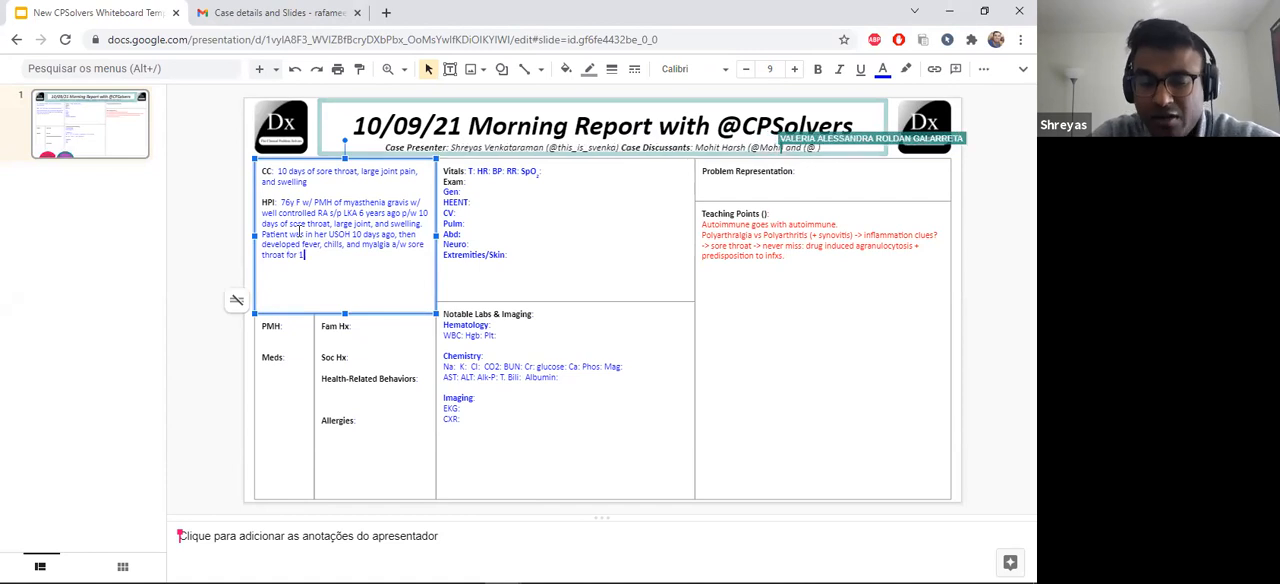
pyautogui.write('-2 days')
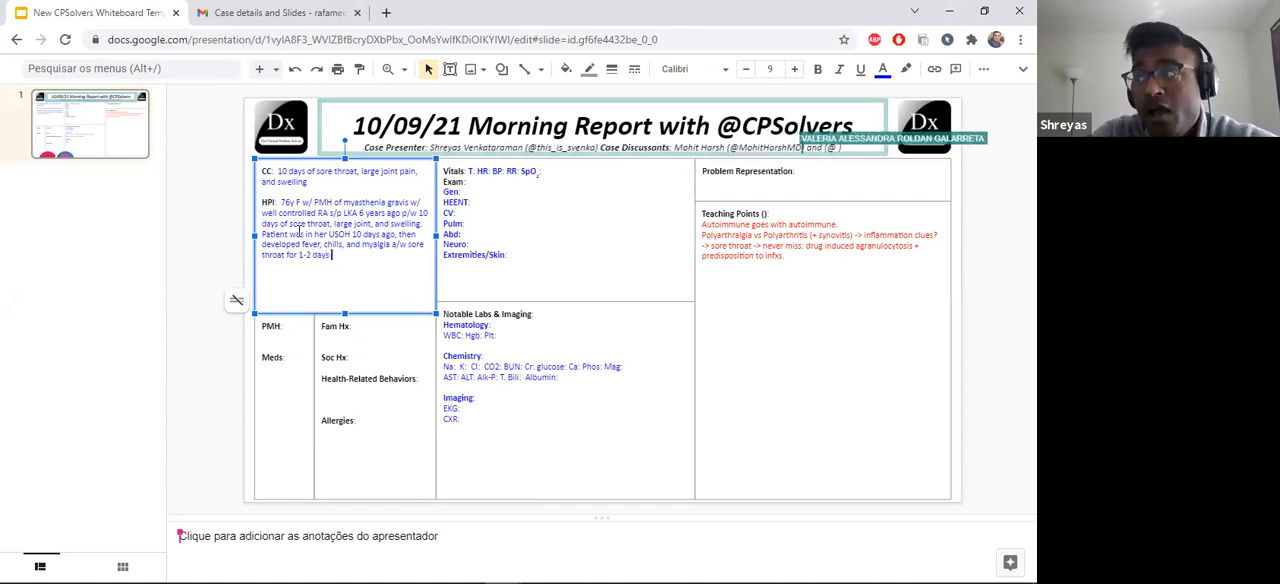
pyautogui.write('following w')
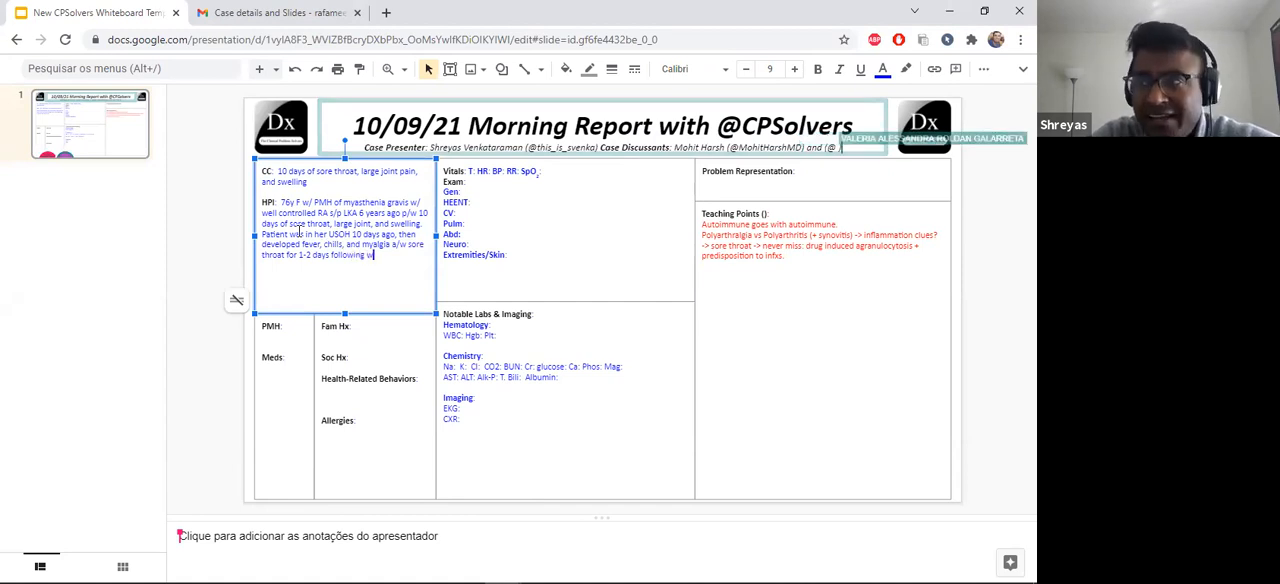
pyautogui.write('hich she has developed')
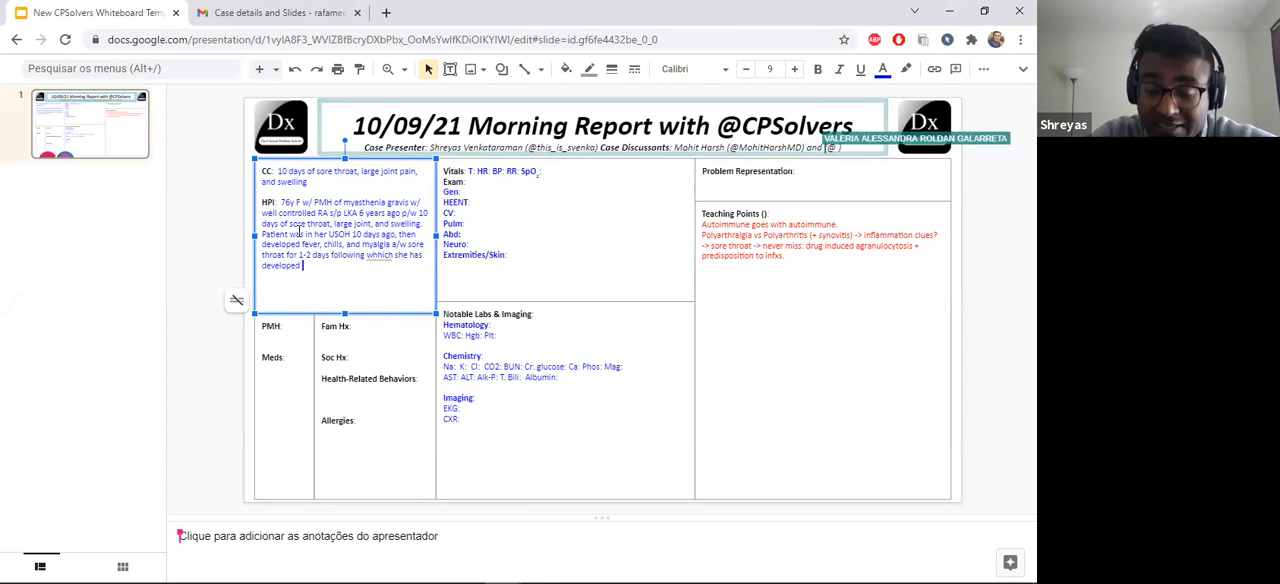
# Describe progressive left ankle and knee pain, starting in the knee and spreading to her right arm.
pyautogui.write('L ankle')
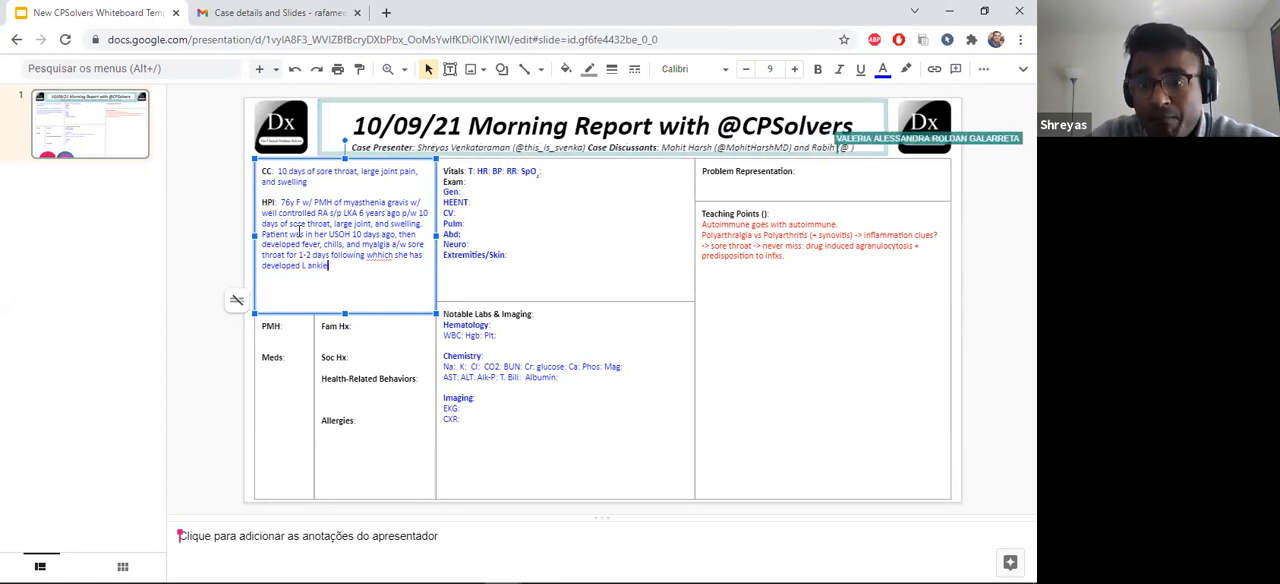
pyautogui.write('and L')
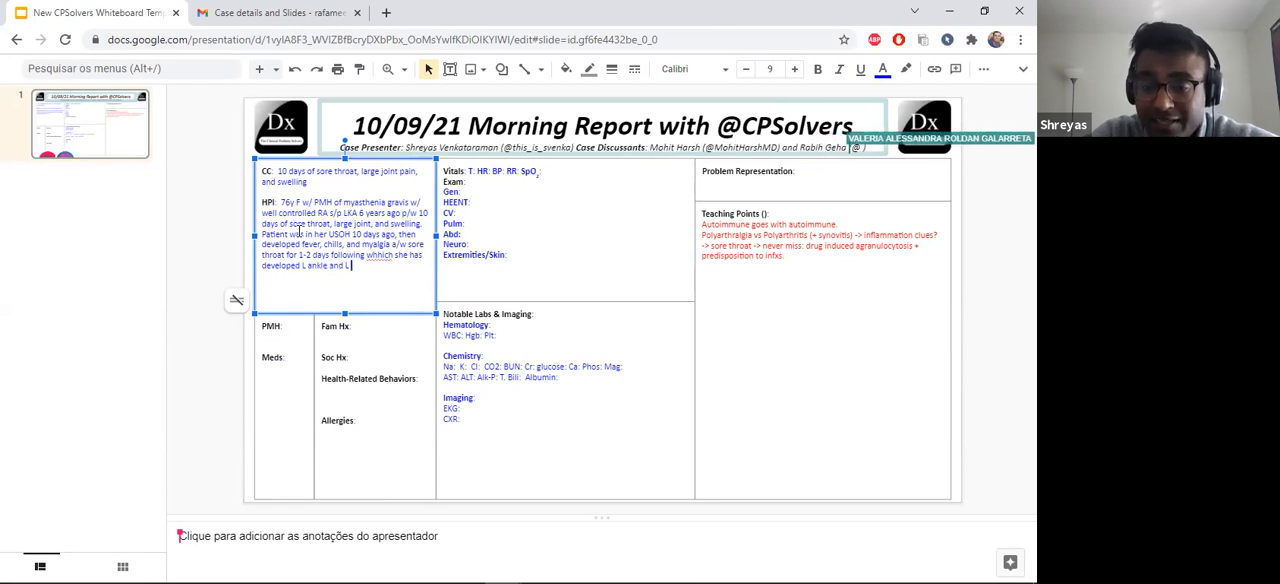
pyautogui.write('knee pain')
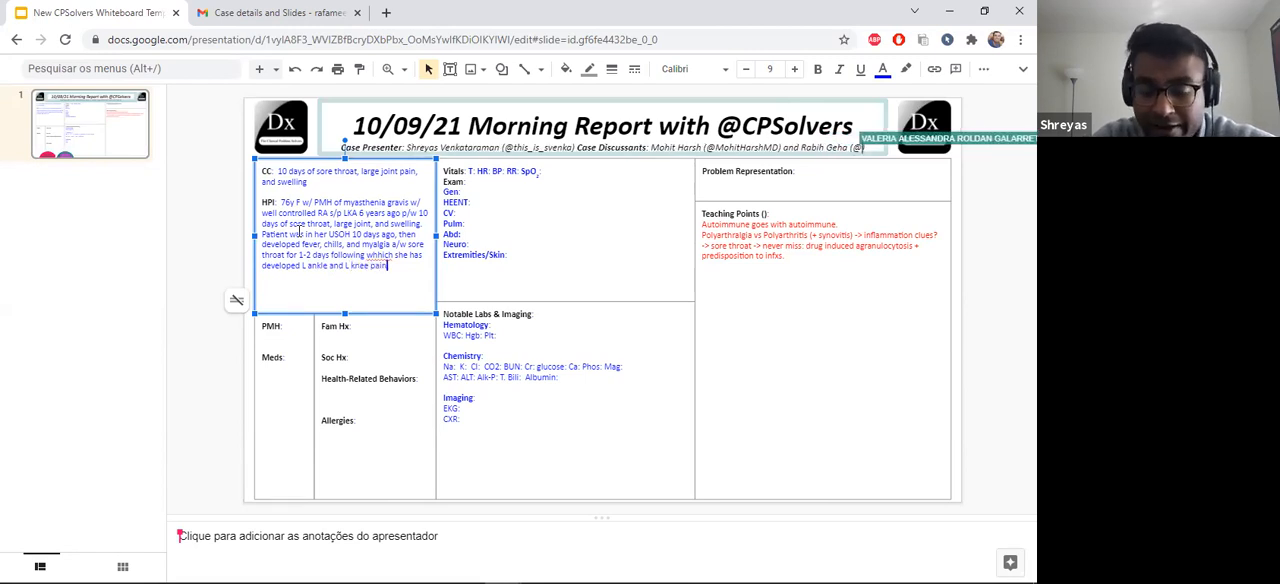
pyautogui.write('Pain as')
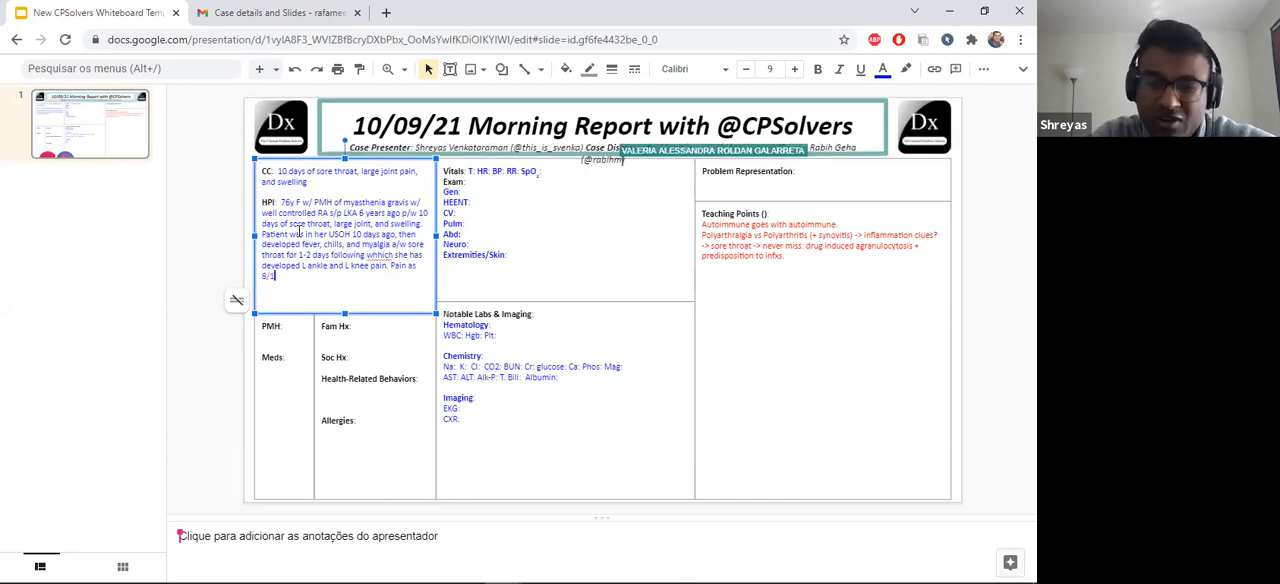
pyautogui.write('prox')
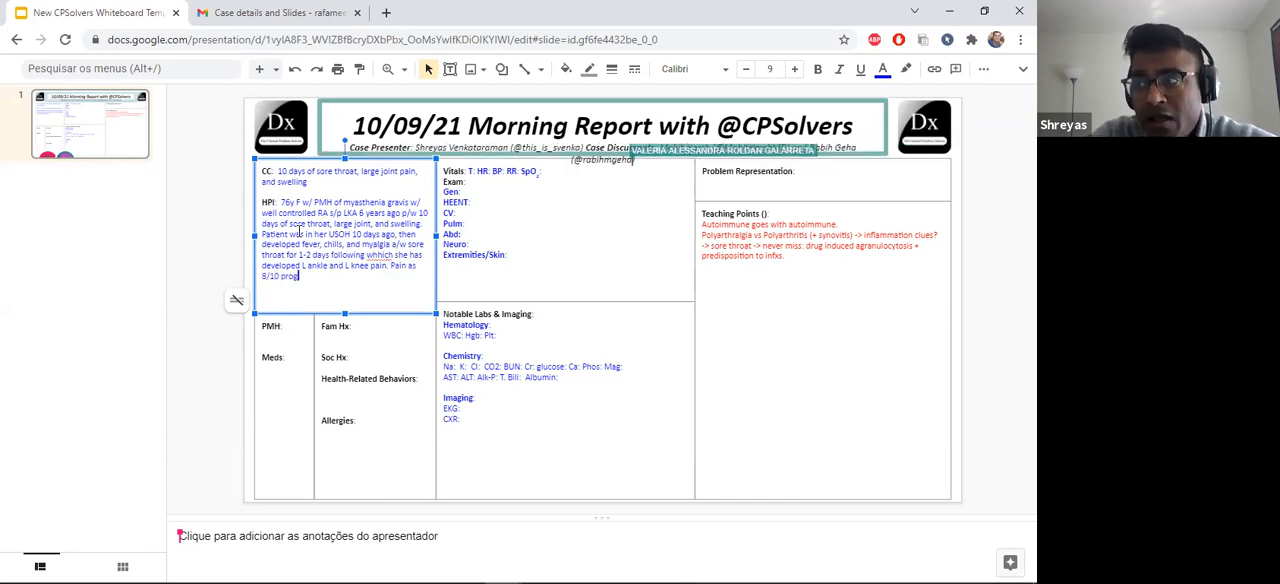
pyautogui.write('progressive')
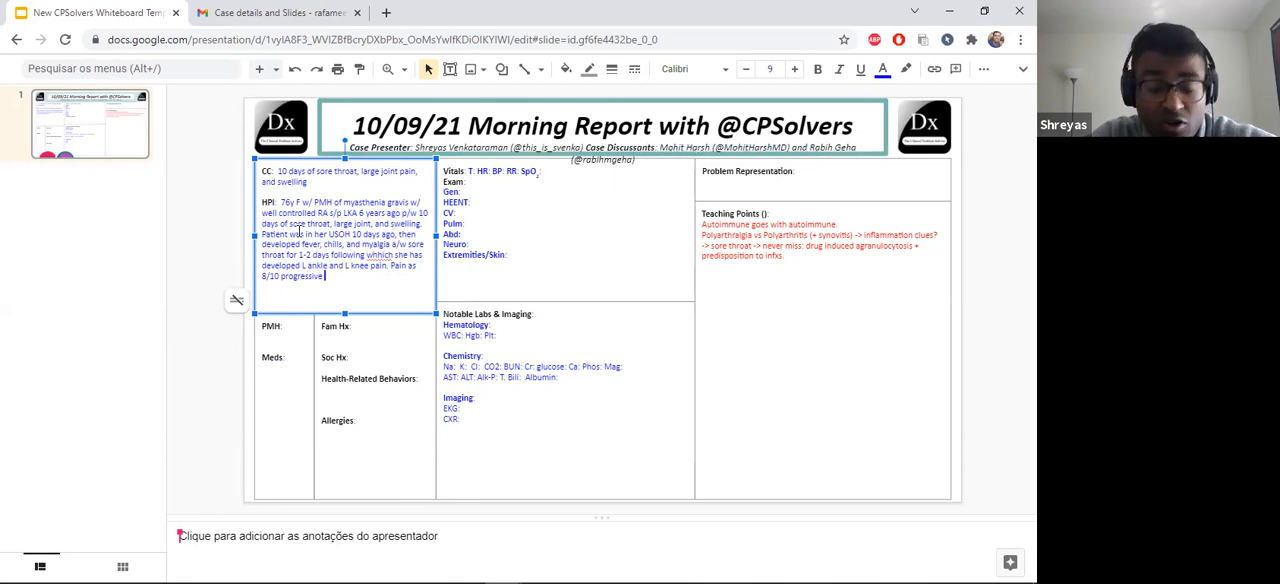
pyautogui.write('starting in he')
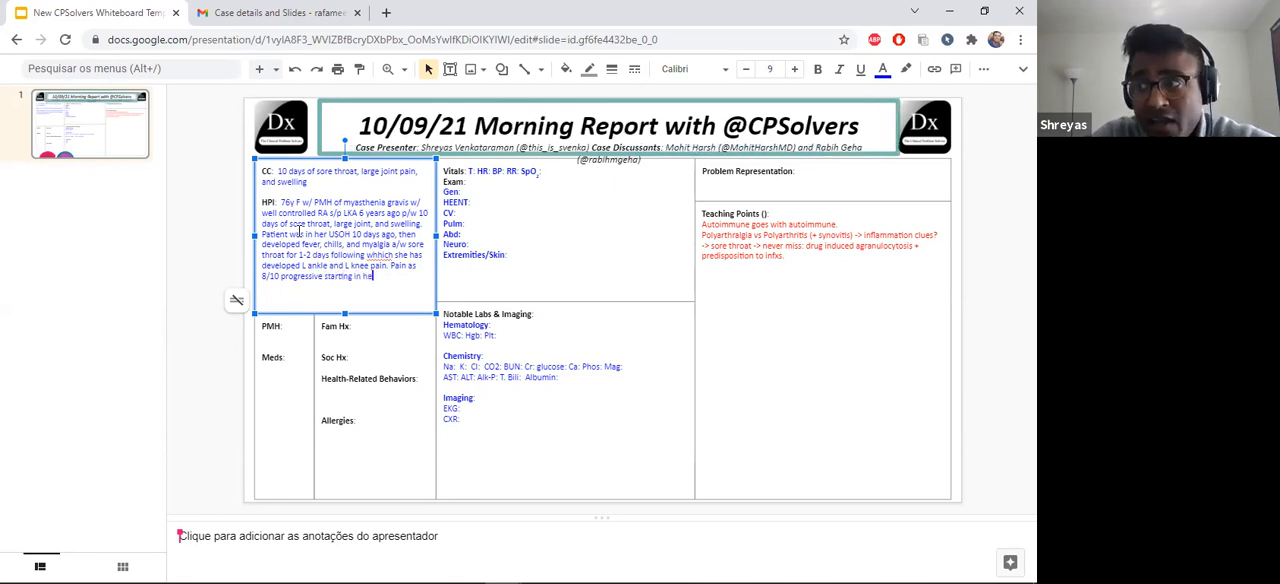
pyautogui.write('knees, then')
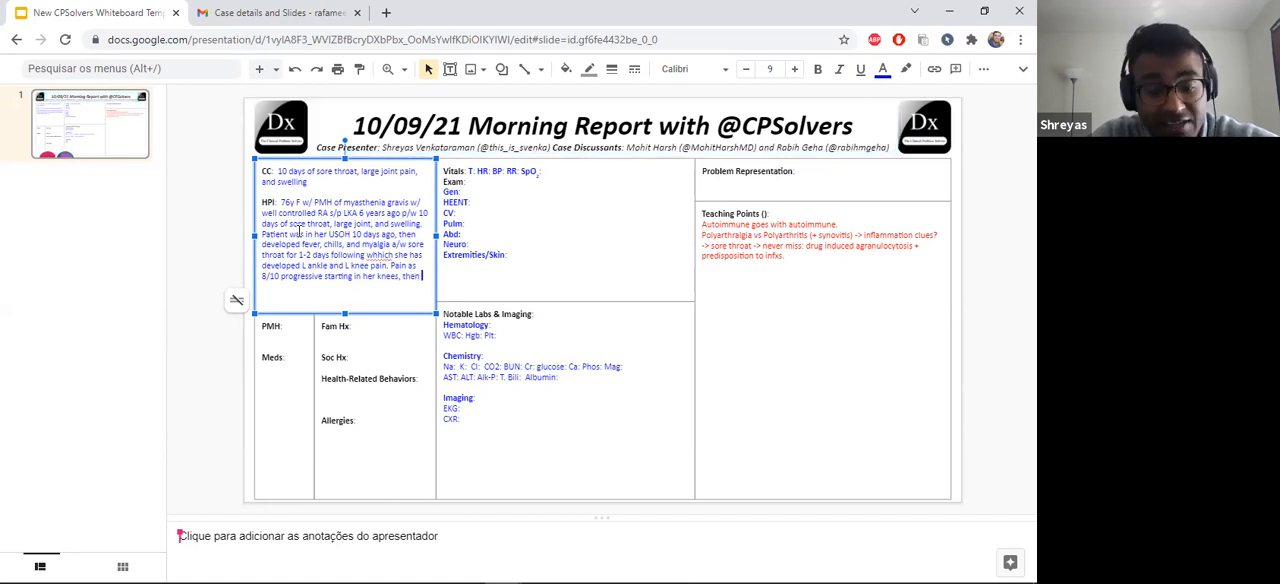
pyautogui.write('proceeding o')
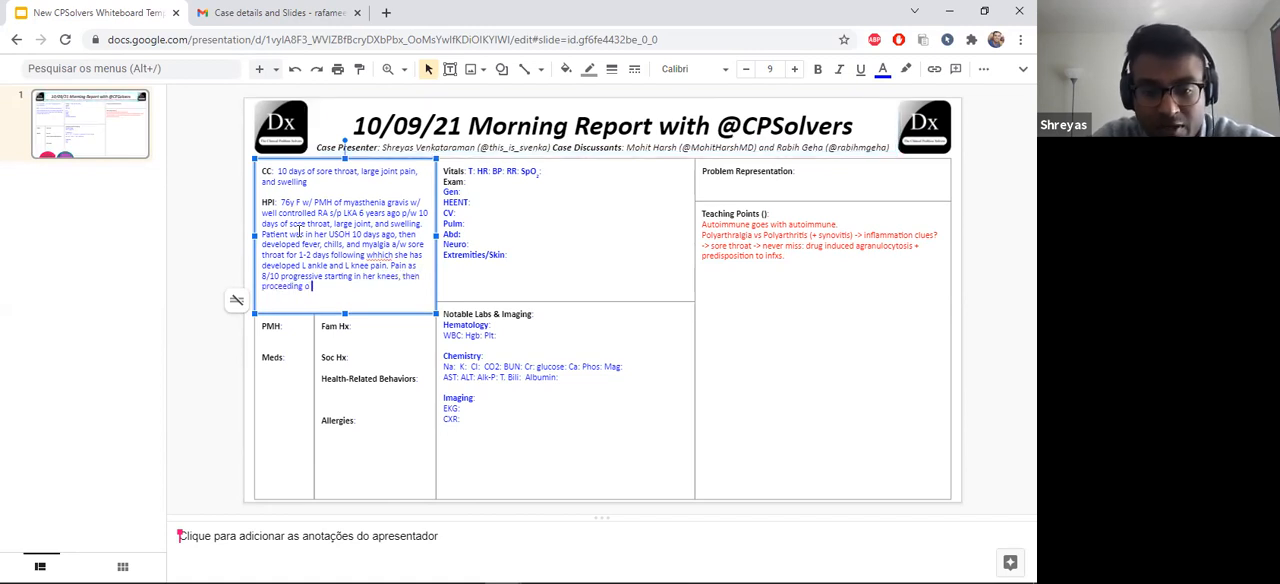
pyautogui.write('affect')
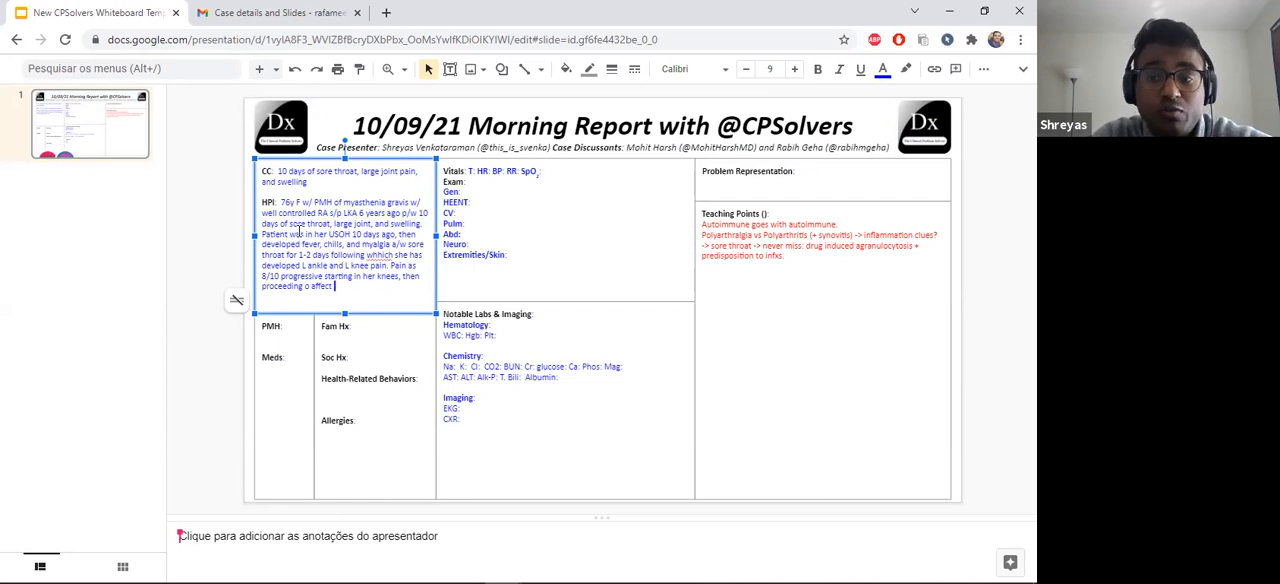
pyautogui.write('her R ar')
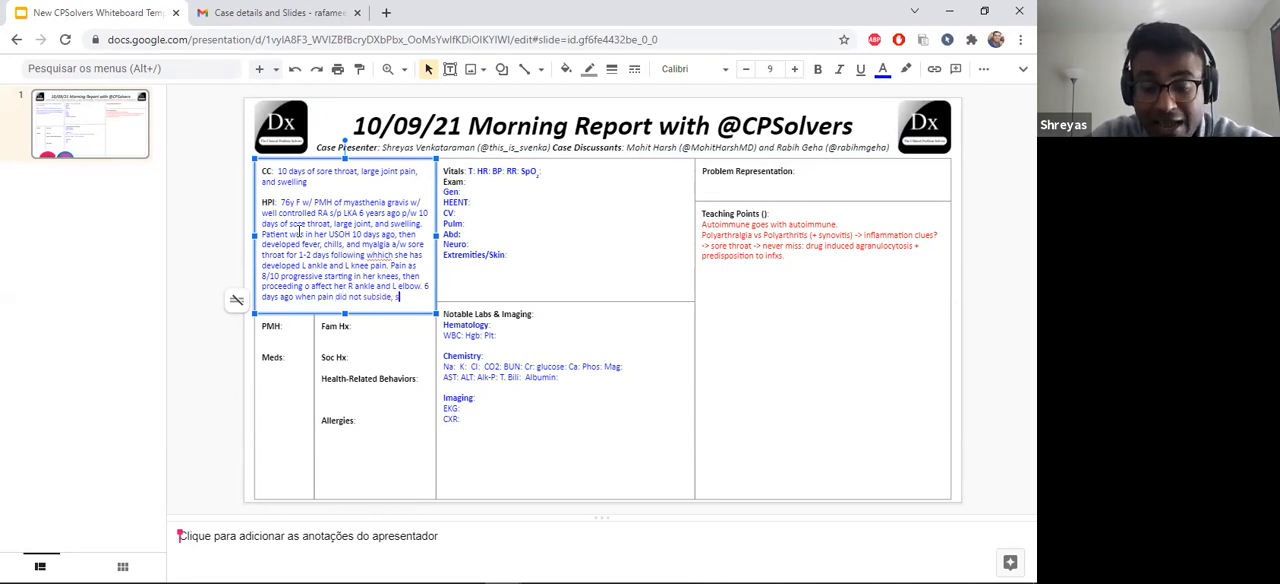
# Note her RA diagnosis, intra-articular versus systemic disease consideration, and starting prednisone.
pyautogui.write('dia')
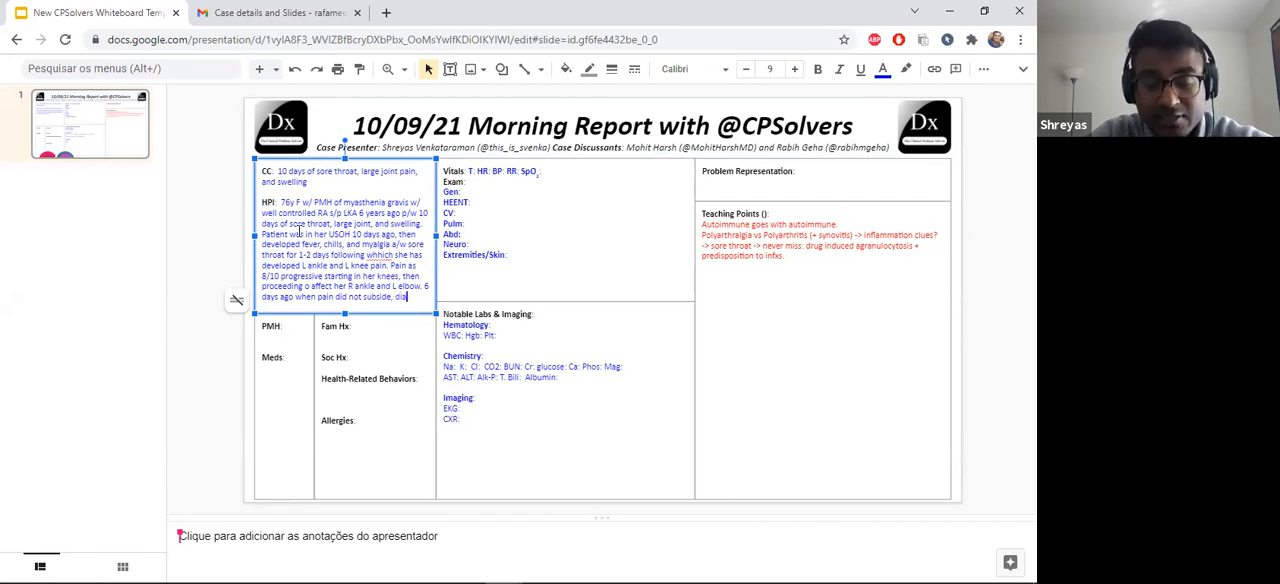
pyautogui.write('diagnosed to h')
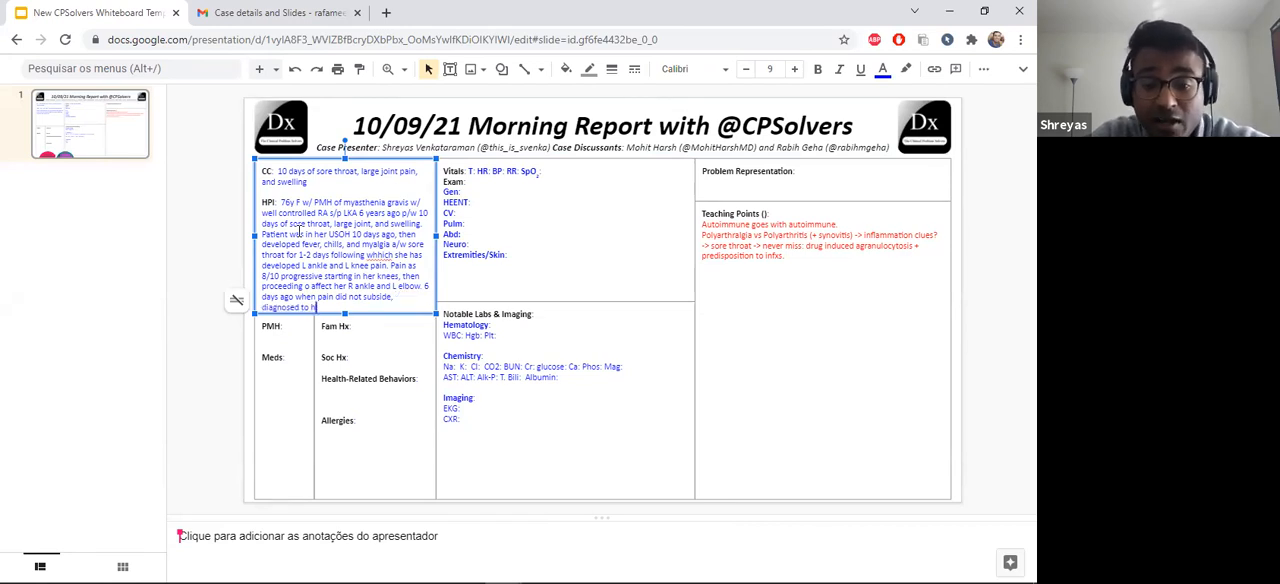
pyautogui.write('havv RA flare at local')
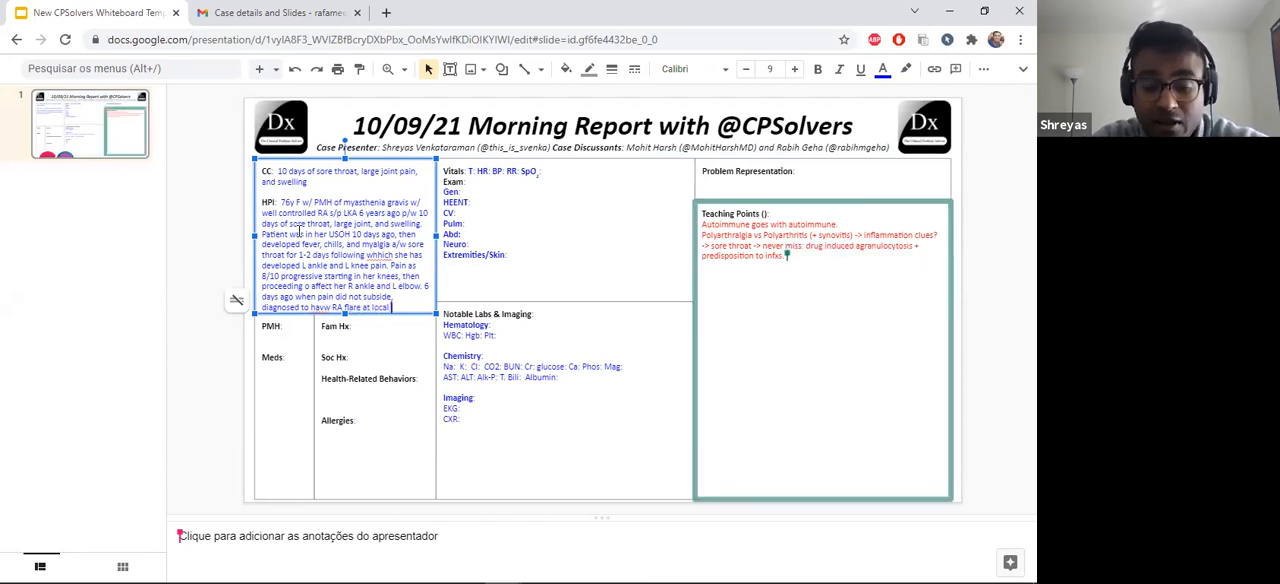
pyautogui.write('UC. Given')
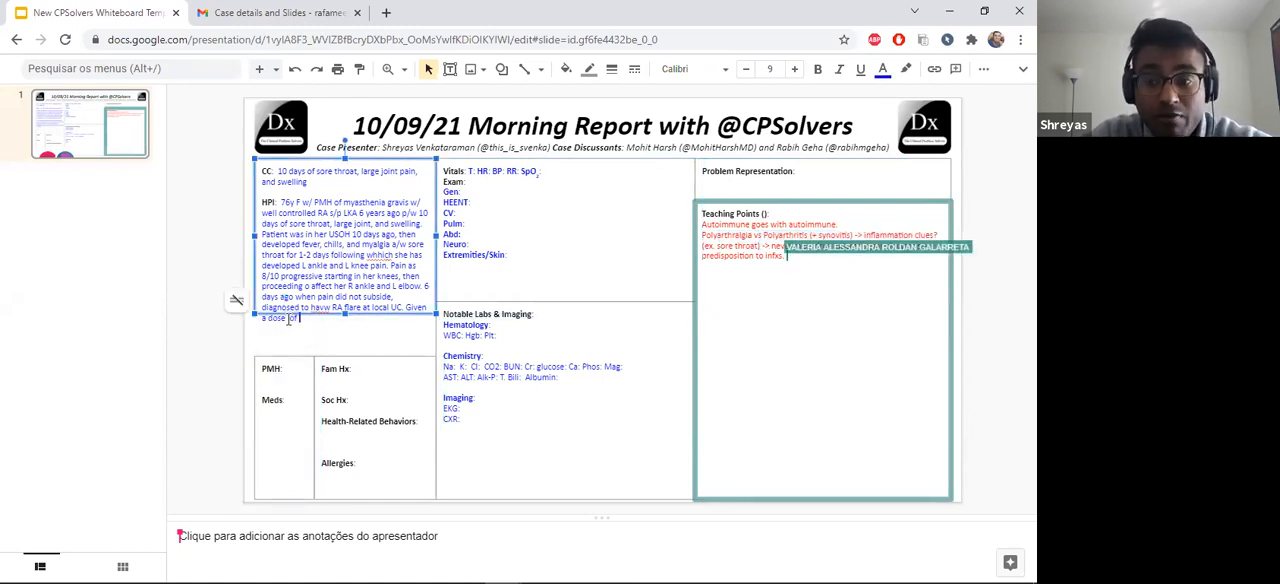
pyautogui.write('intra-ar')
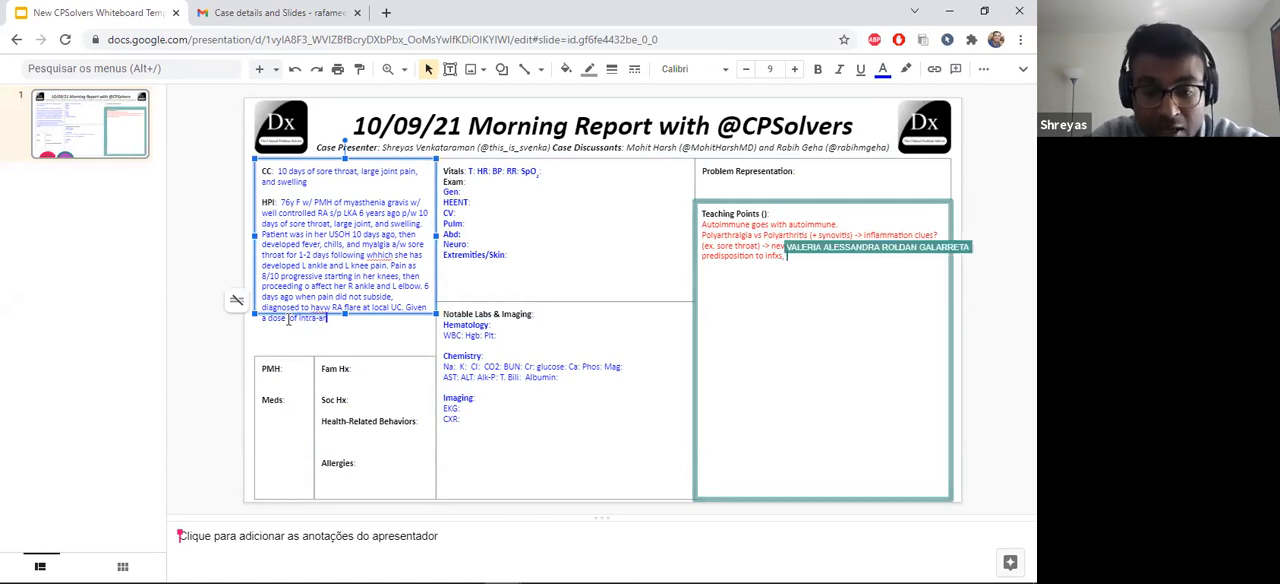
pyautogui.write('systemic disse')
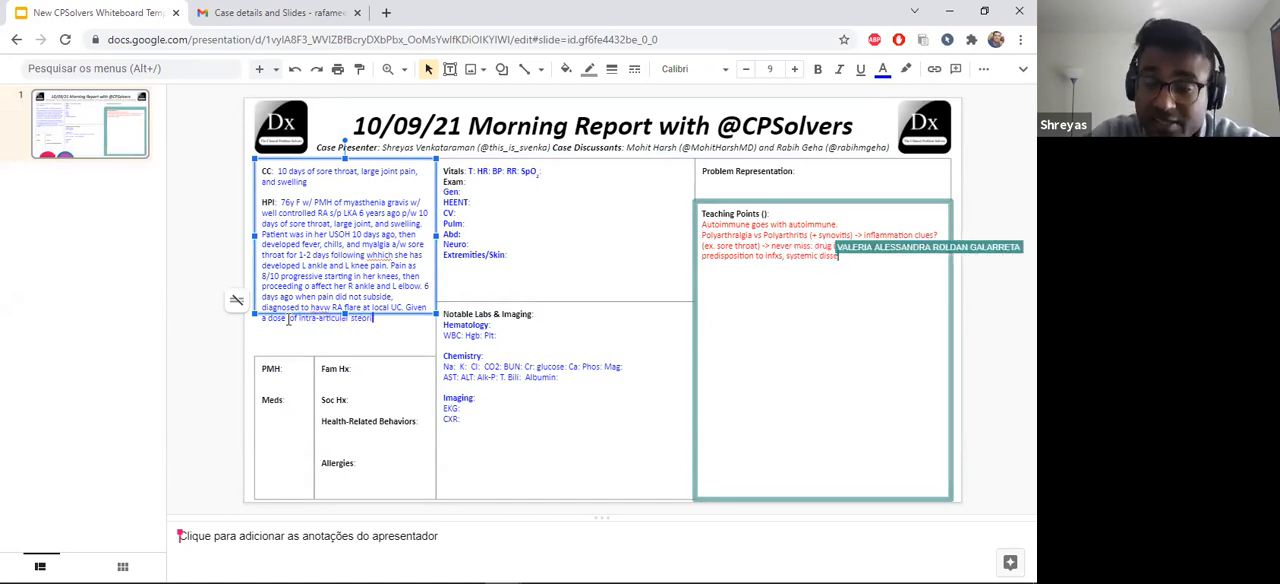
pyautogui.write('and started on prednisone 10mg daily. Over the next')
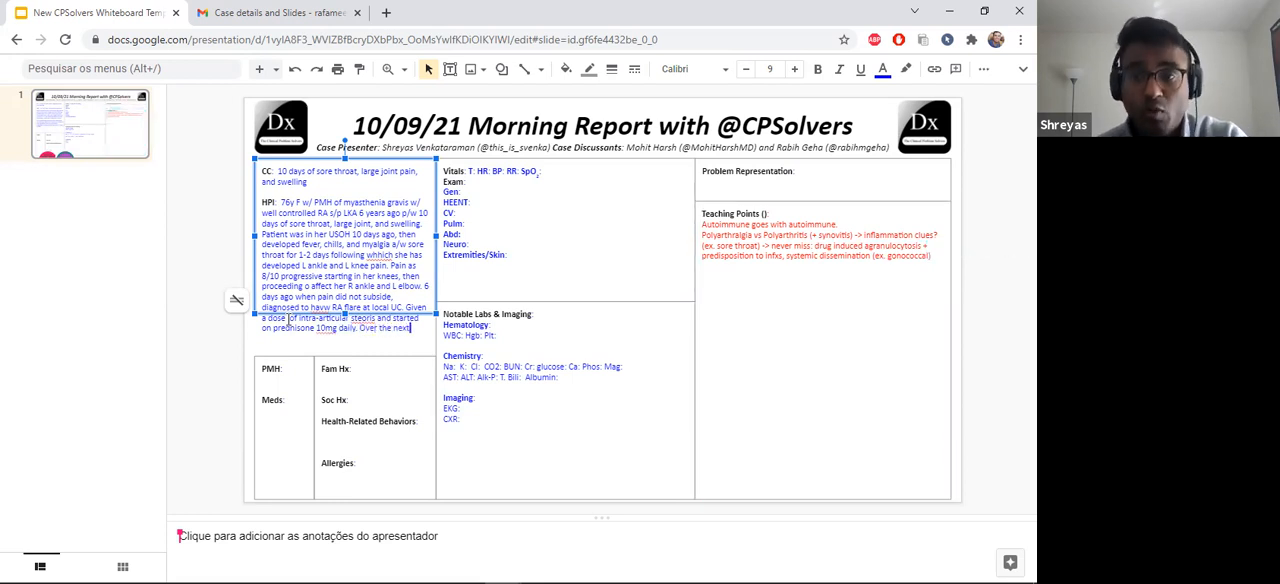
# Record subjective fever and worsening swelling over her knee and ankle.
pyautogui.write('day,')
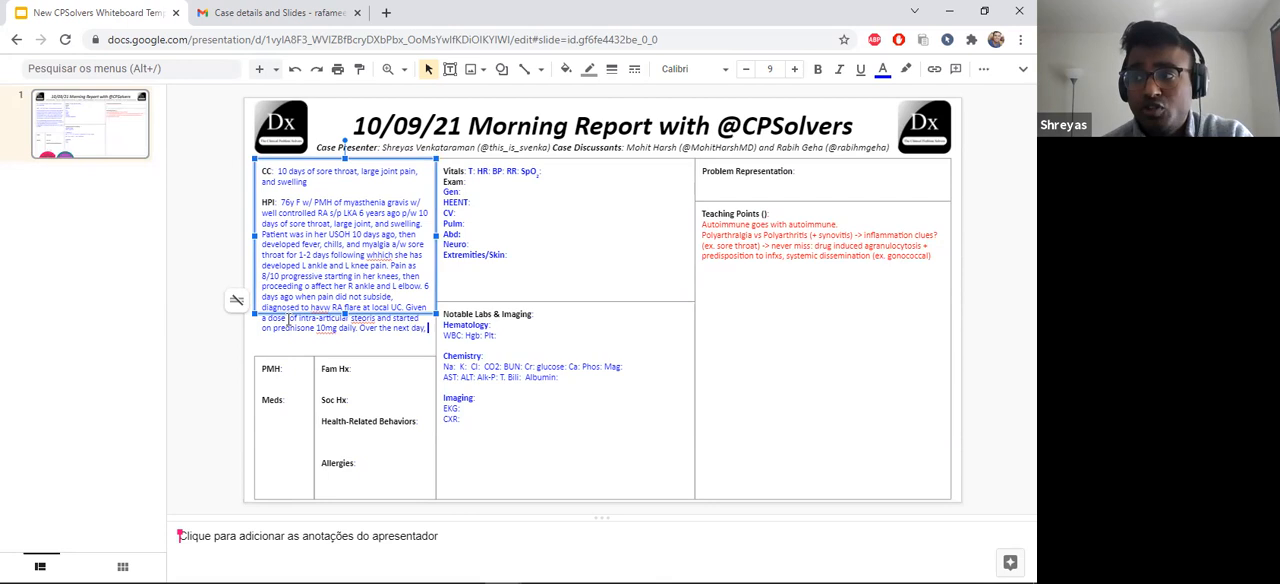
pyautogui.write('subjective')
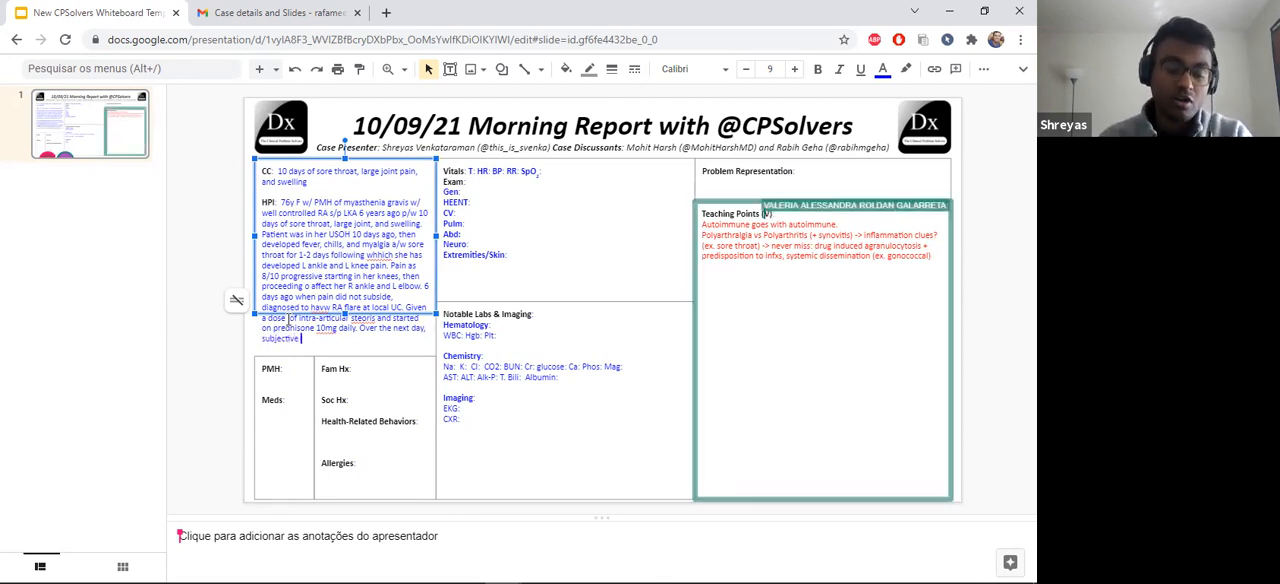
pyautogui.write('fever, worsening pain')
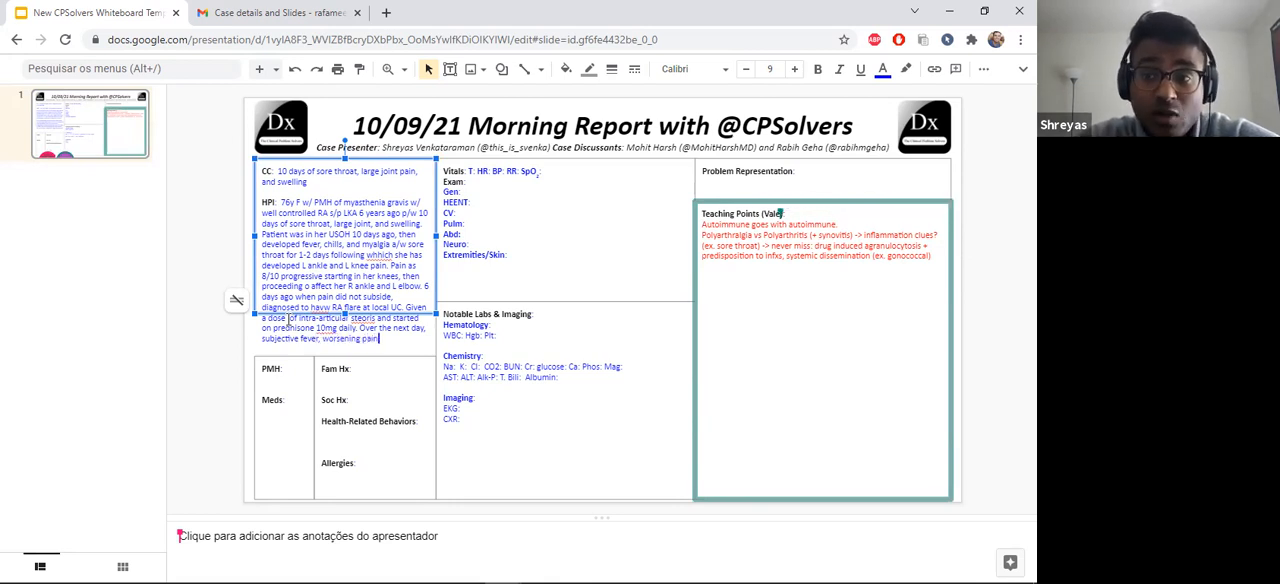
pyautogui.write('and')
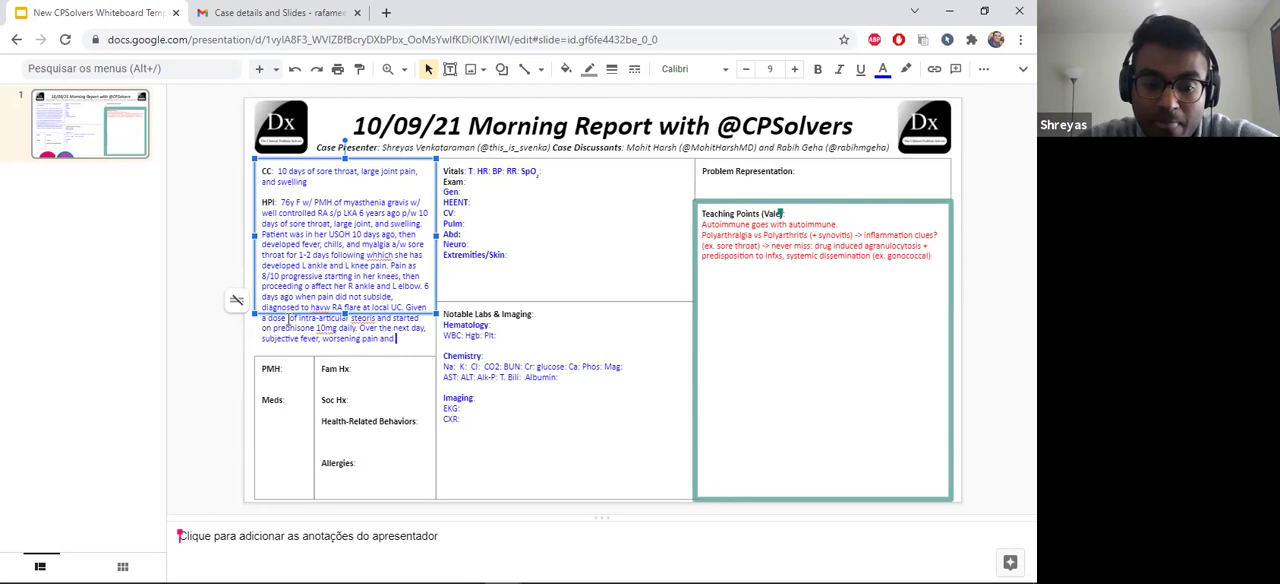
pyautogui.write('swelling')
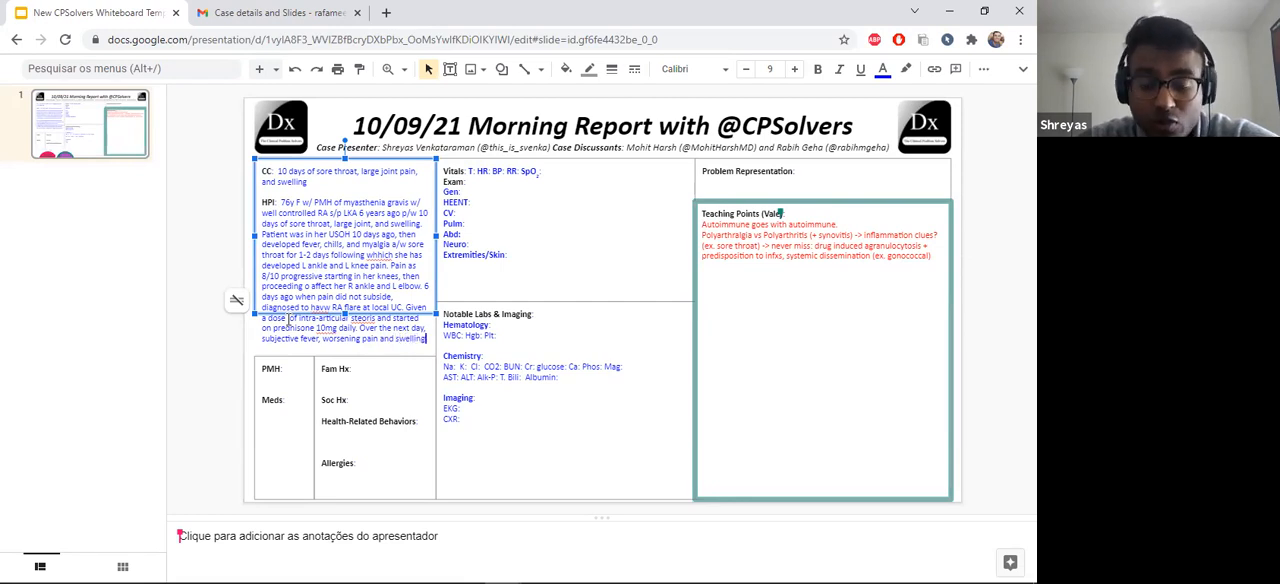
pyautogui.write('over her')
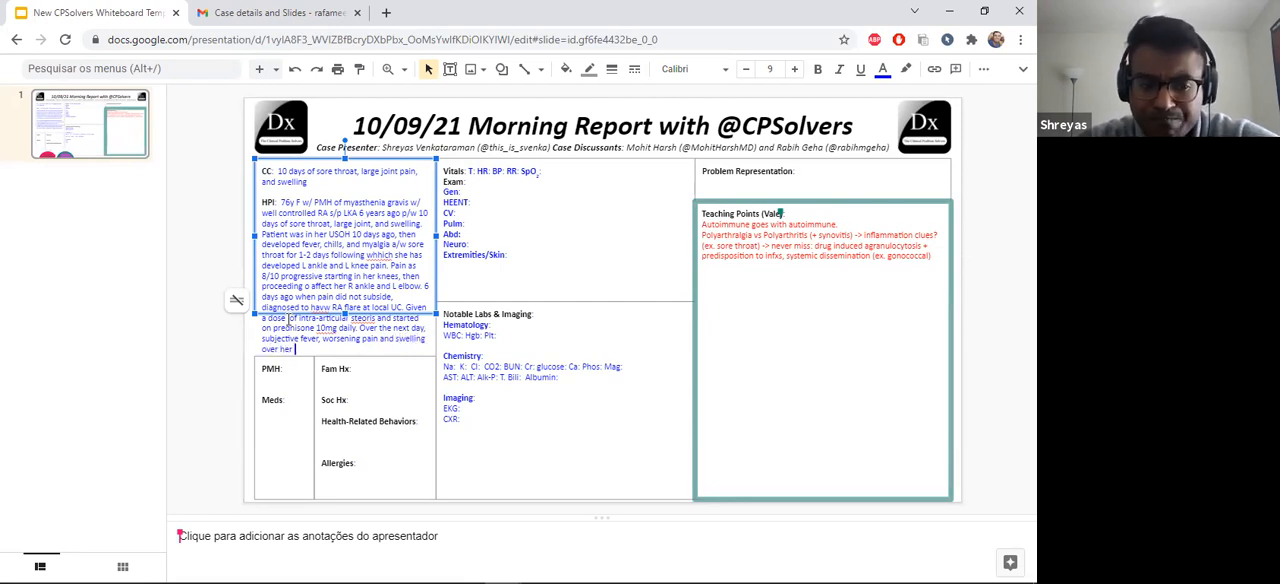
pyautogui.write('knee and ankle. Denies recent')
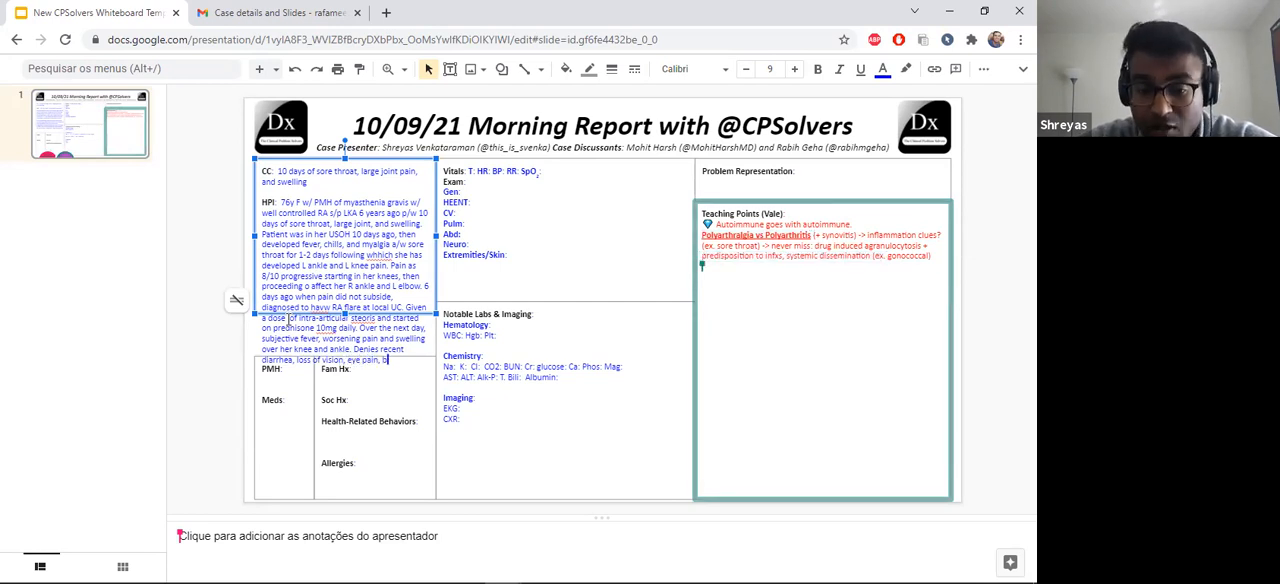
# List the denials, including back pain, mouth sores or rash, chest pain and weakness.
pyautogui.write('back pain,')
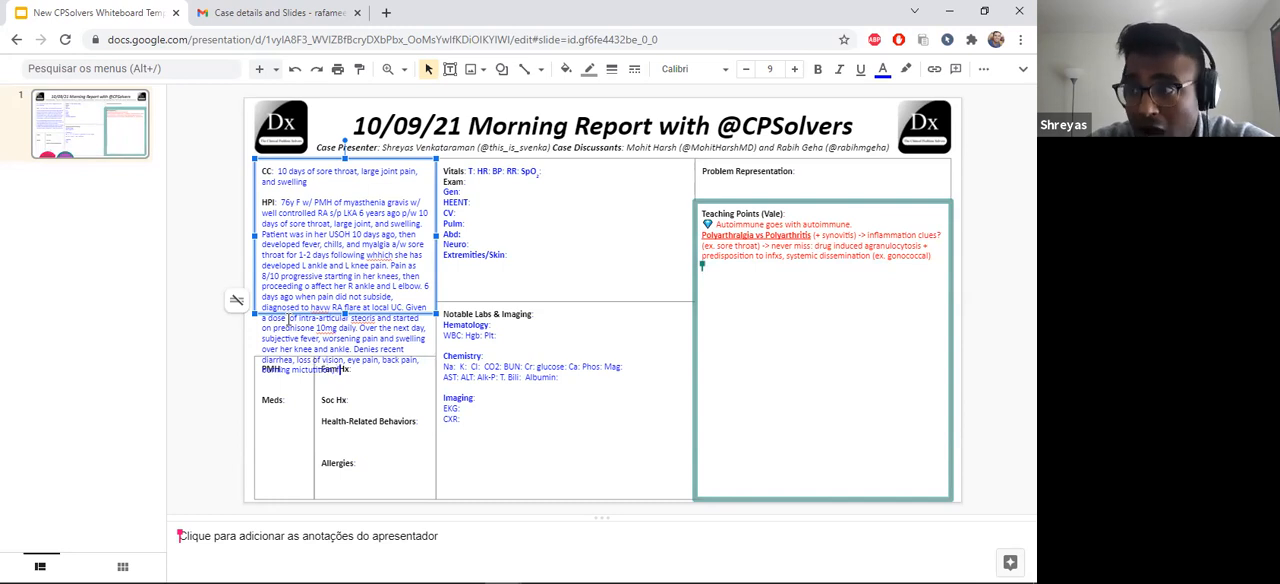
pyautogui.write('mouth')
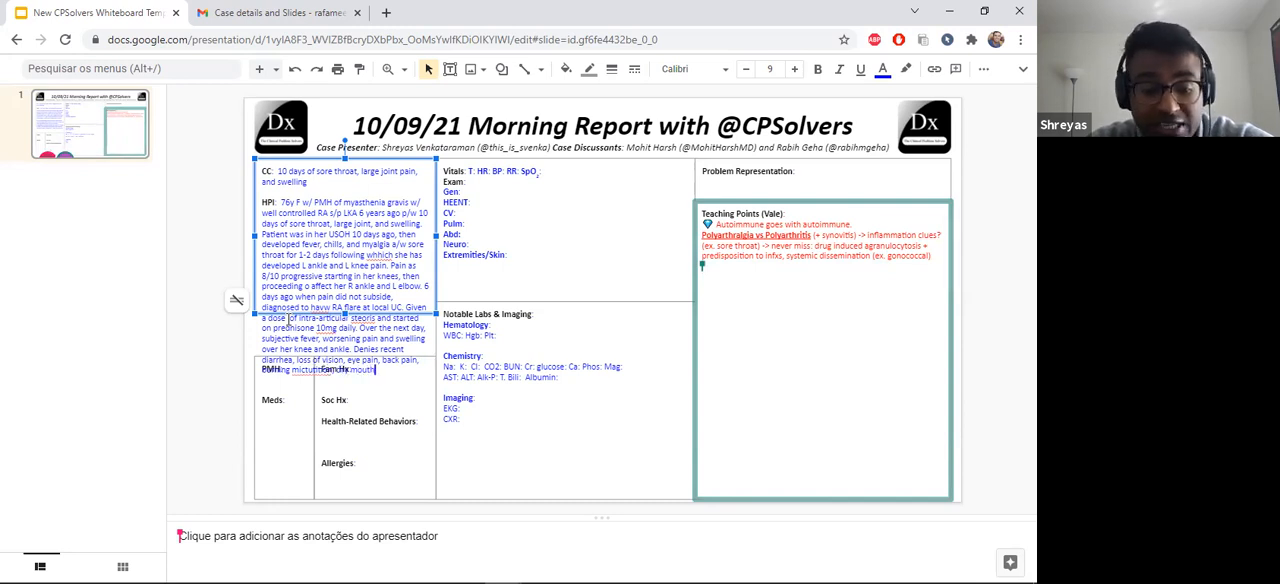
pyautogui.write('or rash.')
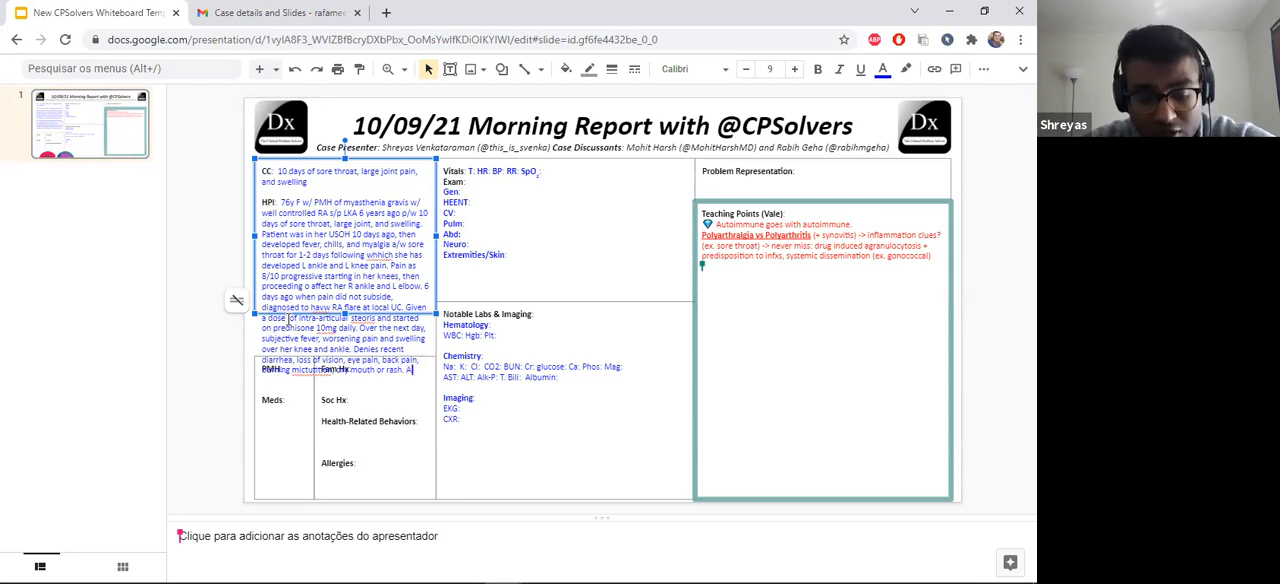
pyautogui.write('Also denies dyspnea,')
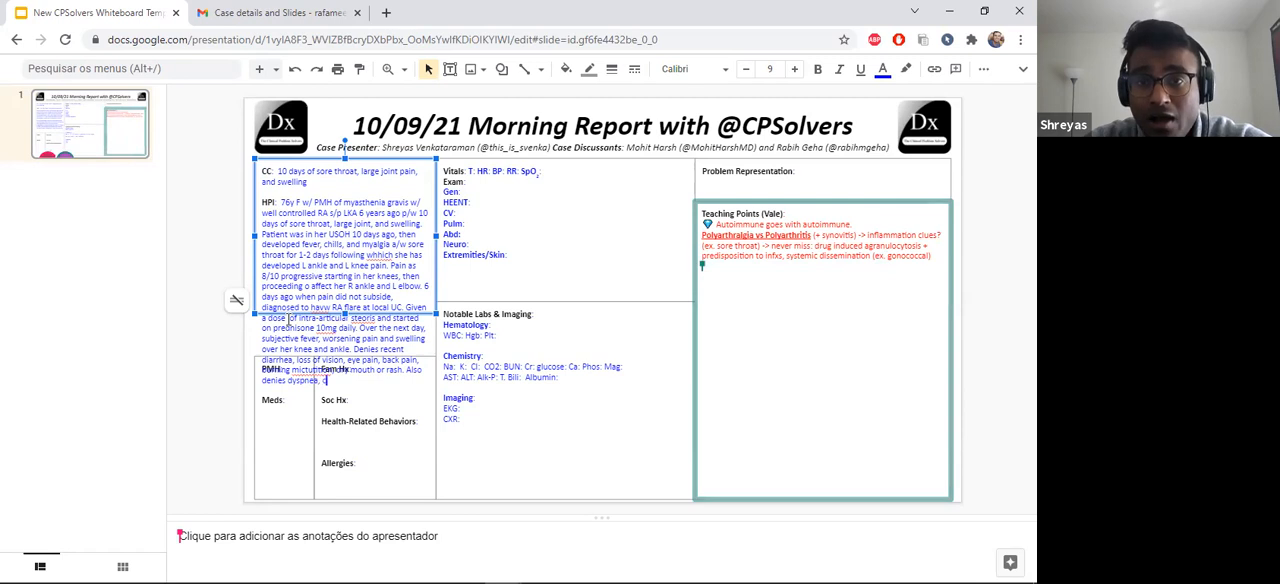
pyautogui.write('chest pain,')
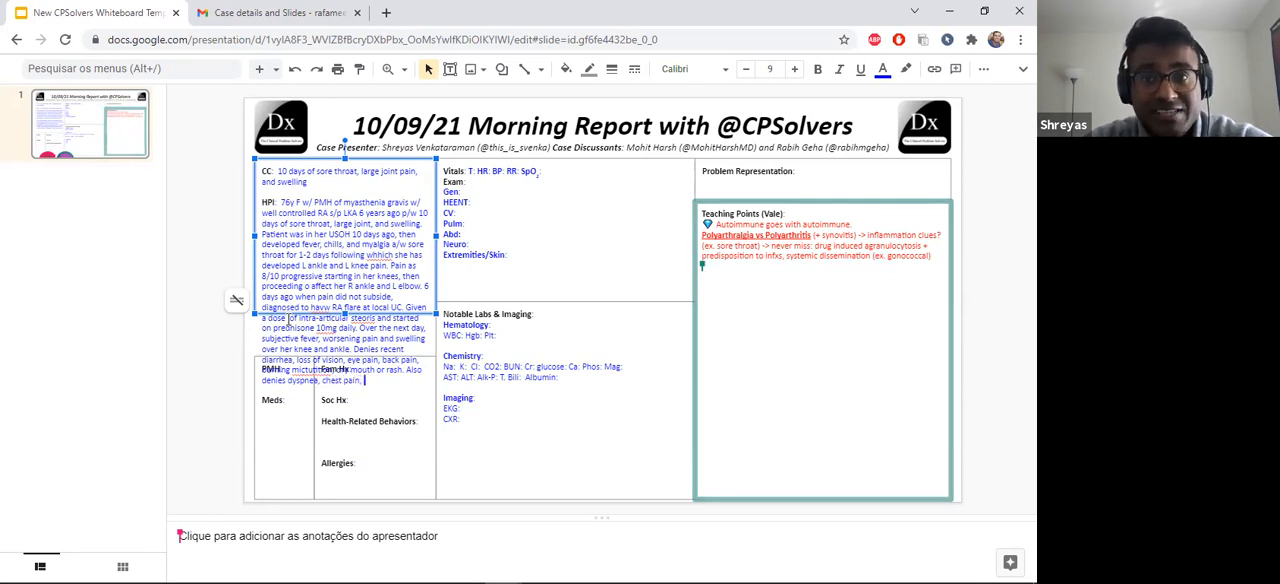
pyautogui.write('and weakness.')
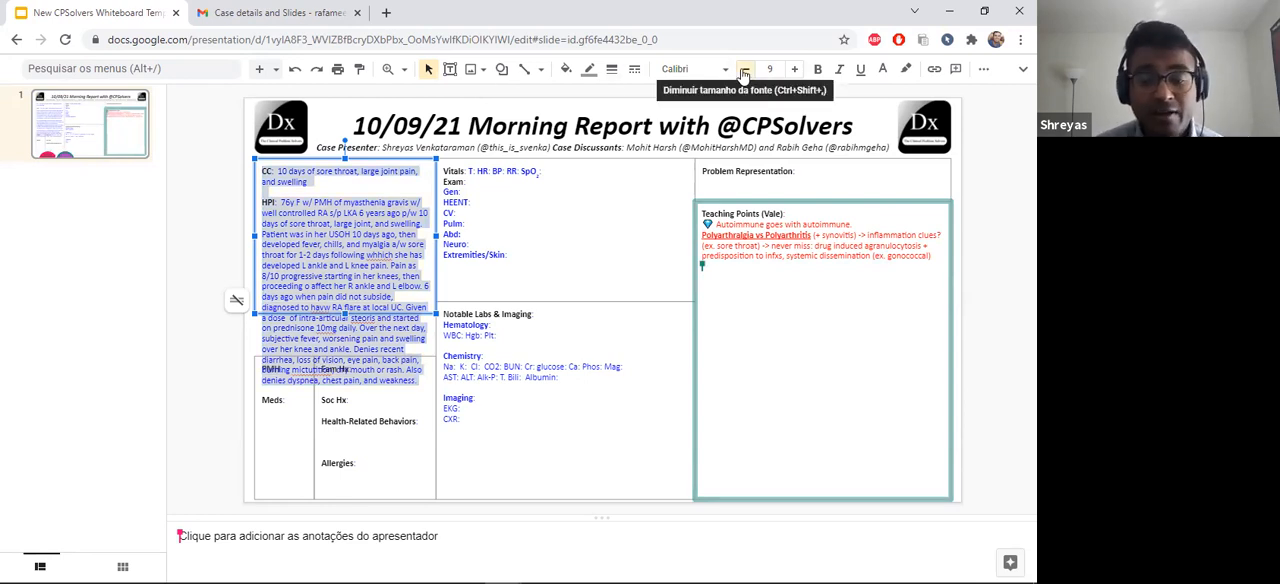
# Decrease the CC/HPI font size so the text stops overlapping PMH.
pyautogui.click(745, 69)
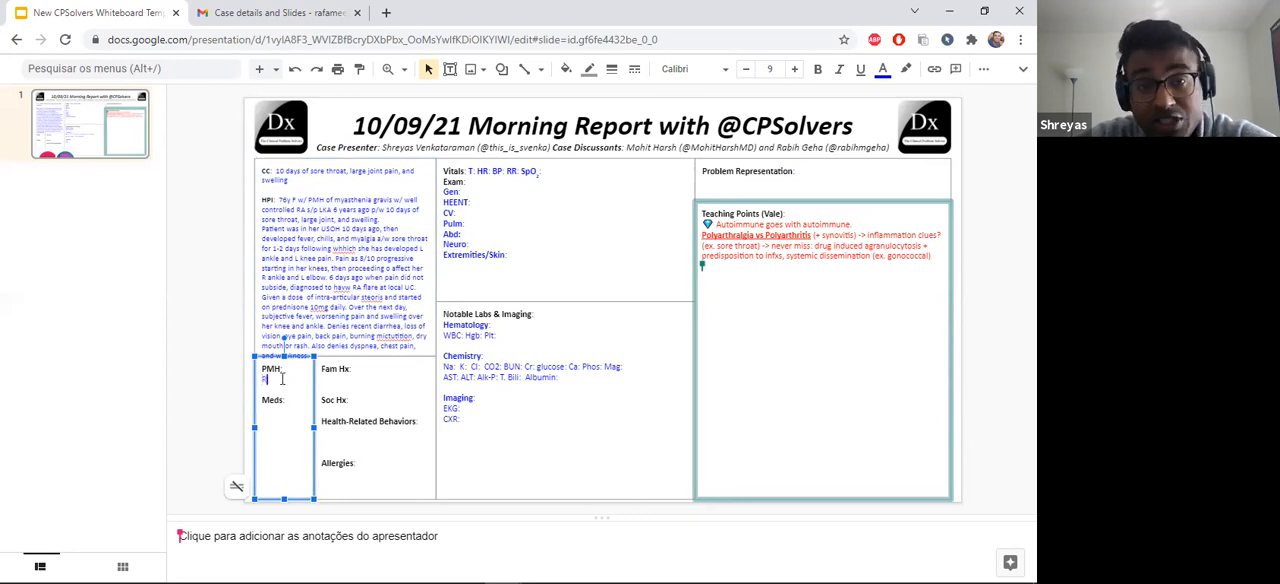
# Enter the PMH RA history (diagnosed 20 years ago, etanercept 8y ago) and shrink its font.
pyautogui.write('RA')
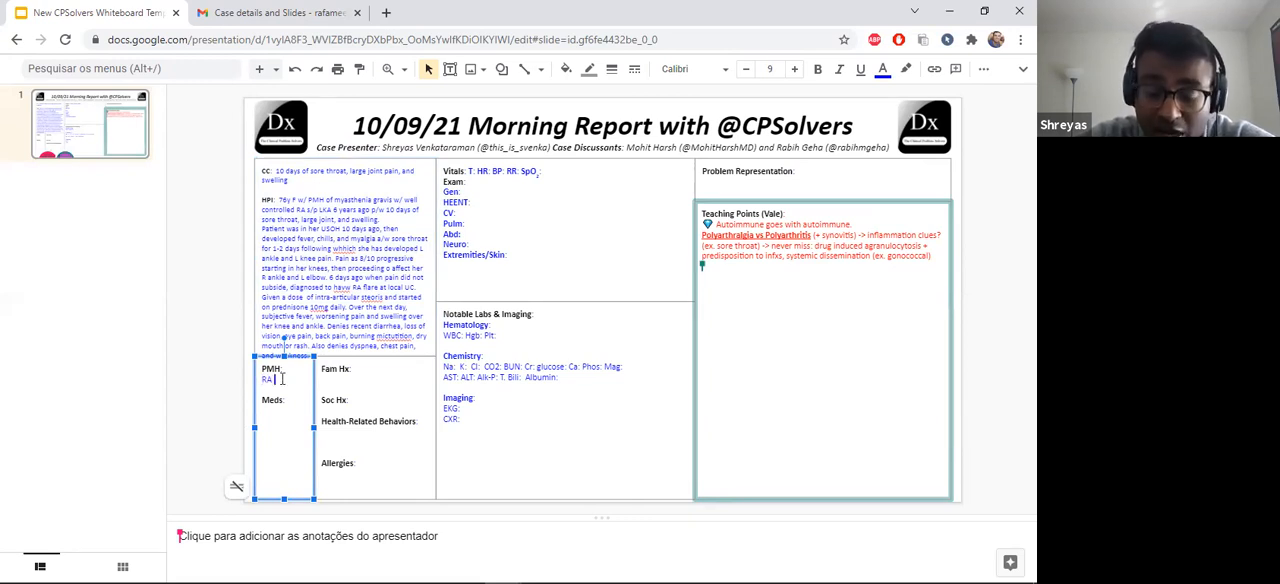
pyautogui.write('diagnosed')
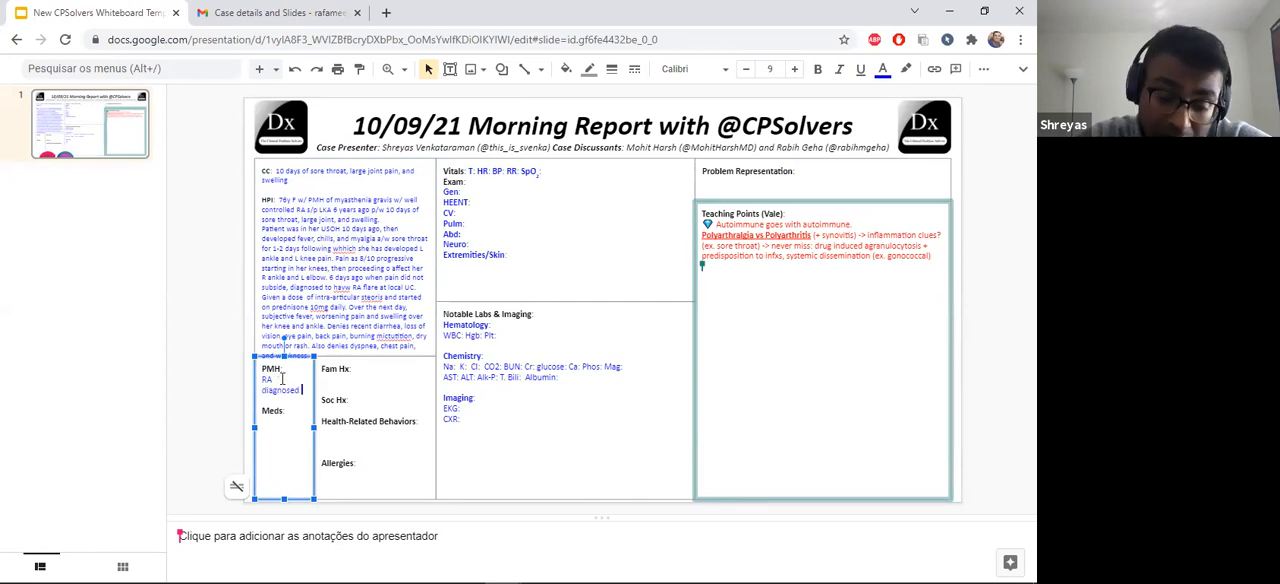
pyautogui.write('20y')
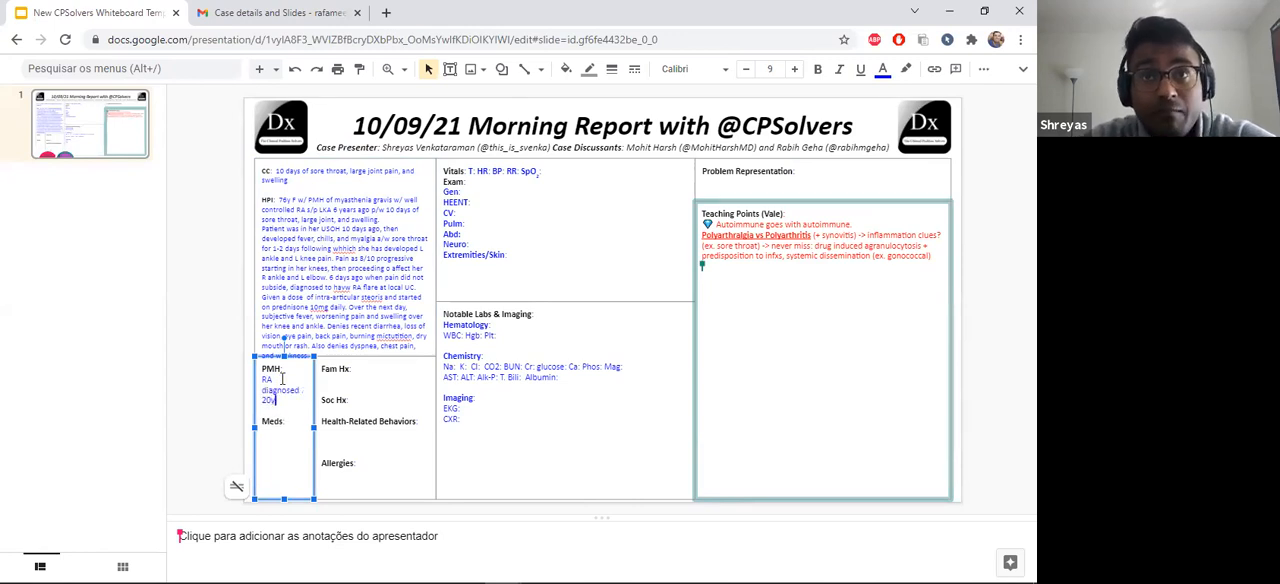
pyautogui.write('ago - last flare')
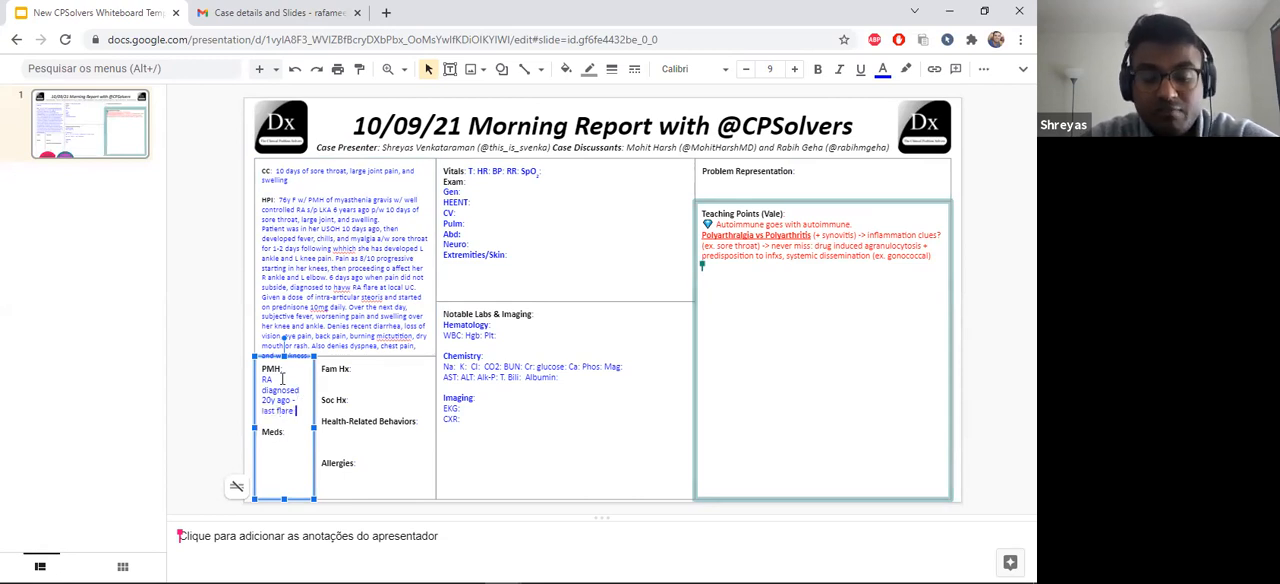
pyautogui.write('8y ago. Was on etanercept')
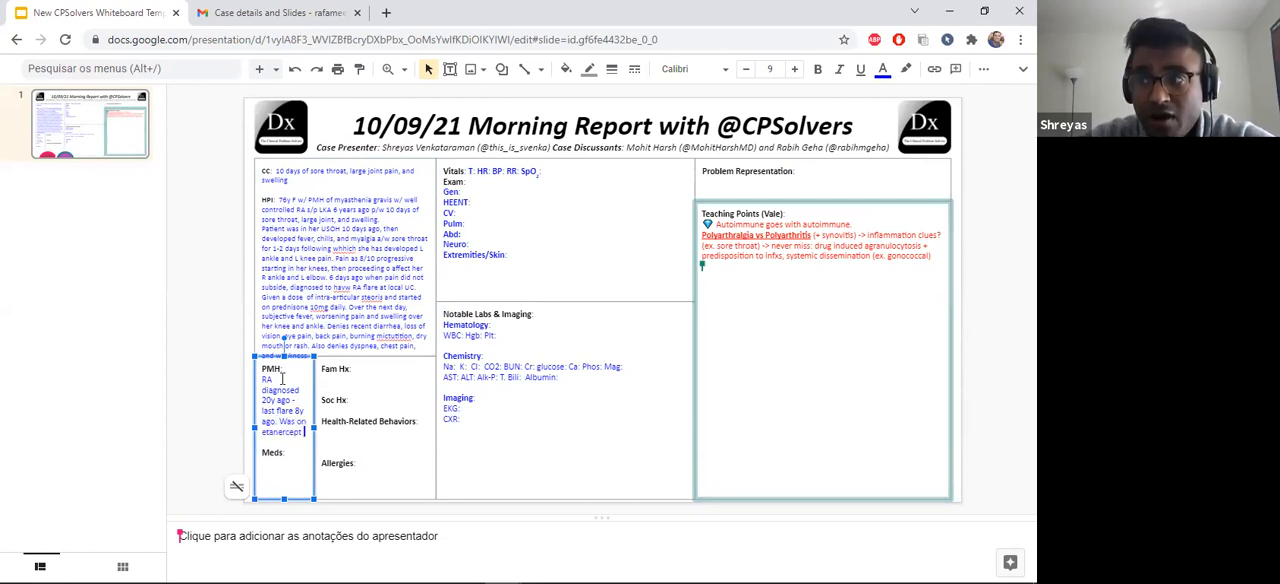
pyautogui.write('until 2')
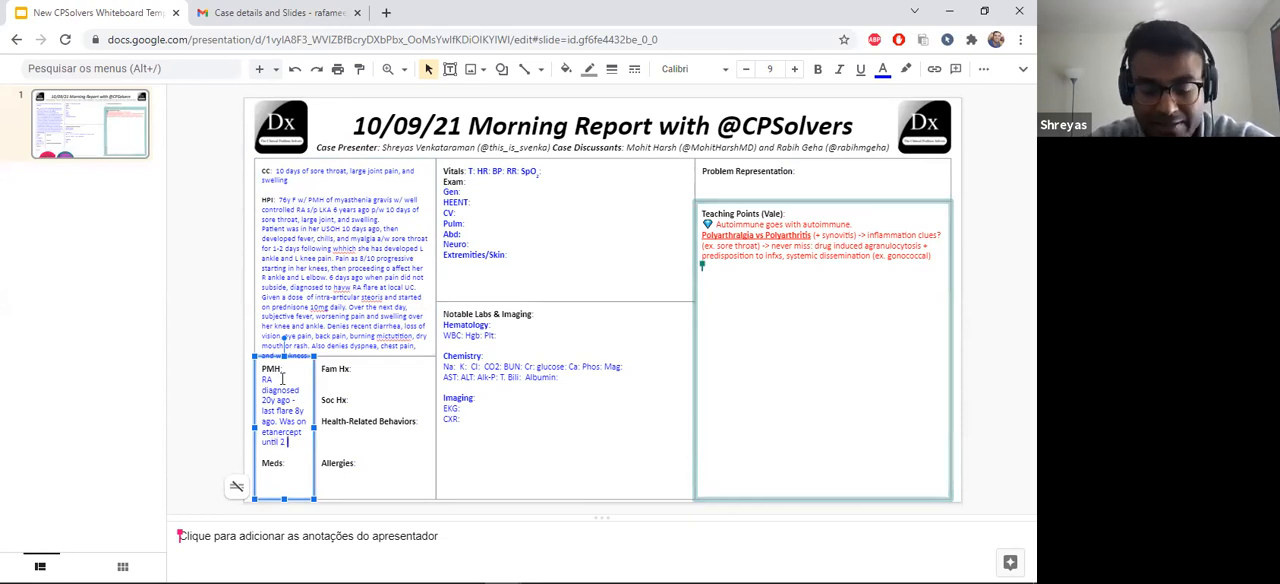
pyautogui.write('2')
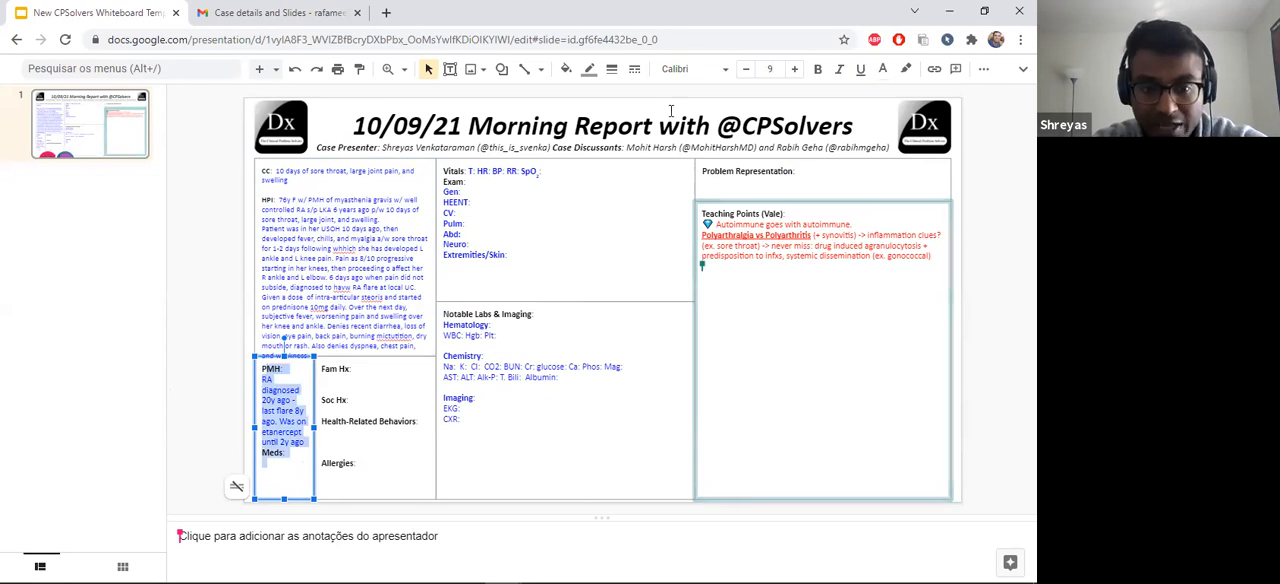
pyautogui.click(746, 69)
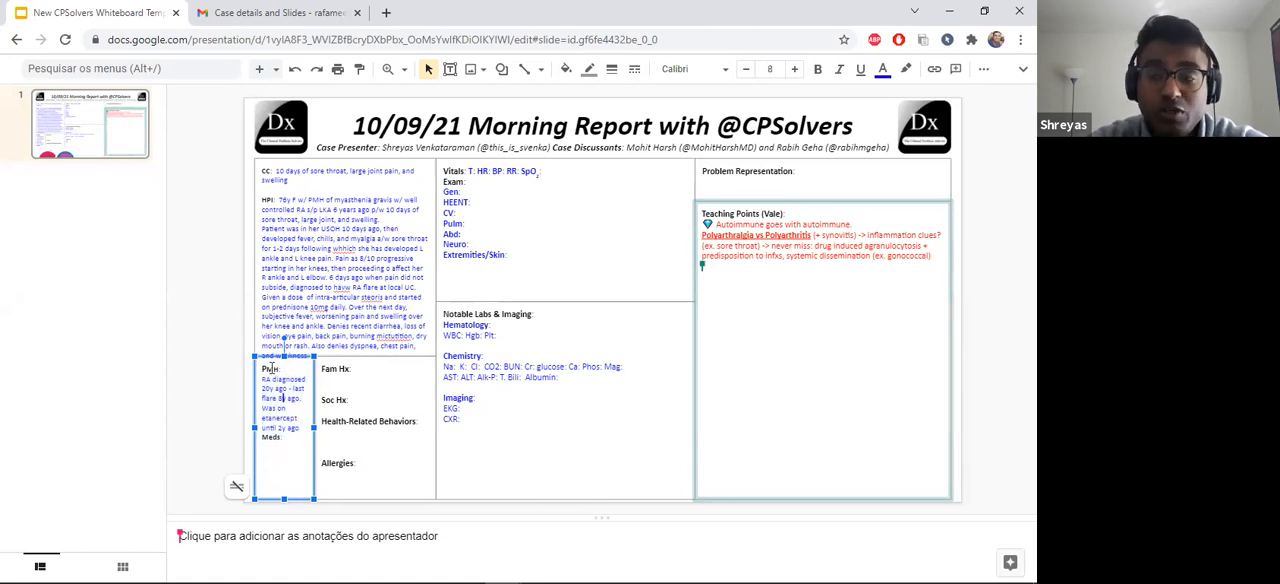
# List the medications, including pyridostigmine, prednisone and levothyroxine.
pyautogui.click(771, 68)
pyautogui.write('MG stable on pyridostigmi')
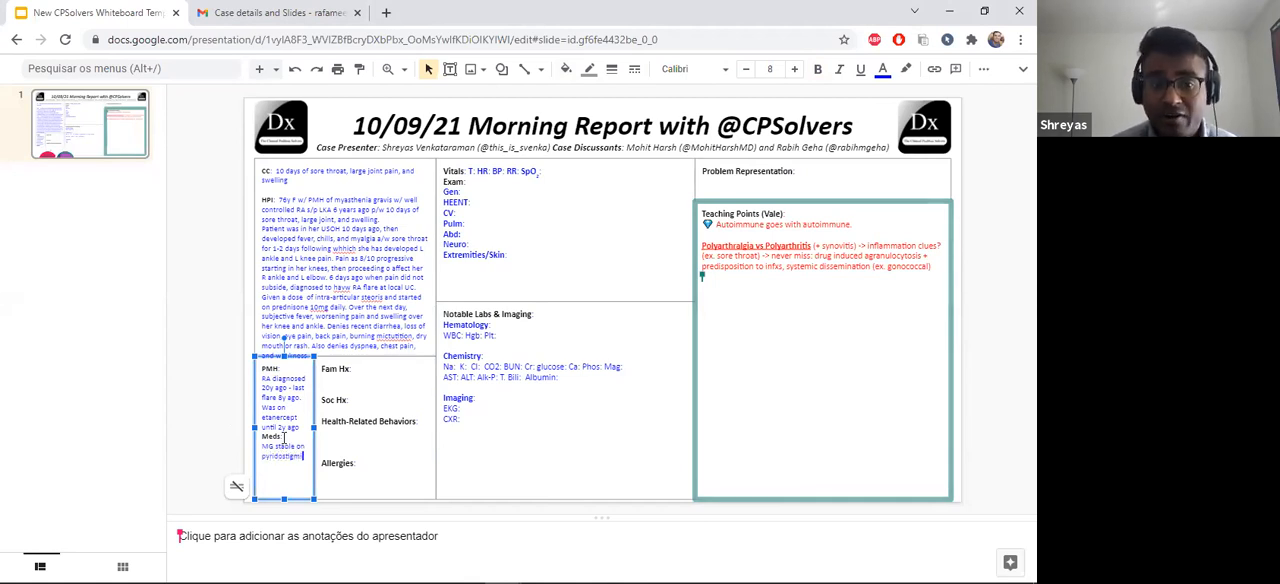
pyautogui.write('e, prednisone, levothyroxine, KCl, calcitriol, CaCO3, fluticasone.')
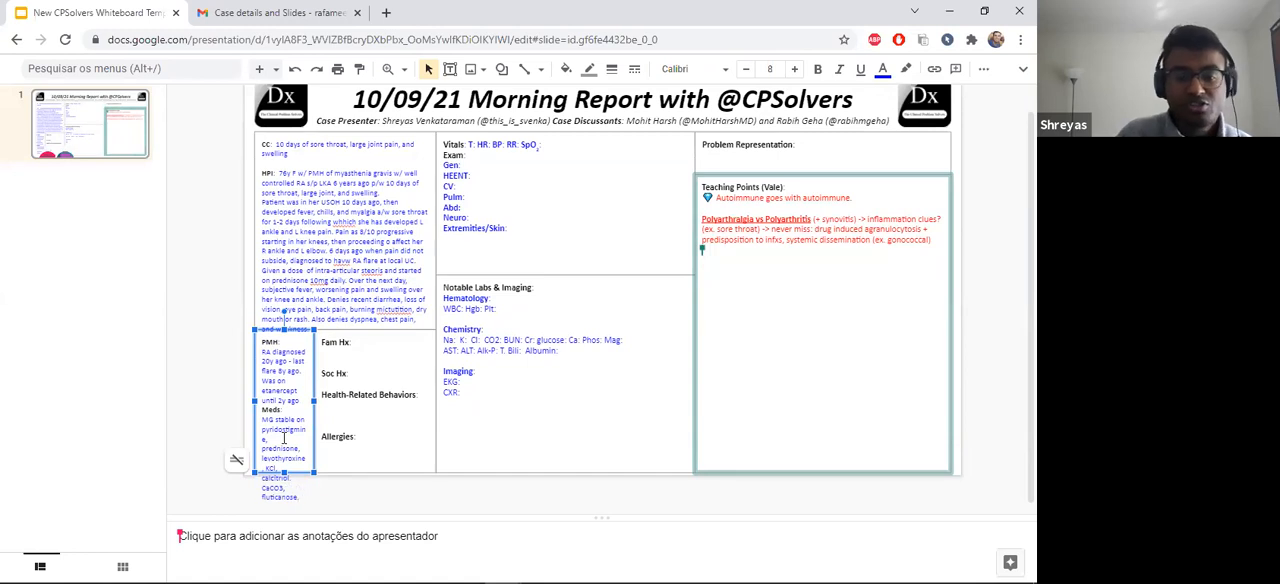
pyautogui.write('colestipol')
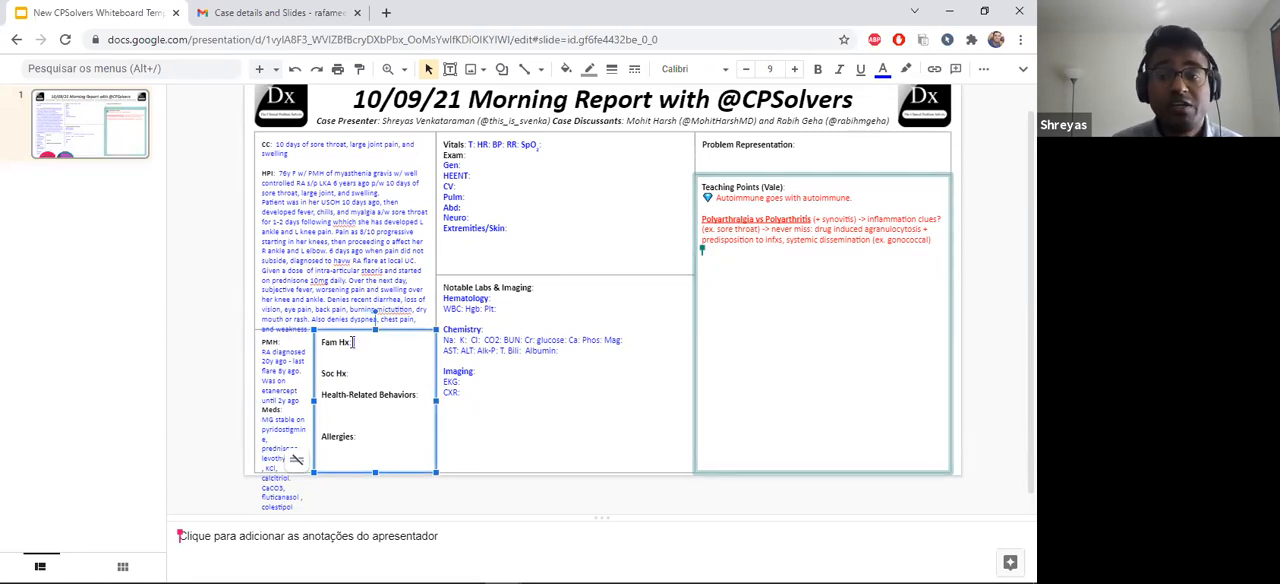
# Record family and social history: DM in father, 20 pack-years quit 15y ago, 1-2 glasses wine, recreational drugs.
pyautogui.write('DM in')
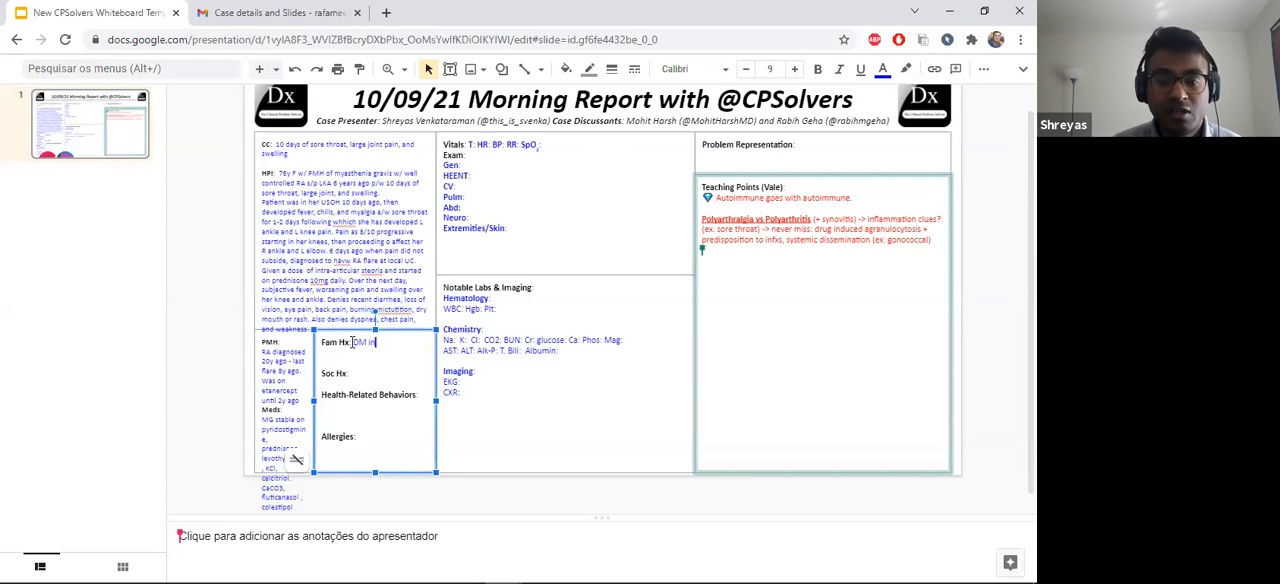
pyautogui.write('father')
pyautogui.click(376, 373)
pyautogui.write(' Ex smo')
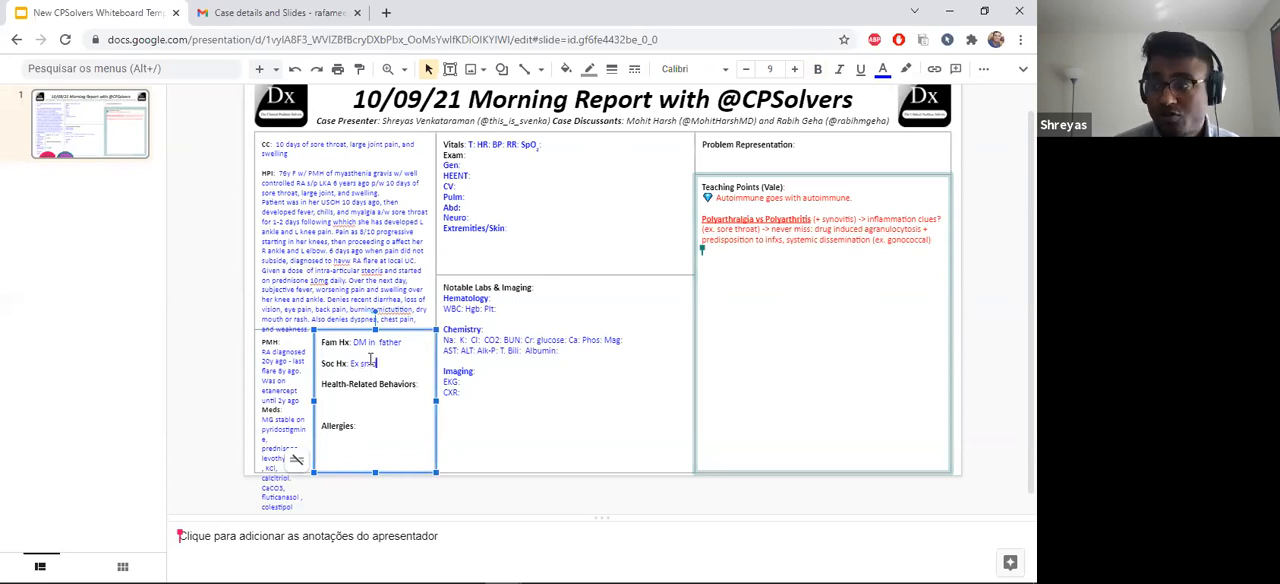
pyautogui.write('- 20')
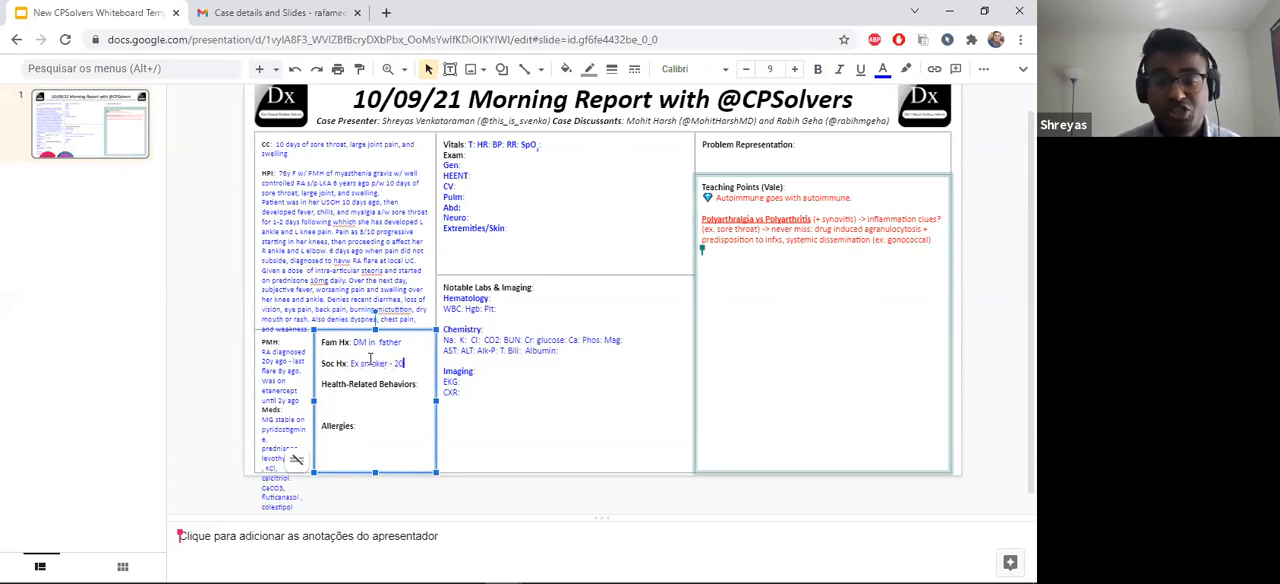
pyautogui.write('pack')
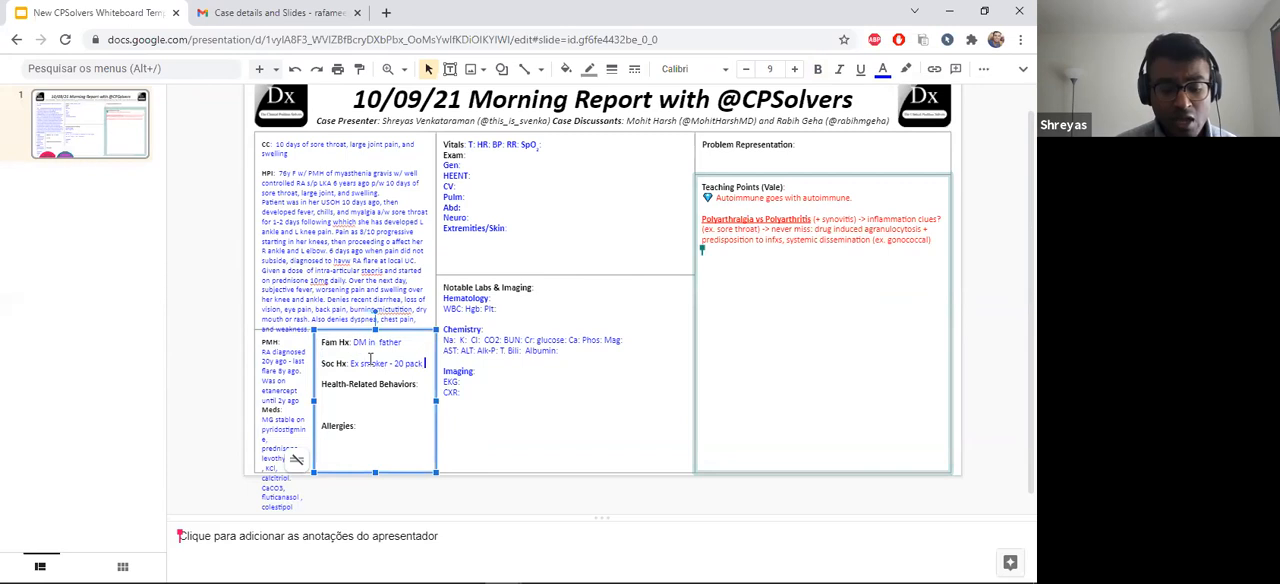
pyautogui.write('year , quit')
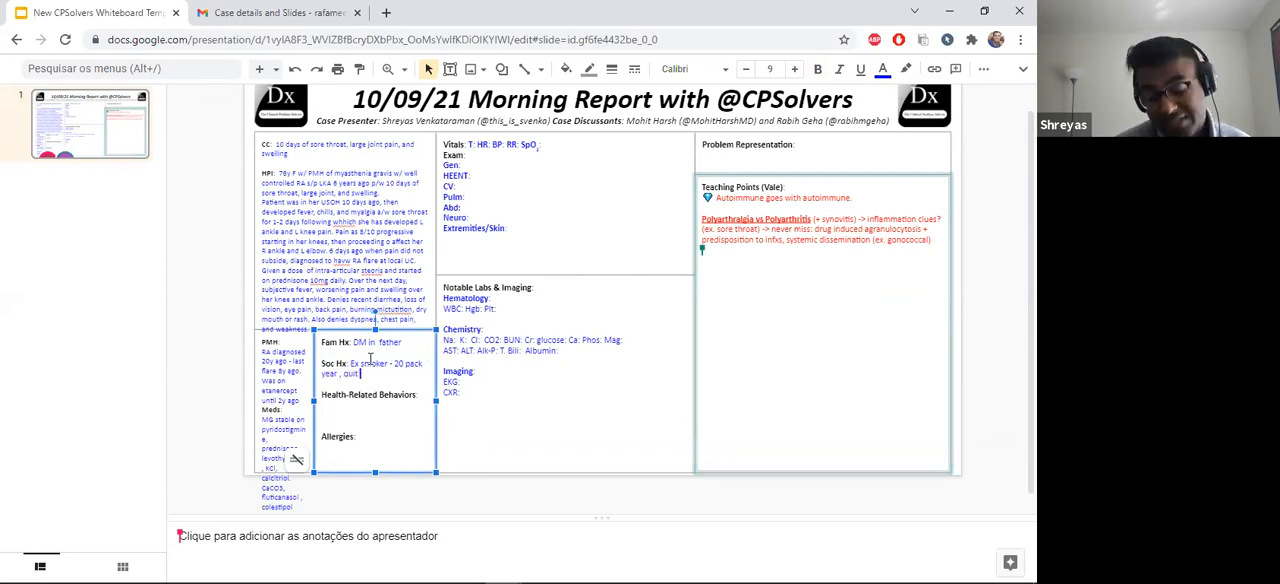
pyautogui.write('15y ago')
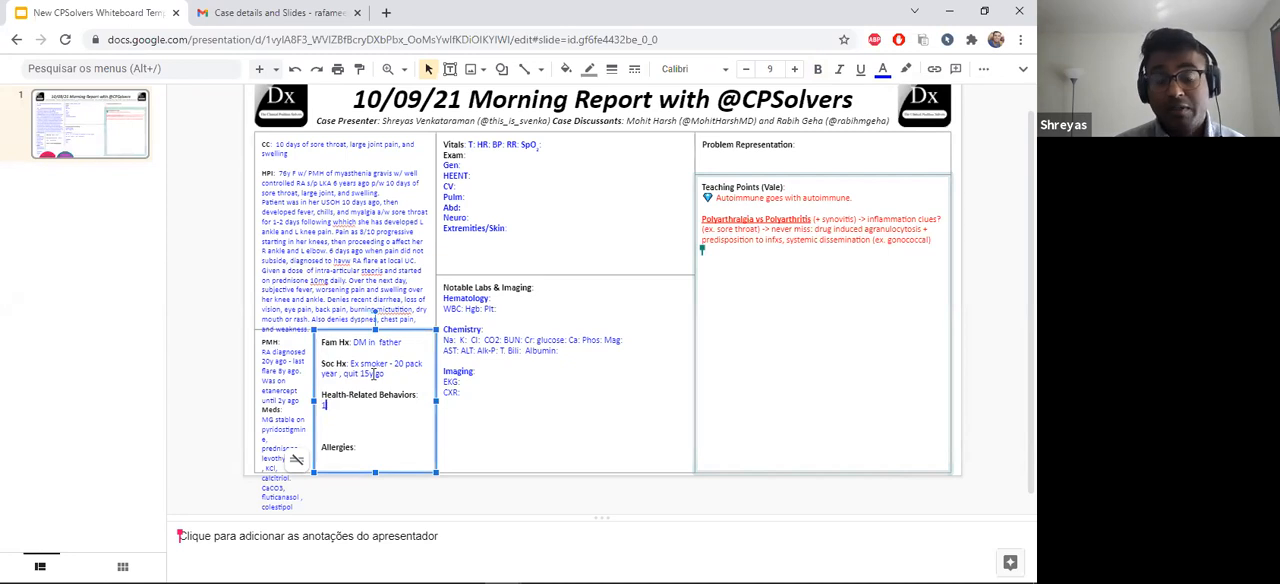
pyautogui.write('1-2 GLASSES OF W')
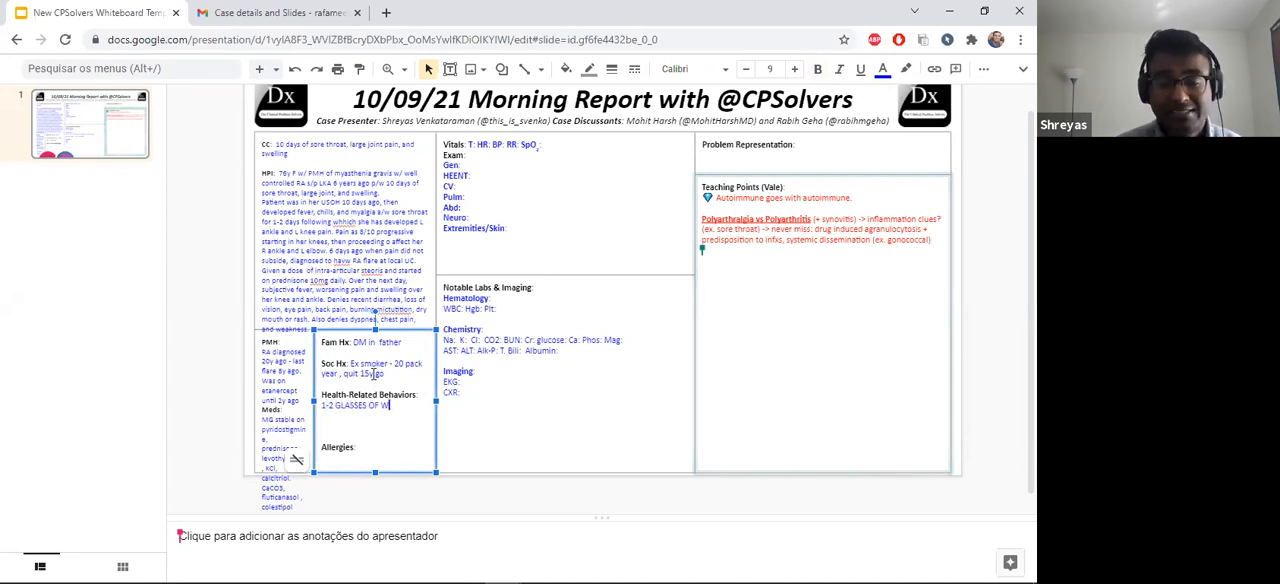
pyautogui.write('INE, DI')
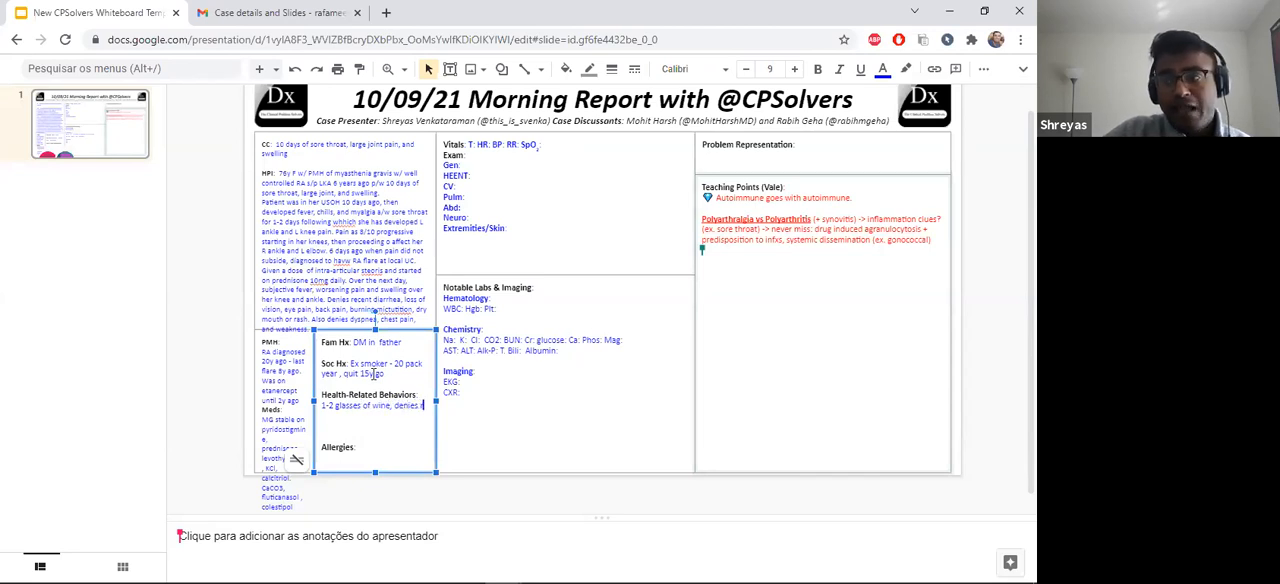
pyautogui.write('recreational drugs.')
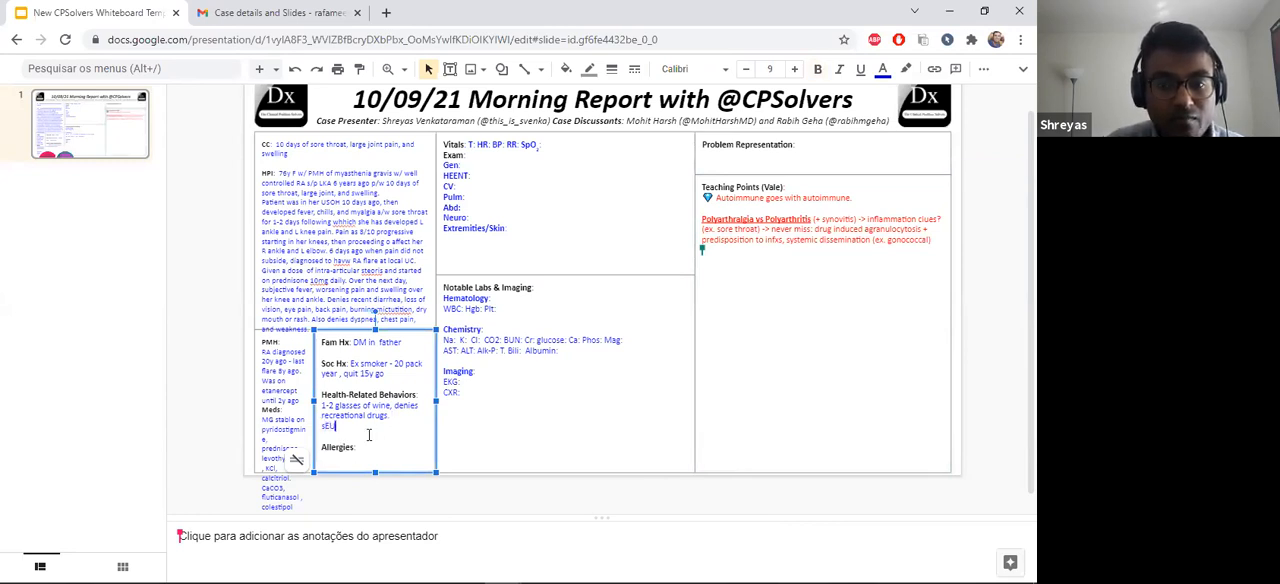
# Add the sexual history (sexually active, 7 partners) and the gold salts allergy.
pyautogui.write('Sexually active, male partners')
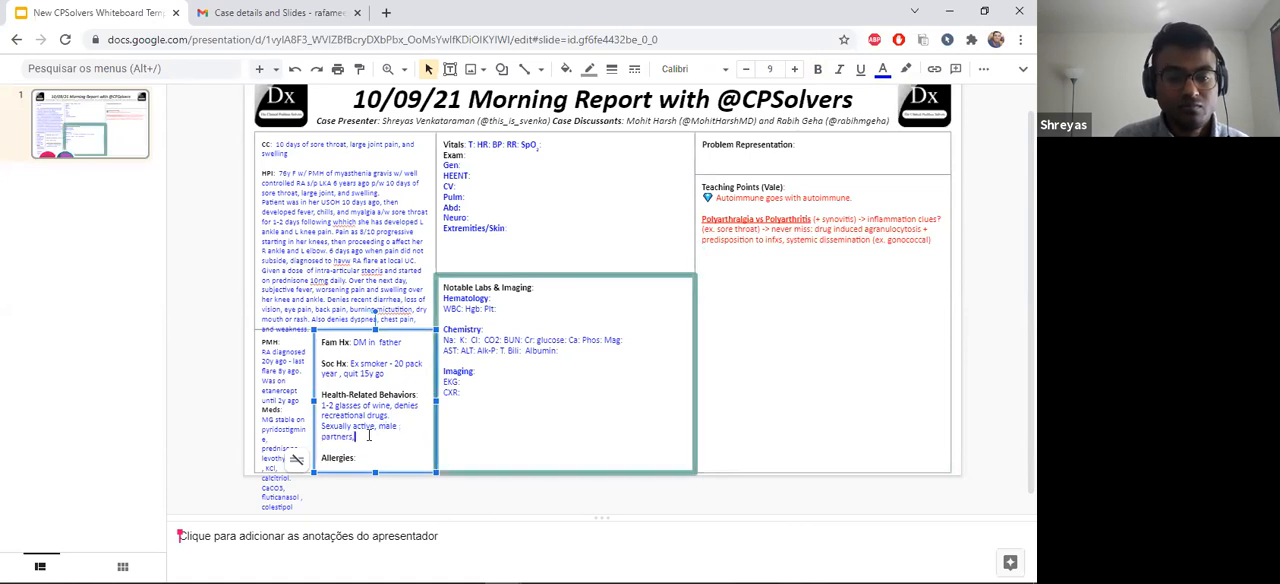
pyautogui.write(', 7 partners in the last 6 m - does not use condoms')
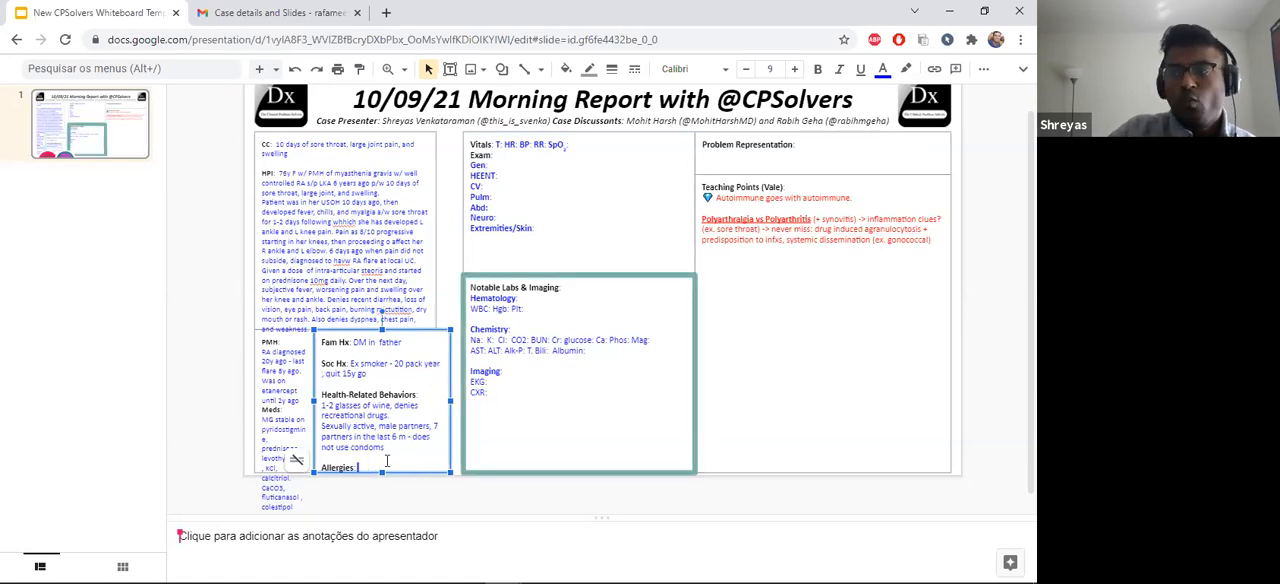
pyautogui.write('gold d')
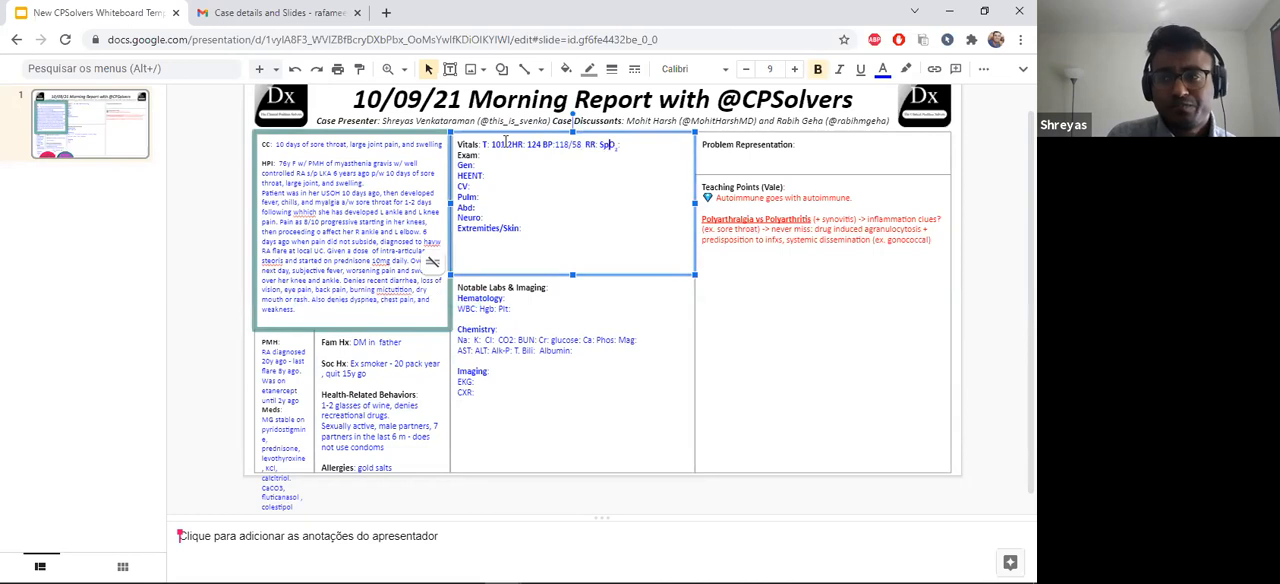
# Enter SpO2 98 RA, well-nourished general exam, and HEENT: normal oropharynx, moist mucous membranes.
pyautogui.write('98')
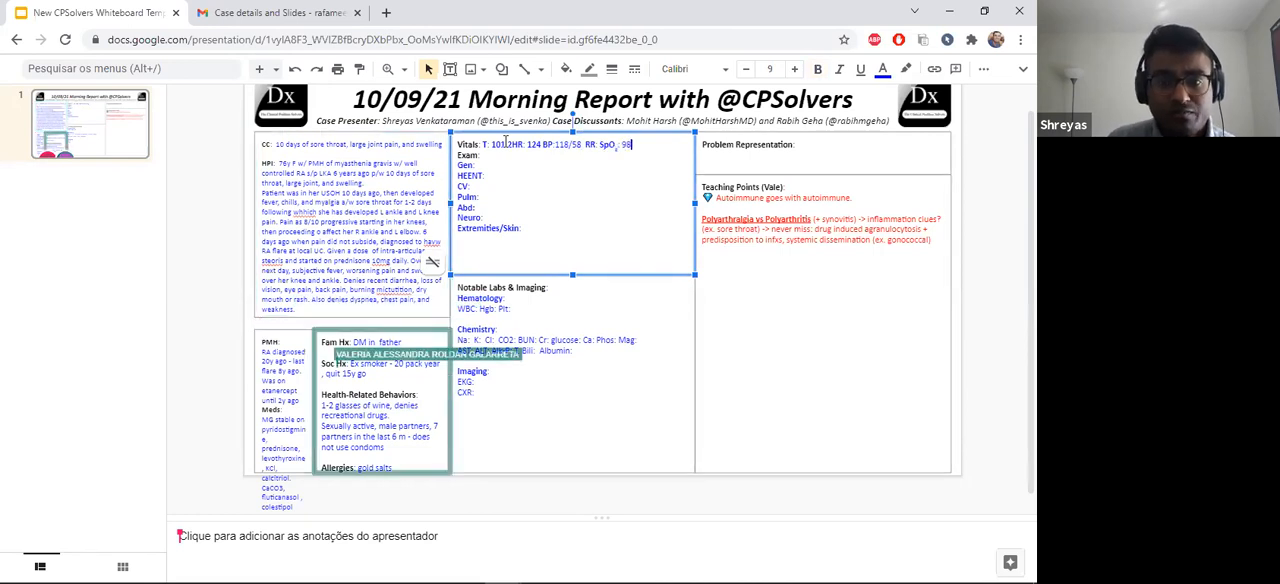
pyautogui.write('RA')
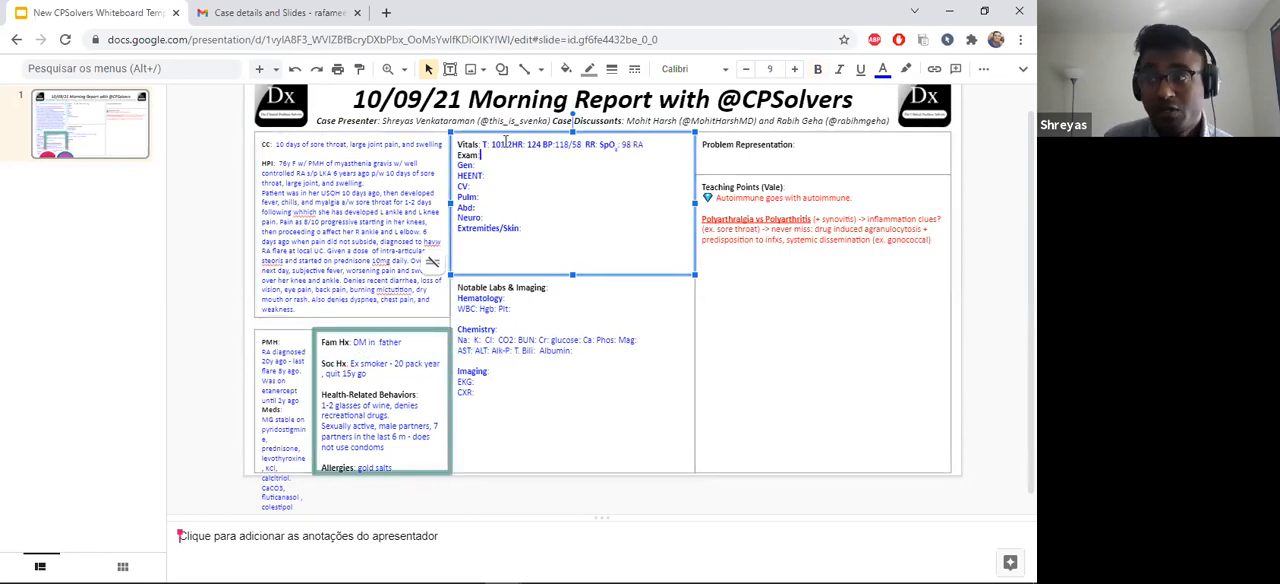
pyautogui.write('well nourished')
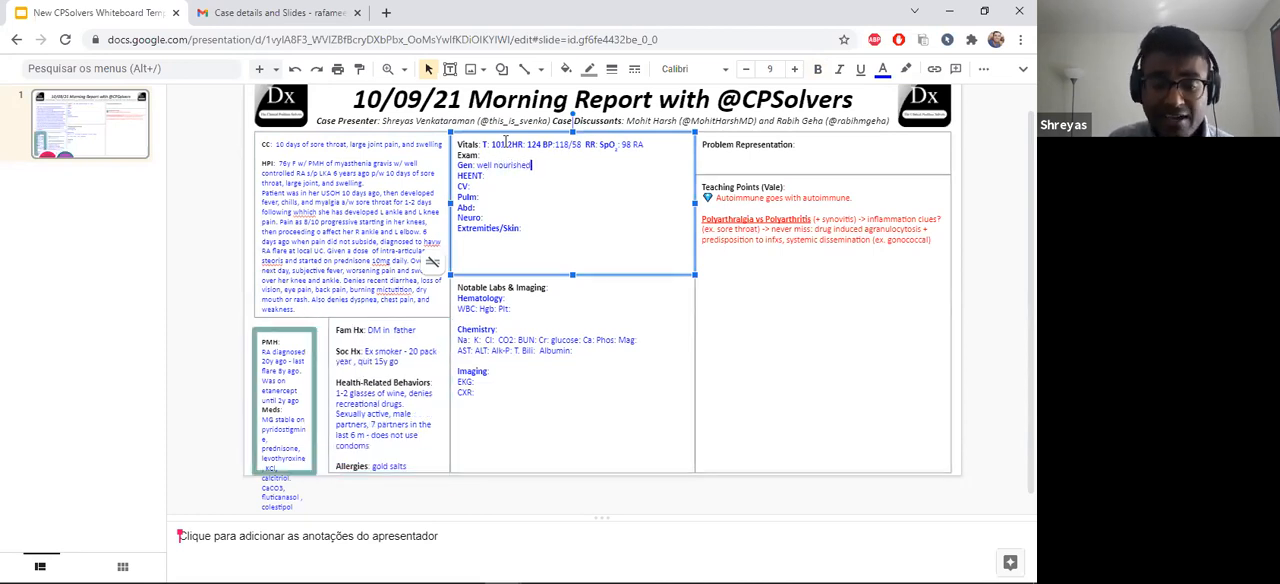
pyautogui.write('In')
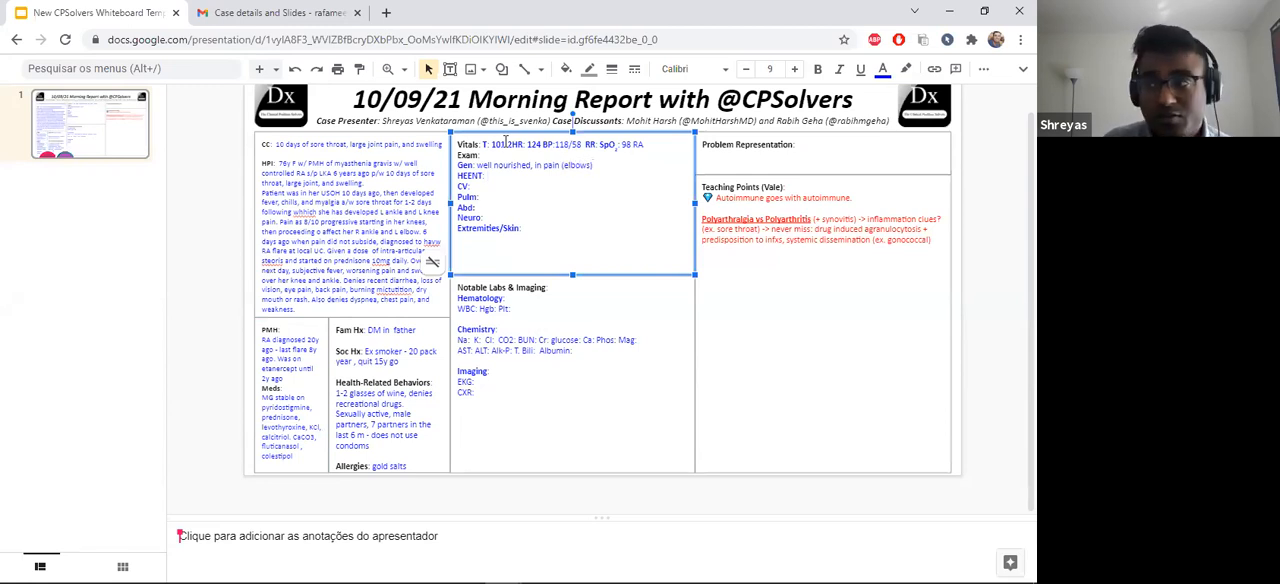
pyautogui.write('oropharynx')
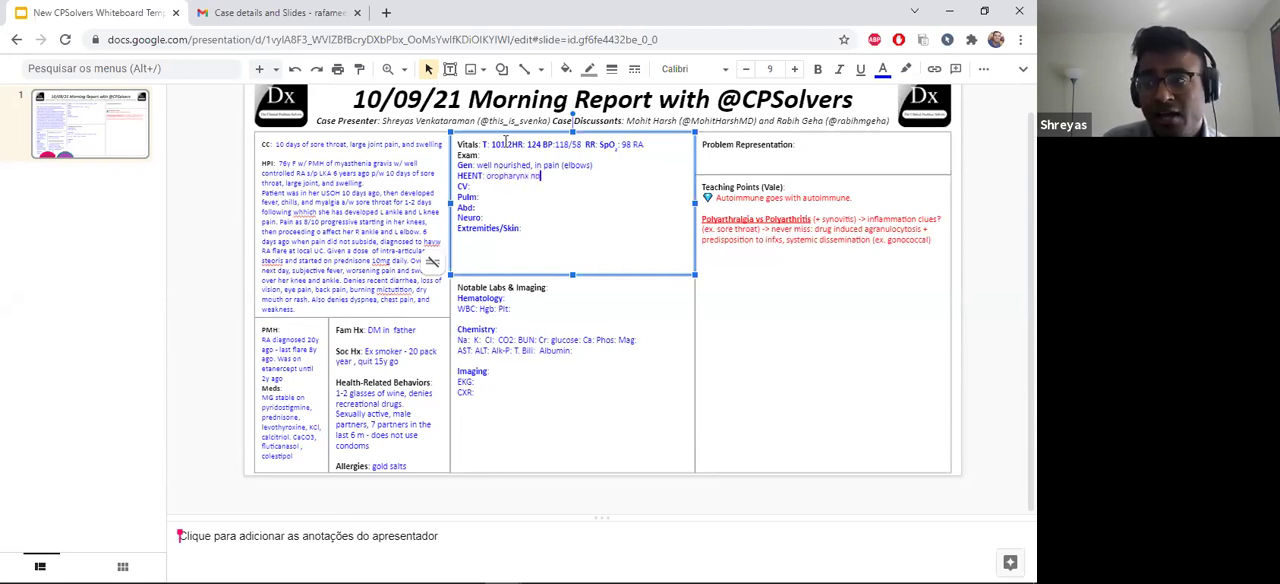
pyautogui.write('normal,')
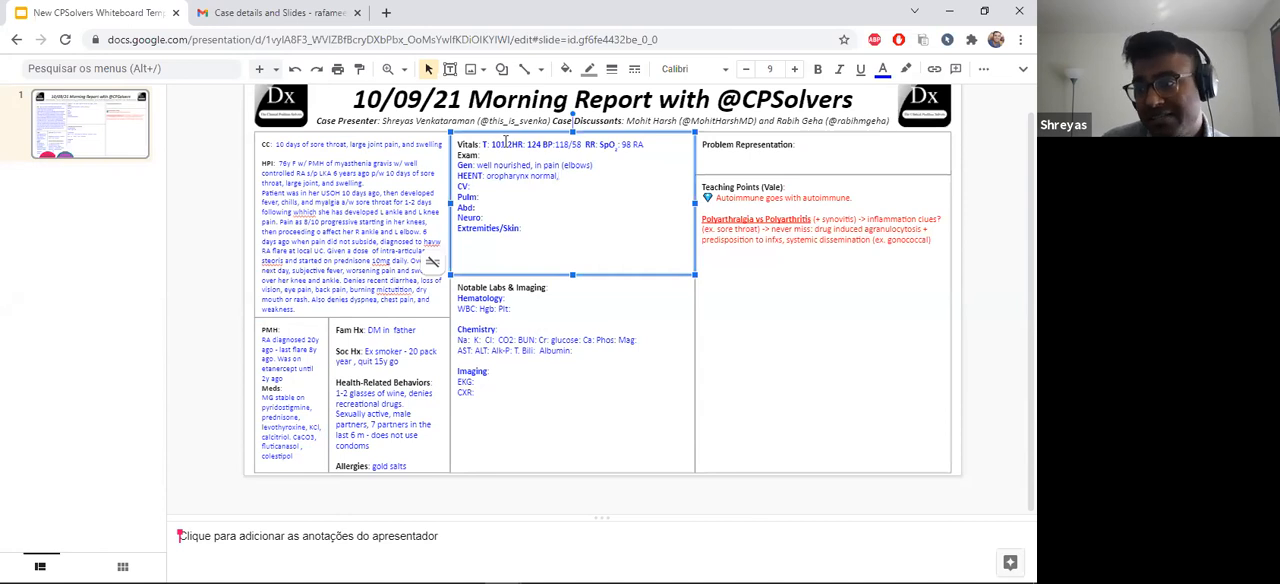
pyautogui.write('moust mucous m')
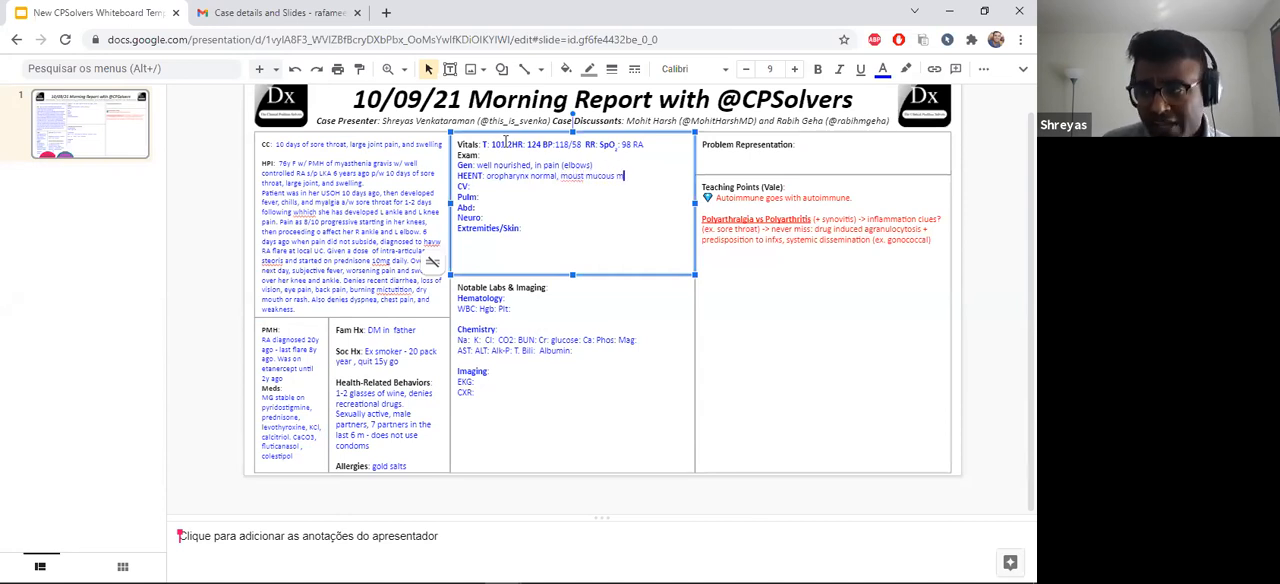
pyautogui.write('embranes')
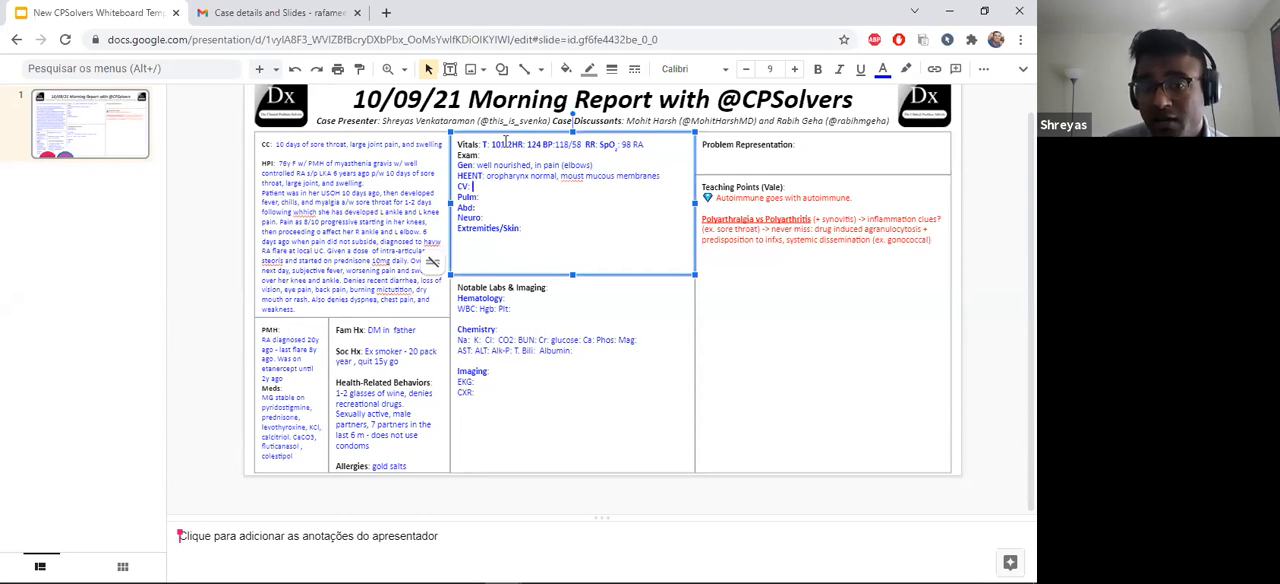
# Add CV (RRR, normal S1 S2, no murmurs) and lungs clear to auscultation in all fields.
pyautogui.write('RRR')
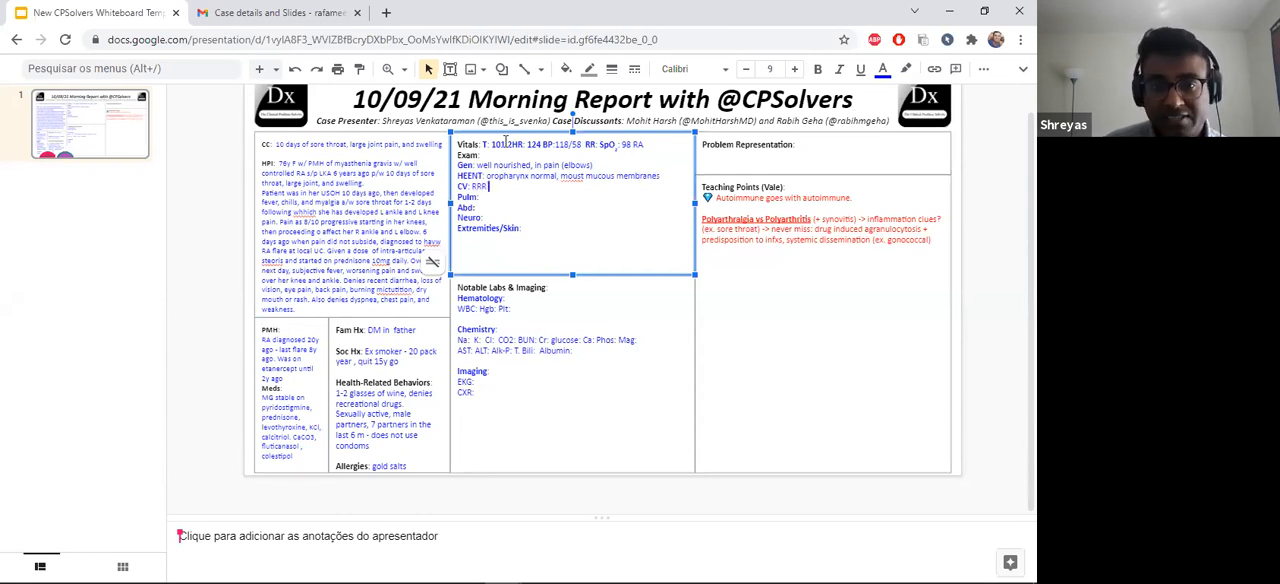
pyautogui.write('normal S')
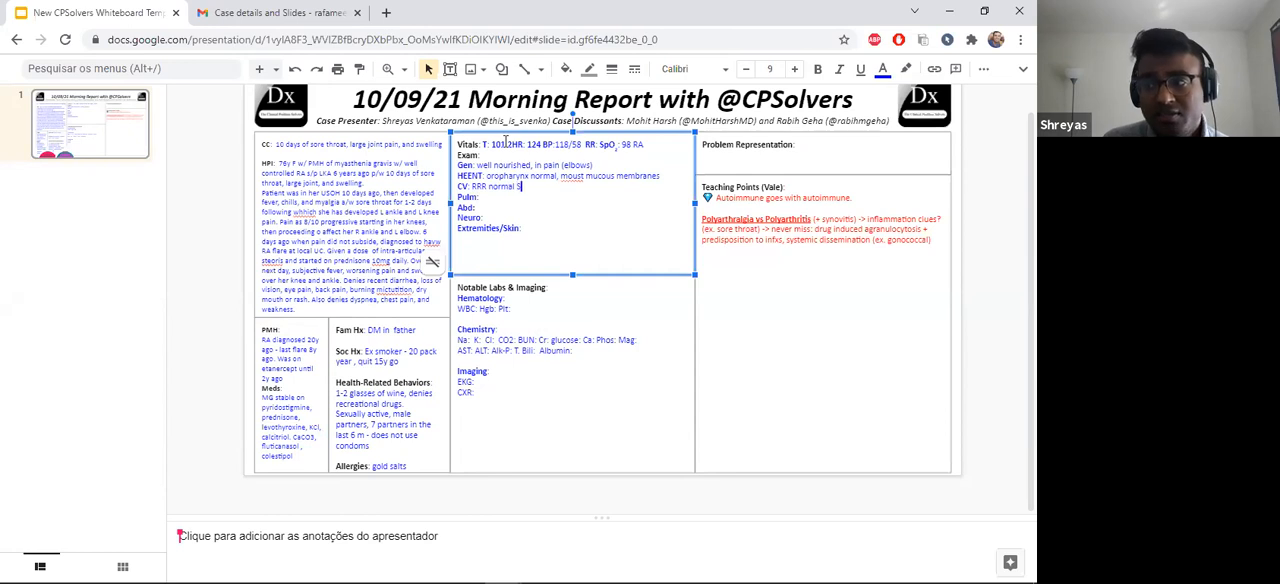
pyautogui.write('1 S2')
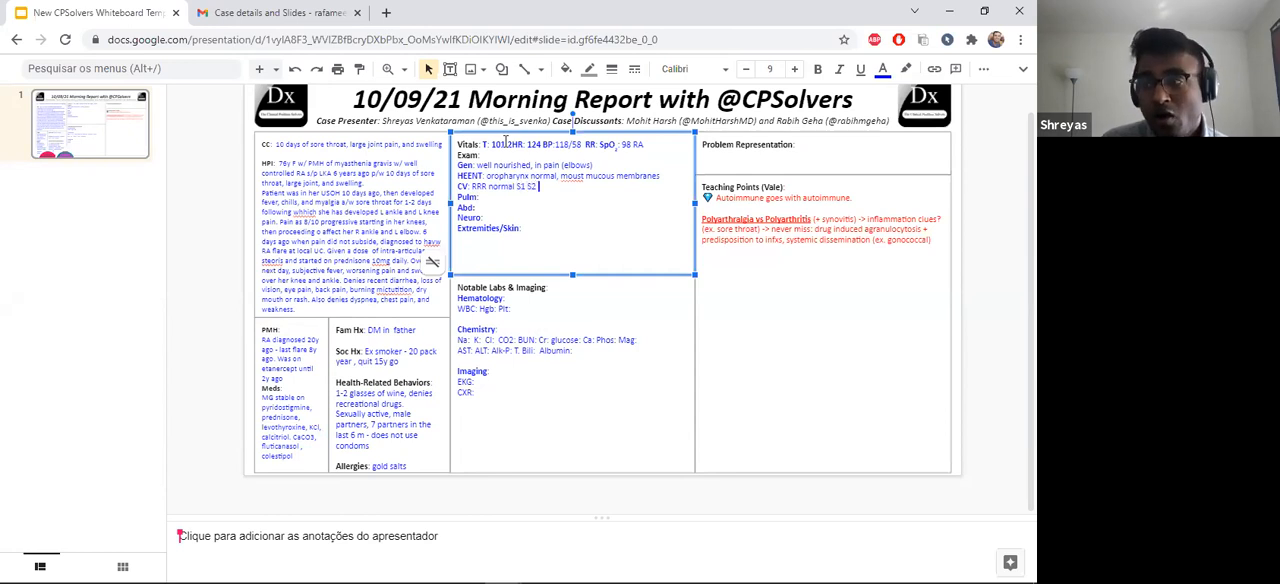
pyautogui.write('no murmurs')
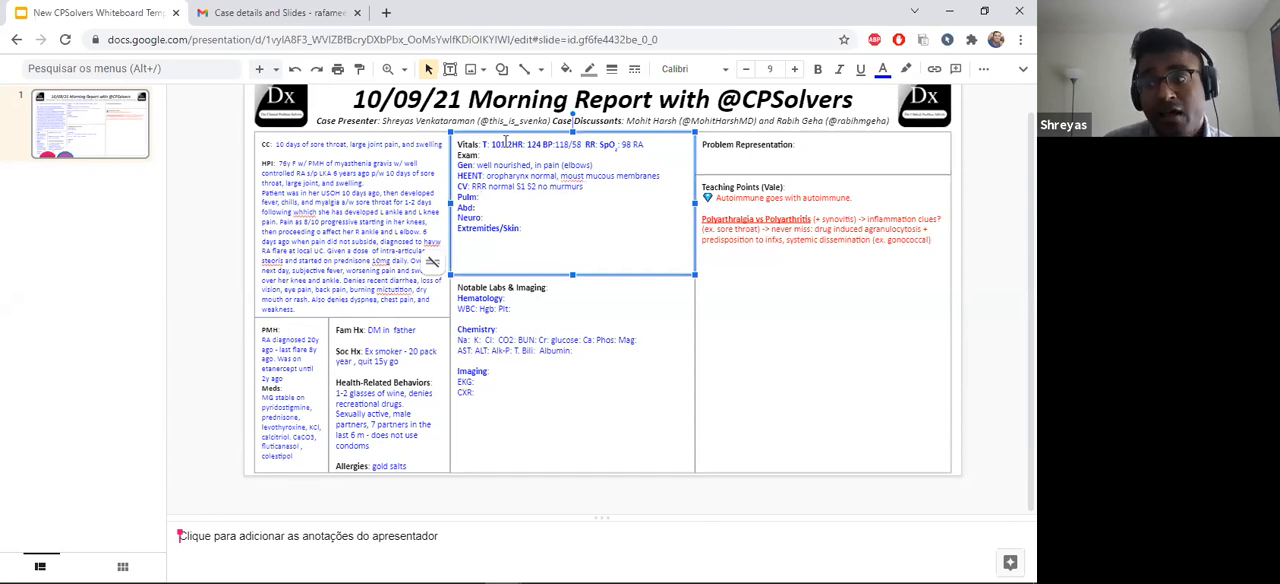
pyautogui.write('clear to')
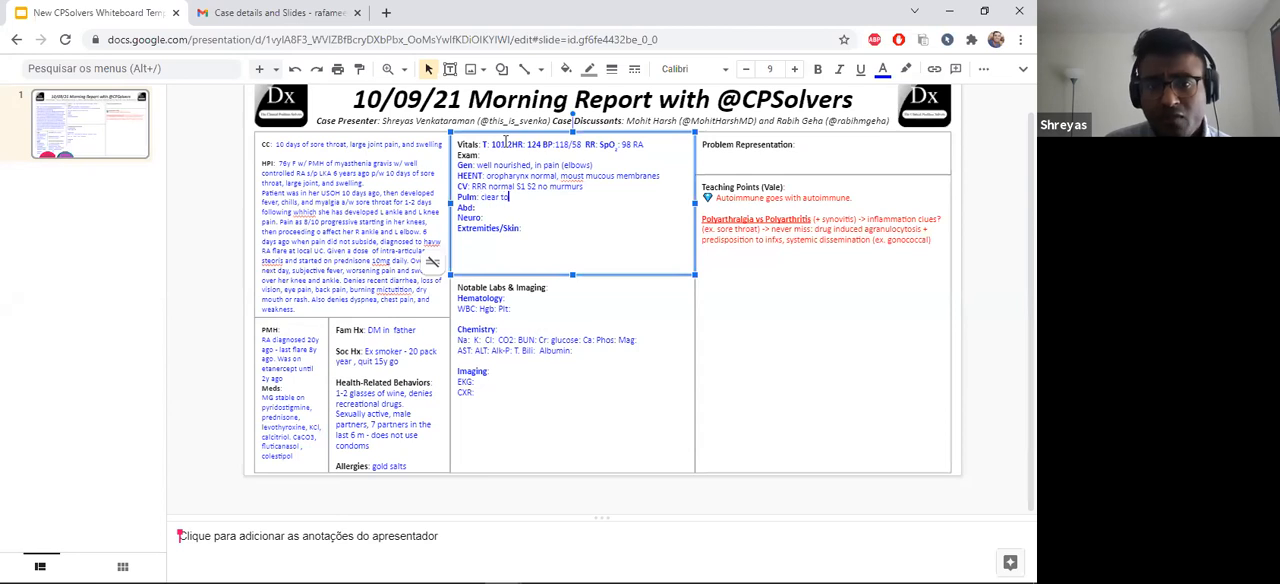
pyautogui.write('auscultation')
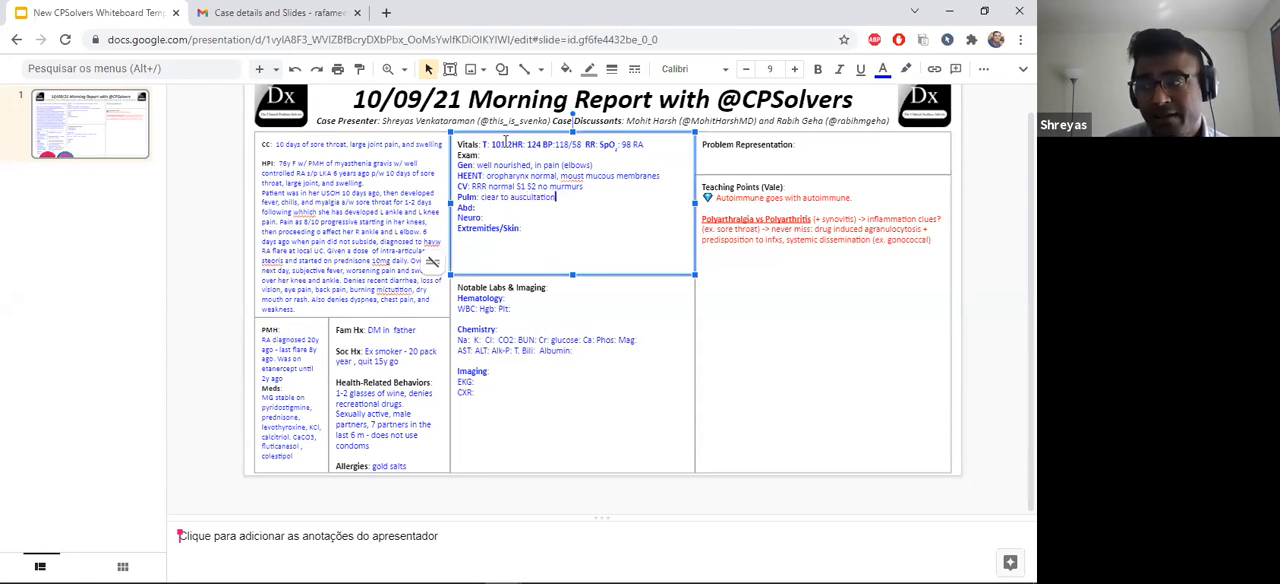
pyautogui.write('in all lung field')
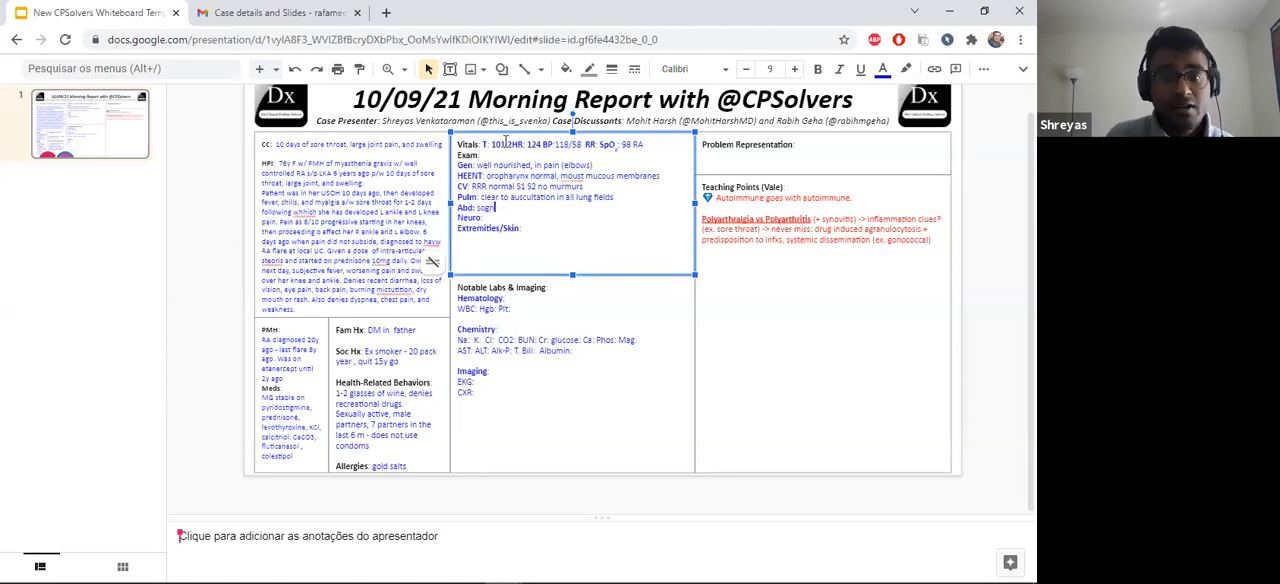
# Add abdomen soft, non-tender, no organomegaly, and neuro AOx, intact.
pyautogui.write('soft:')
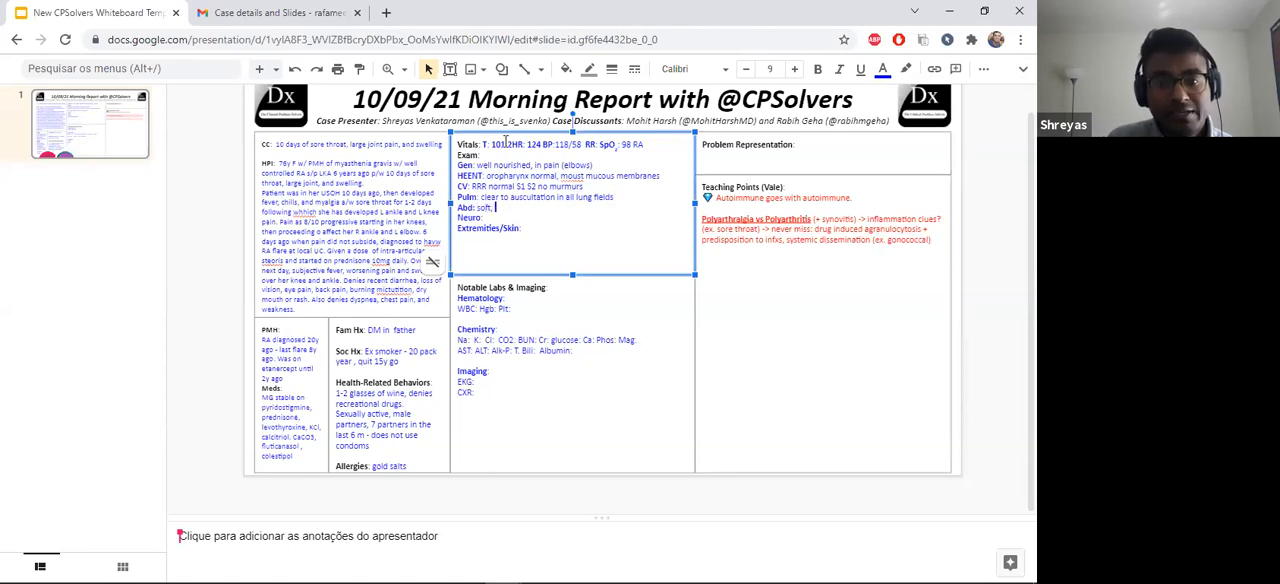
pyautogui.write('NT N')
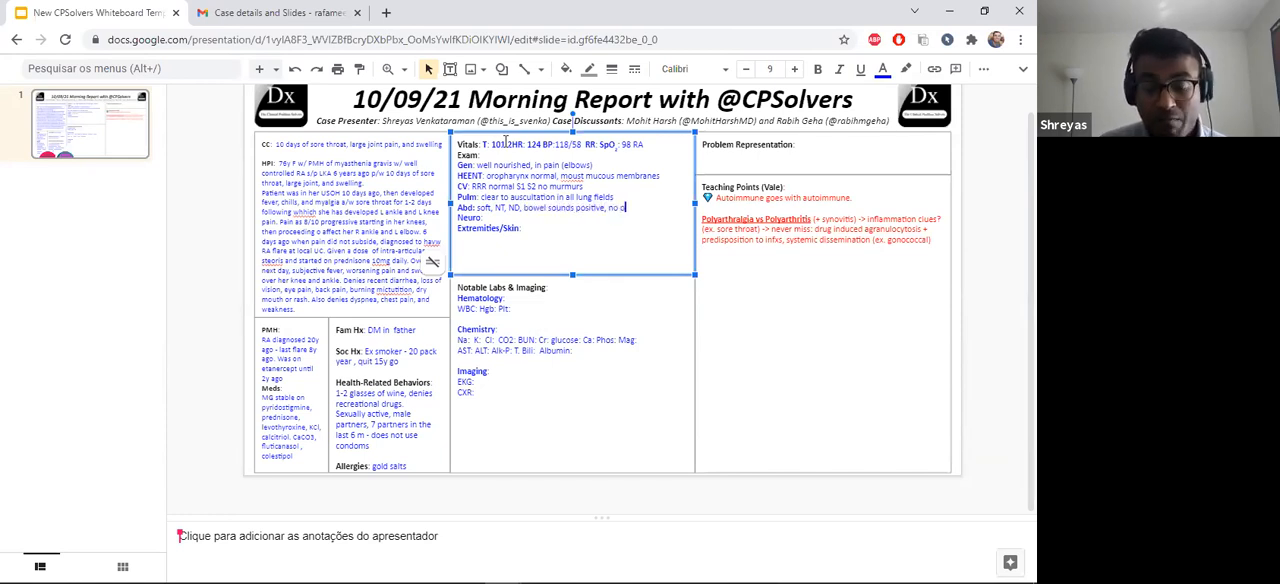
pyautogui.write('rganomegaly')
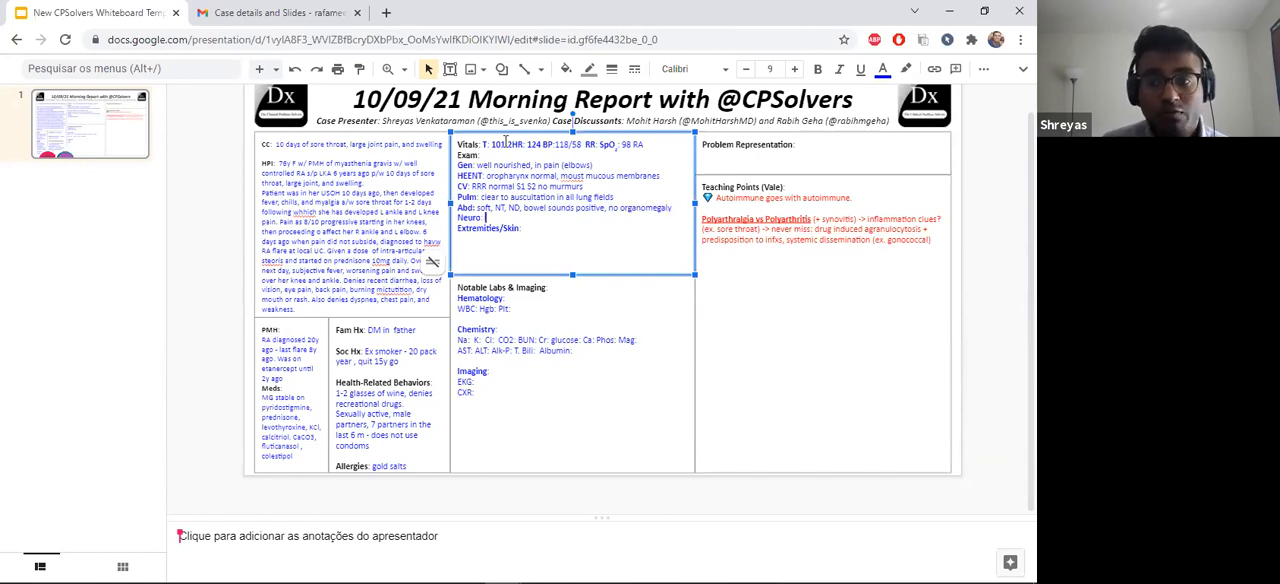
pyautogui.write('AOX4, CN III-X')
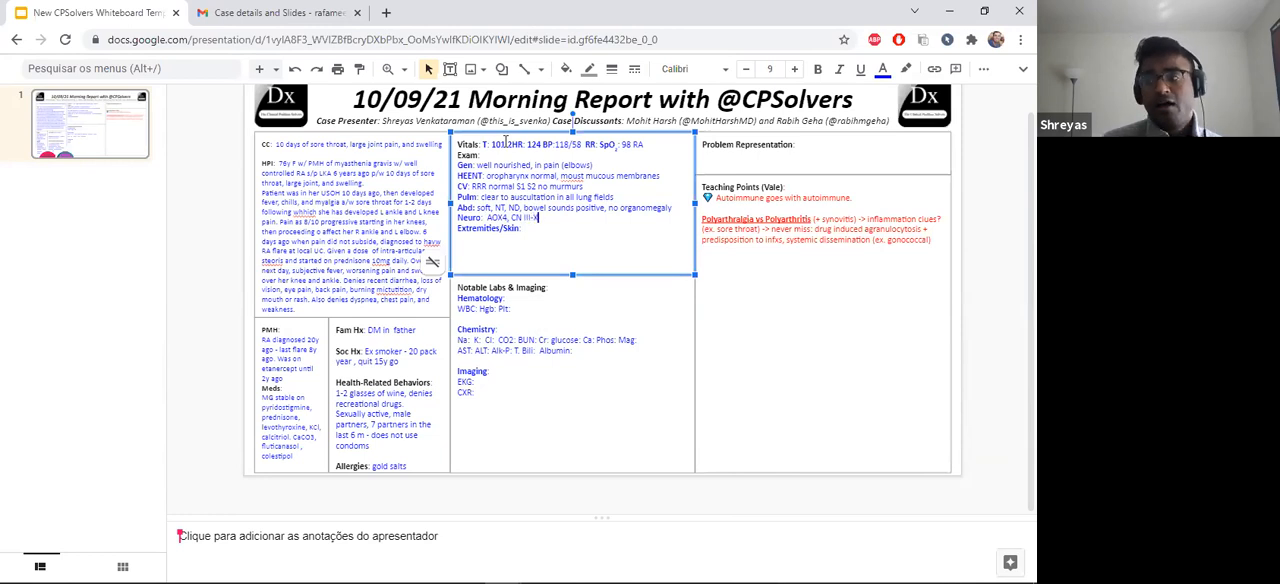
pyautogui.write('Intact, normal sensatio')
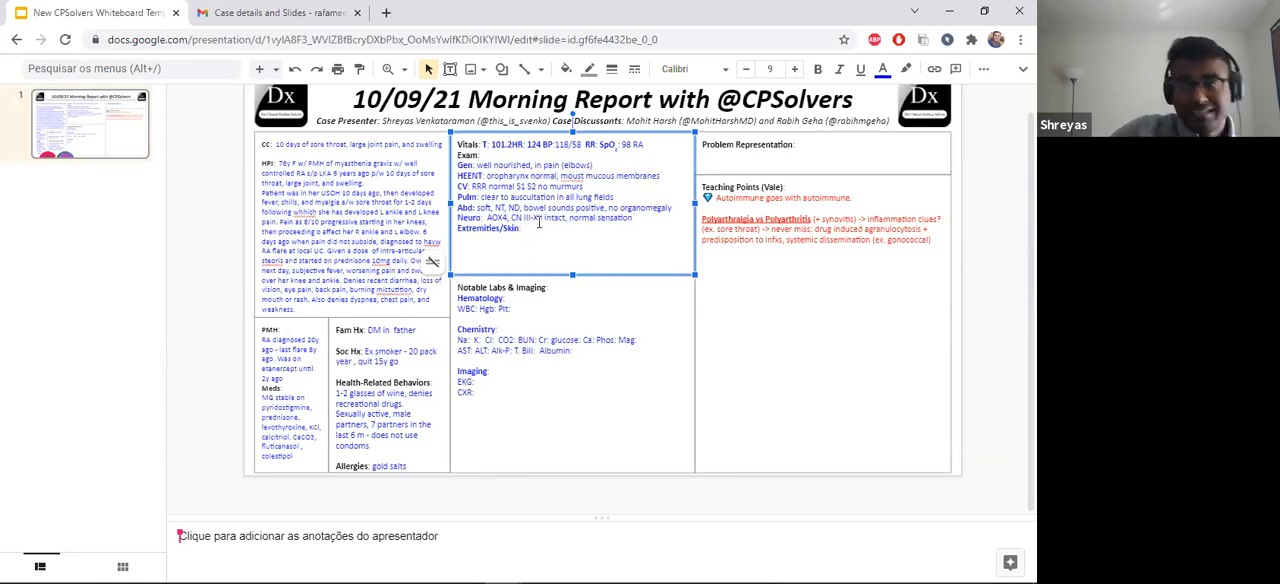
# Add 'Erythema around joints. No nodular or papular lesions present.' to the extremities/skin exam findings.
pyautogui.write('normal without edema or')
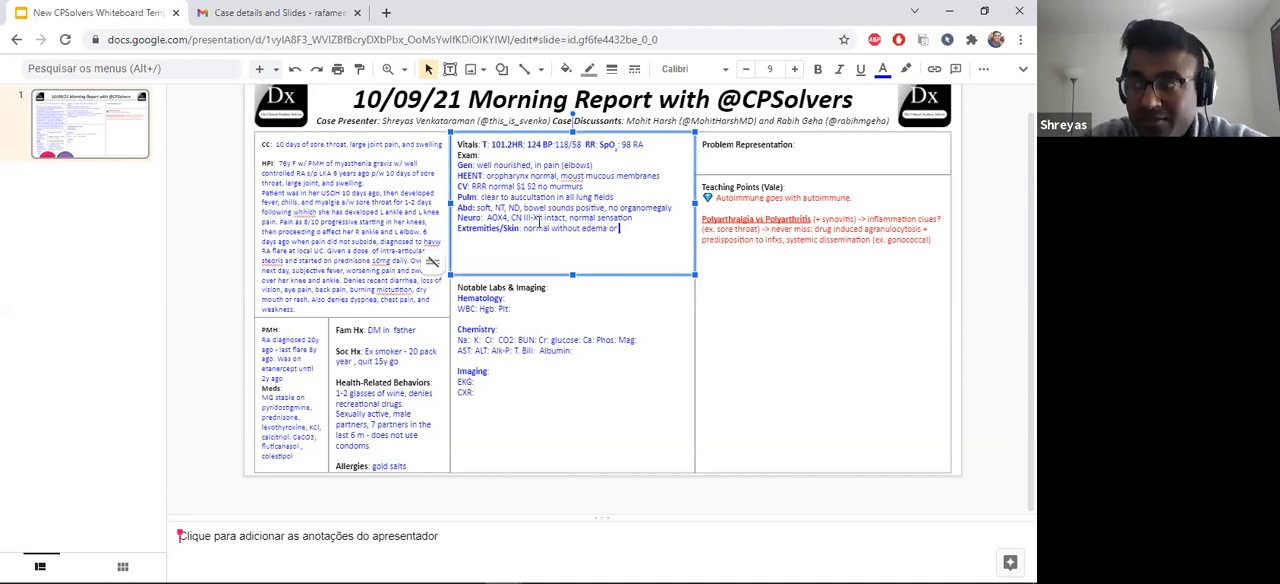
pyautogui.write('cyanosis.')
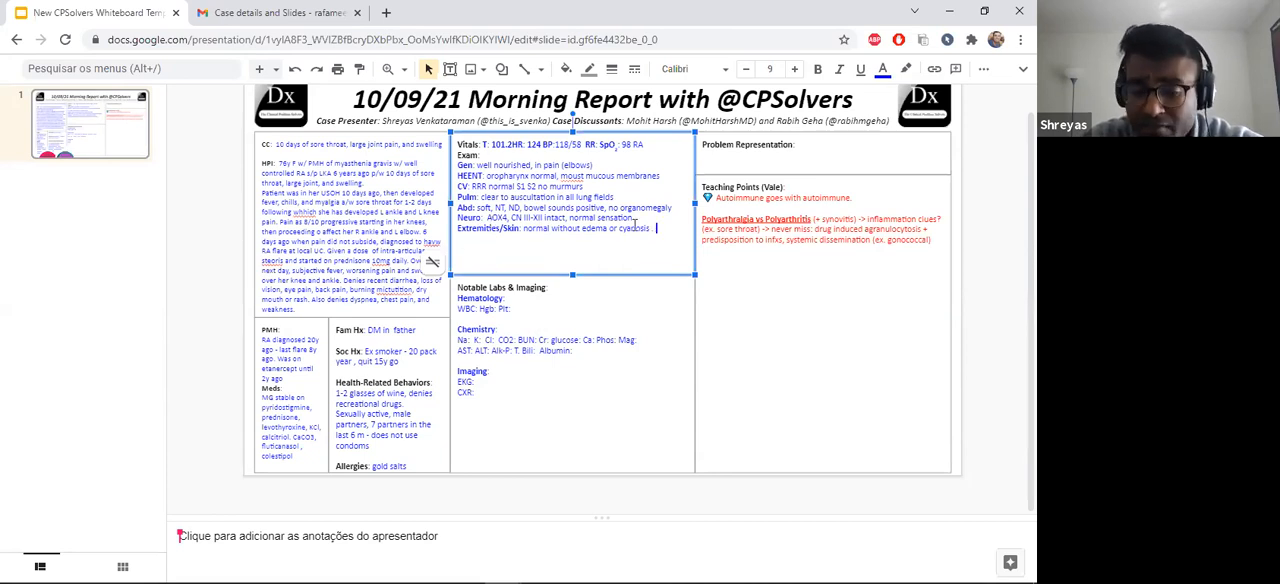
pyautogui.write('Erythema a')
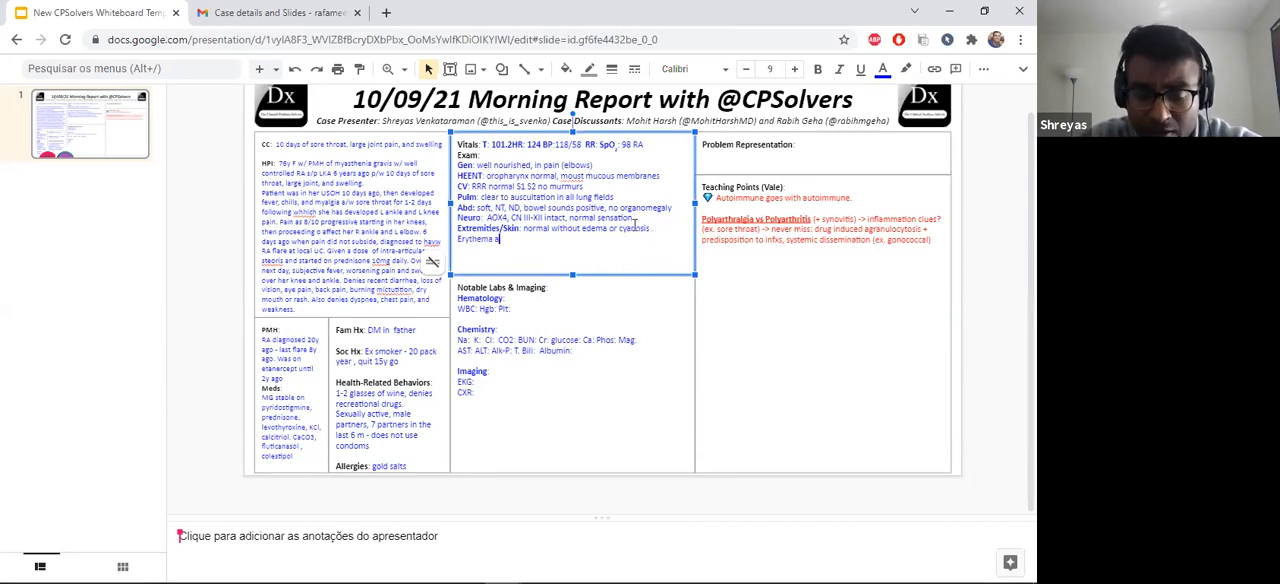
pyautogui.write('roun')
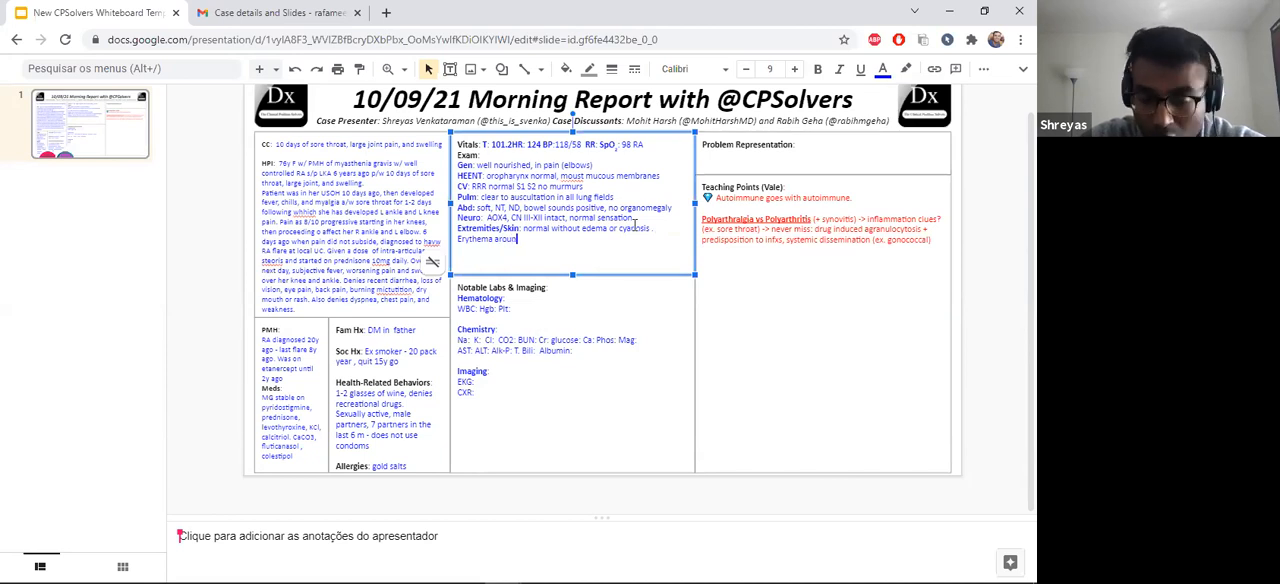
pyautogui.write('joint')
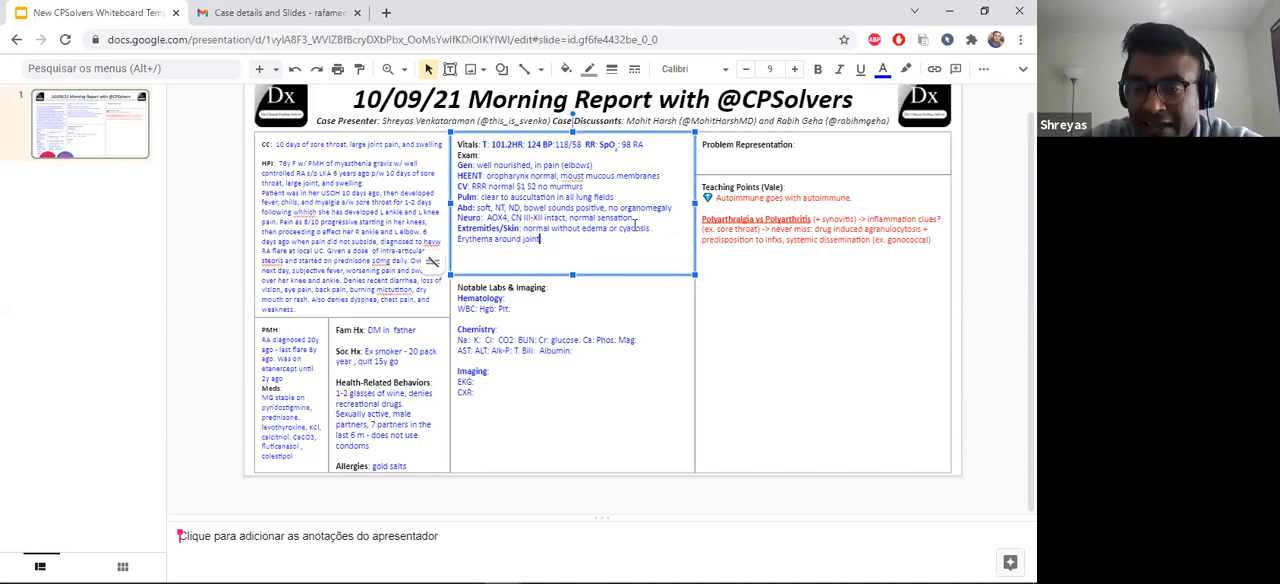
pyautogui.write('. No nodular or papular')
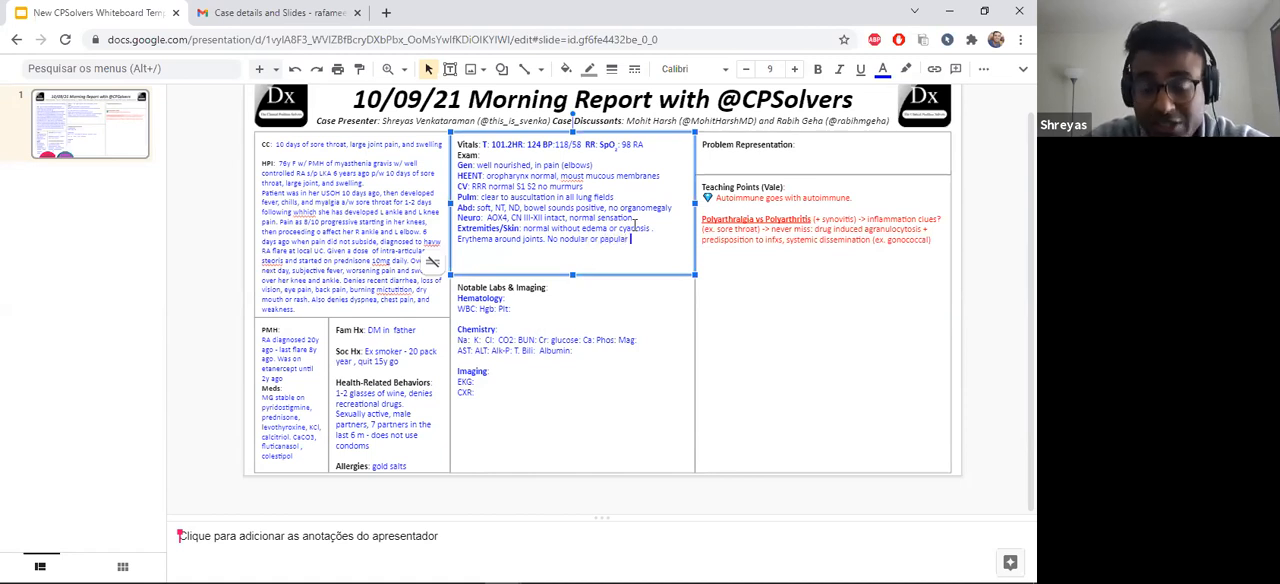
pyautogui.write('lesions present.')
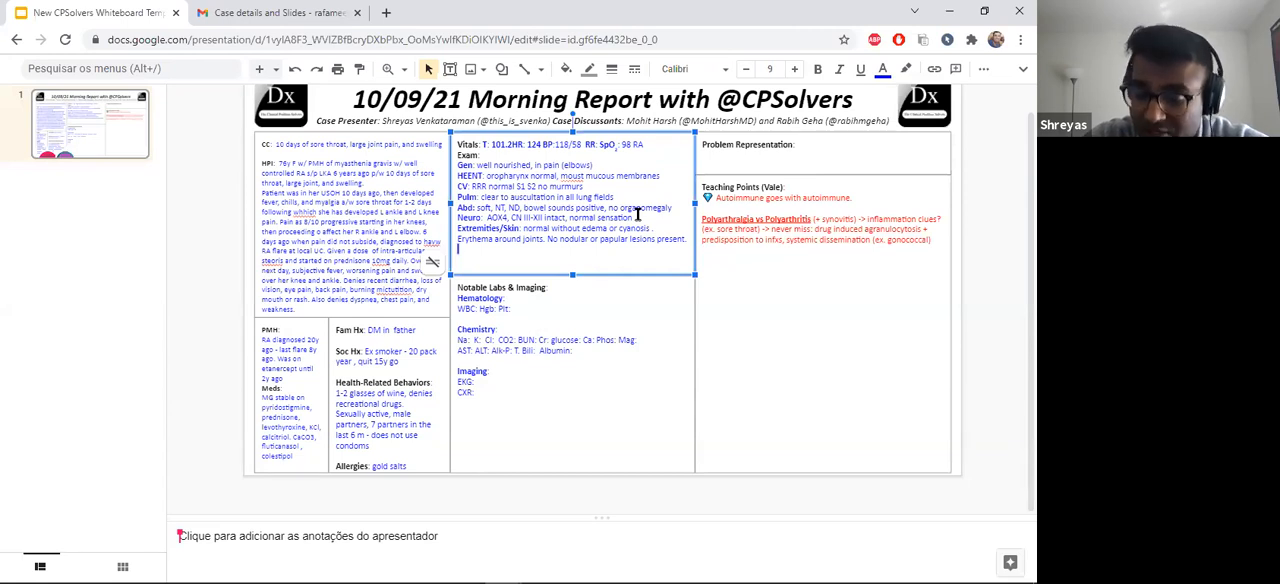
pyautogui.write('MMk')
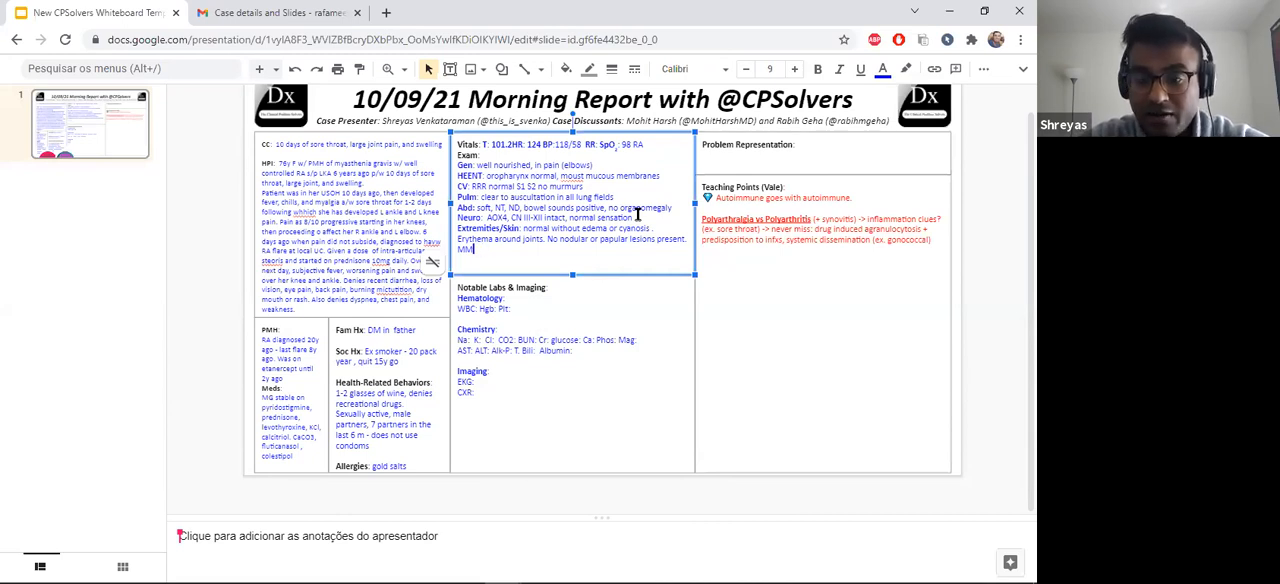
# Type the MSK line: decreased range of motion, swelling, radial head and medial epicondyle tenderness.
pyautogui.write('SK:')
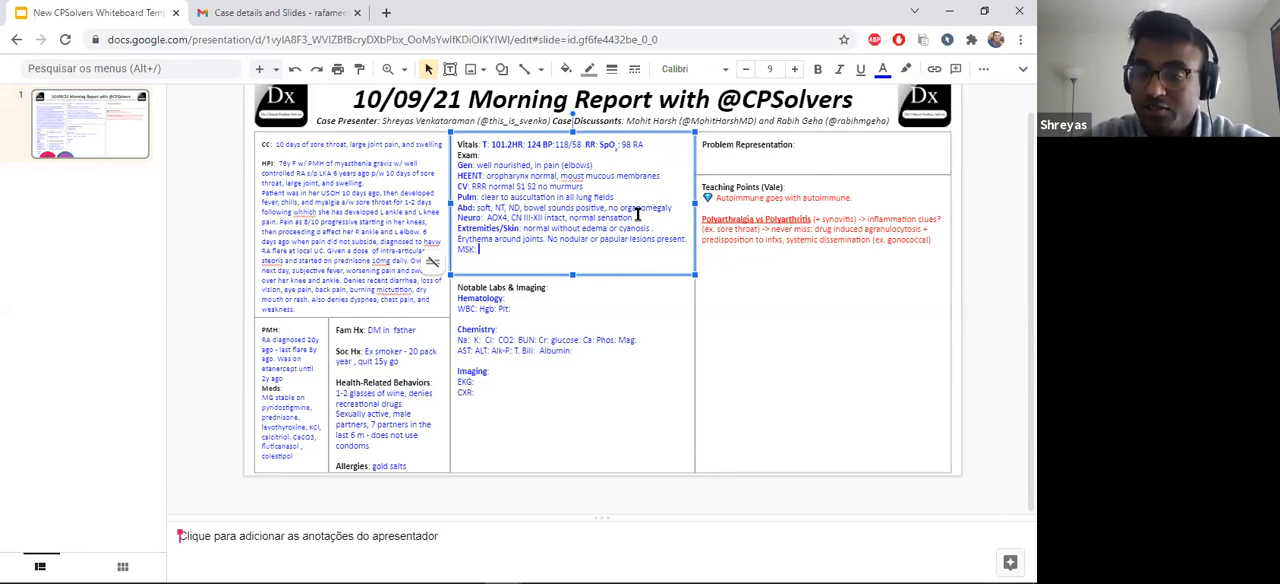
pyautogui.write('decreased range og m')
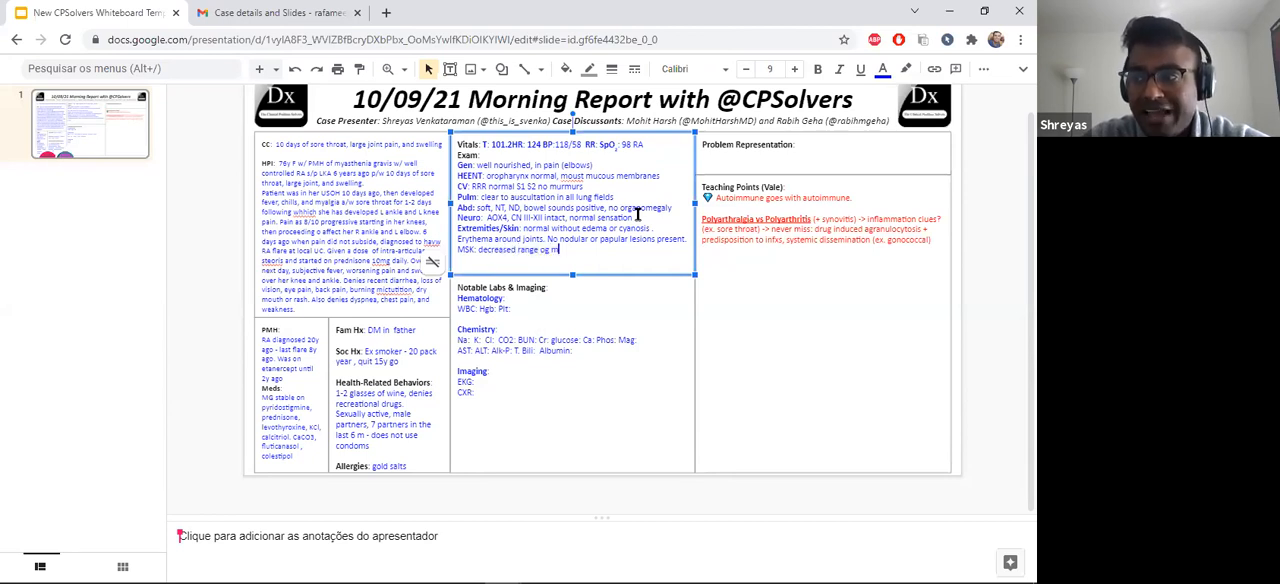
pyautogui.write('otion and')
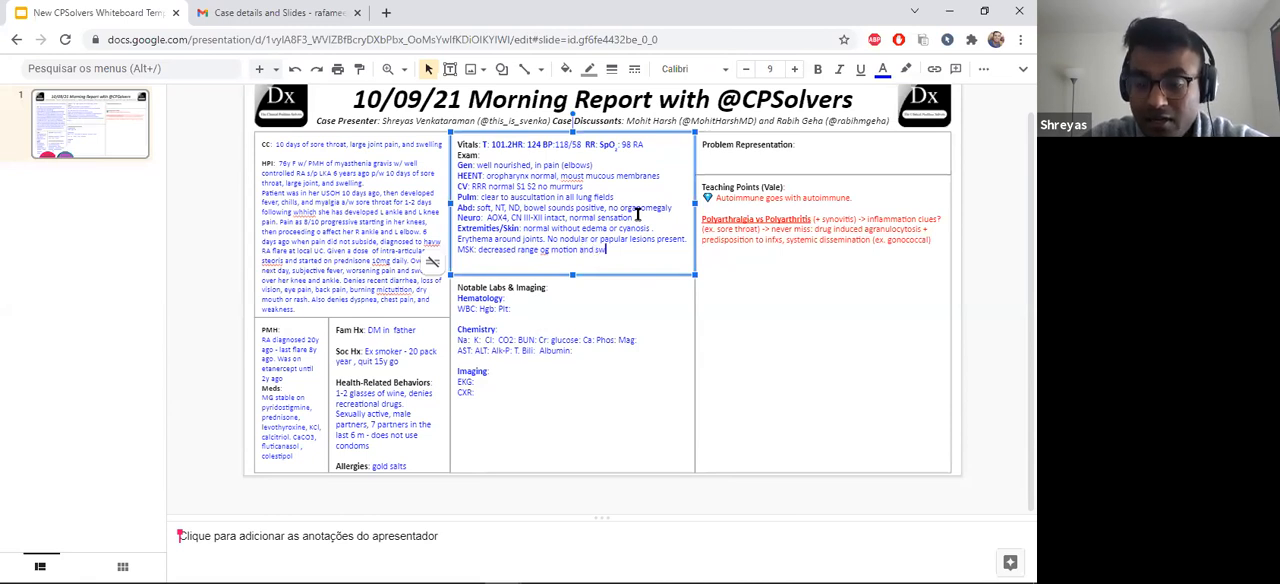
pyautogui.write('swelling. Tnerness found,')
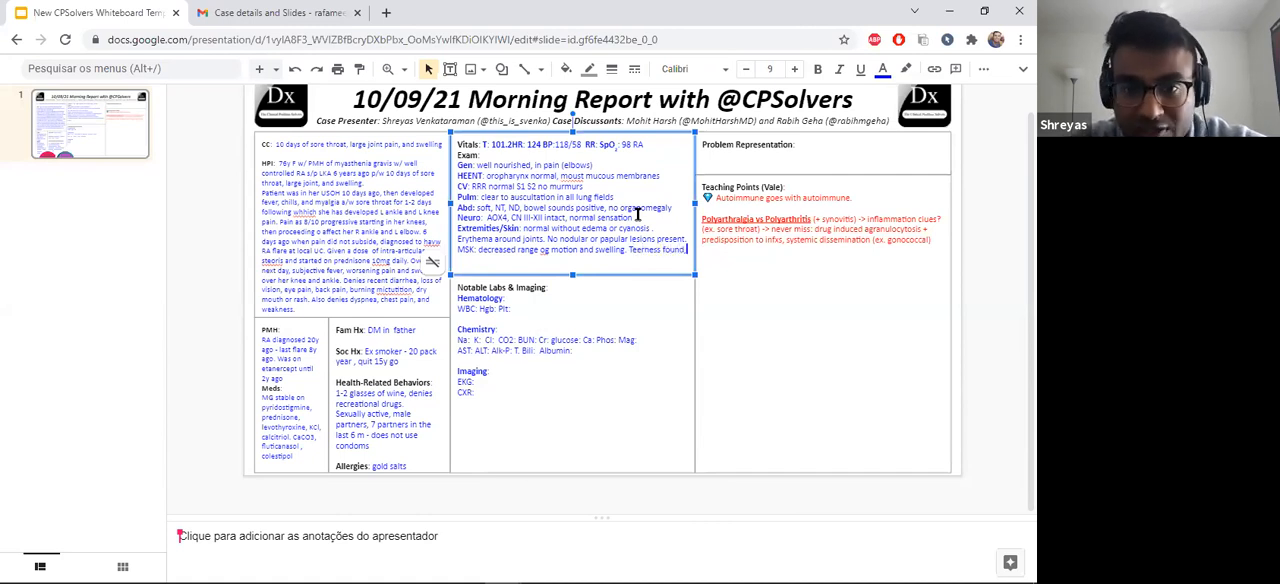
pyautogui.write('Radio')
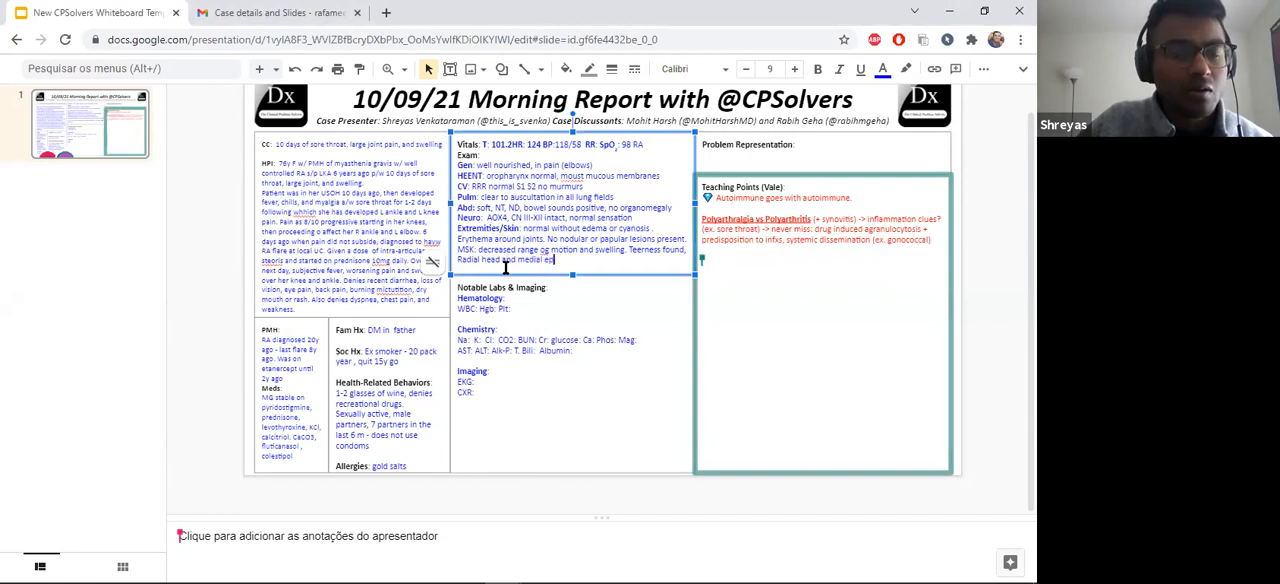
pyautogui.write('condyle tenderness noted.')
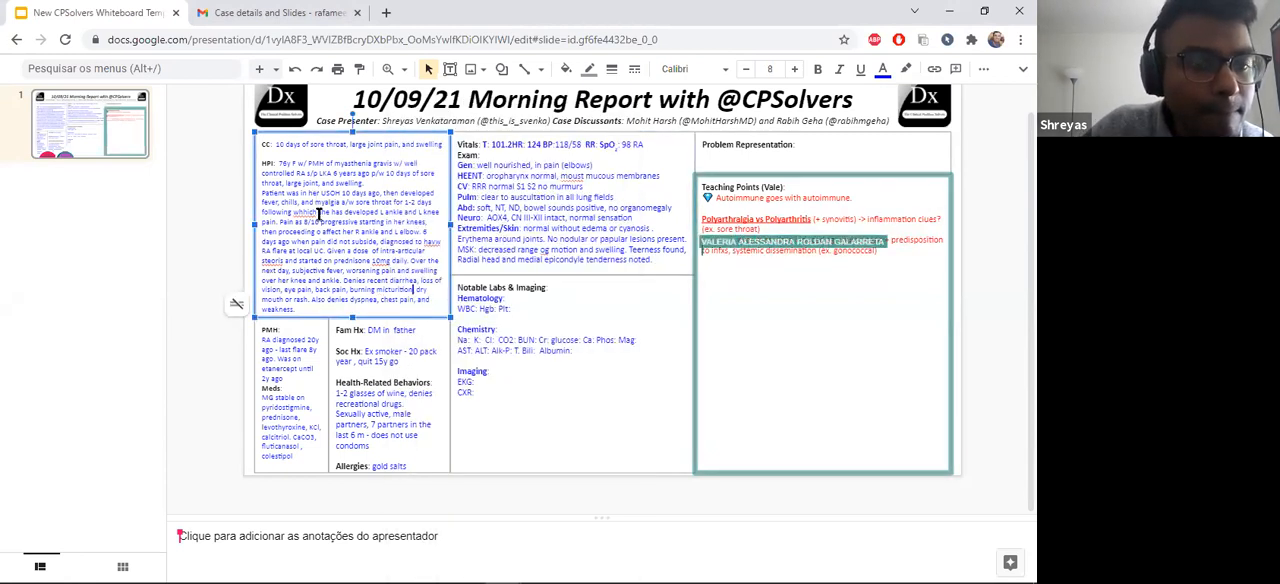
# Go to the 'Case details and Slides' email showing photos of the patient's arm.
pyautogui.rightClick(320, 213)
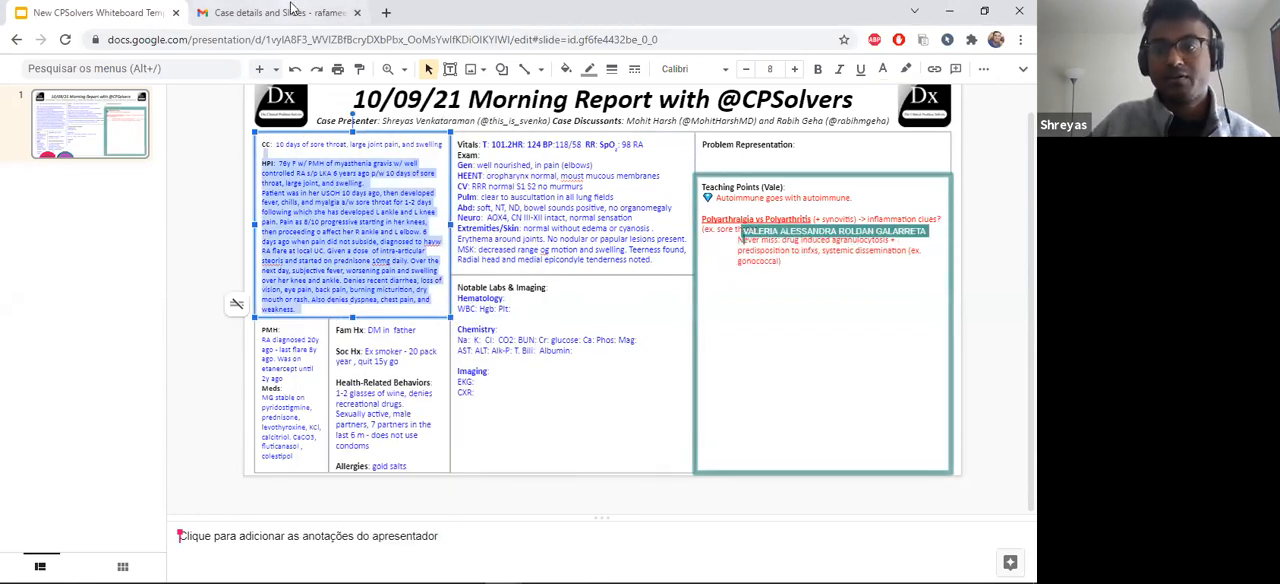
pyautogui.click(270, 12)
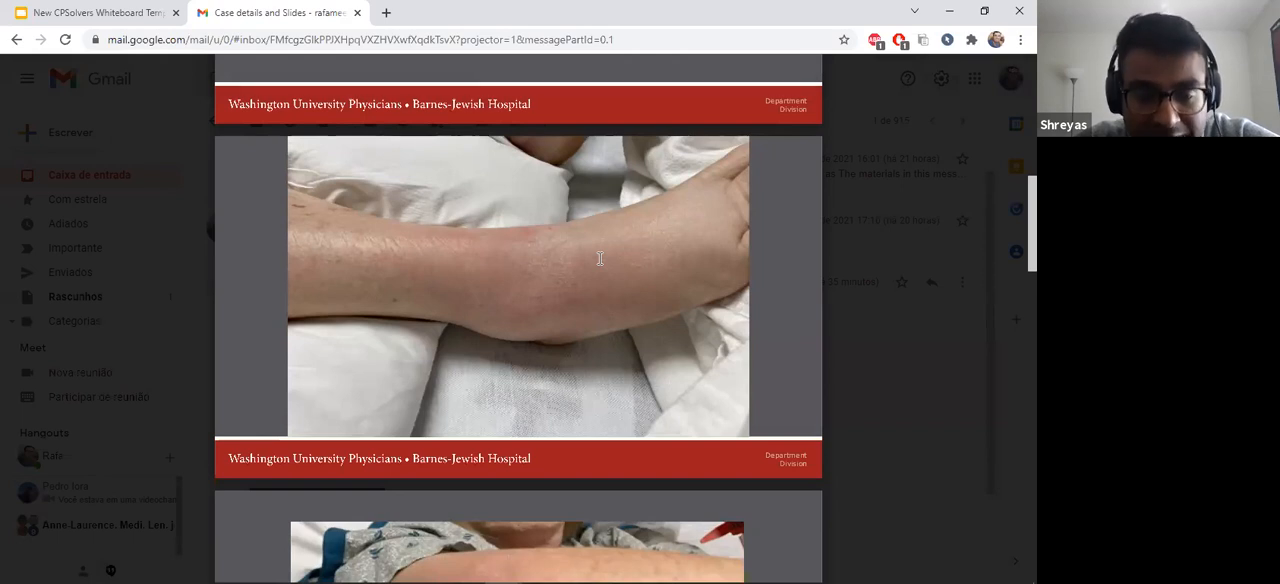
pyautogui.scroll(-3)
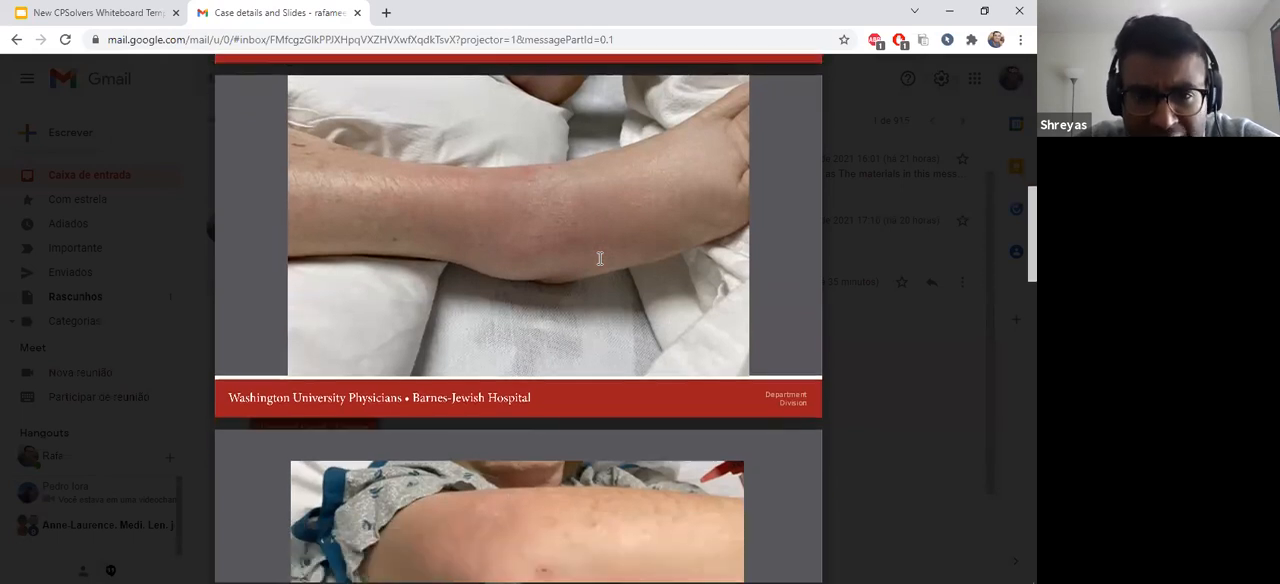
pyautogui.scroll(-3)
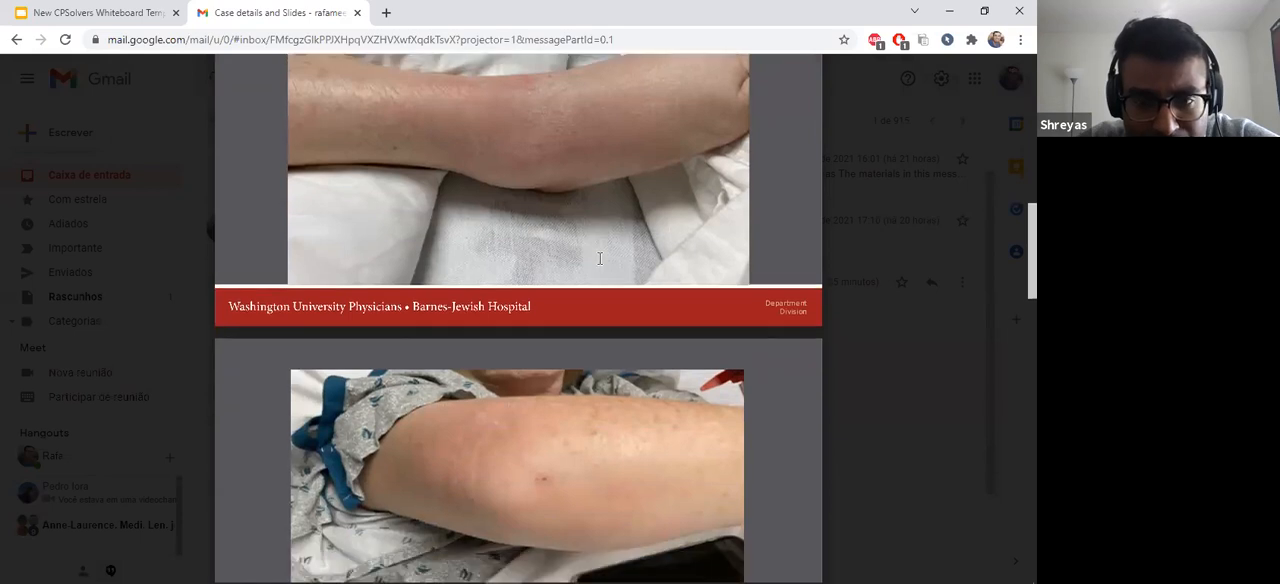
pyautogui.scroll(-3)
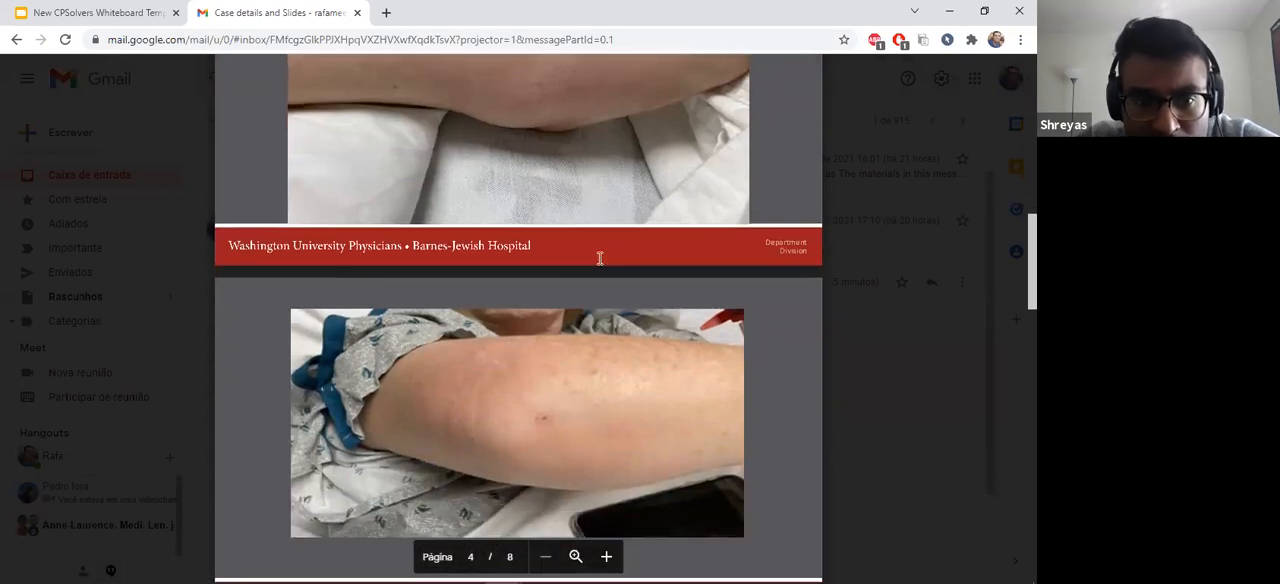
pyautogui.scroll(-3)
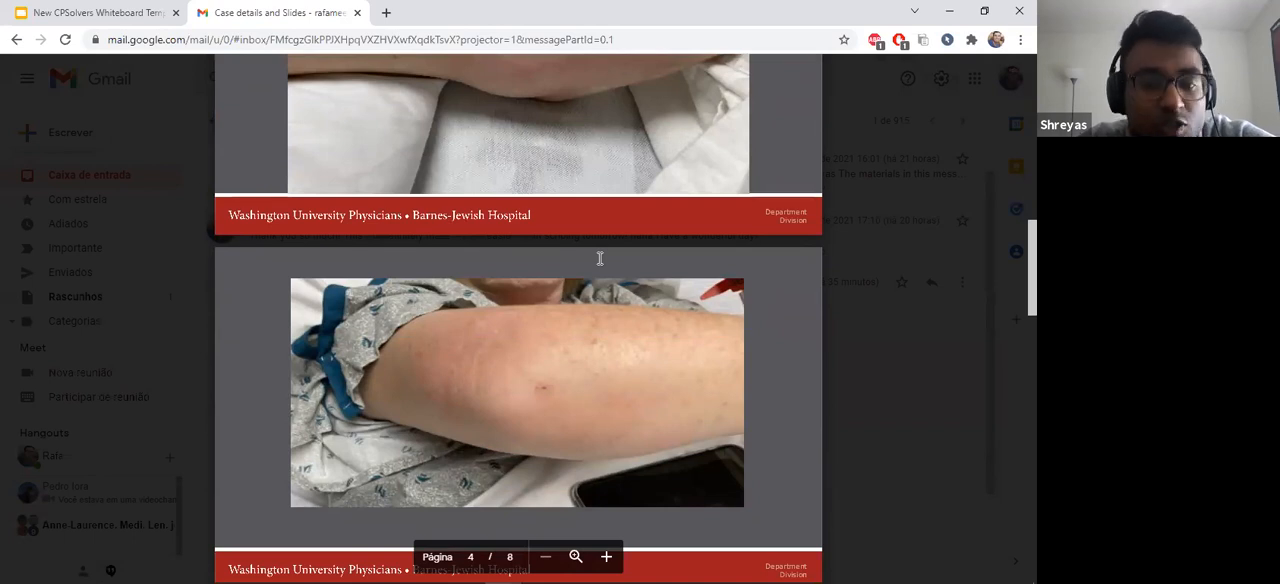
pyautogui.scroll(-3)
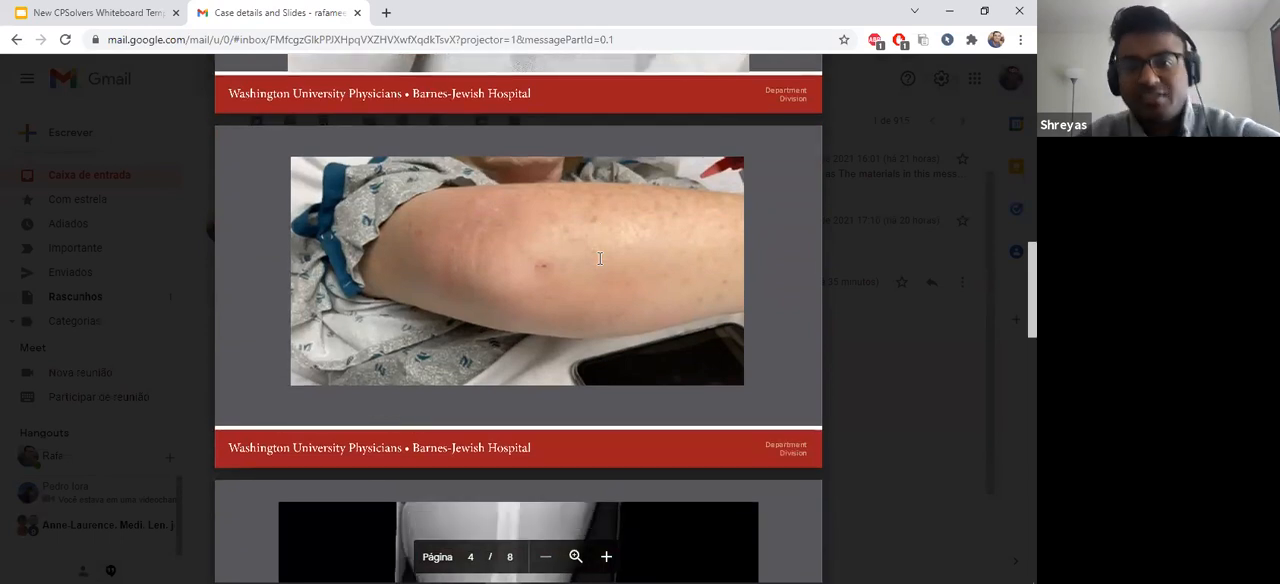
pyautogui.scroll(-3)
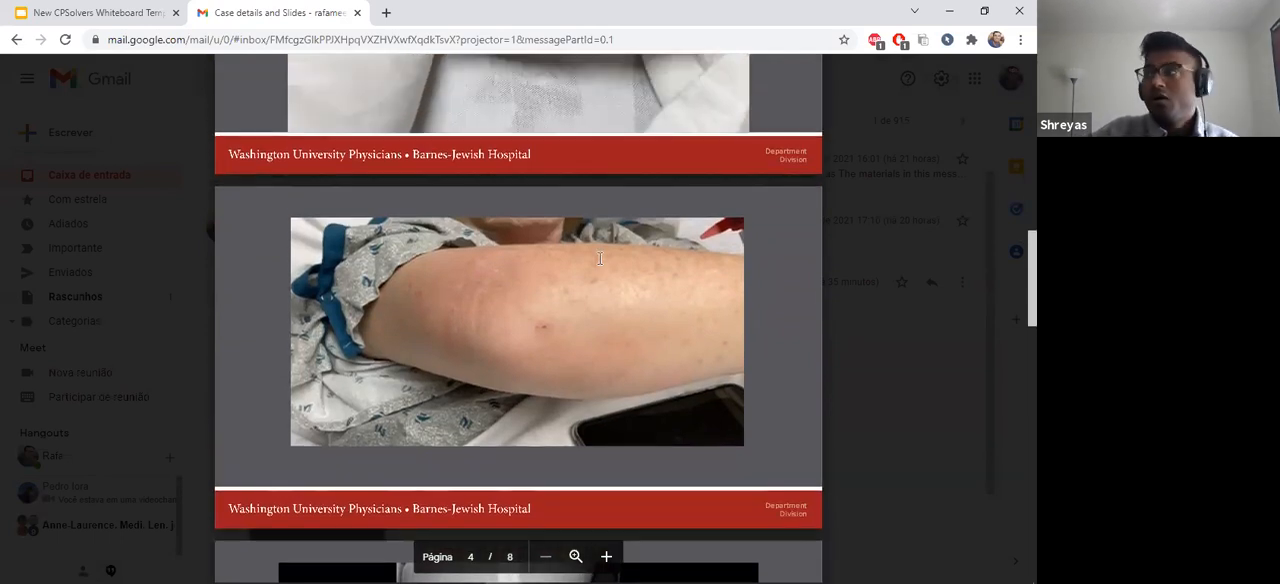
pyautogui.scroll(3)
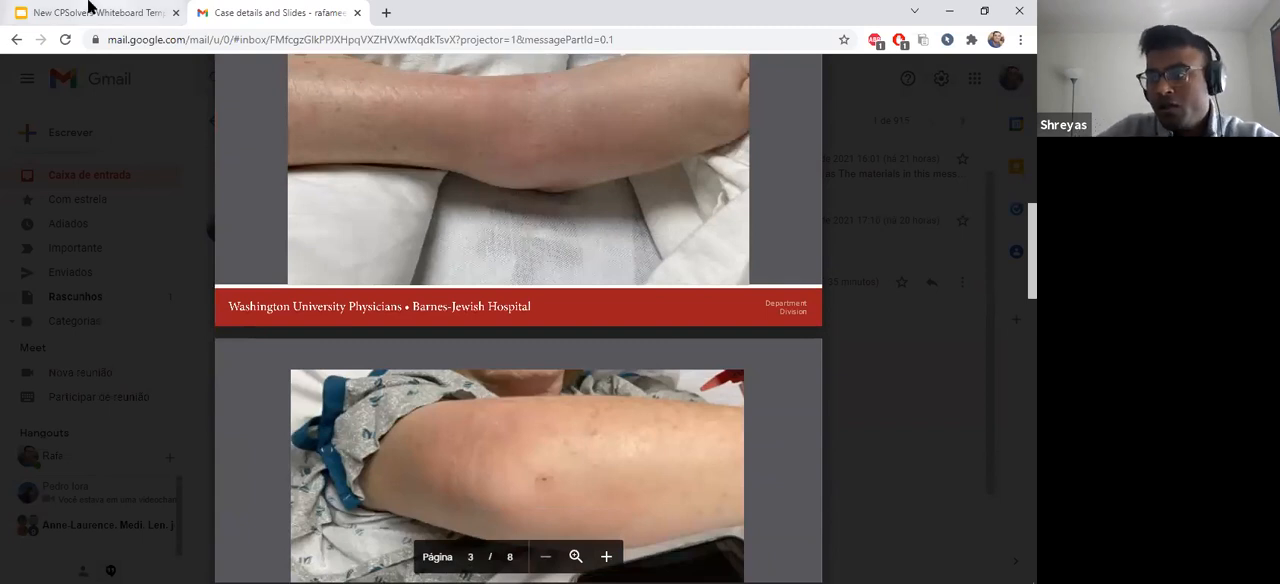
pyautogui.moveTo(90, 12)
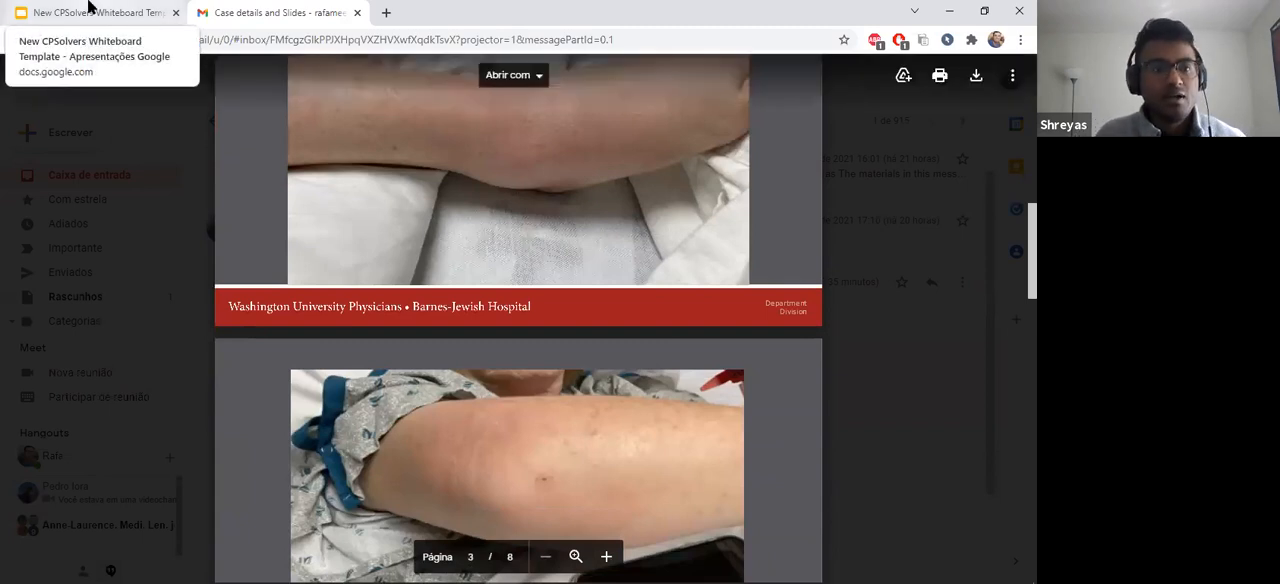
# Return to the morning report slide and enter lab values, including MCV 9.3.
pyautogui.click(90, 12)
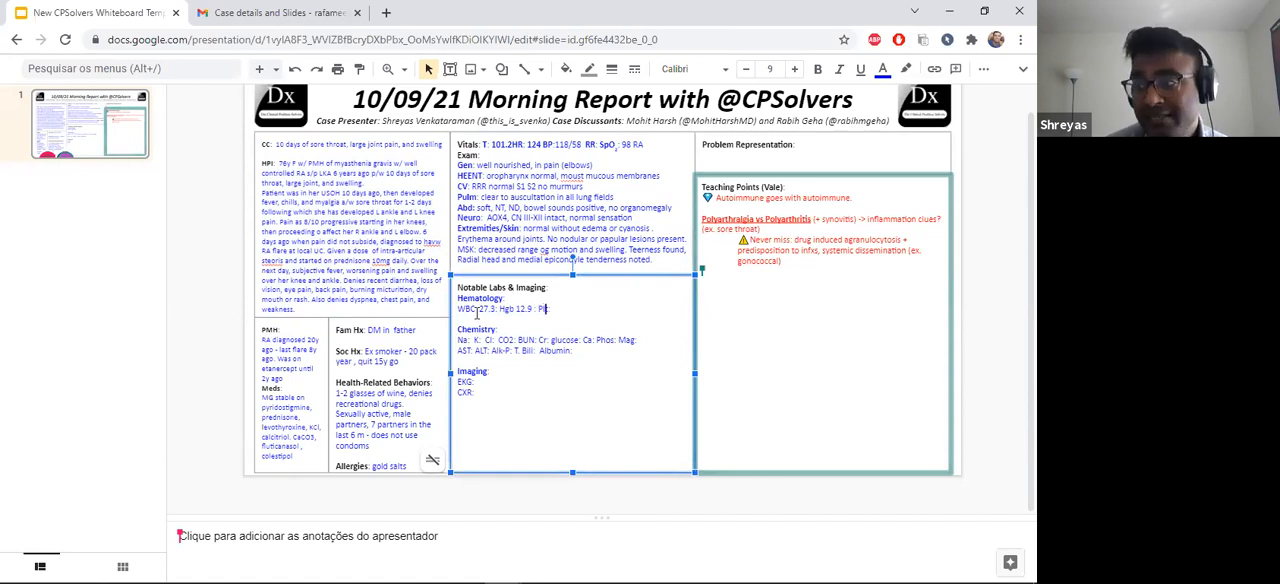
pyautogui.write('48')
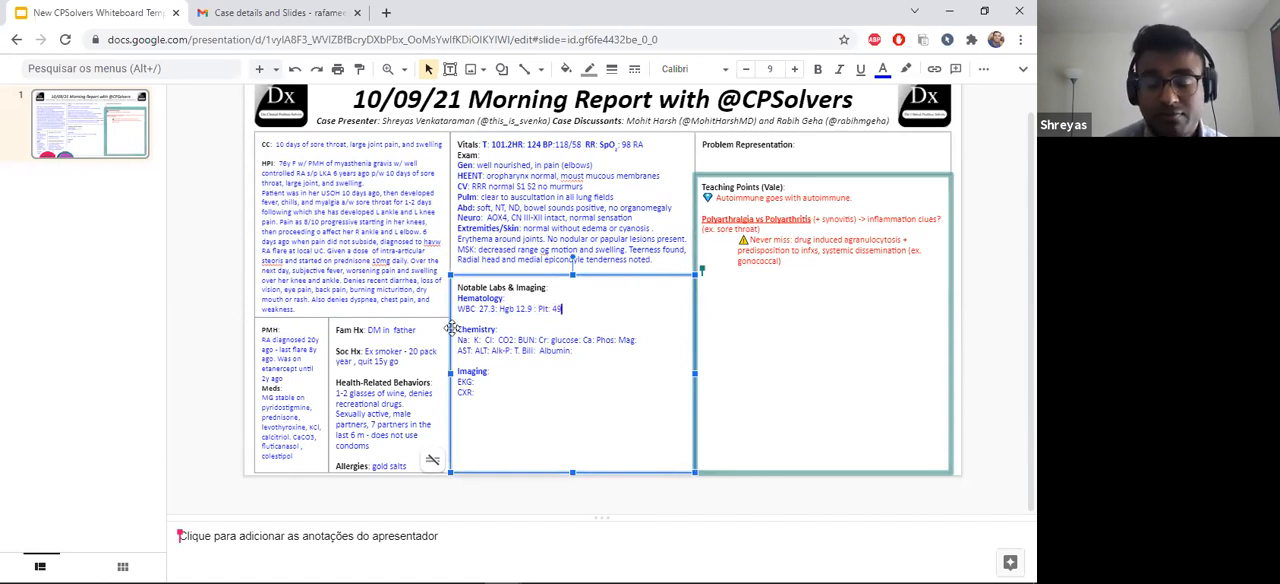
pyautogui.write('6')
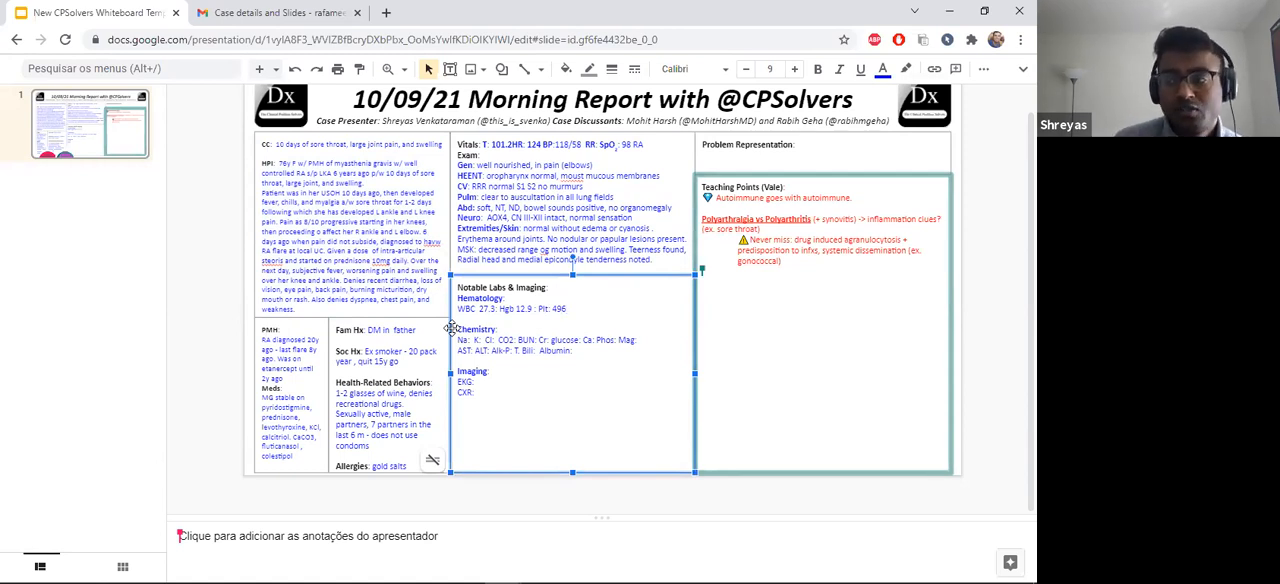
pyautogui.write('MCV:')
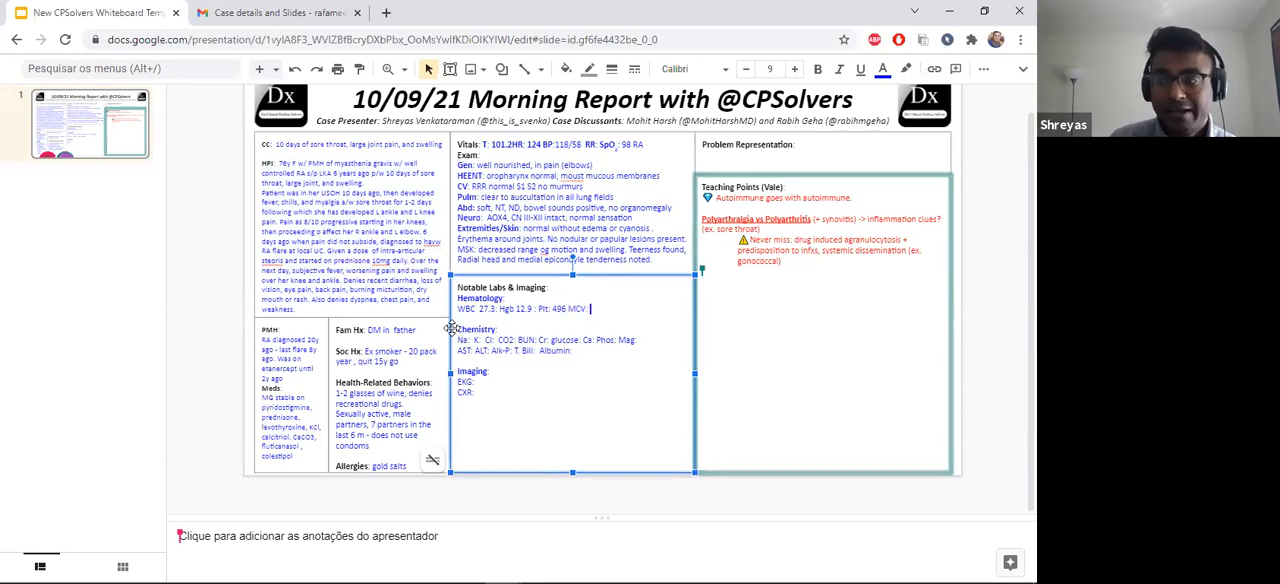
pyautogui.write('9.3')
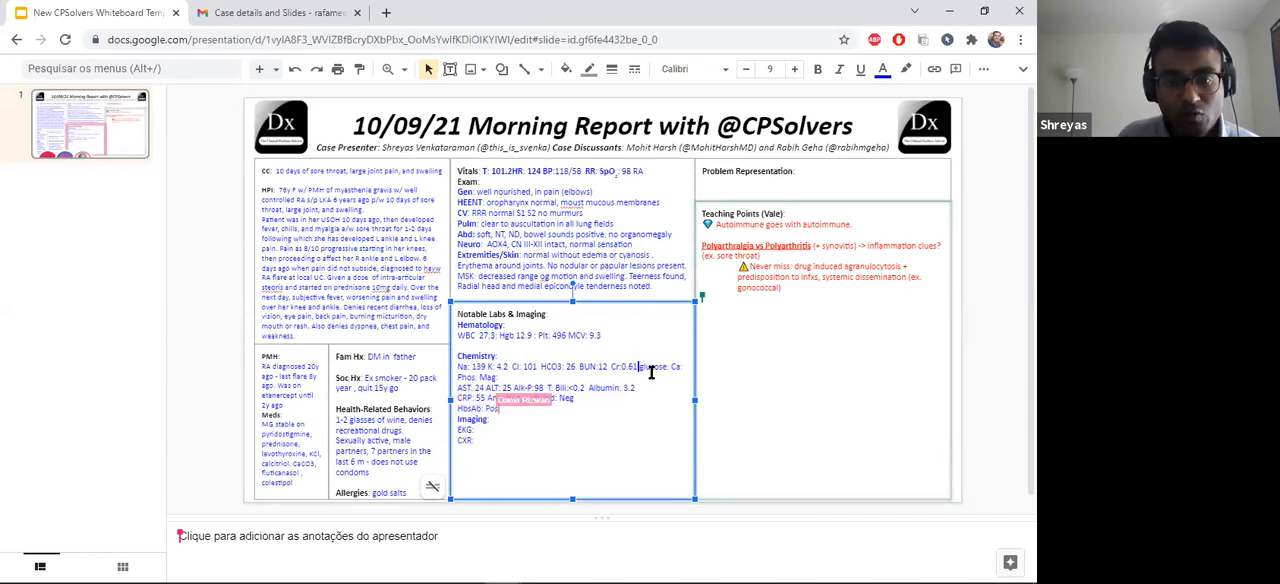
pyautogui.moveTo(278, 12)
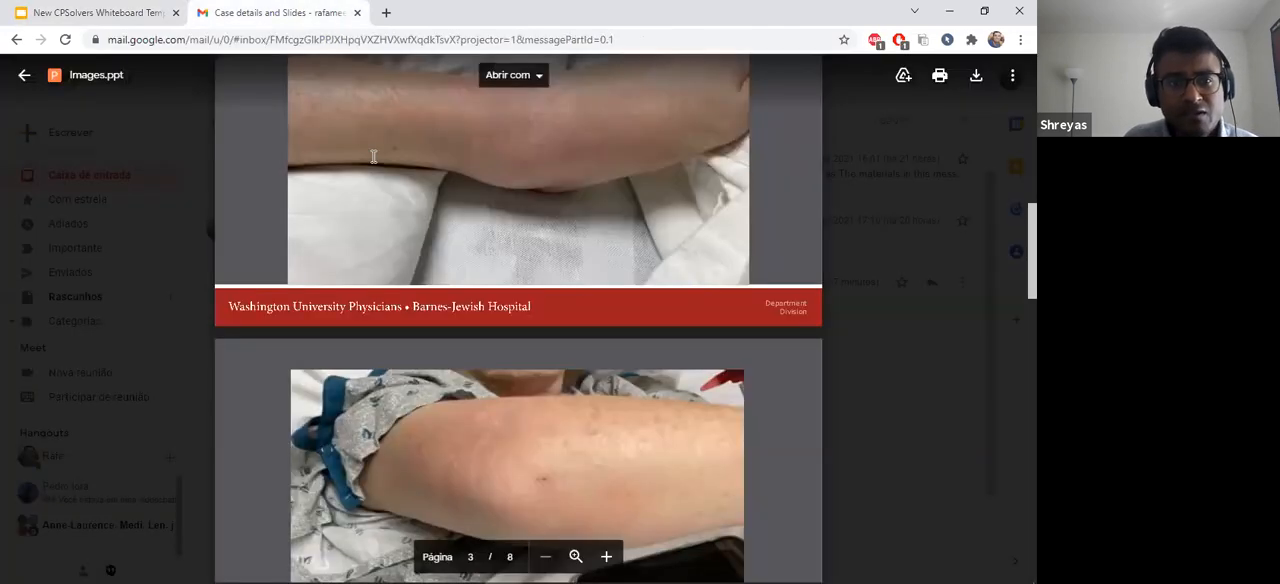
# Scroll through Images.ppt pages 3 to 6, from limb photos to knee X-rays.
pyautogui.scroll(-3)
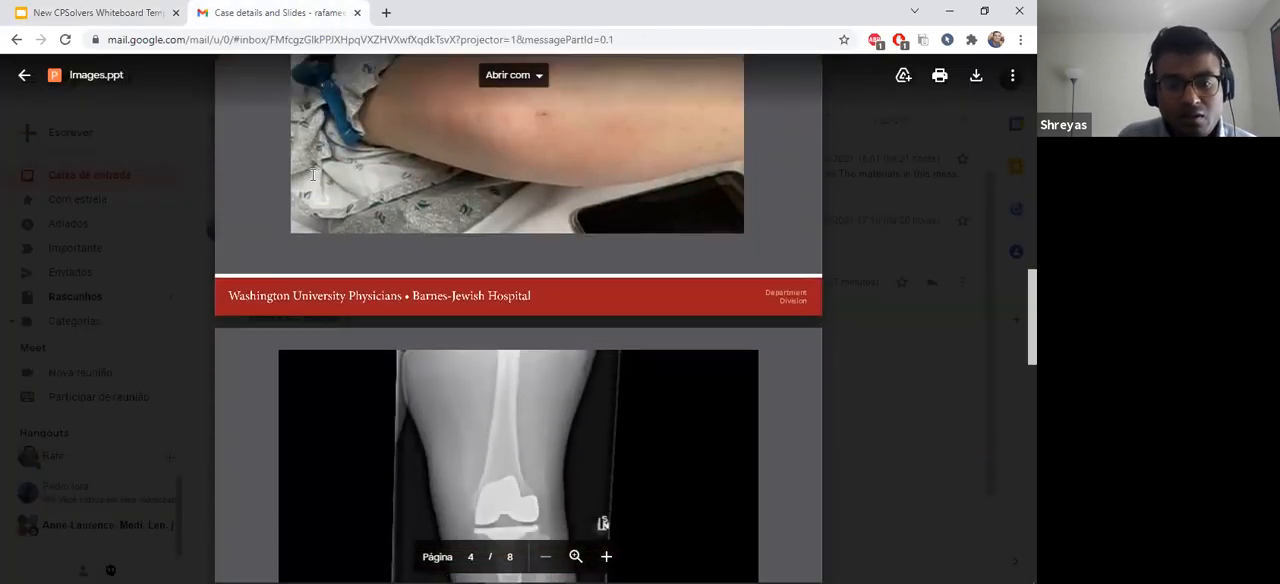
pyautogui.scroll(-3)
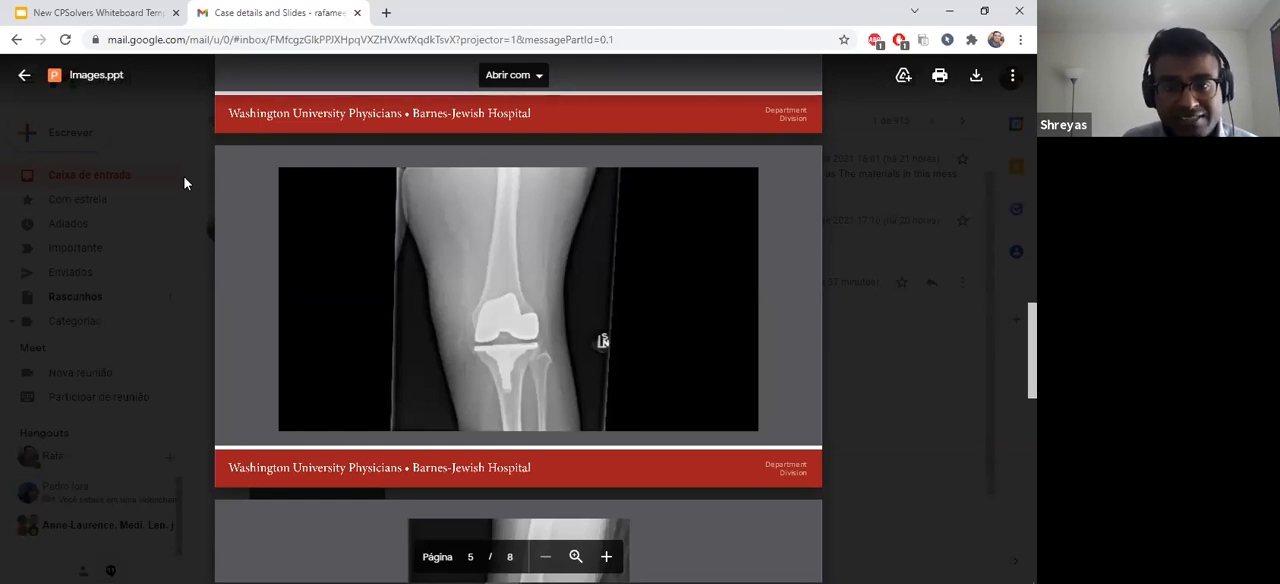
pyautogui.scroll(3)
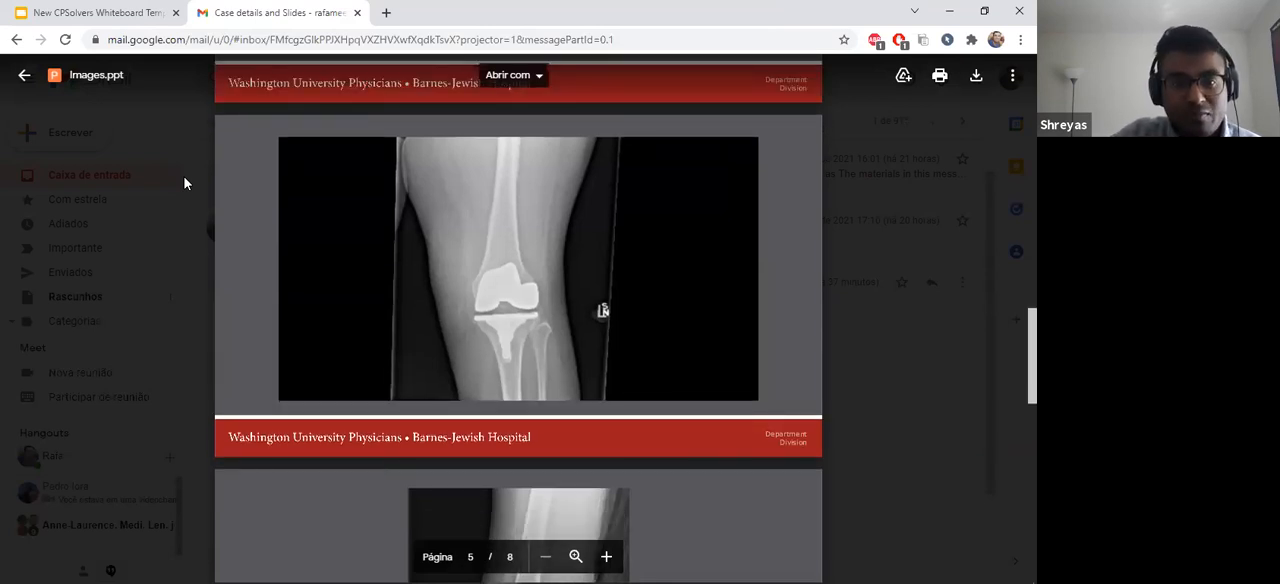
pyautogui.scroll(-3)
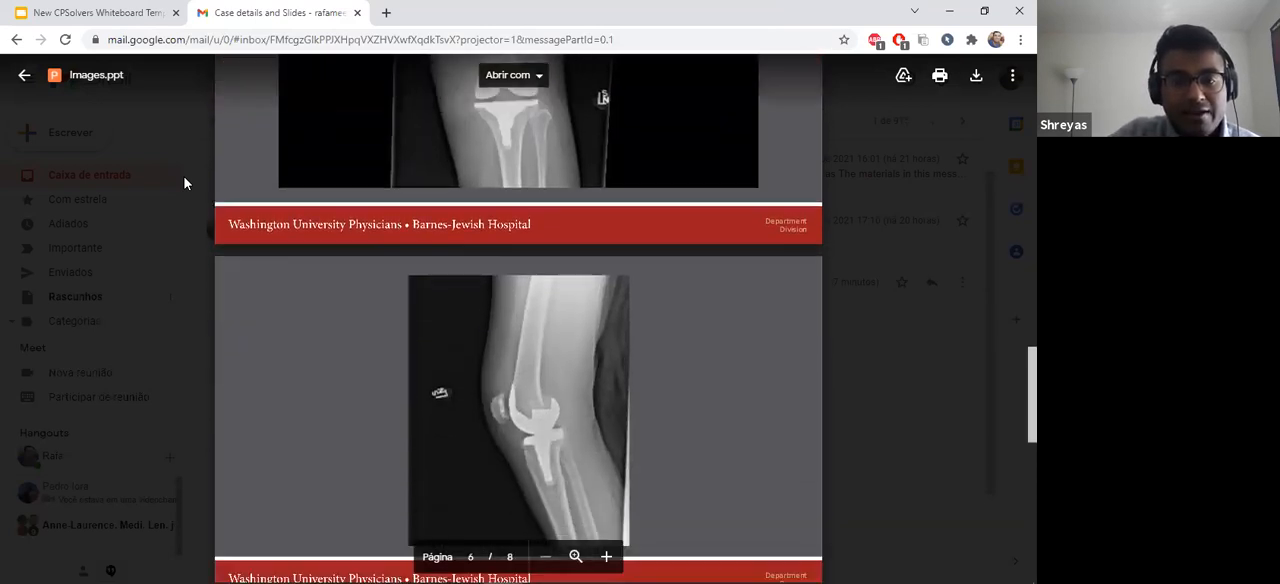
pyautogui.scroll(-3)
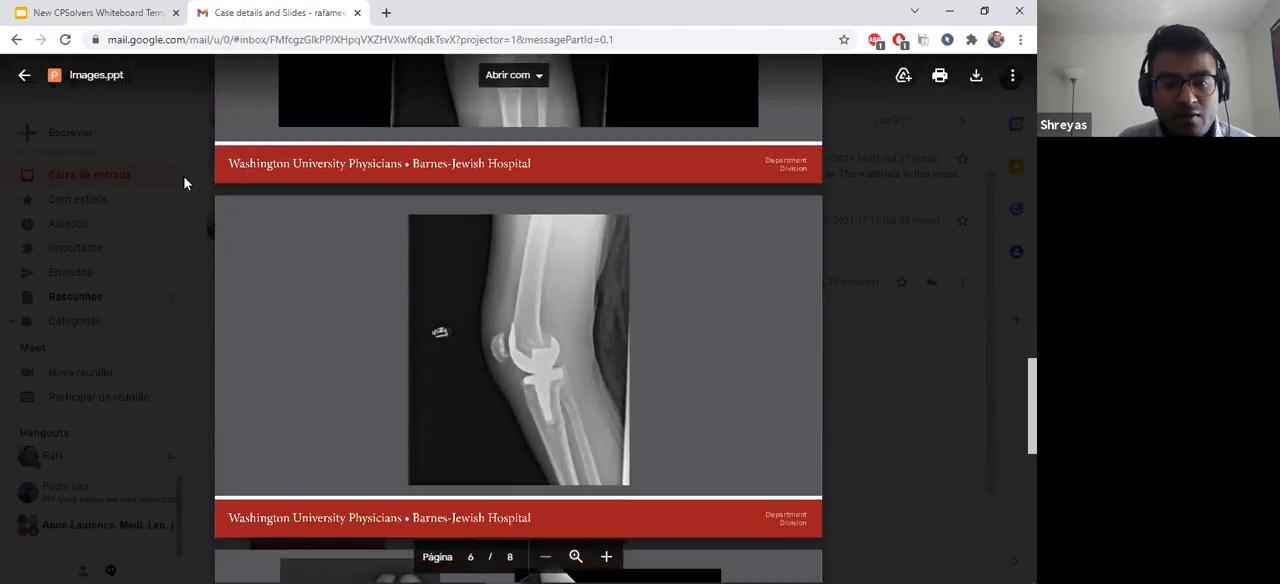
pyautogui.scroll(-3)
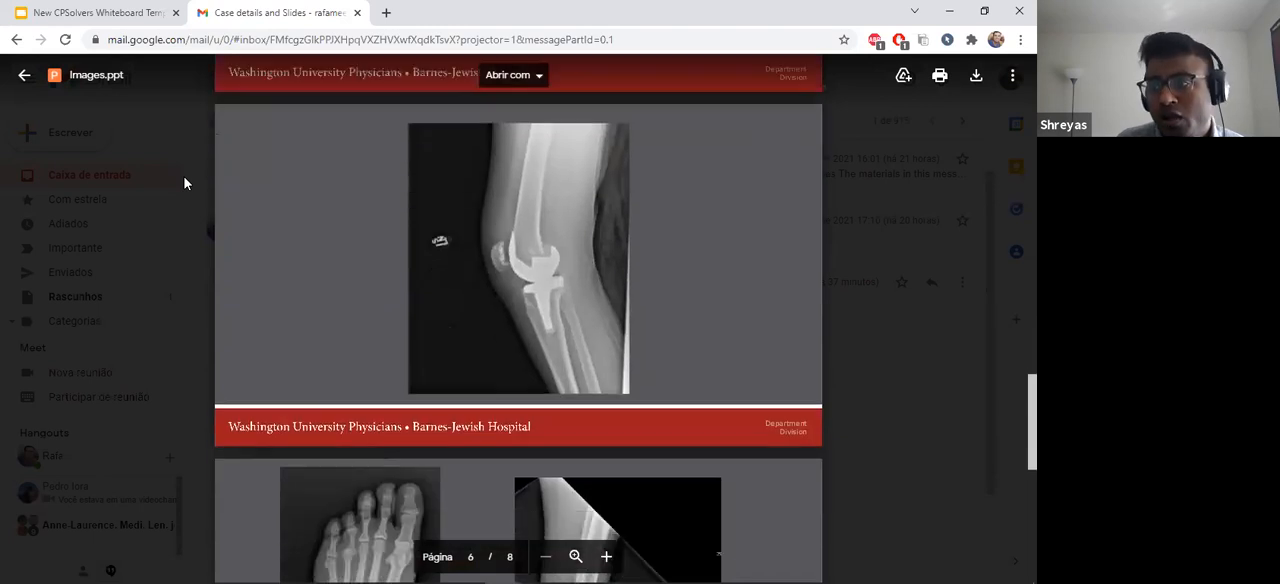
pyautogui.scroll(-3)
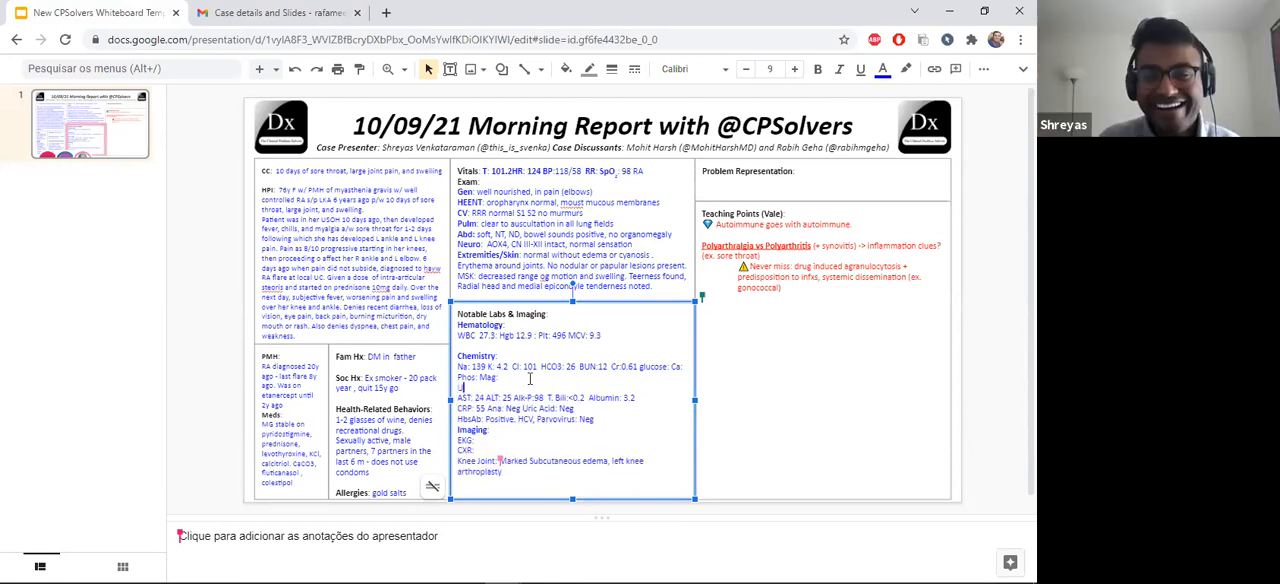
# Enter urinalysis results (clear, protein +1, LE and nitrite negative) and shrink the labs font.
pyautogui.write('UA: clear, no bacteria')
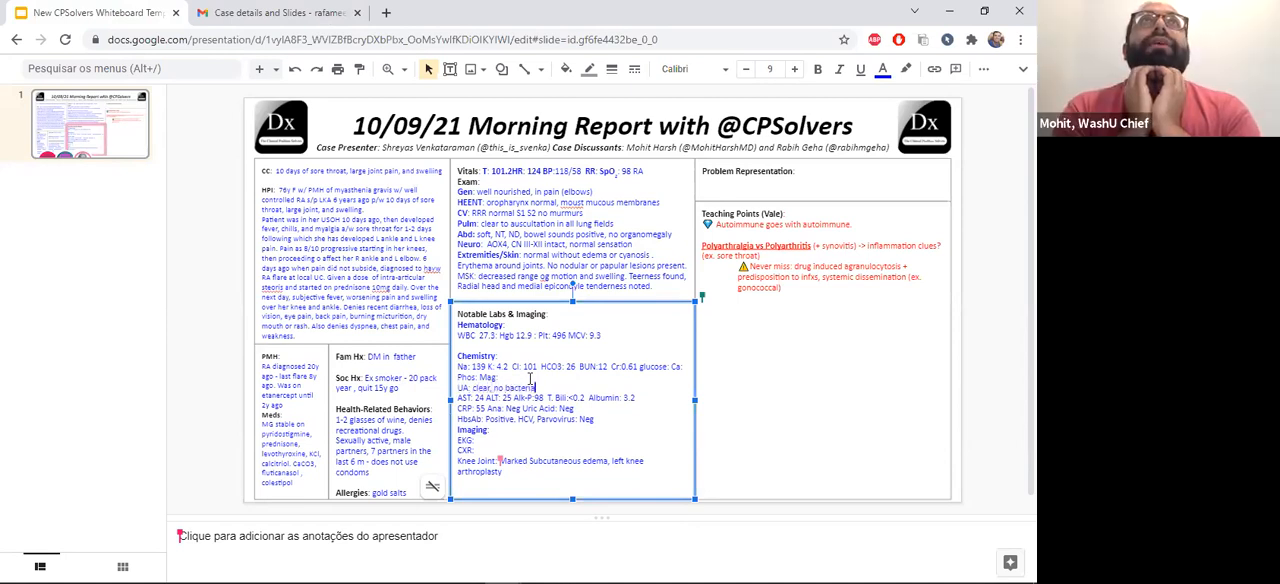
pyautogui.write('p')
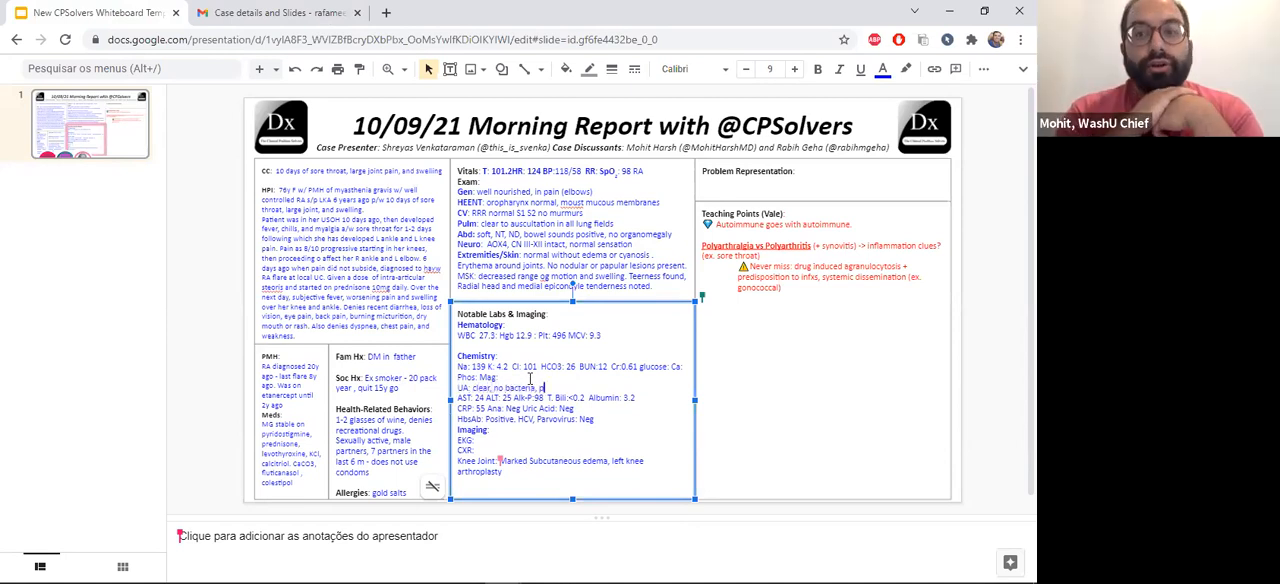
pyautogui.write('protein')
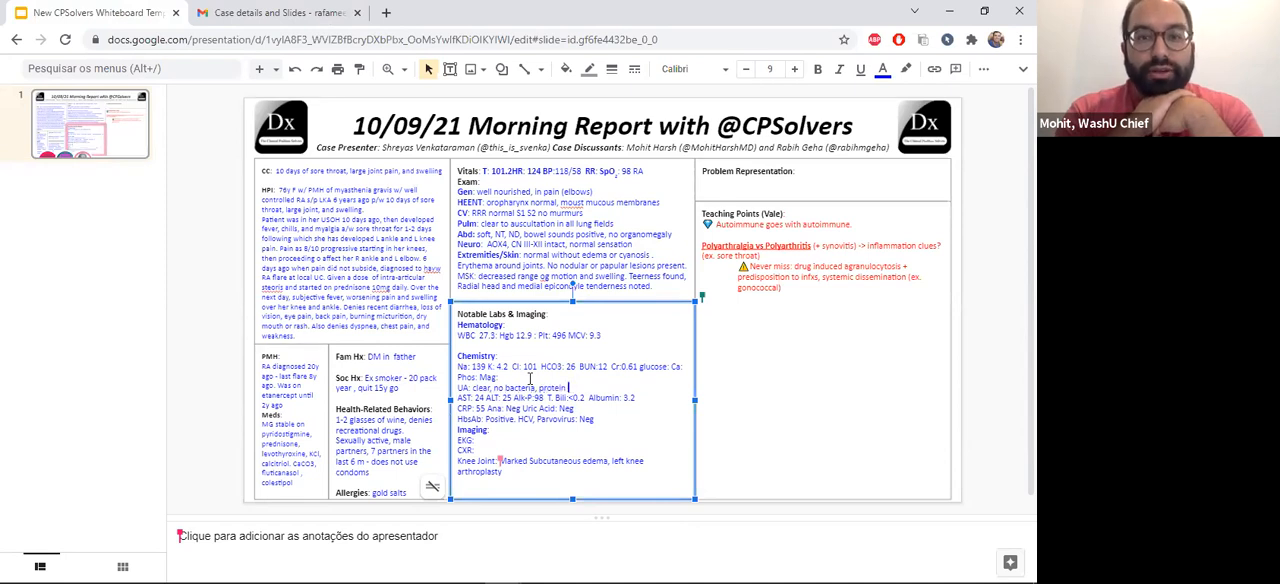
pyautogui.write('+1,')
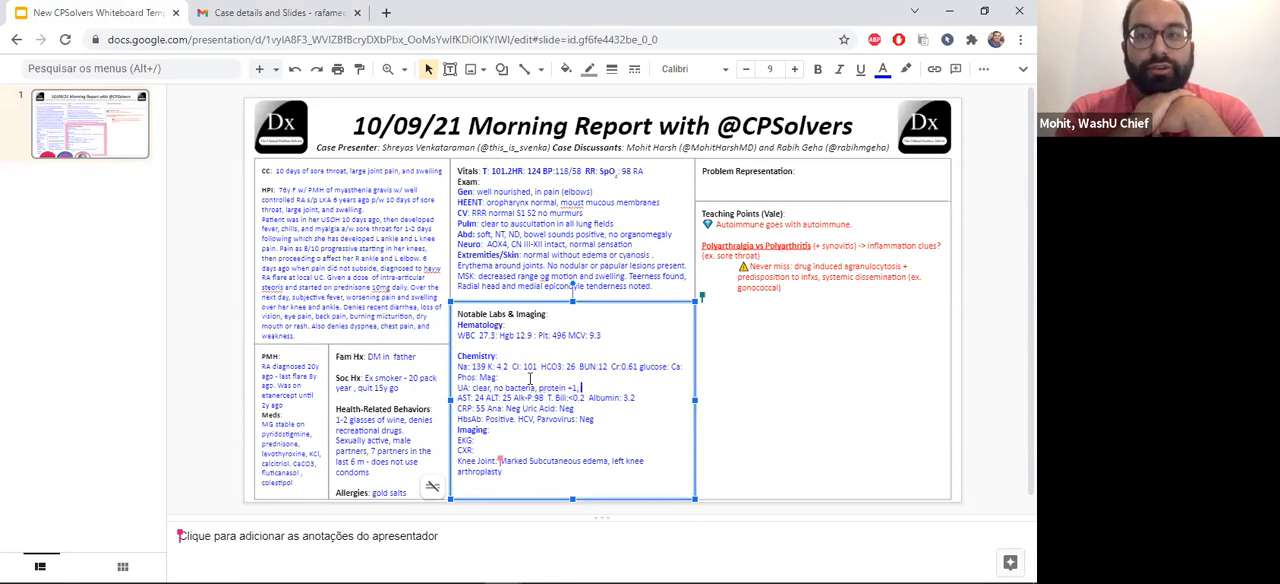
pyautogui.write('LE')
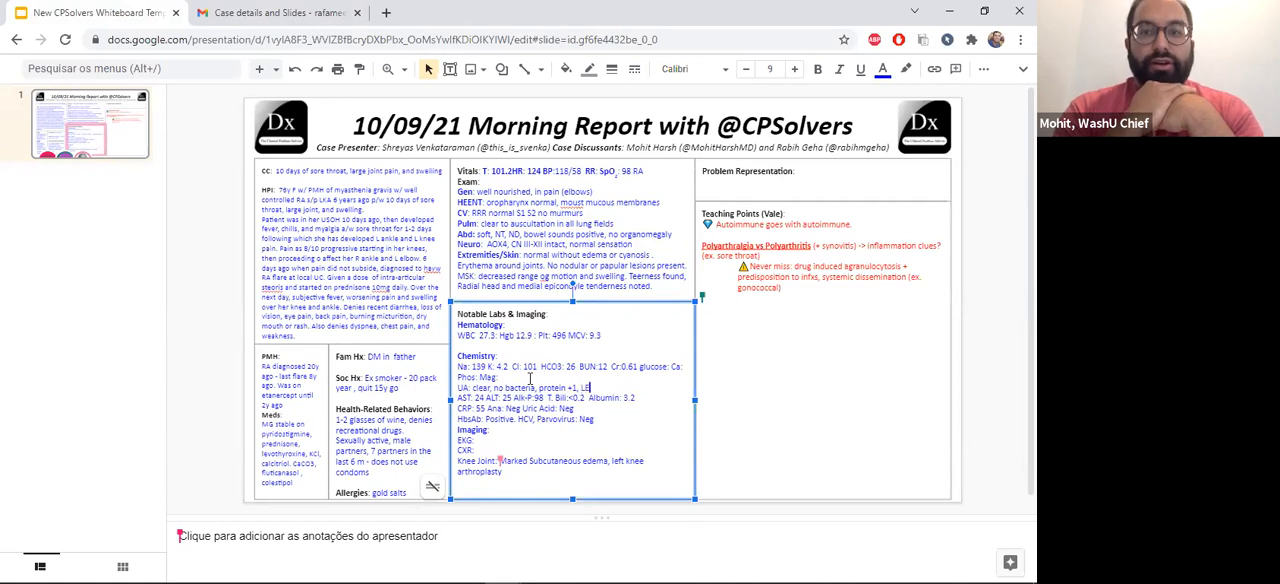
pyautogui.write('nitrite')
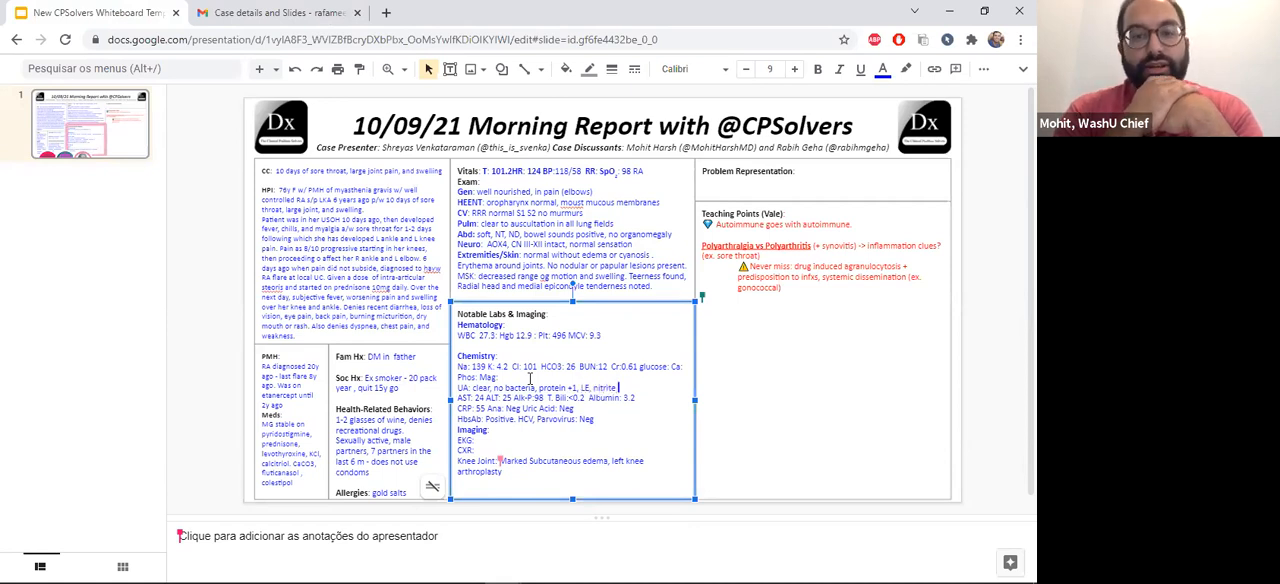
pyautogui.write('neg')
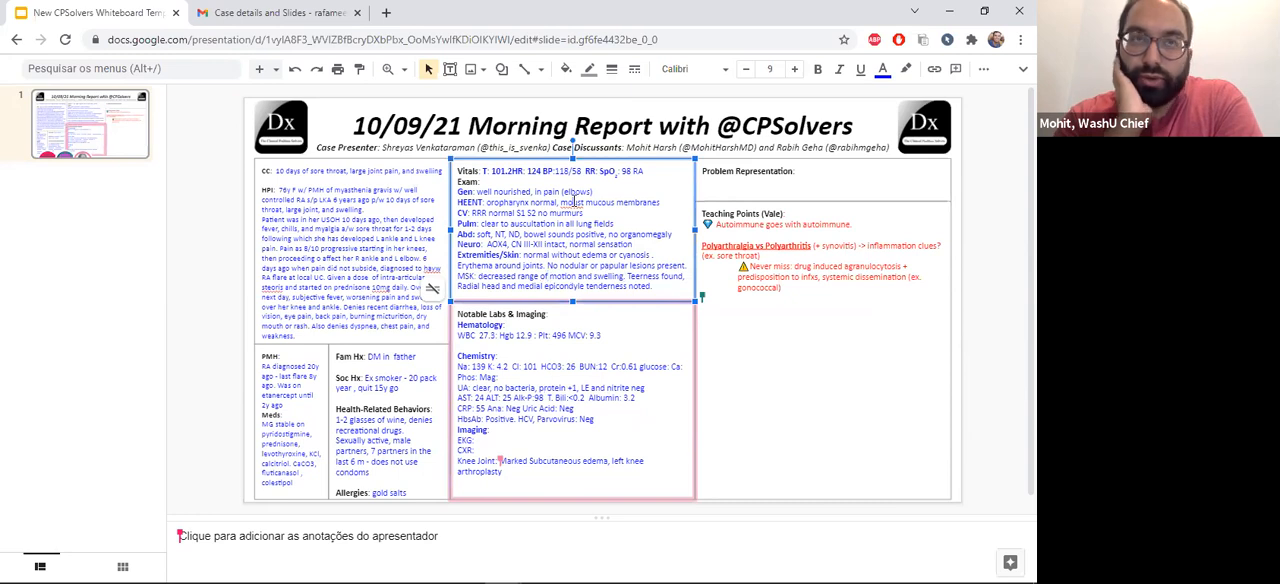
pyautogui.rightClick(570, 203)
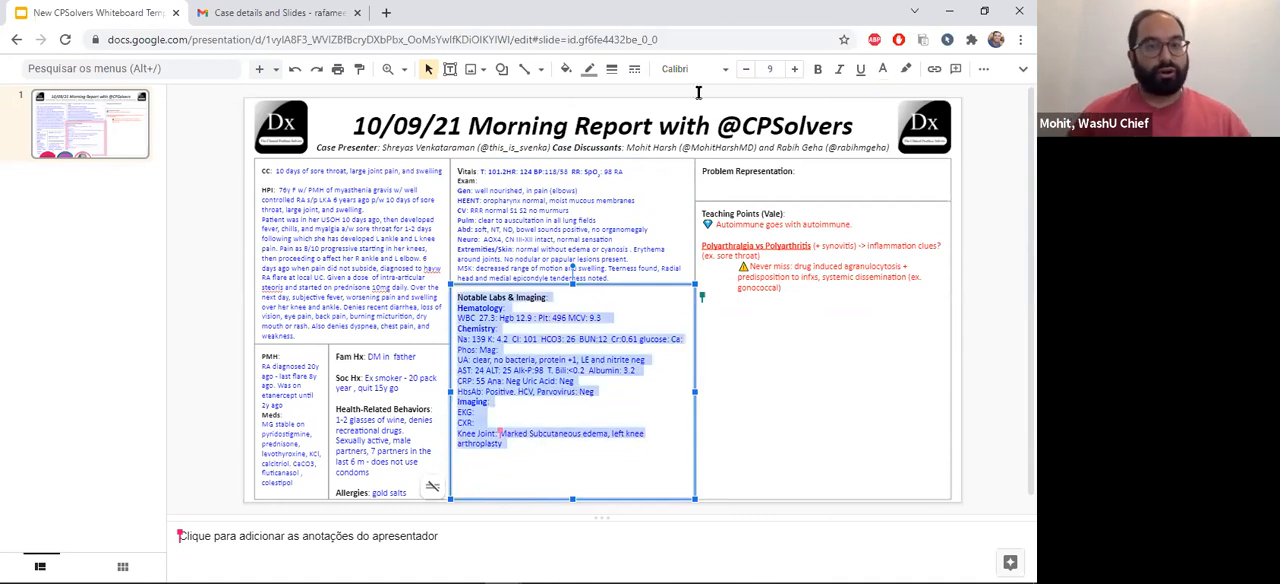
pyautogui.click(746, 69)
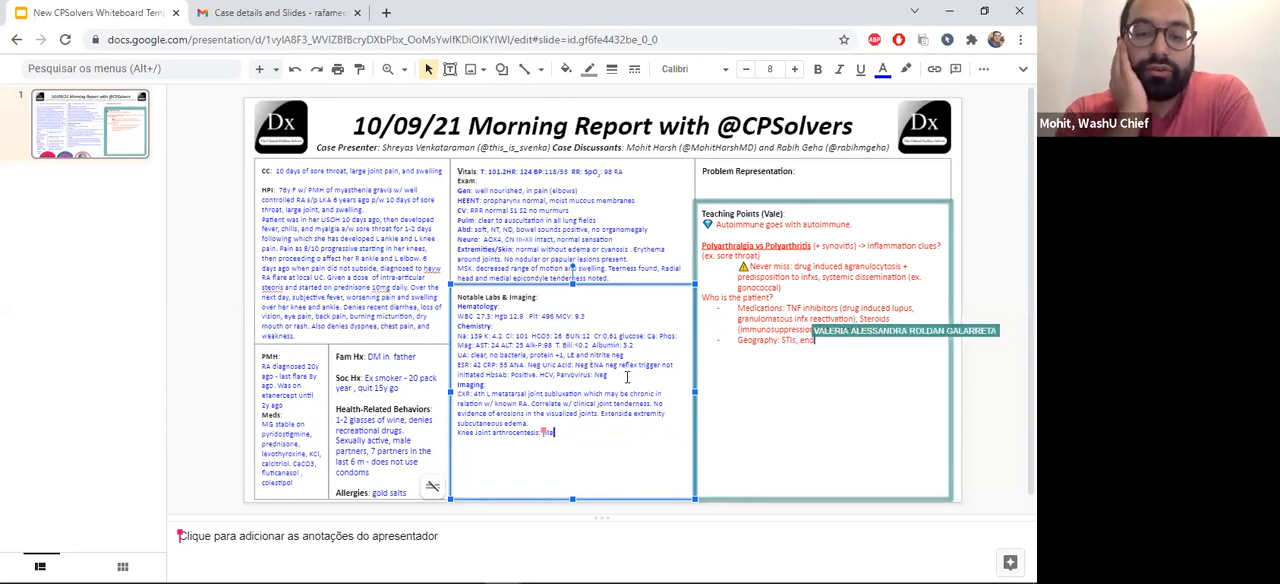
# Add 'endemic fungi' to the St. Louis geography teaching point.
pyautogui.write('endemic fungi.')
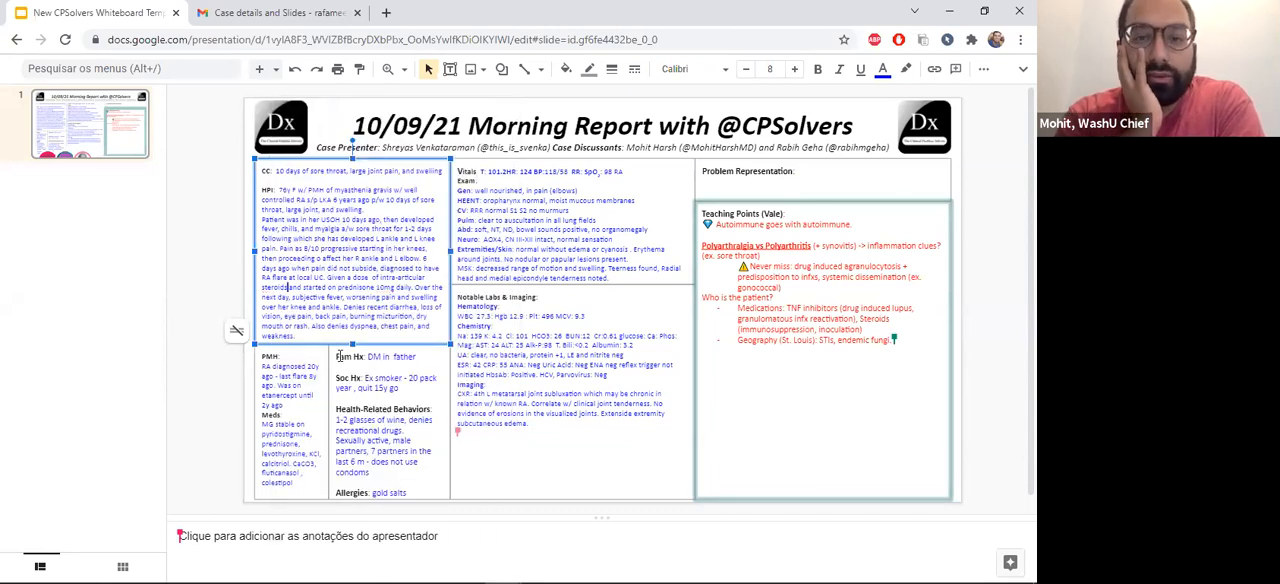
# Shrink the Fam Hx / Soc Hx text one font size and select the HPI text.
pyautogui.click(795, 69)
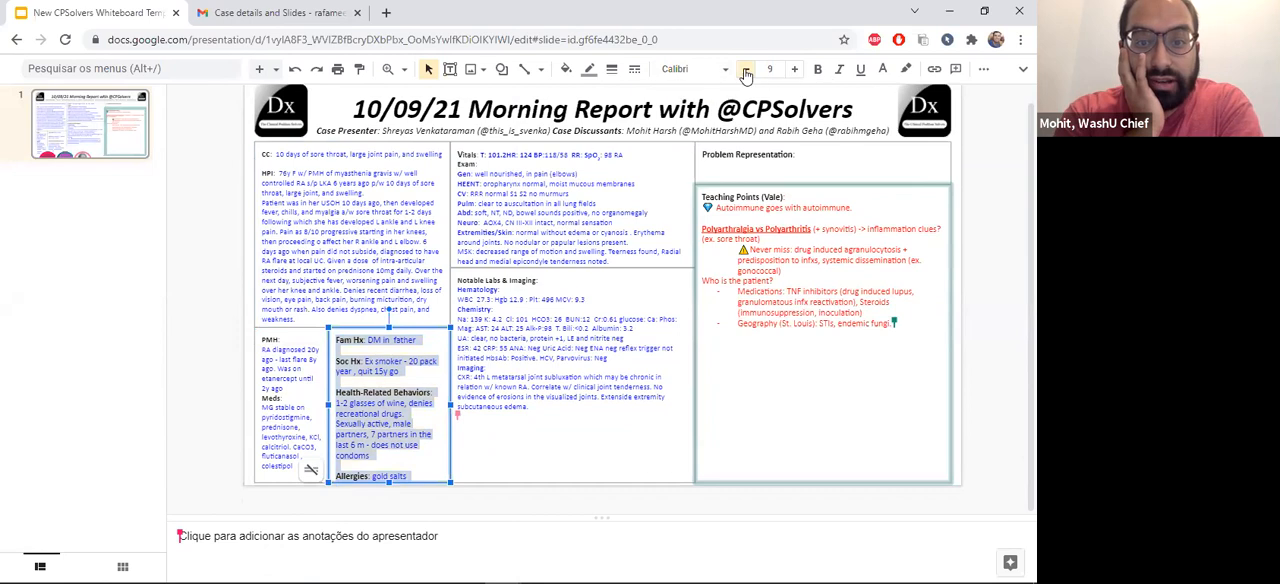
pyautogui.click(745, 69)
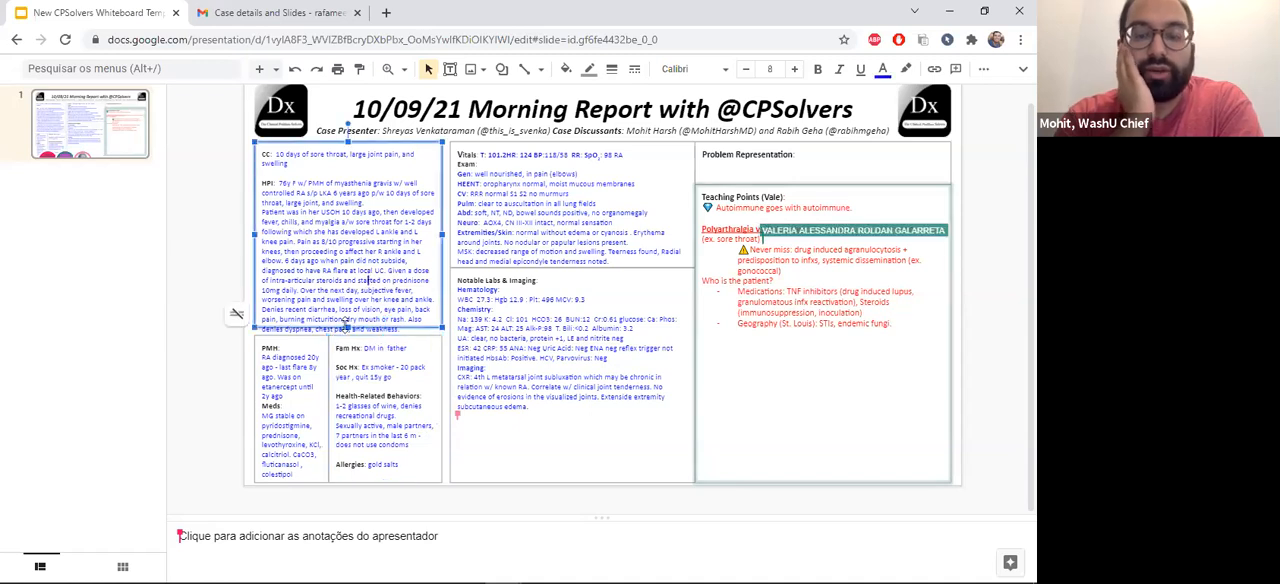
pyautogui.click(575, 280)
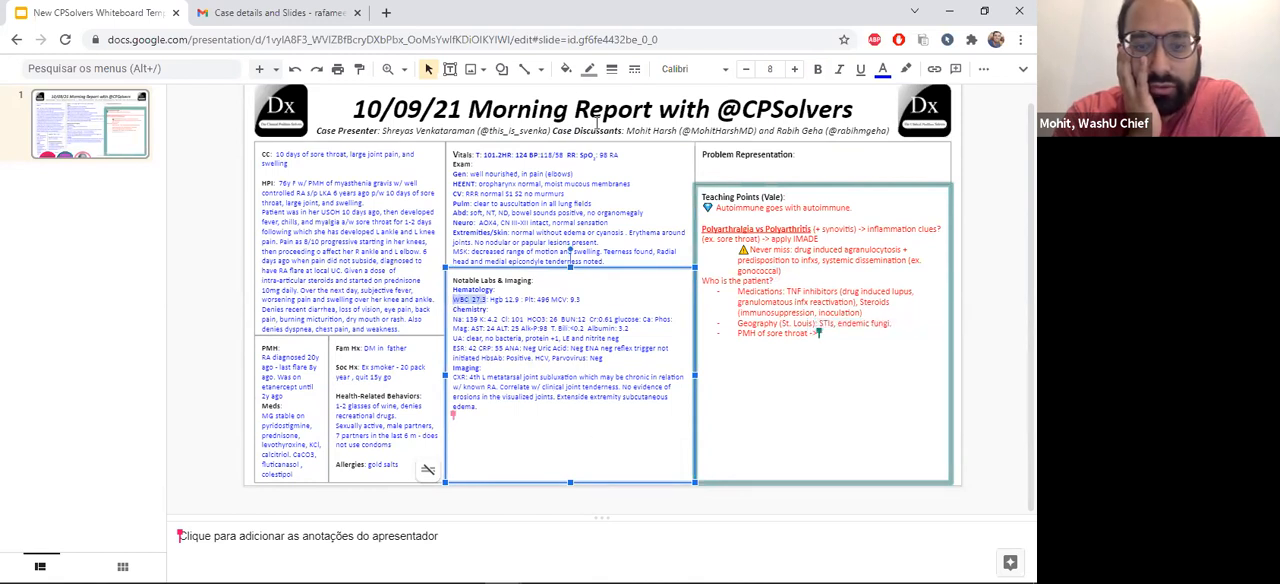
# Continue editing the teaching points to add candidiasis and begin the 5 Ps line.
pyautogui.click(882, 69)
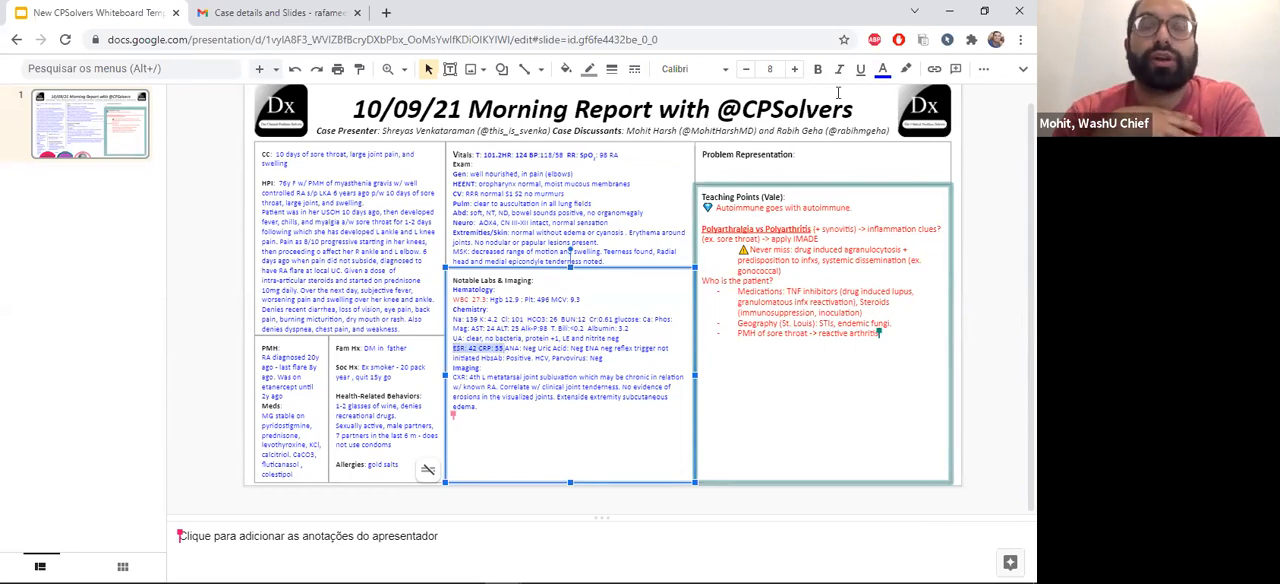
pyautogui.click(883, 69)
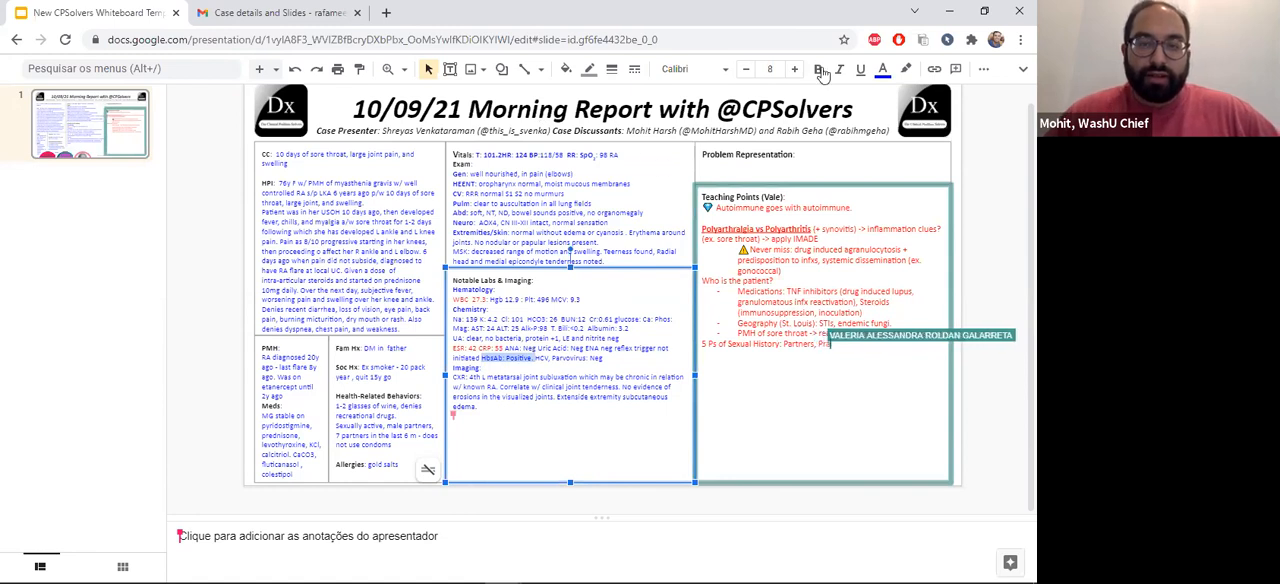
# Color the 5 Ps teaching point text red from the text color palette.
pyautogui.click(882, 68)
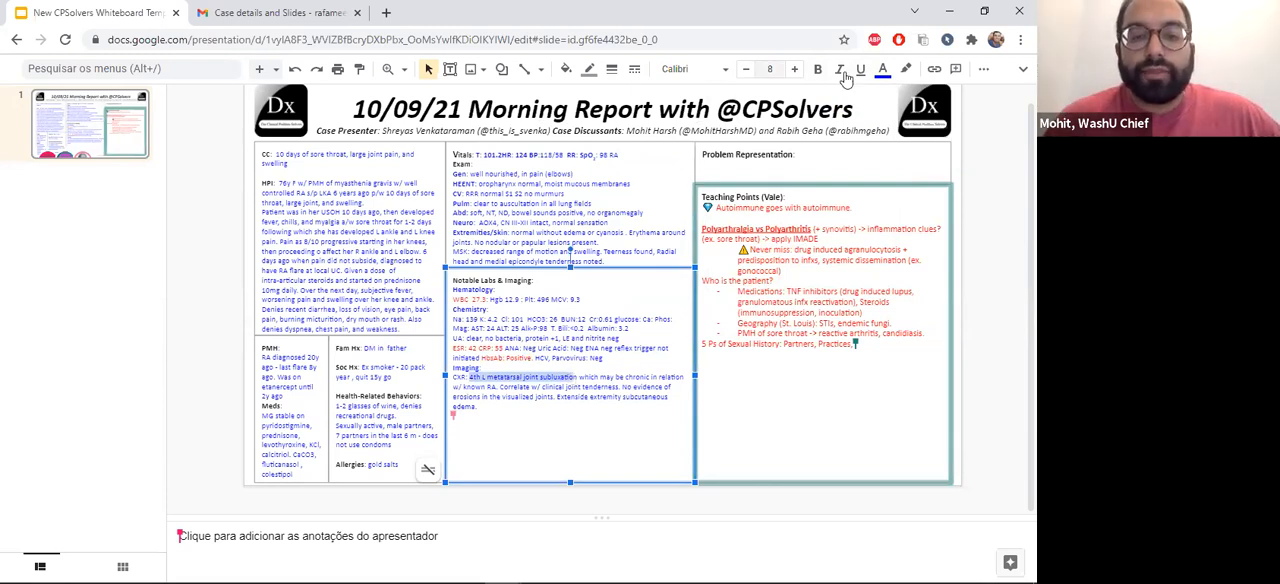
pyautogui.click(882, 68)
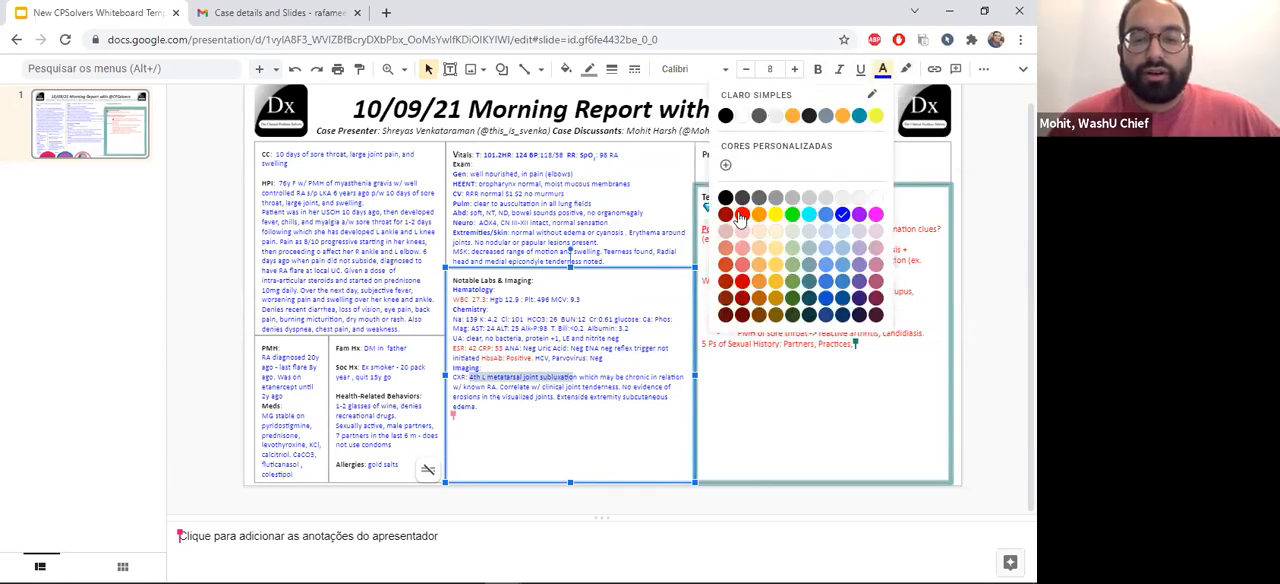
pyautogui.click(740, 214)
pyautogui.write(' Prevention of STIs.')
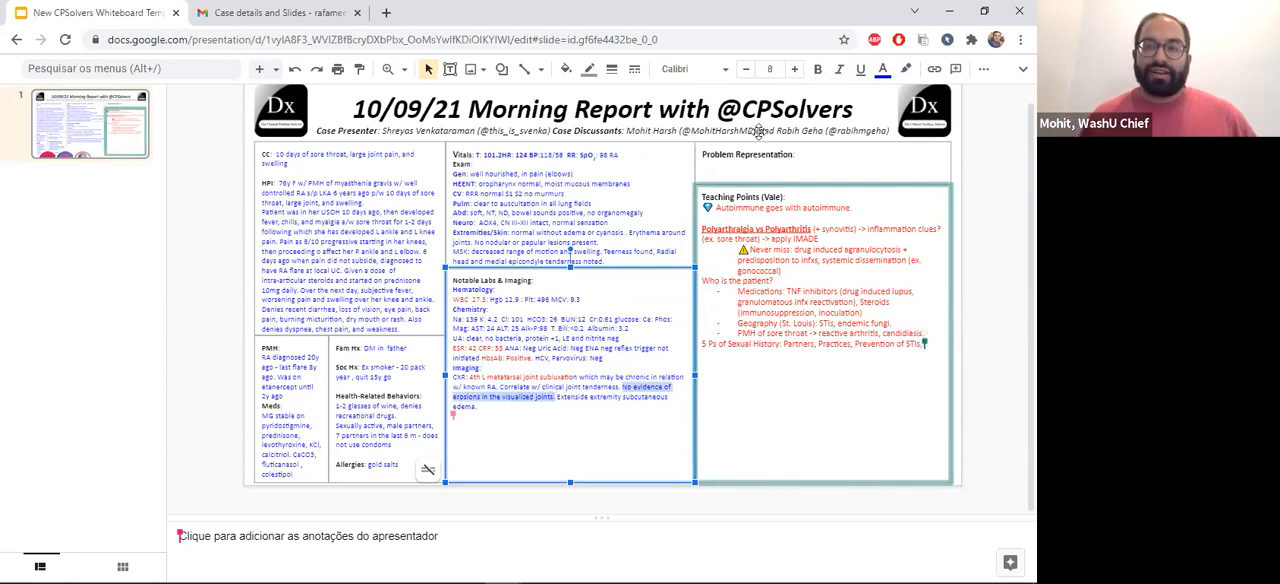
pyautogui.click(883, 69)
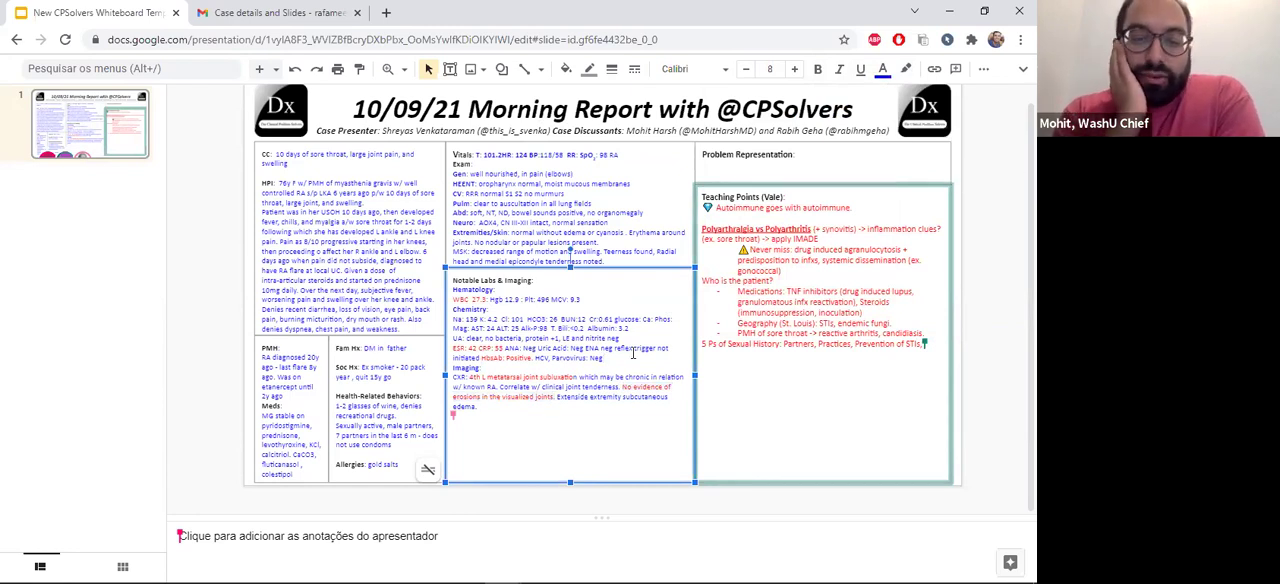
# Switch to the Gmail tab showing the Images.ppt attachment with arm photos.
pyautogui.click(277, 12)
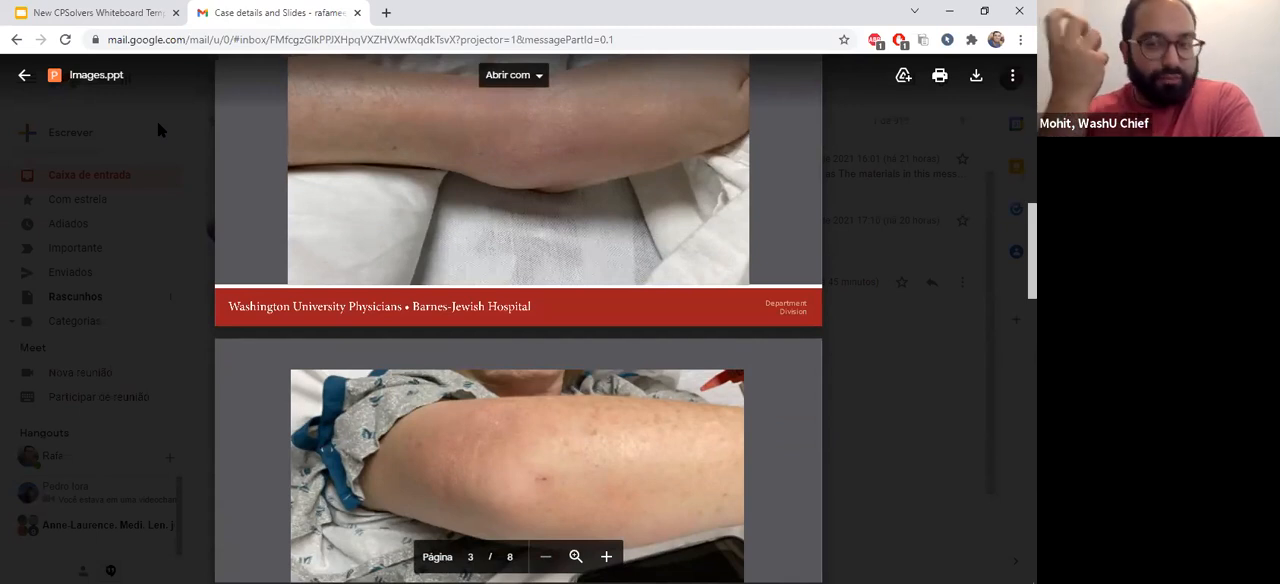
# Switch back to the Google Slides morning report tab after viewing the photos.
pyautogui.click(95, 12)
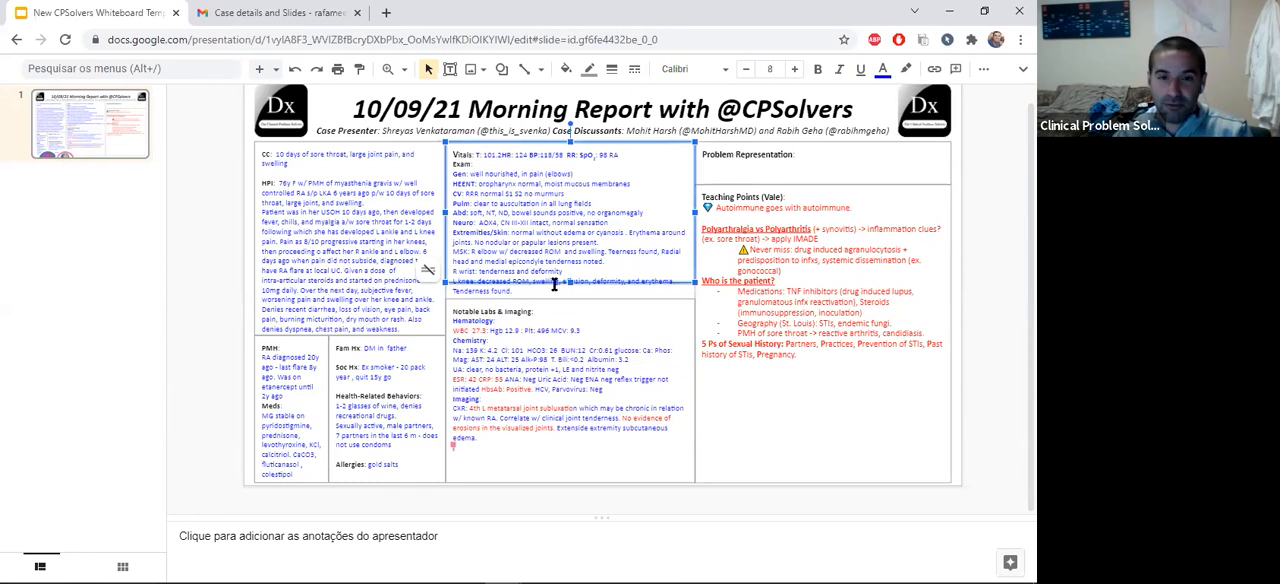
pyautogui.moveTo(568, 295)
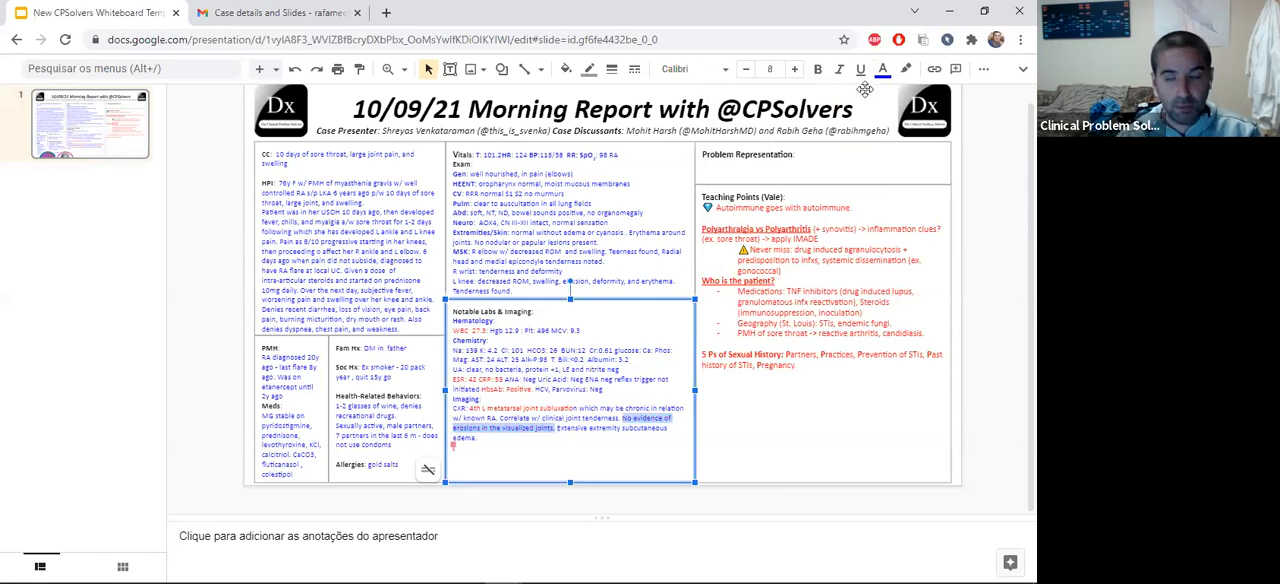
pyautogui.click(883, 69)
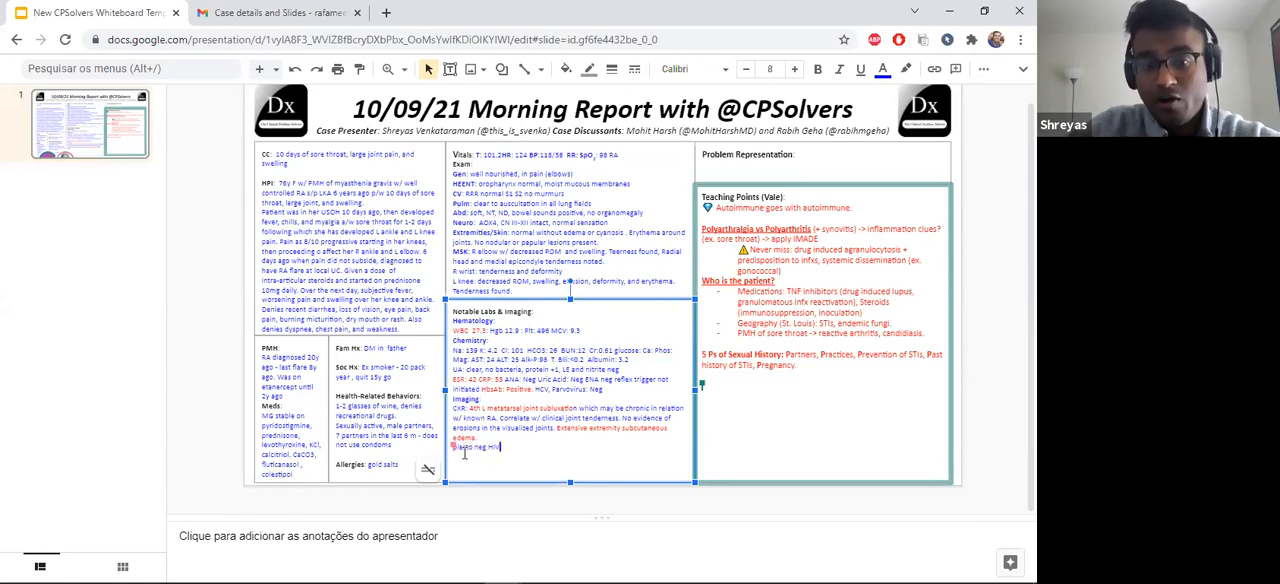
# Type 'HIV neg.' after Blasto neg on the new labs line.
pyautogui.write('HIV neg.')
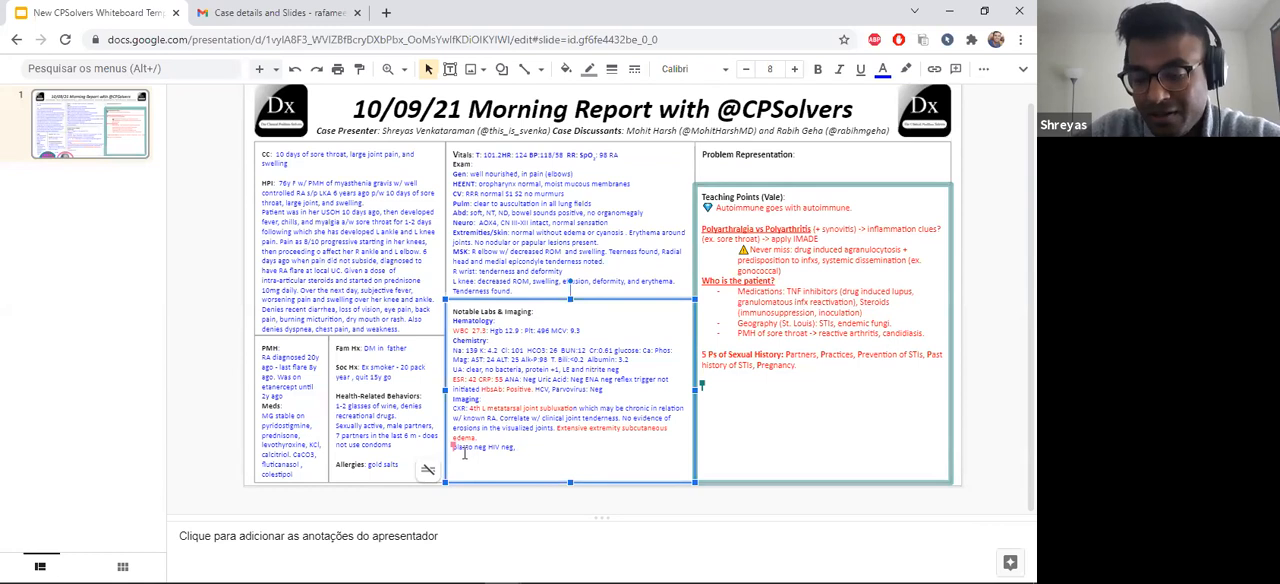
# Add a blood cultures line to the labs box noting positive for gonorrhea.
pyautogui.write('Uri')
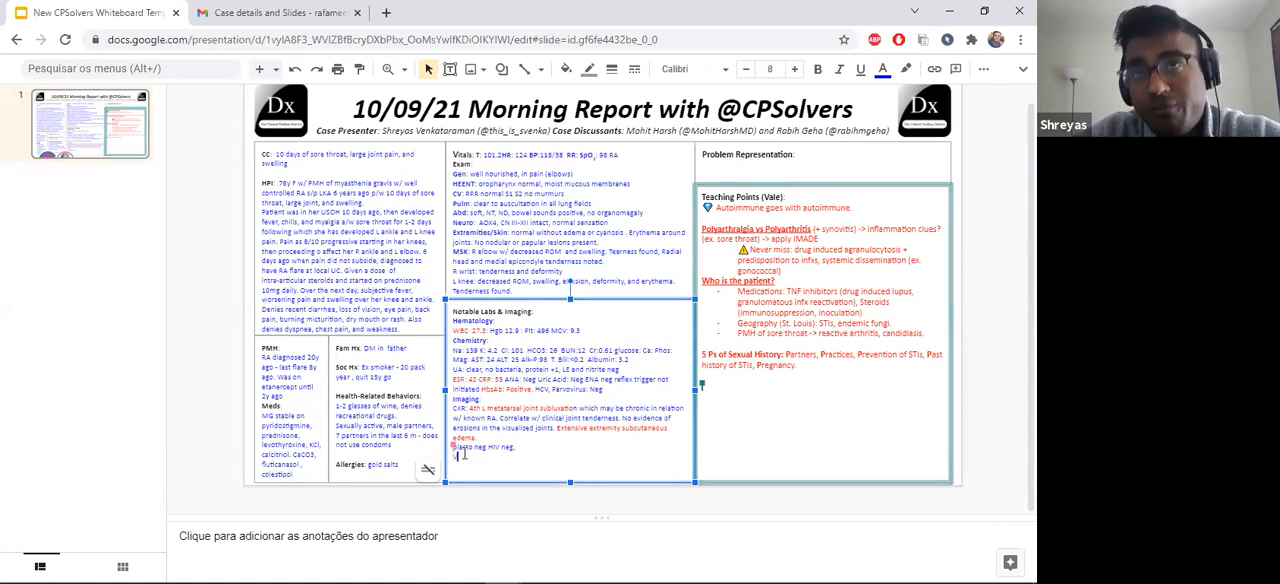
pyautogui.write('blood cult')
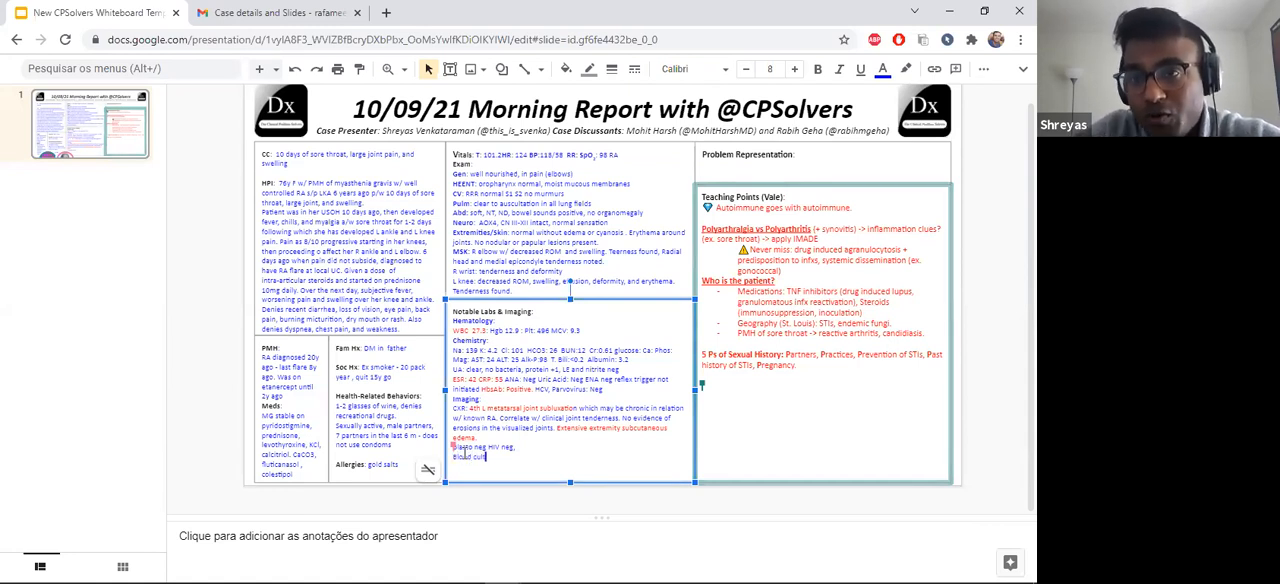
pyautogui.write('cultures neg')
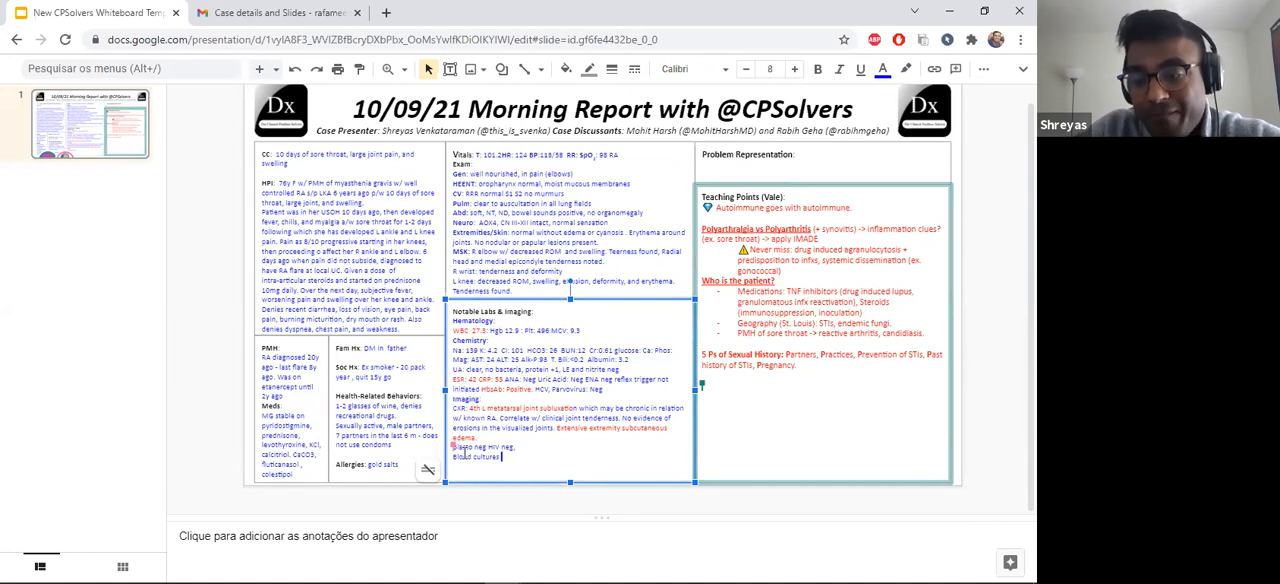
pyautogui.write('neg in the beginin')
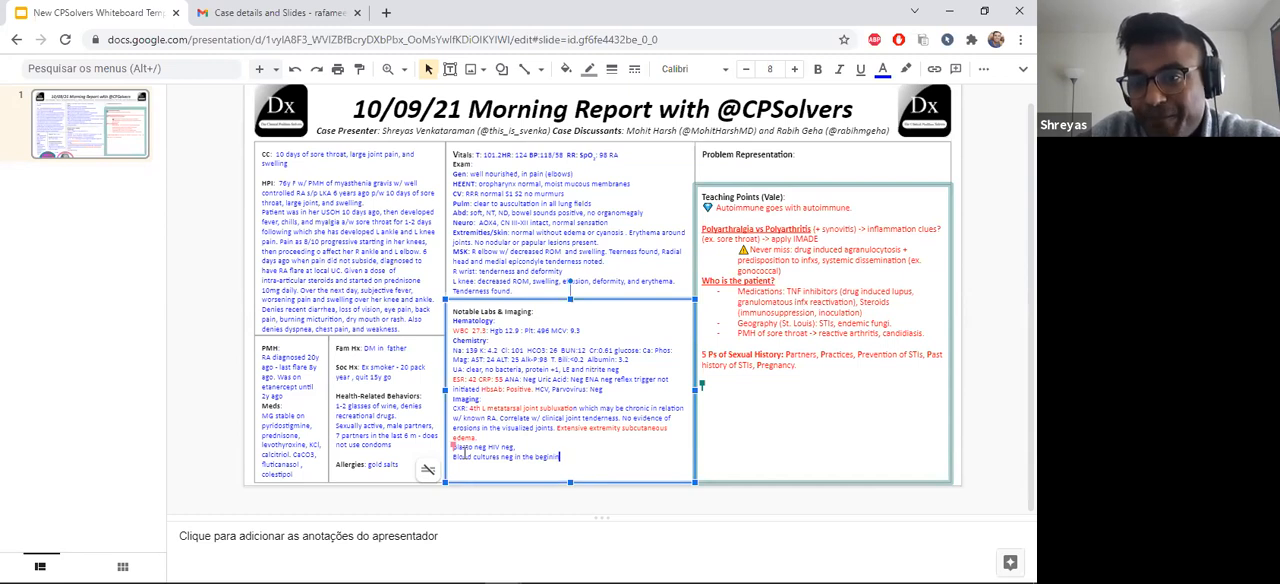
pyautogui.write('positive / Gonorrhea')
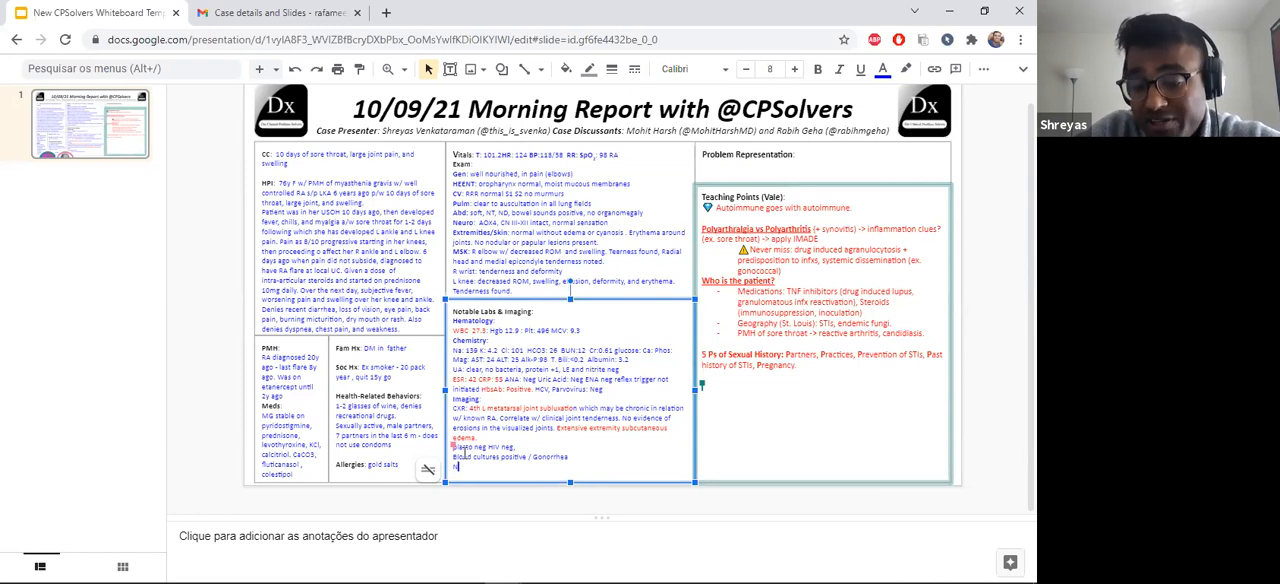
# Add the NG/CT urethral swab positive for NG and begin a Knee arthrocentesis line.
pyautogui.write('NG/G')
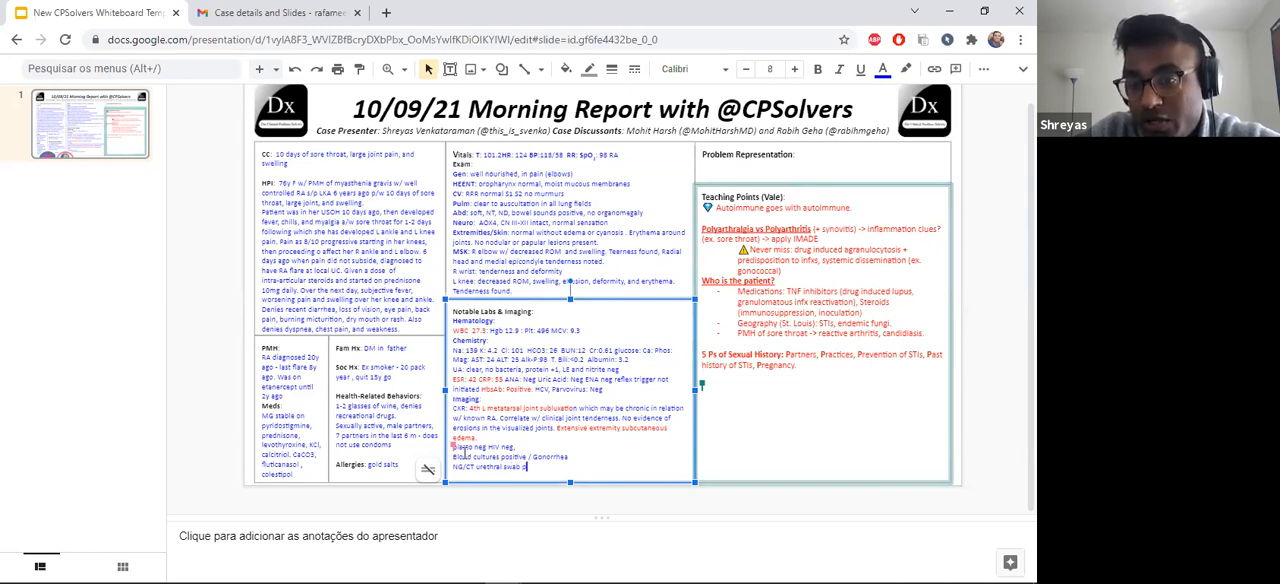
pyautogui.write('positive for')
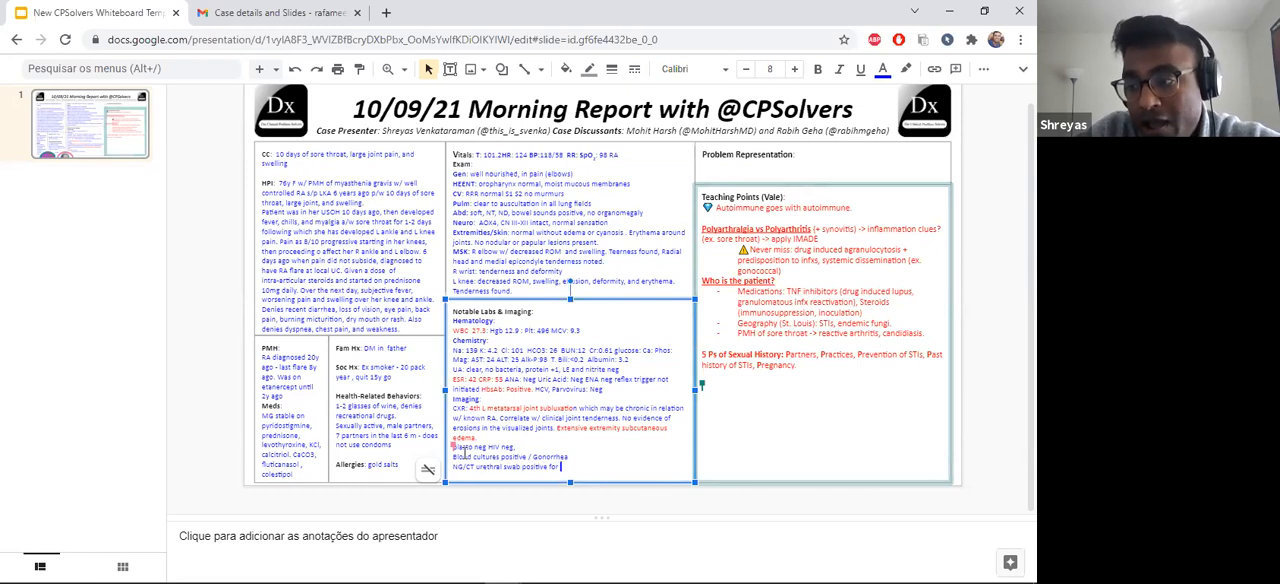
pyautogui.write('G')
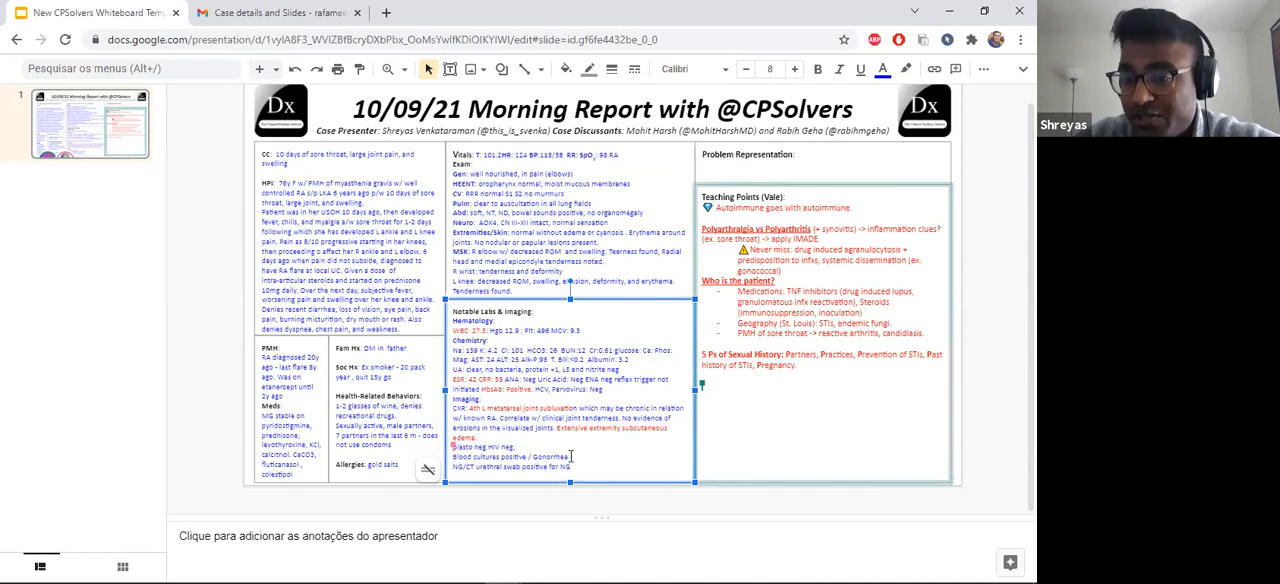
pyautogui.write('Knee')
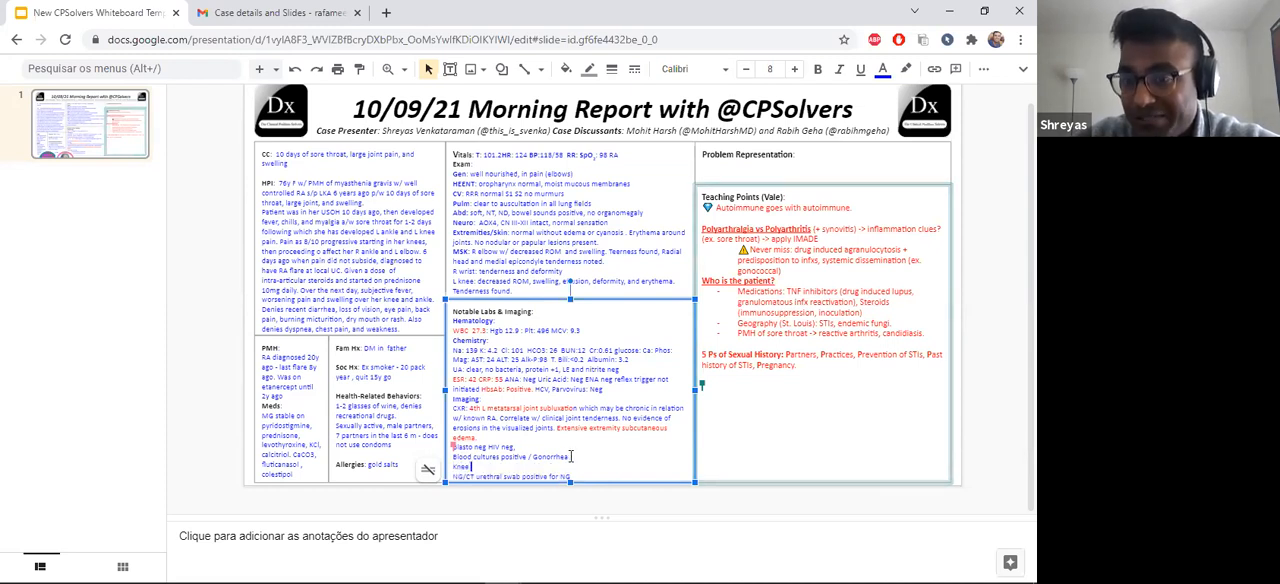
pyautogui.write('arthrocentesis: NG/CT urethral swab positive for NG')
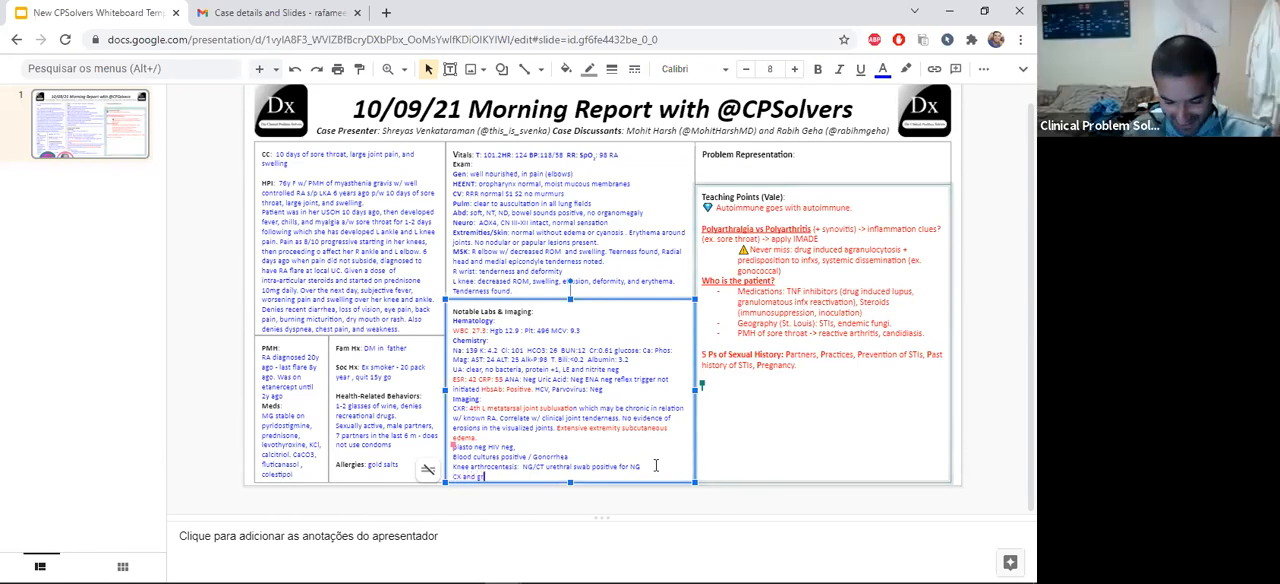
# Type the gram stain result and begin the serology line in the labs box.
pyautogui.write('gram stain ser')
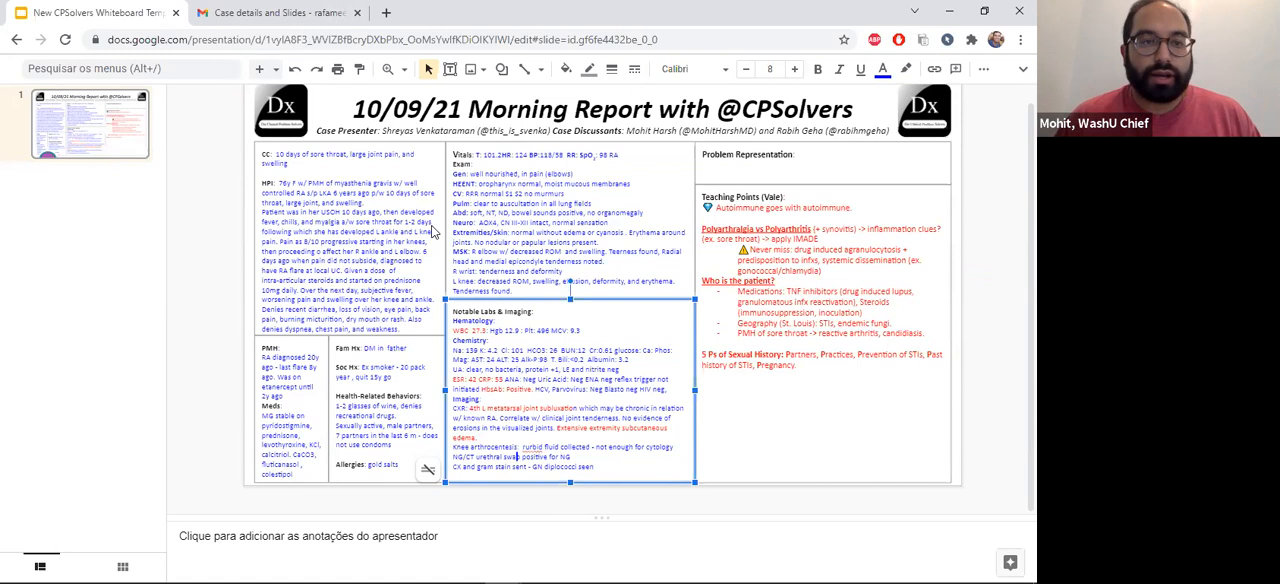
# Scroll the Images.ppt preview in Gmail to the Disseminated Gonococcal Infection slide.
pyautogui.click(278, 12)
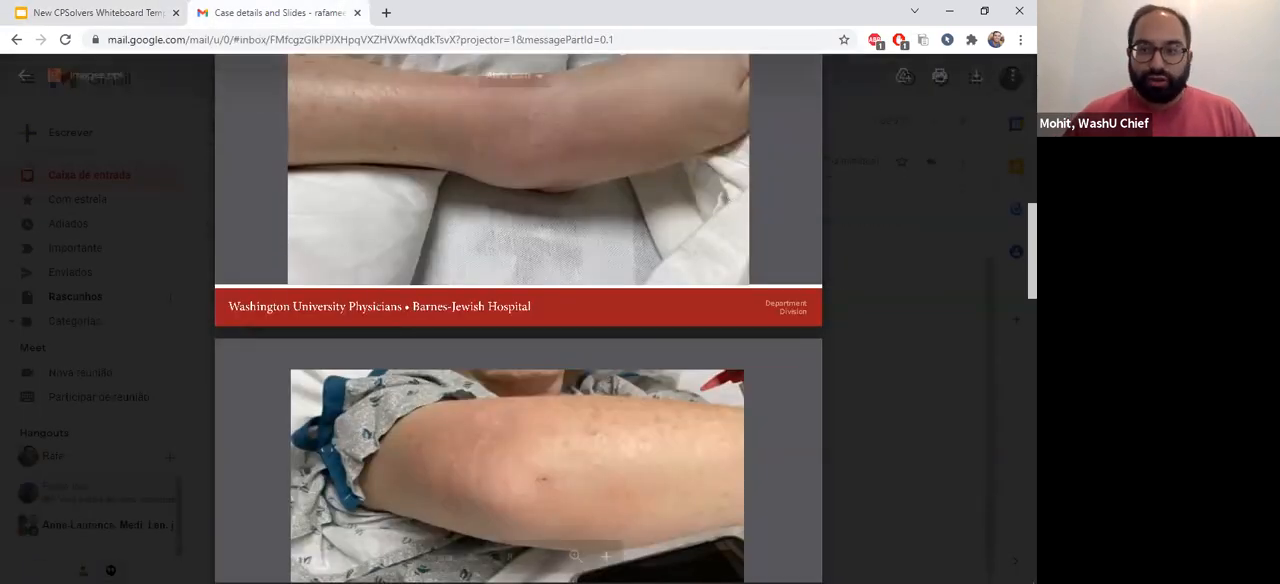
pyautogui.scroll(-3)
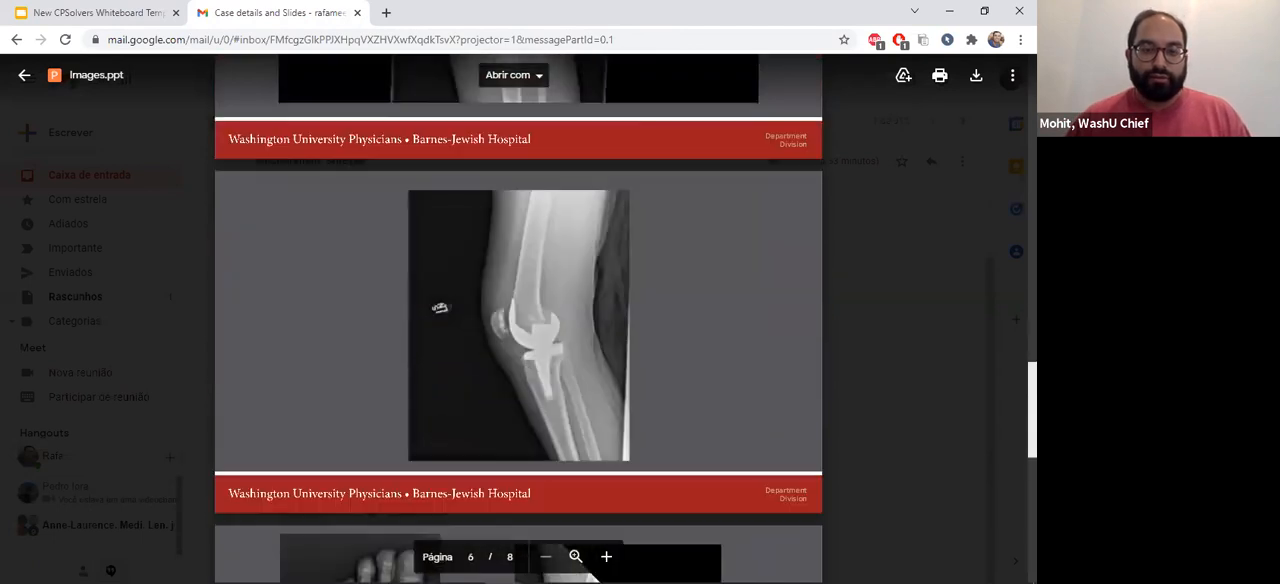
pyautogui.scroll(-3)
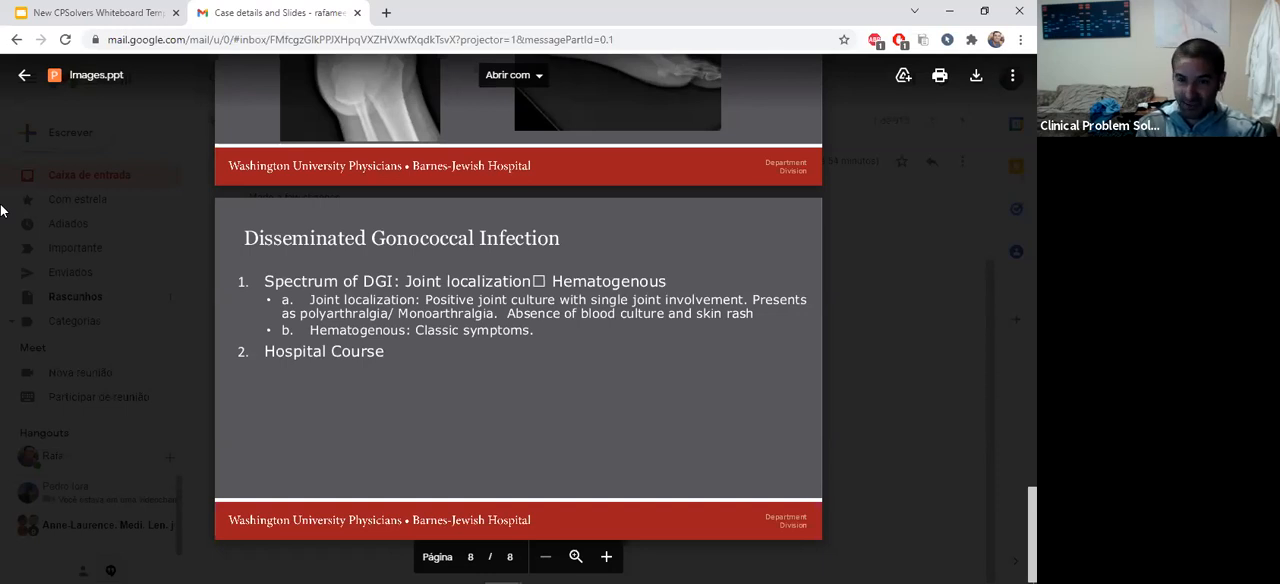
pyautogui.moveTo(90, 12)
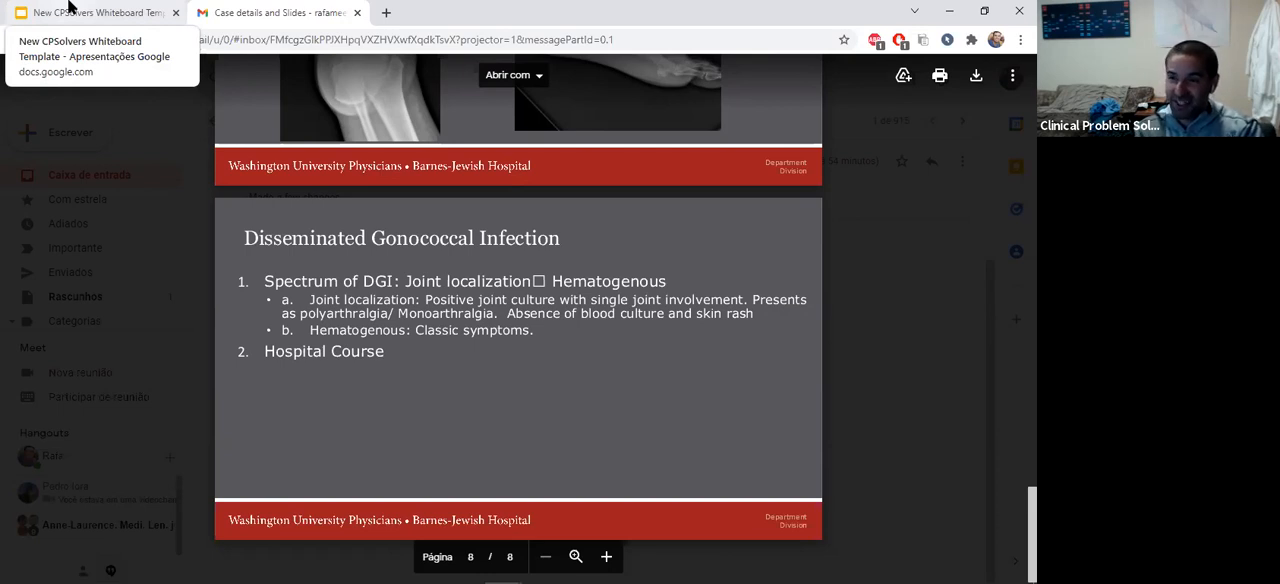
# Switch back to the New CPSolvers Whiteboard Template tab.
pyautogui.click(95, 12)
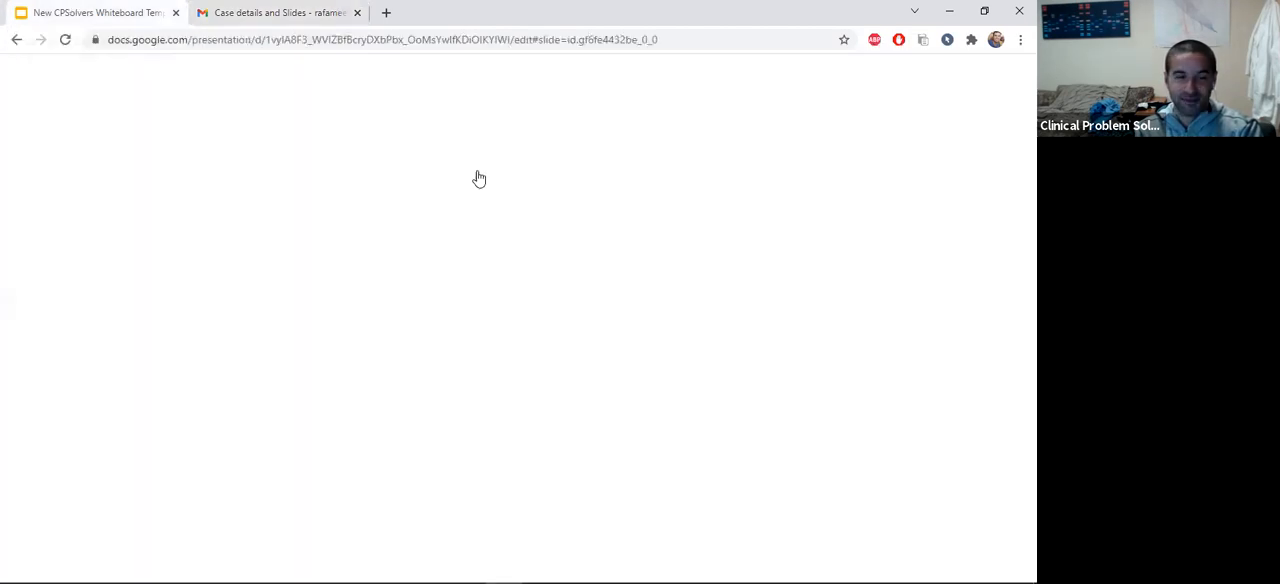
pyautogui.moveTo(558, 191)
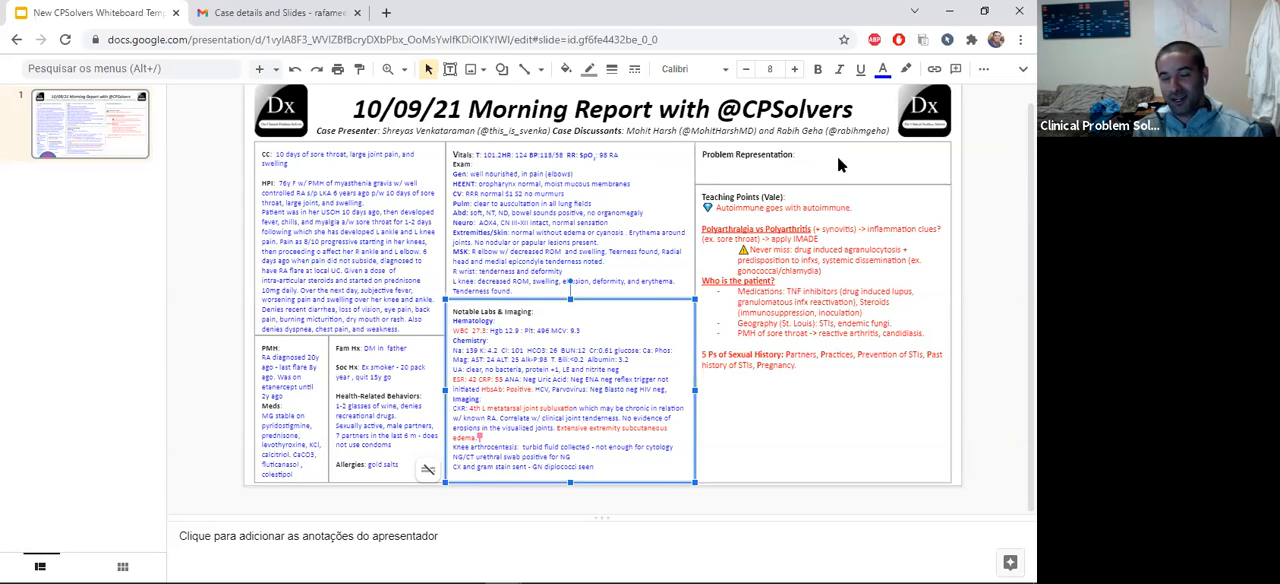
pyautogui.moveTo(948, 158)
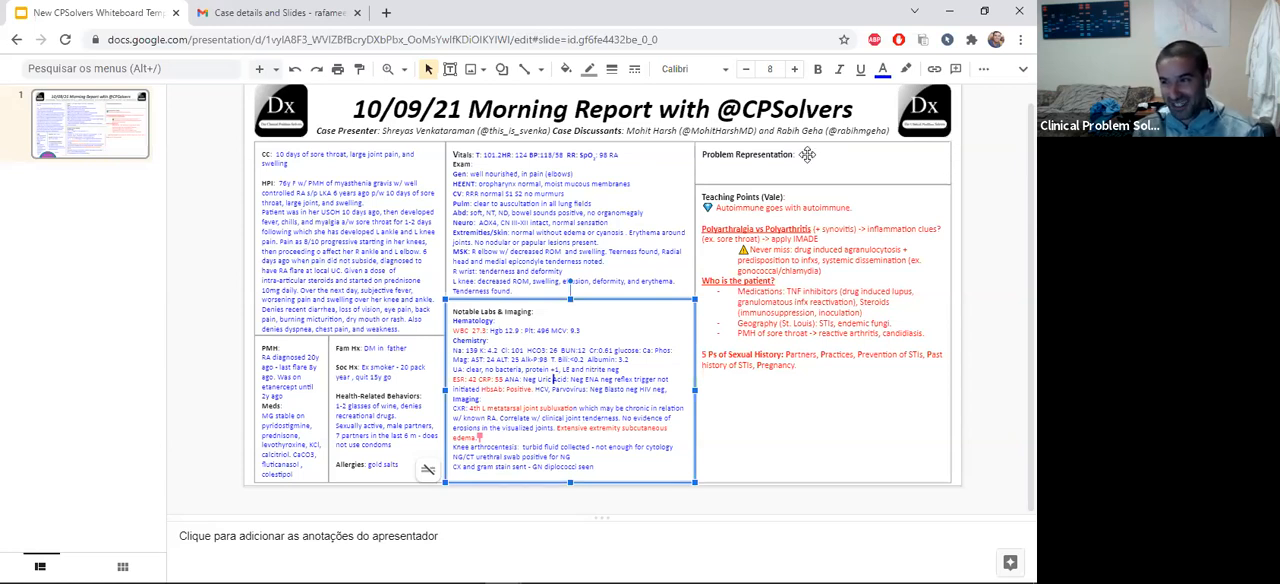
# Begin the problem representation with a PMH of MG and well-controlled RA.
pyautogui.click(823, 170)
pyautogui.write(' 76yF w/')
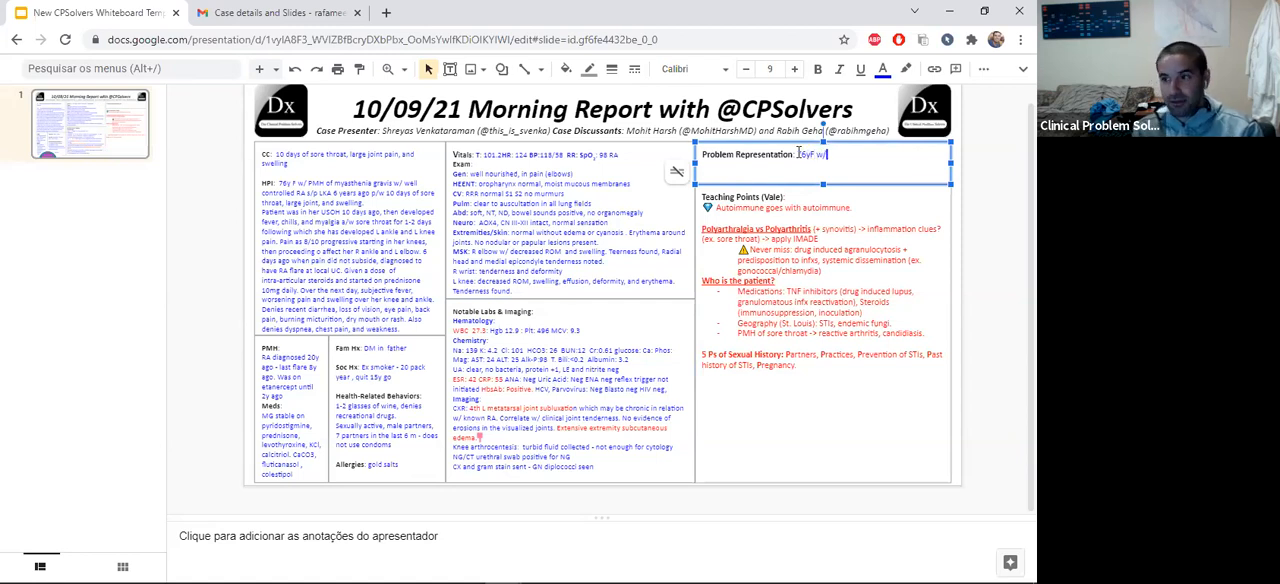
pyautogui.write('PMH')
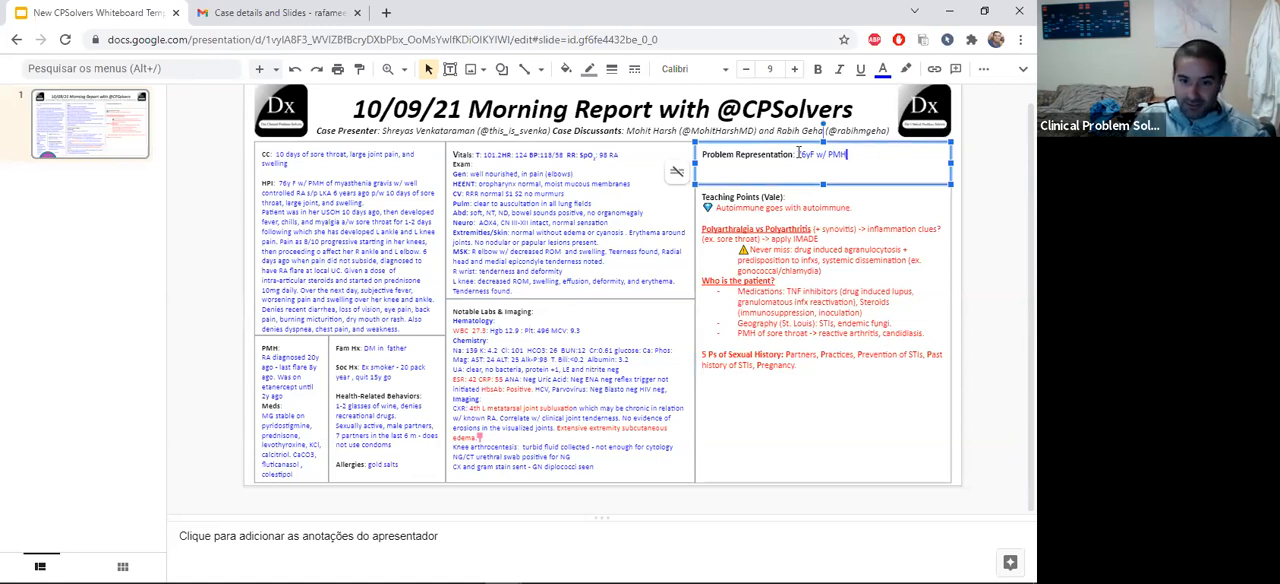
pyautogui.write('of')
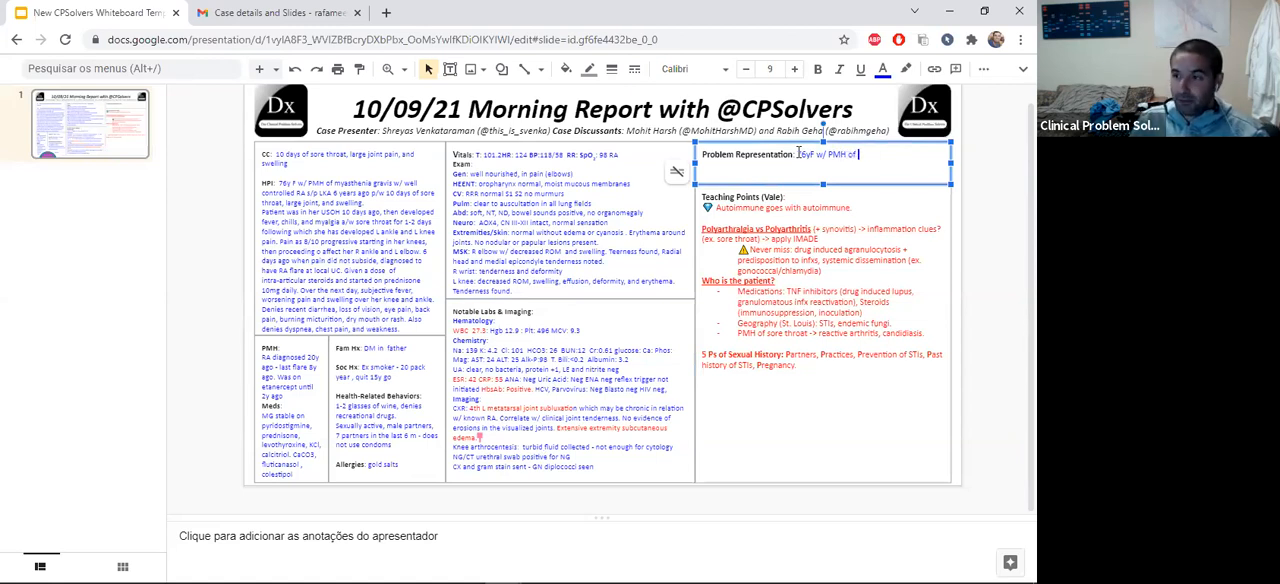
pyautogui.write('MG')
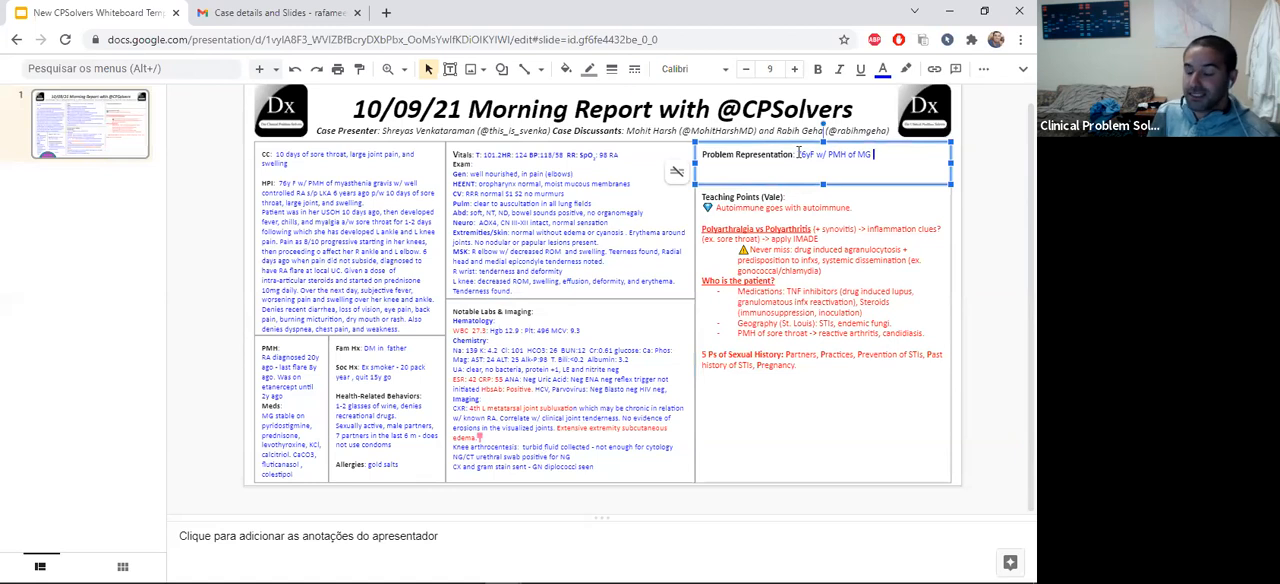
pyautogui.write('and well control')
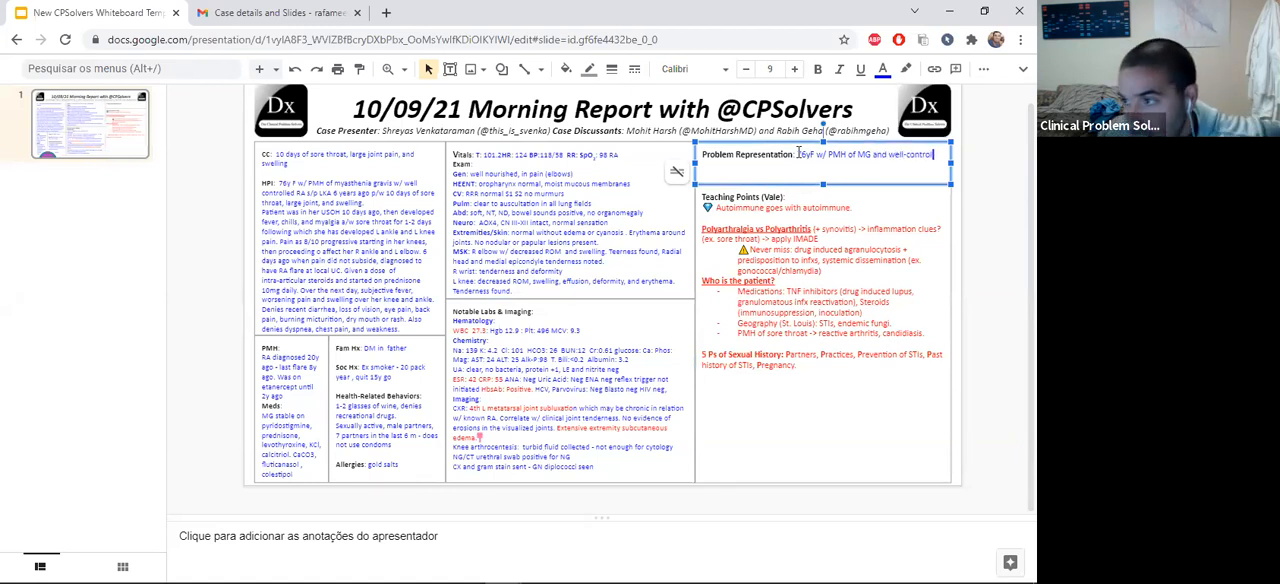
pyautogui.write('RA p/')
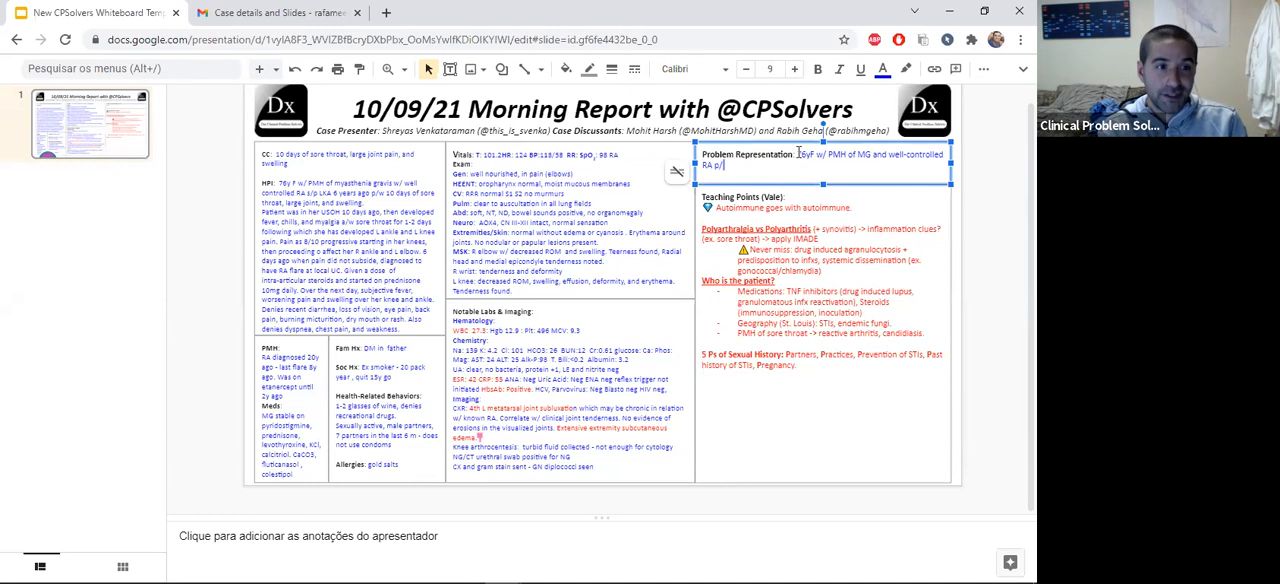
pyautogui.write('1')
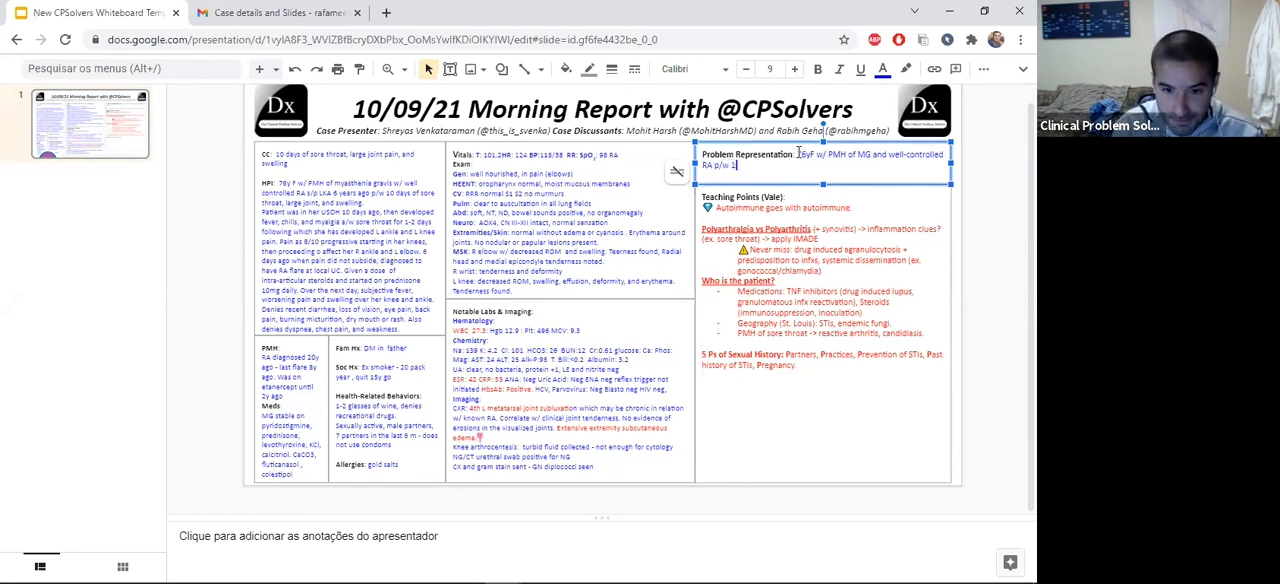
# Add 10 days of sore throat, joint swelling, and neutrophilic predominant leukocytosis.
pyautogui.write('10 days of sore')
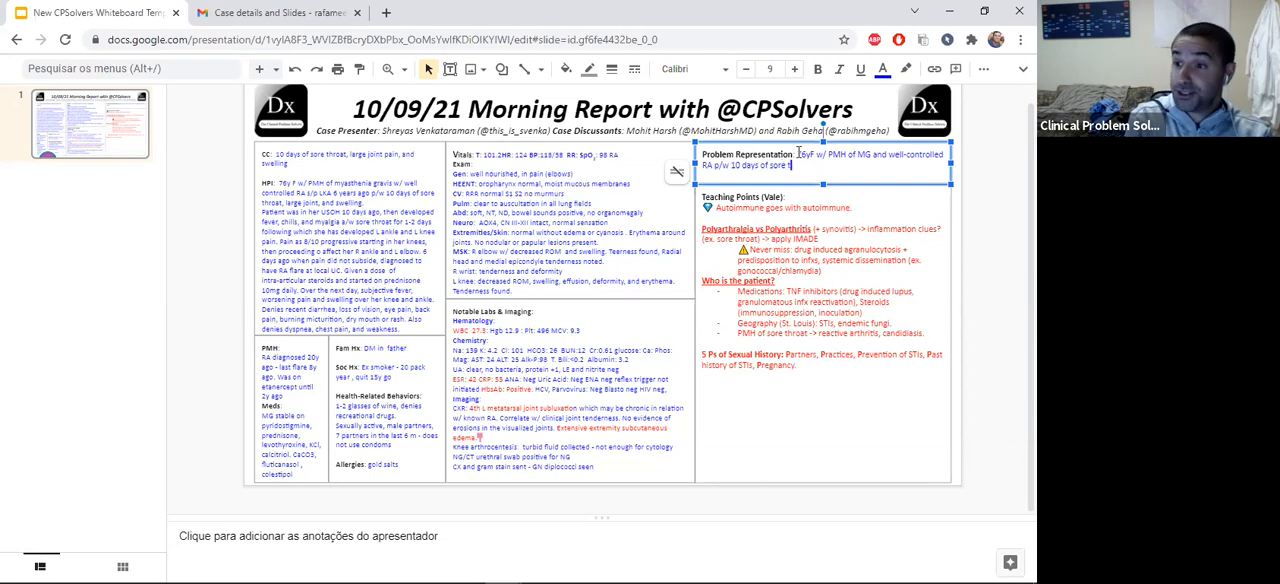
pyautogui.write('throat, large joint, and')
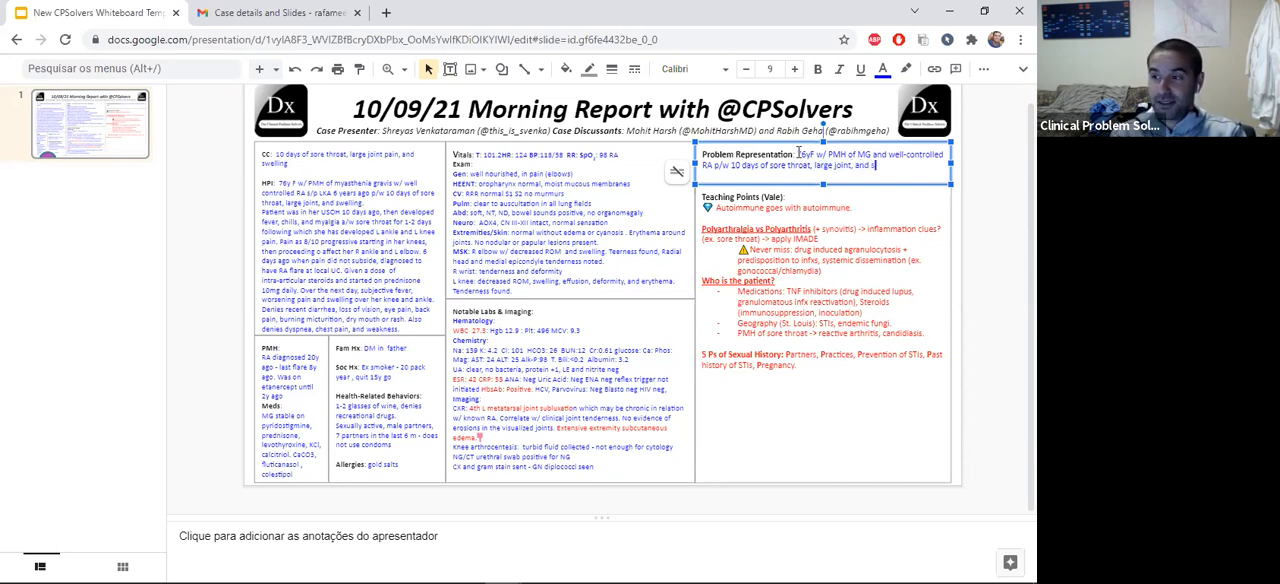
pyautogui.write('swelling.')
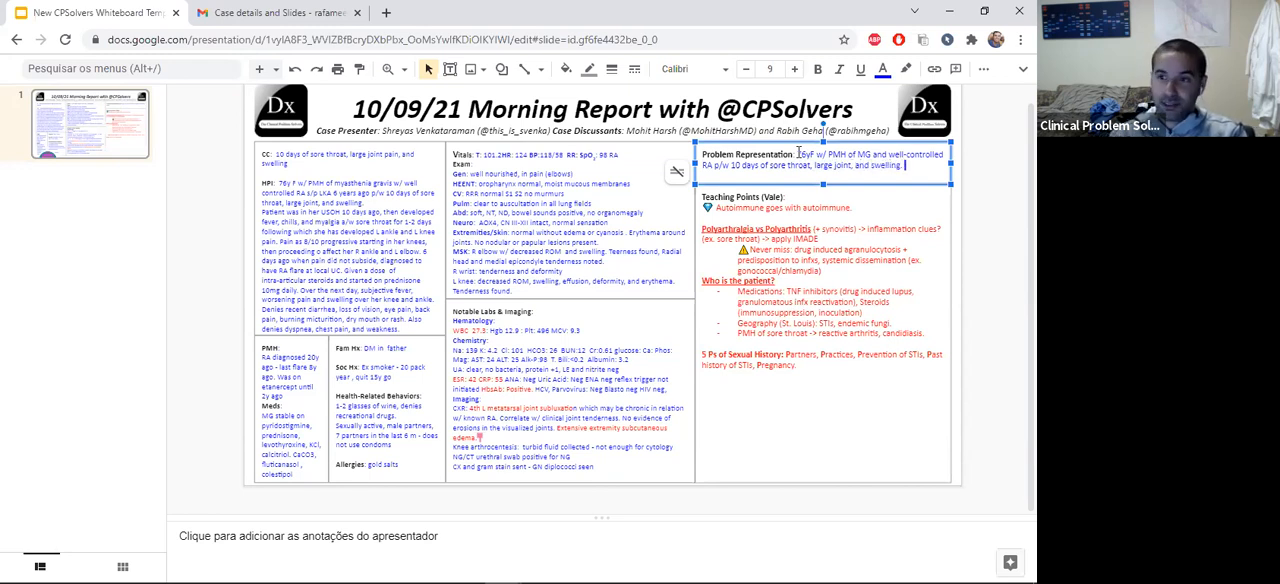
pyautogui.write('Foun')
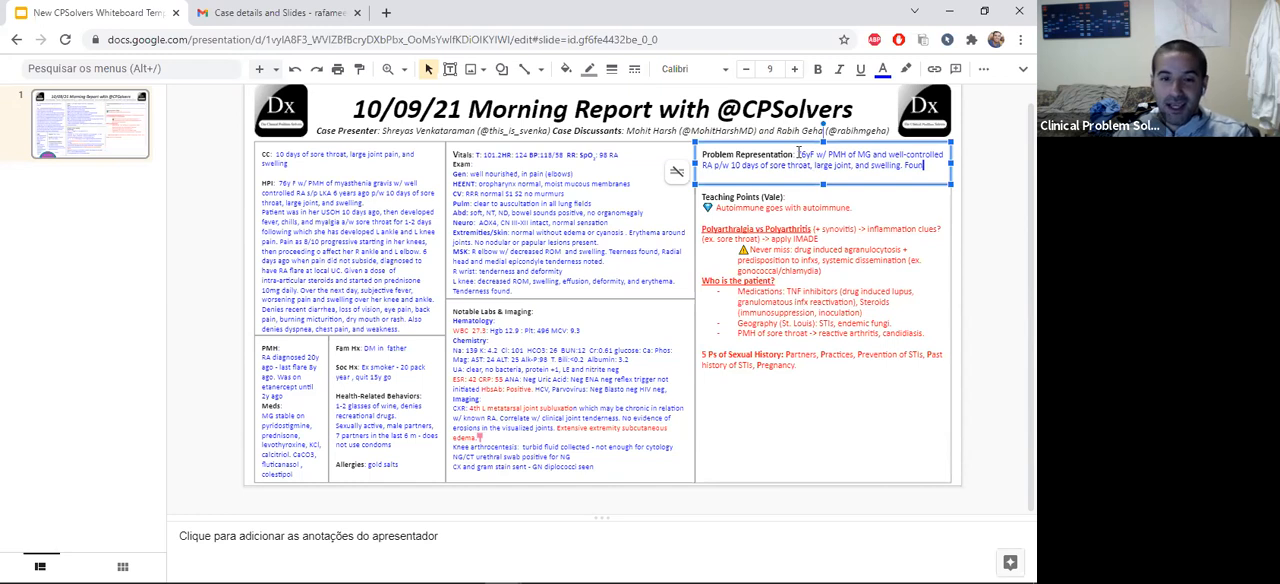
pyautogui.write('have leutrophilic leukocytosis')
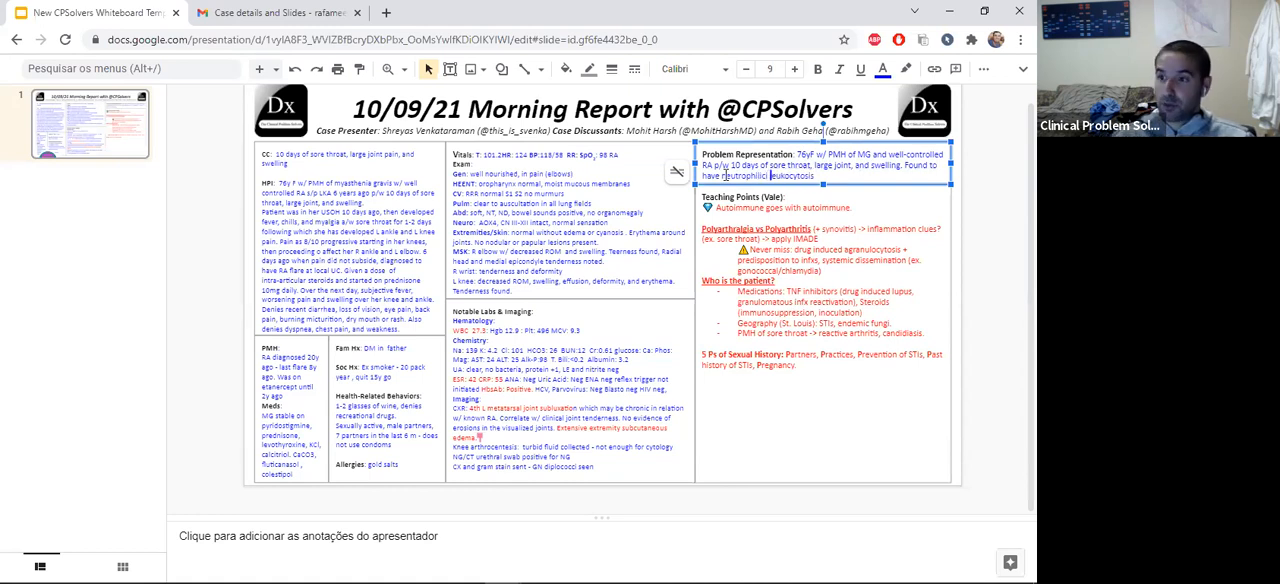
pyautogui.write('predominant')
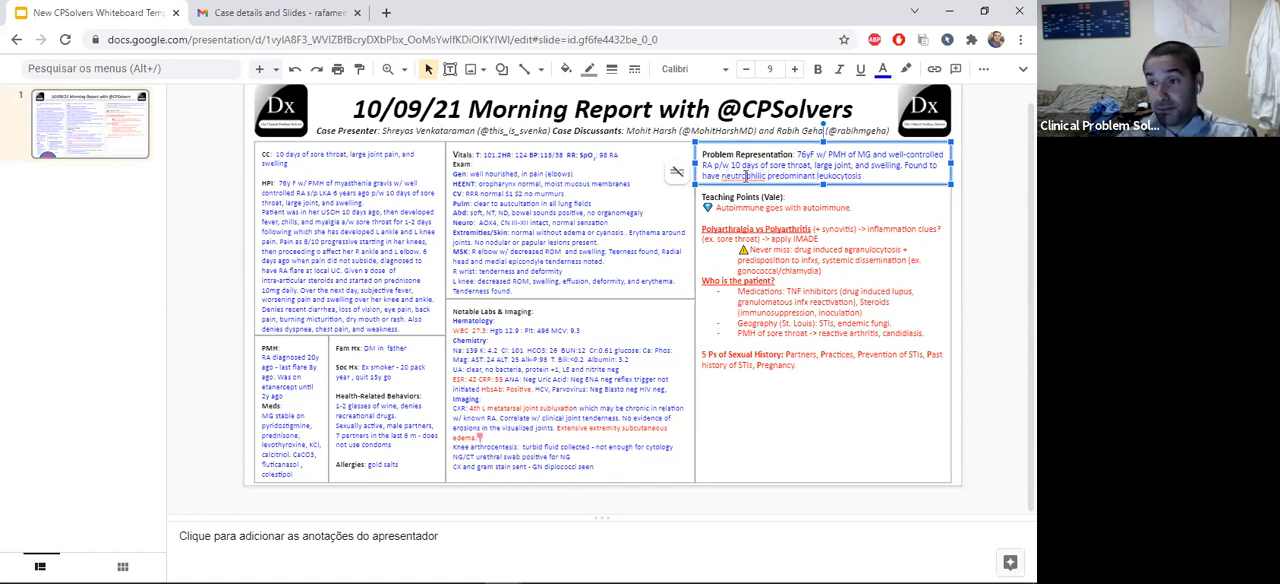
# Correct the spelling of 'neutrophilic' and add elevated ESR and CRP.
pyautogui.rightClick(743, 176)
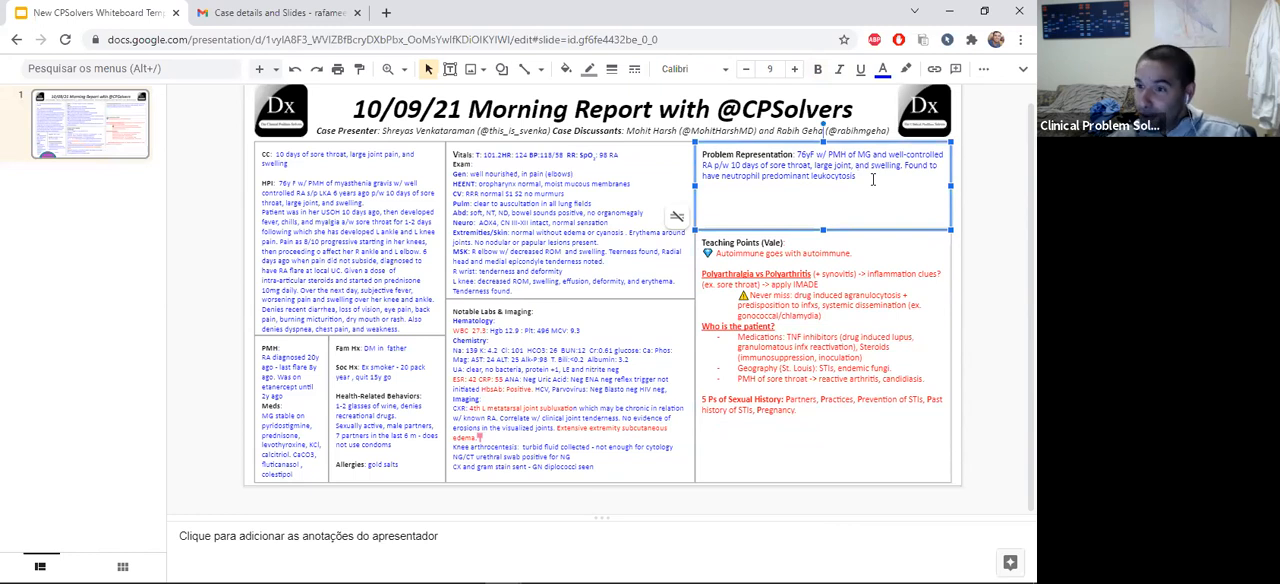
pyautogui.write('and elevate')
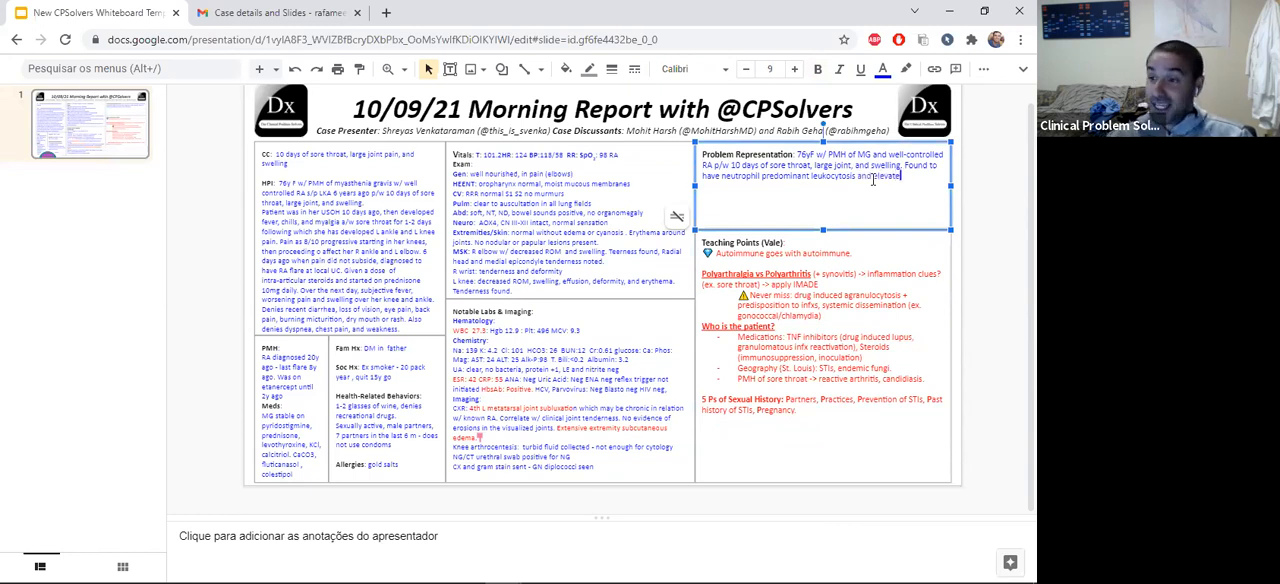
pyautogui.write('ESR and')
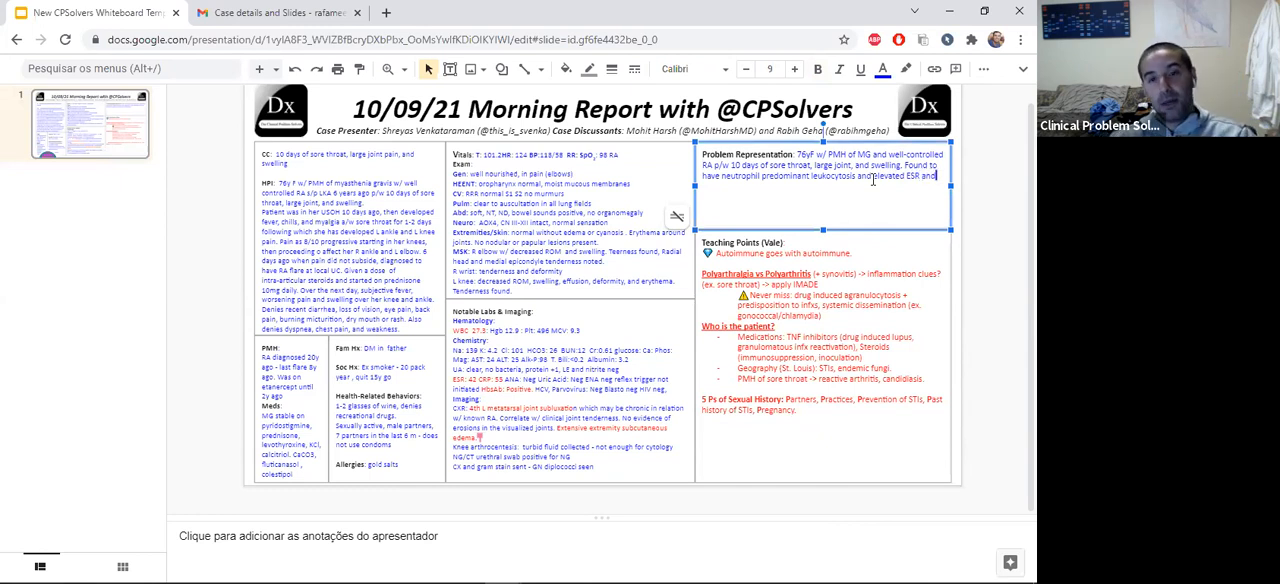
pyautogui.write('CRP')
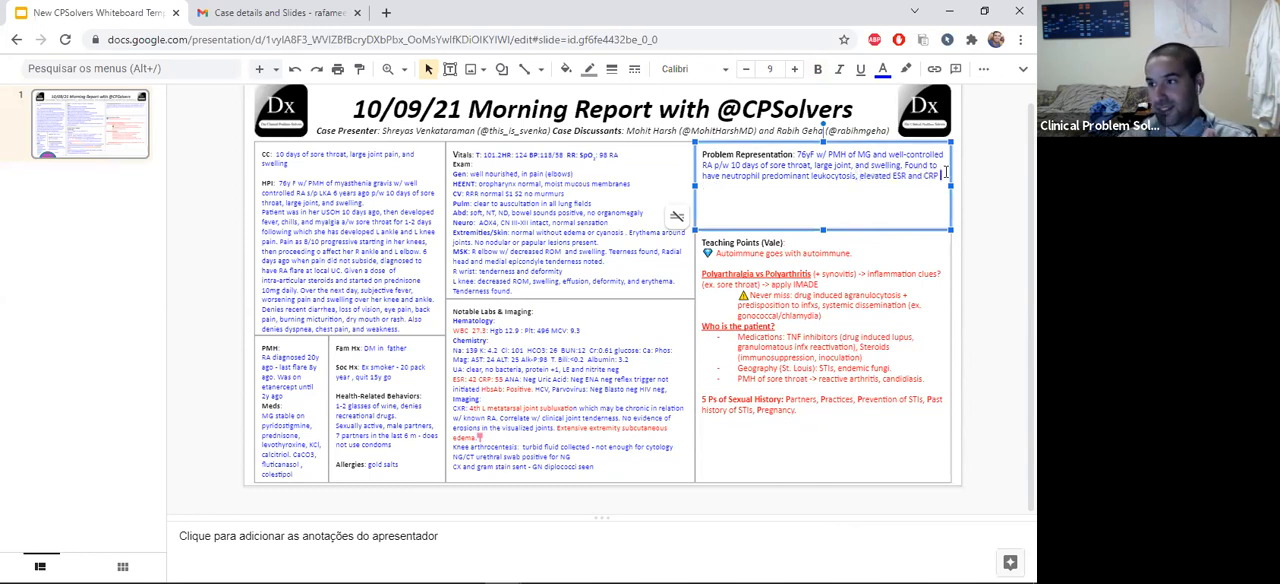
# Add that the urethral swab was positive for GN diplococci.
pyautogui.write('and RF')
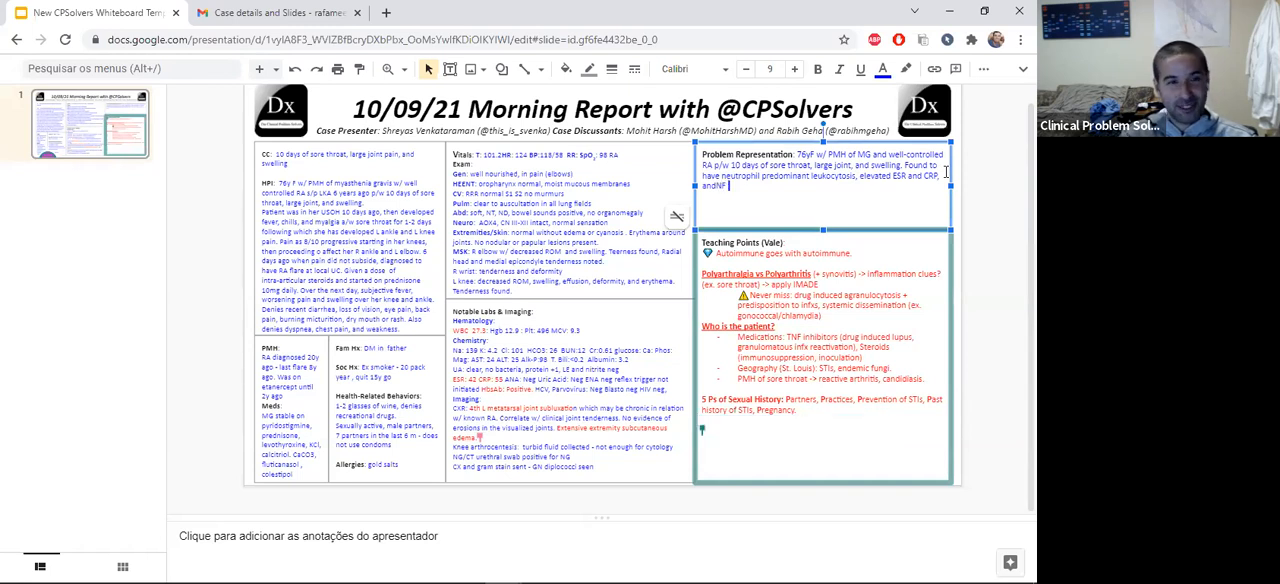
pyautogui.write('urethr')
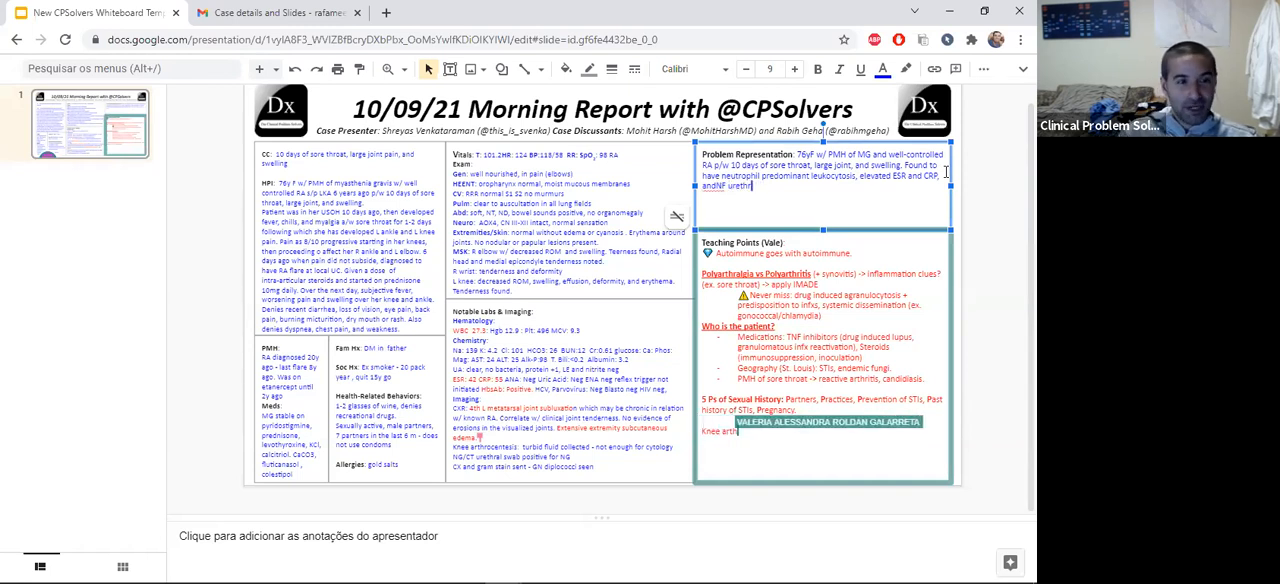
pyautogui.write('urethral swab')
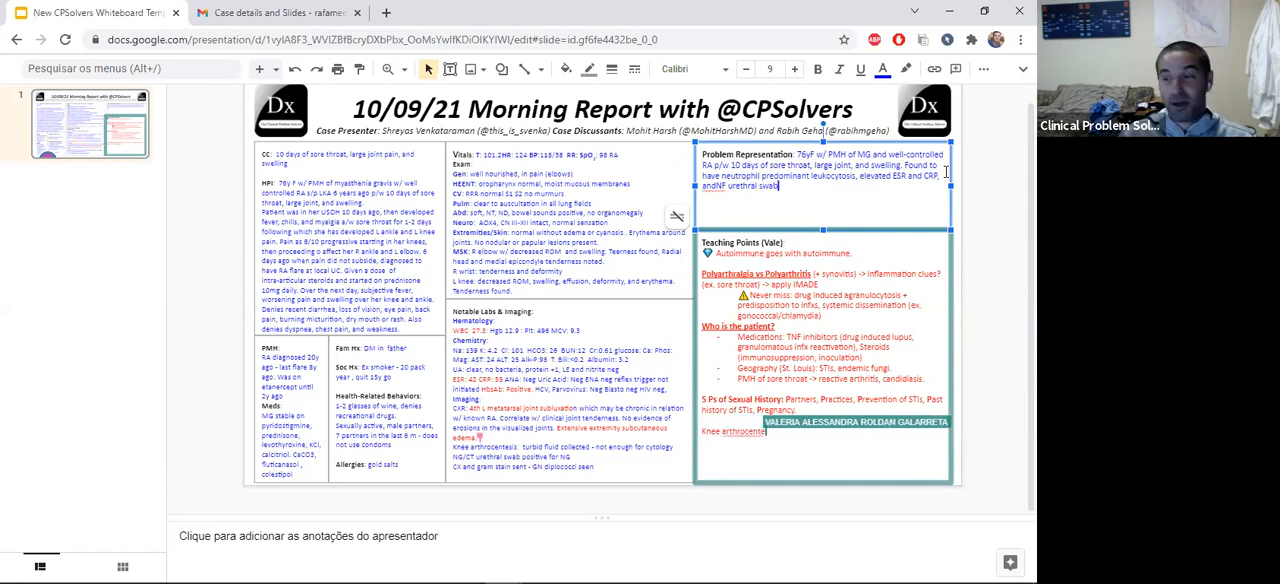
pyautogui.write('negative')
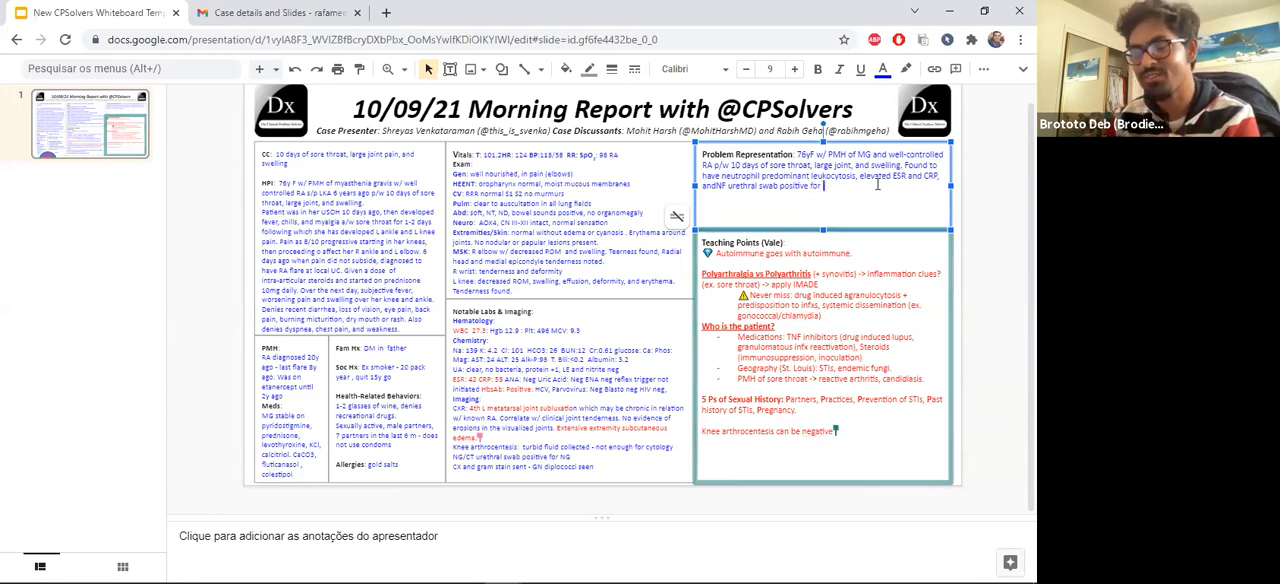
pyautogui.write('GN diplococci.')
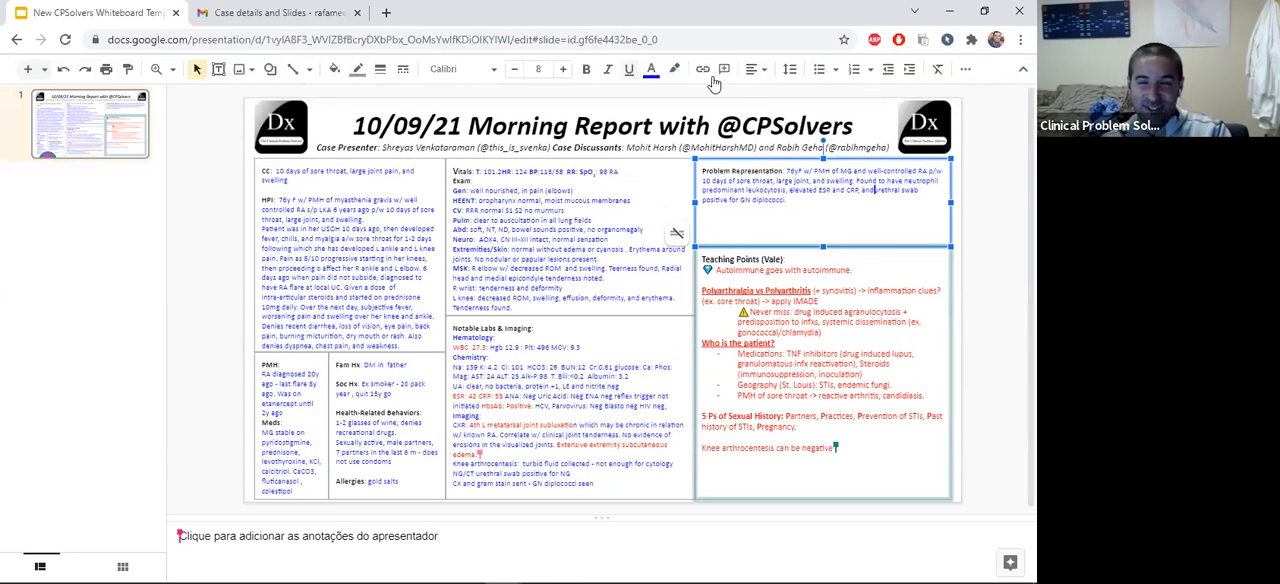
pyautogui.moveTo(824, 127)
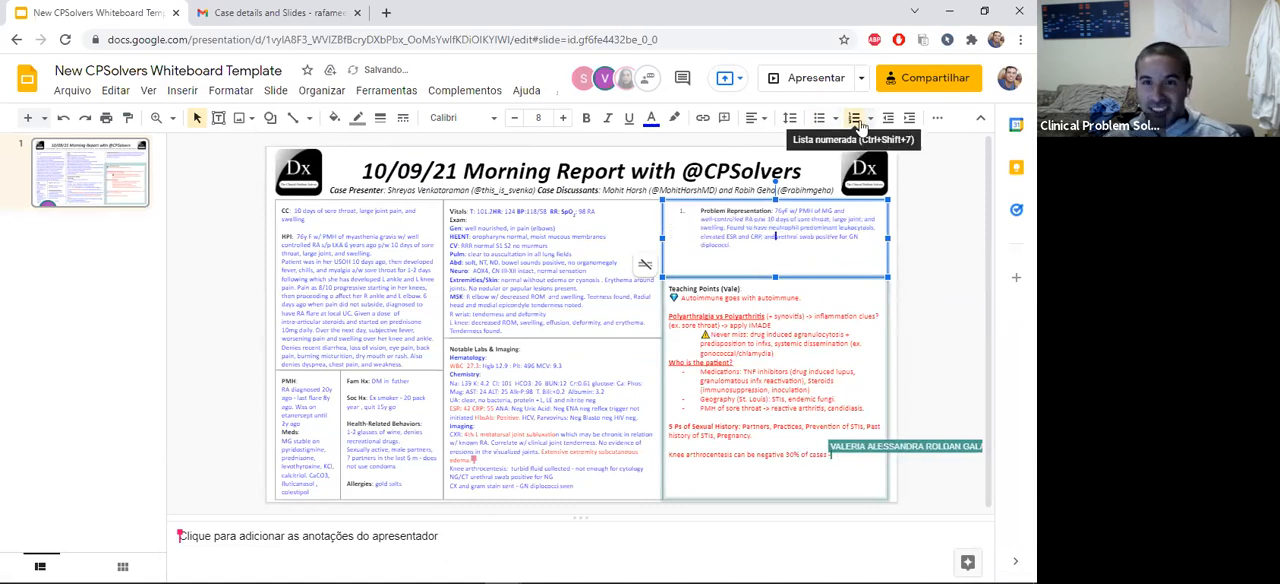
# Remove the numbered list formatting from the Problem Representation text.
pyautogui.click(755, 117)
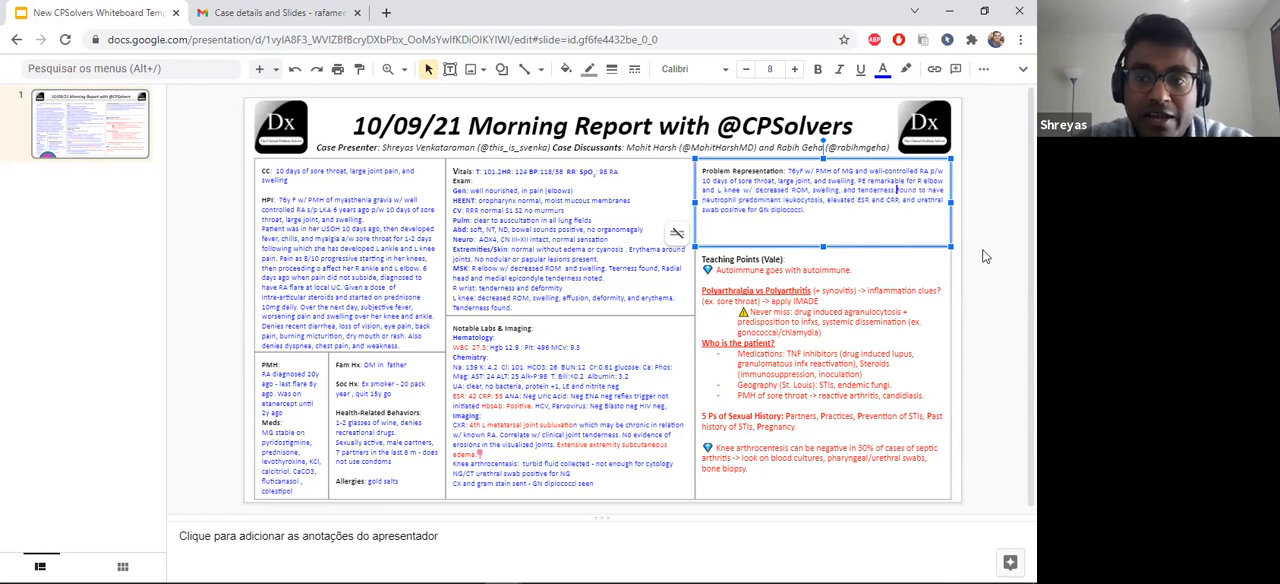
pyautogui.moveTo(822, 244)
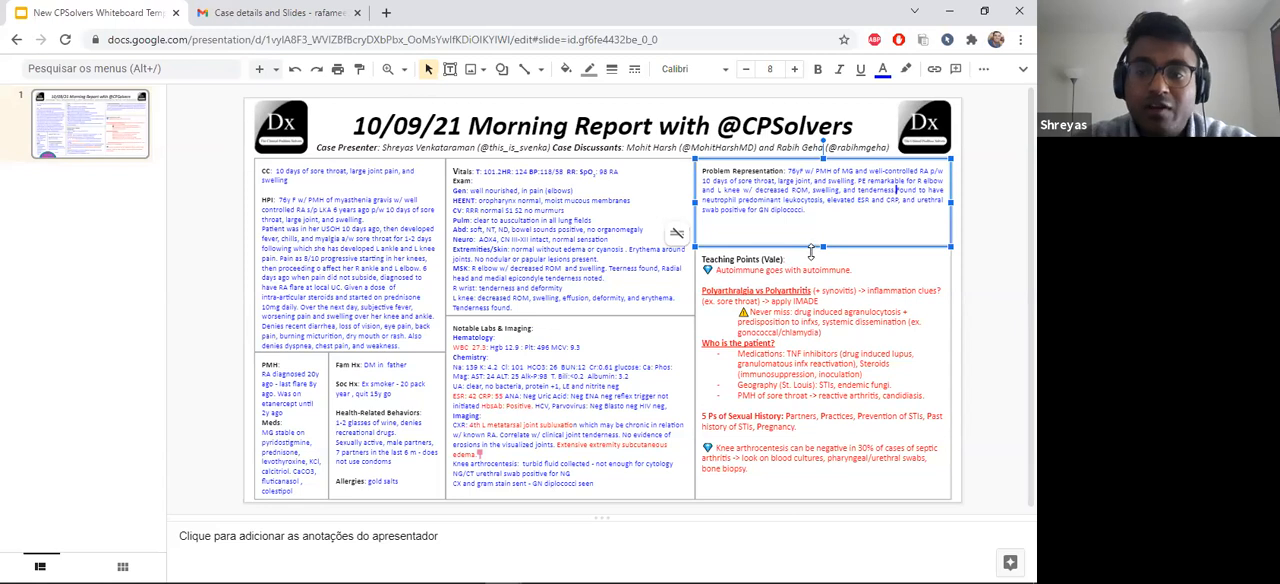
# Write the Portuguese problem representation starting 'Mulher, 76 anos', adding 'dor de garganta.' and 'Swab u'.
pyautogui.click(814, 202)
pyautogui.write('PORT')
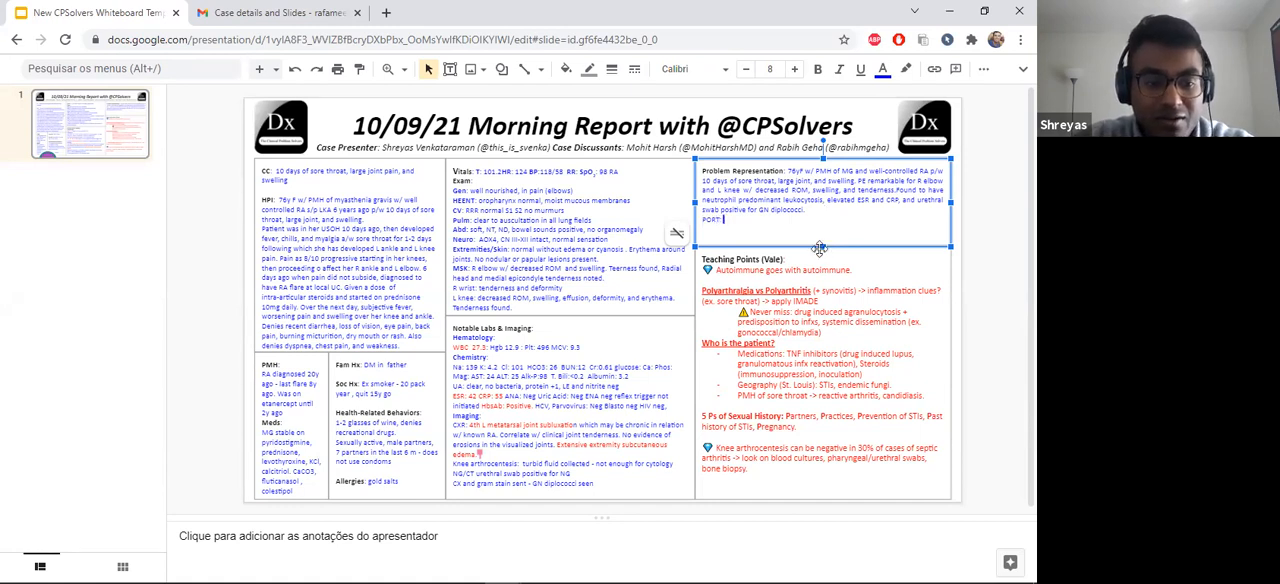
pyautogui.click(795, 69)
pyautogui.write(' Paciente de 76aF com miastenia gravis e artrite reumatoide. Apresentou-se com 10 dias de')
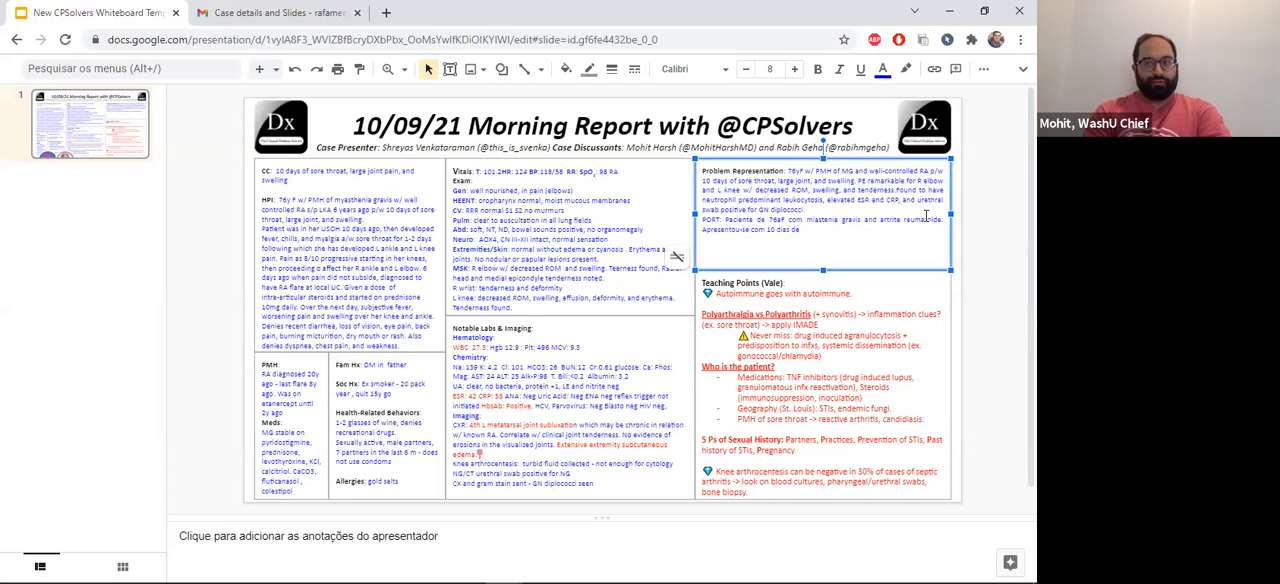
pyautogui.write('dor')
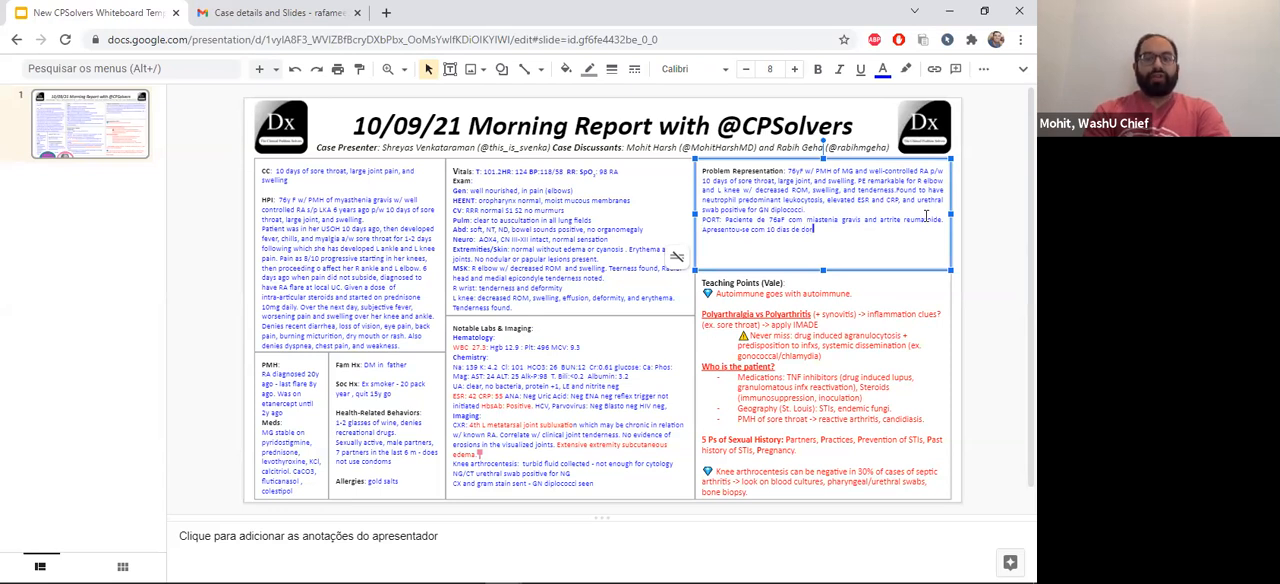
pyautogui.write('de garganta.')
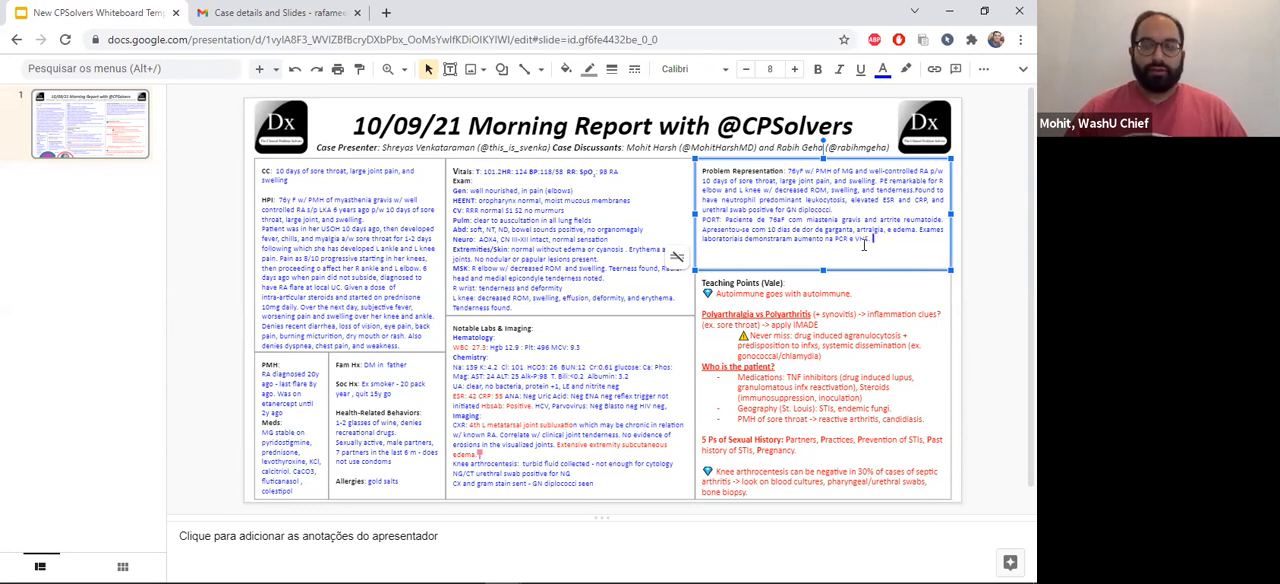
pyautogui.write('Swab uretral positivo para Neisseria.')
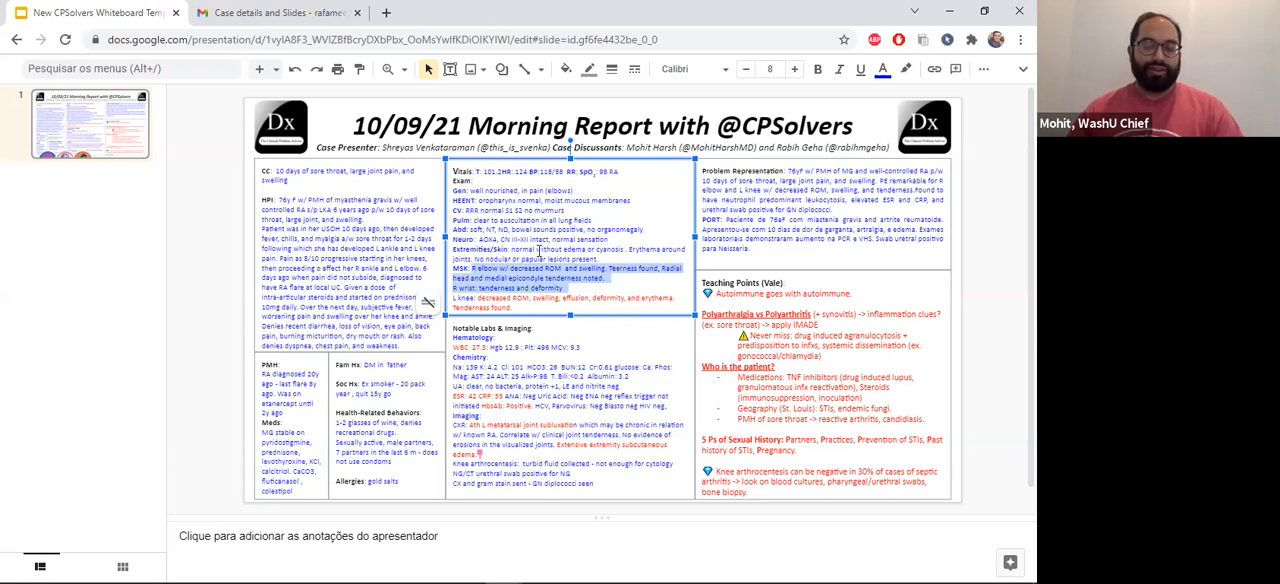
pyautogui.click(820, 210)
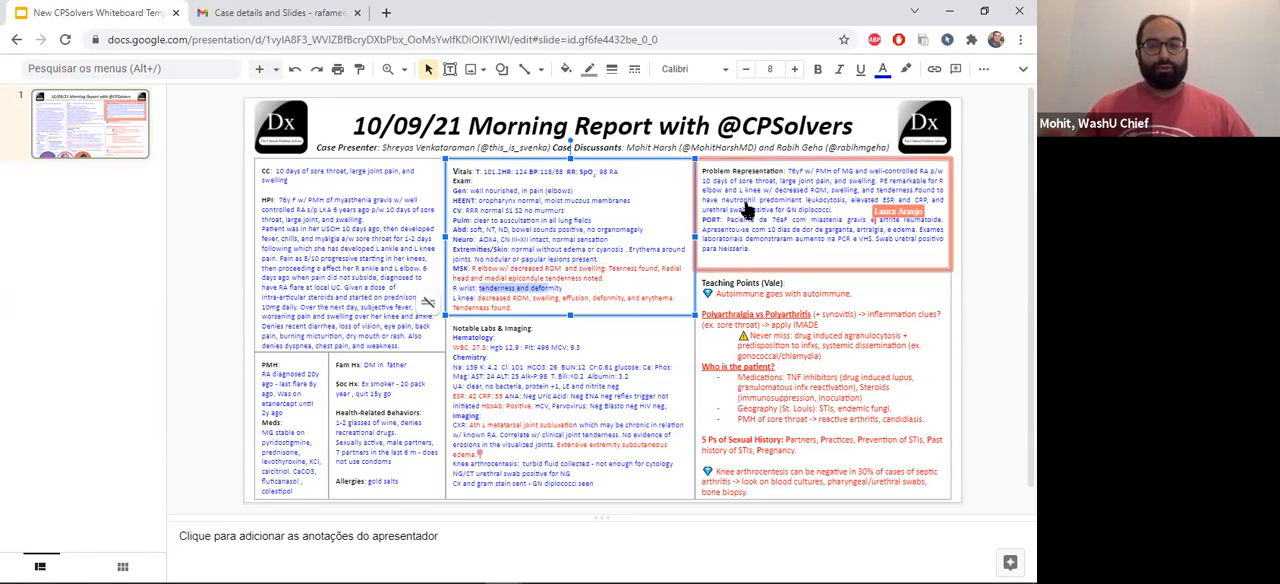
pyautogui.click(882, 69)
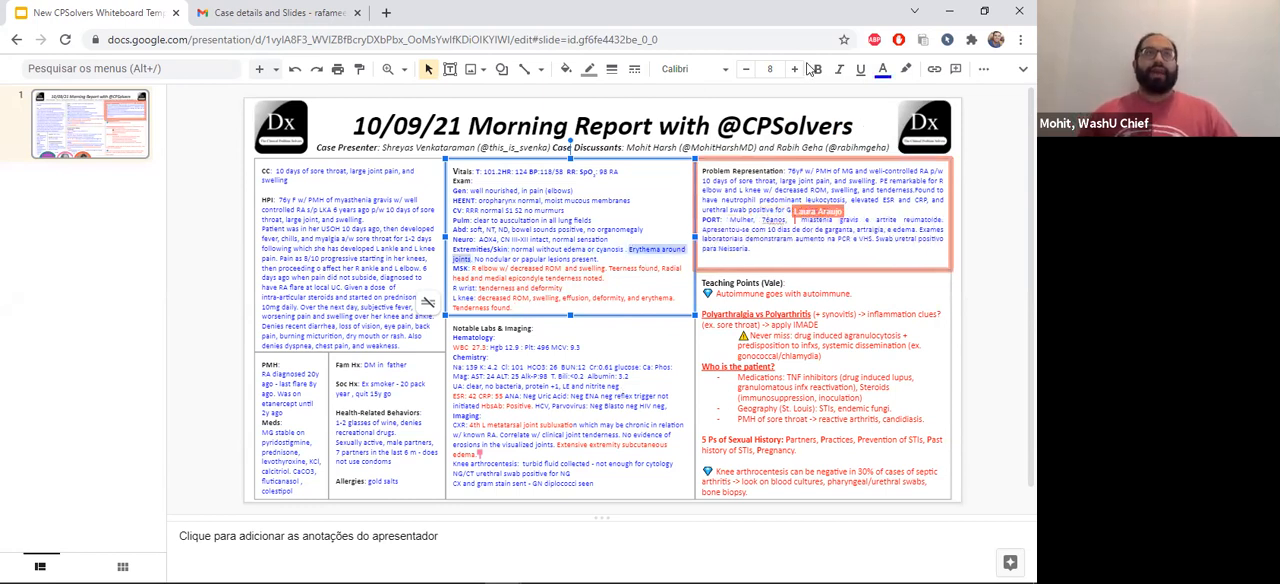
pyautogui.click(882, 69)
pyautogui.write(' Global')
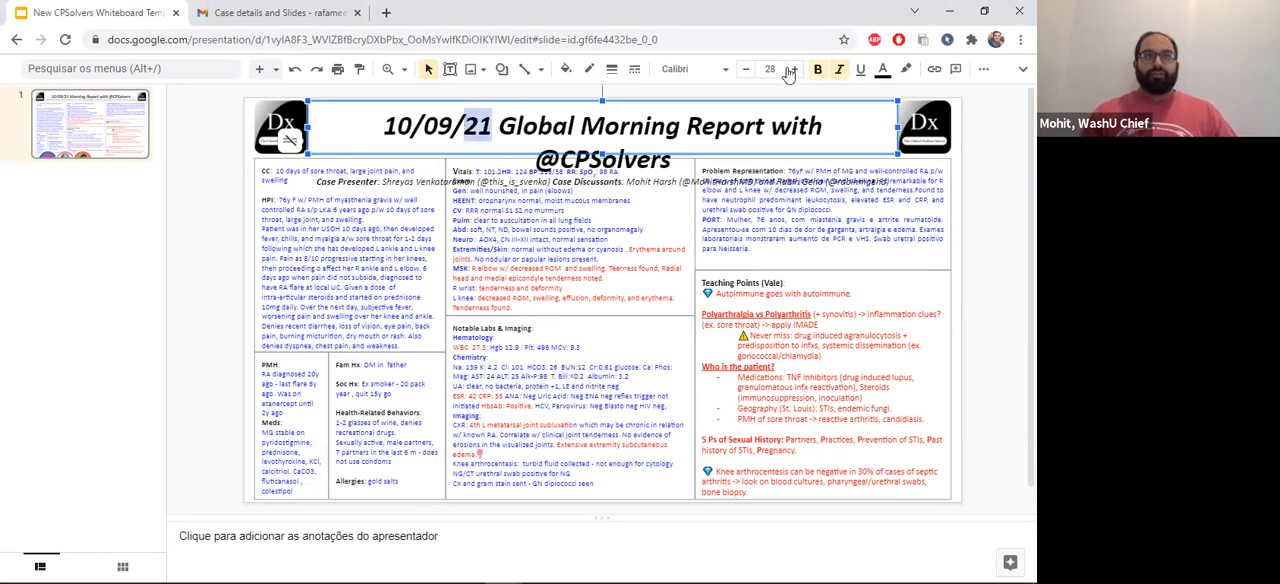
# Lower the Global Morning Report title font size from 28 to 27 to fit one line.
pyautogui.click(746, 69)
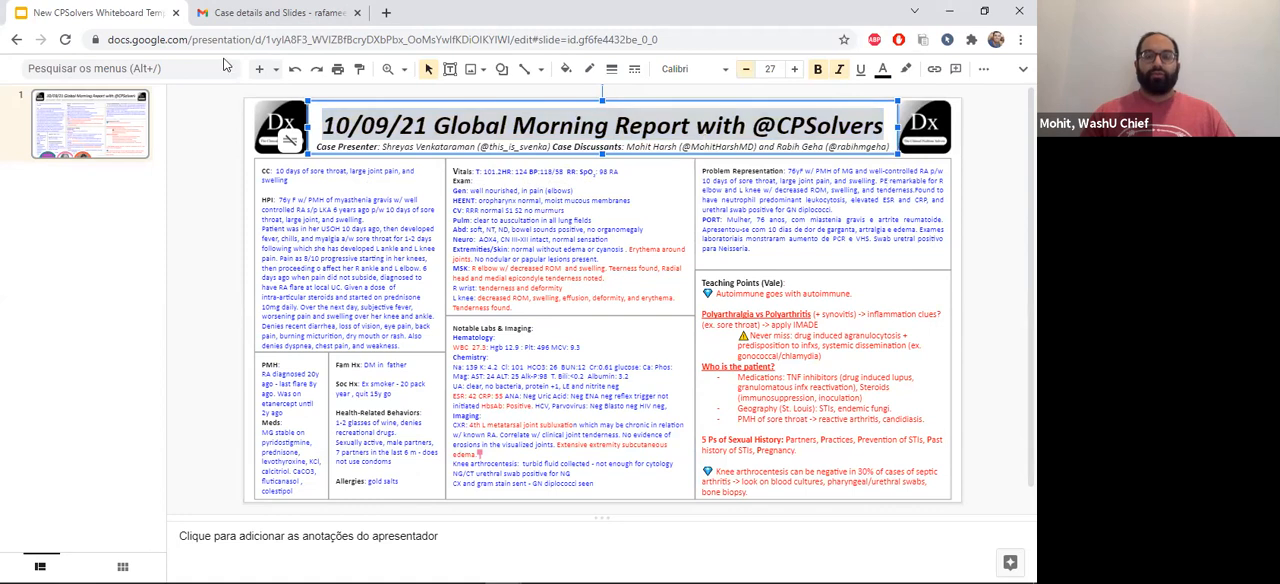
pyautogui.click(745, 69)
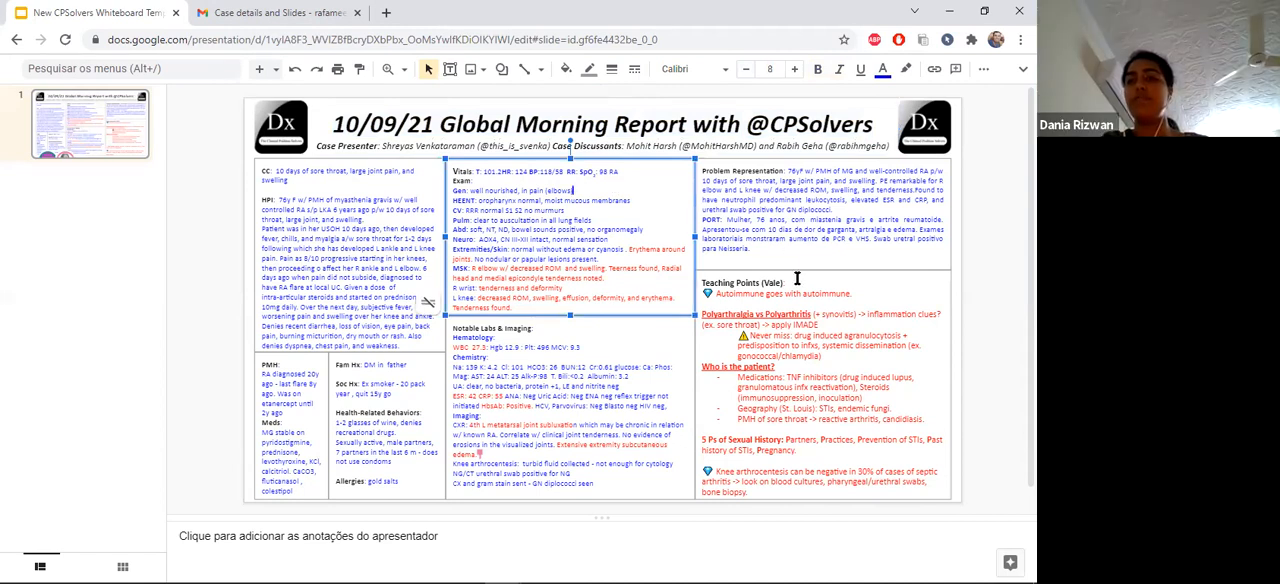
pyautogui.moveTo(795, 277)
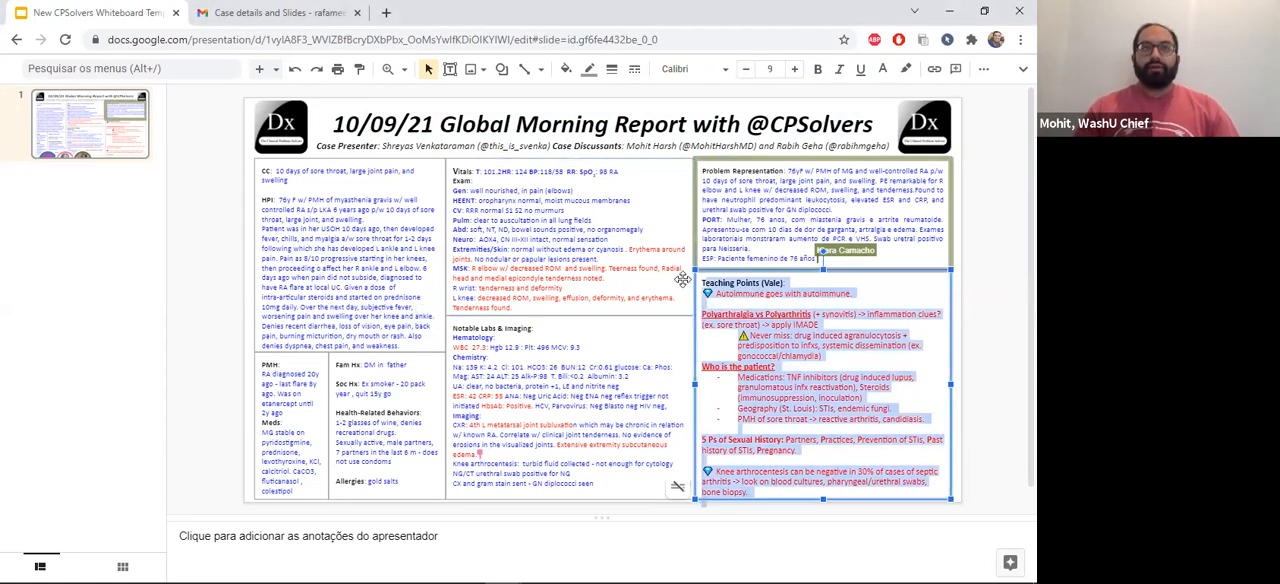
# Reduce the Teaching Points text font size from 9 to 8.
pyautogui.click(770, 69)
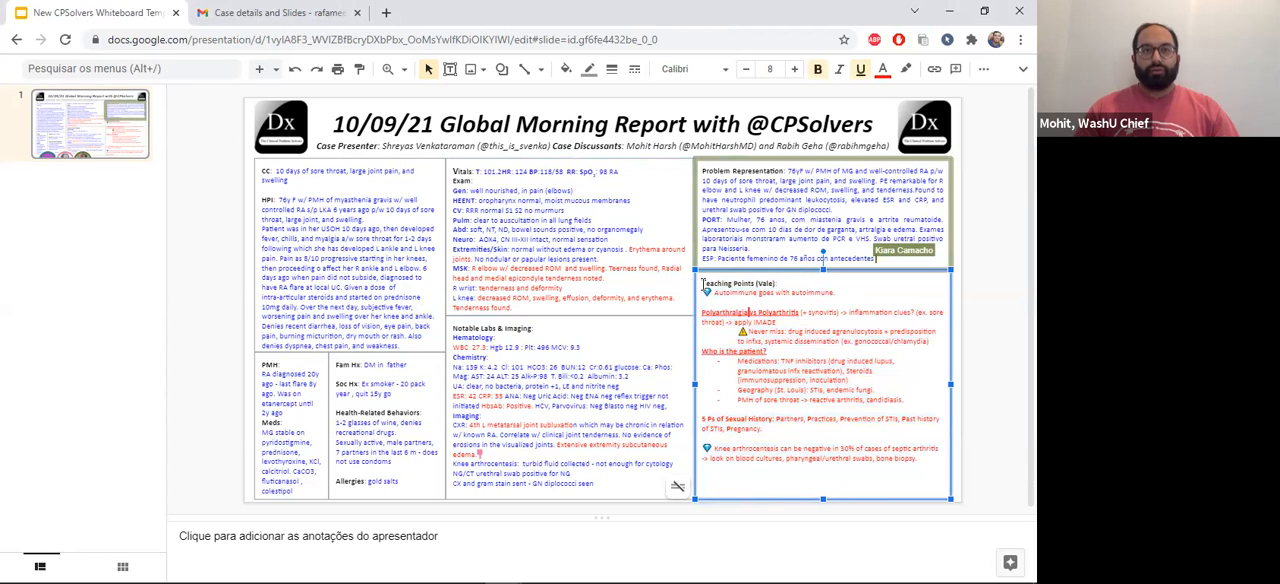
pyautogui.click(795, 69)
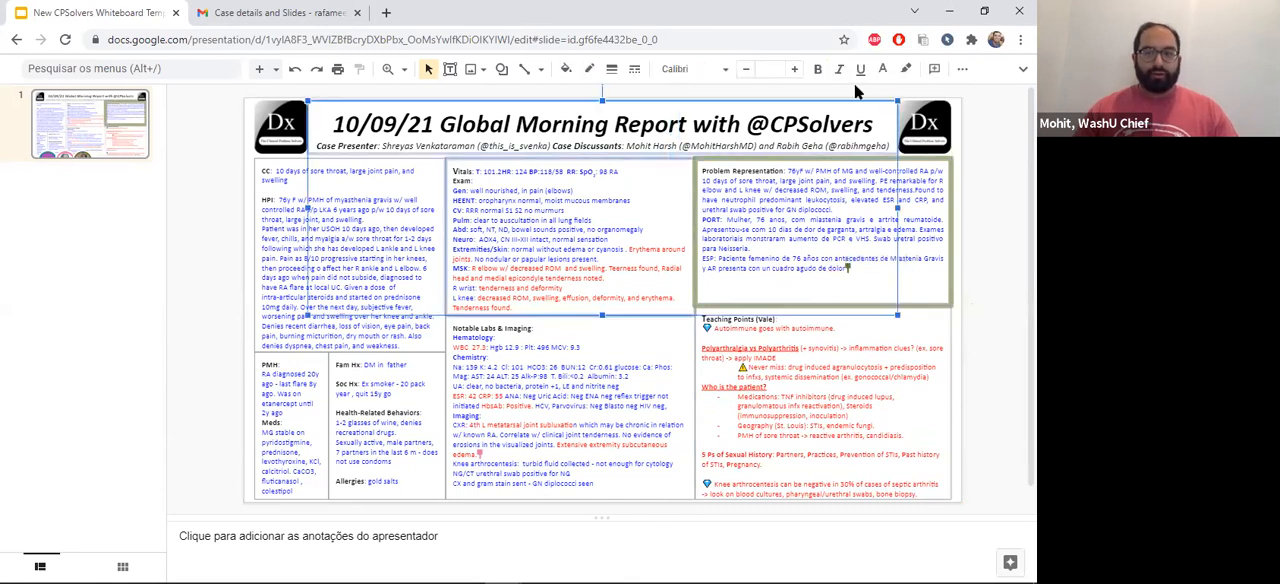
pyautogui.moveTo(767, 307)
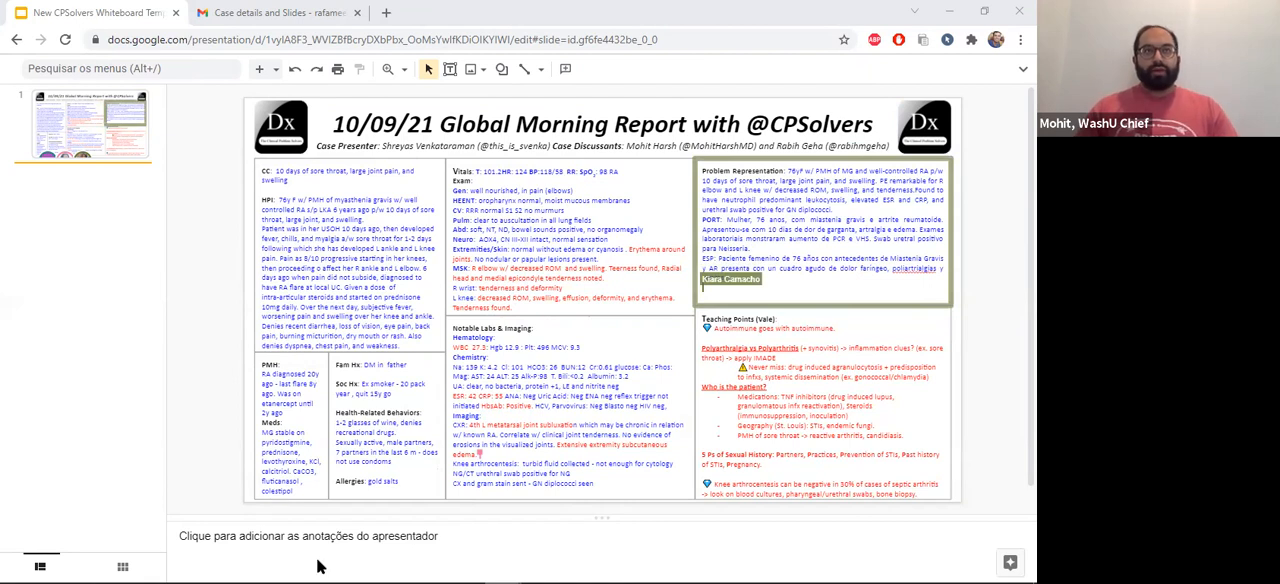
pyautogui.moveTo(505, 565)
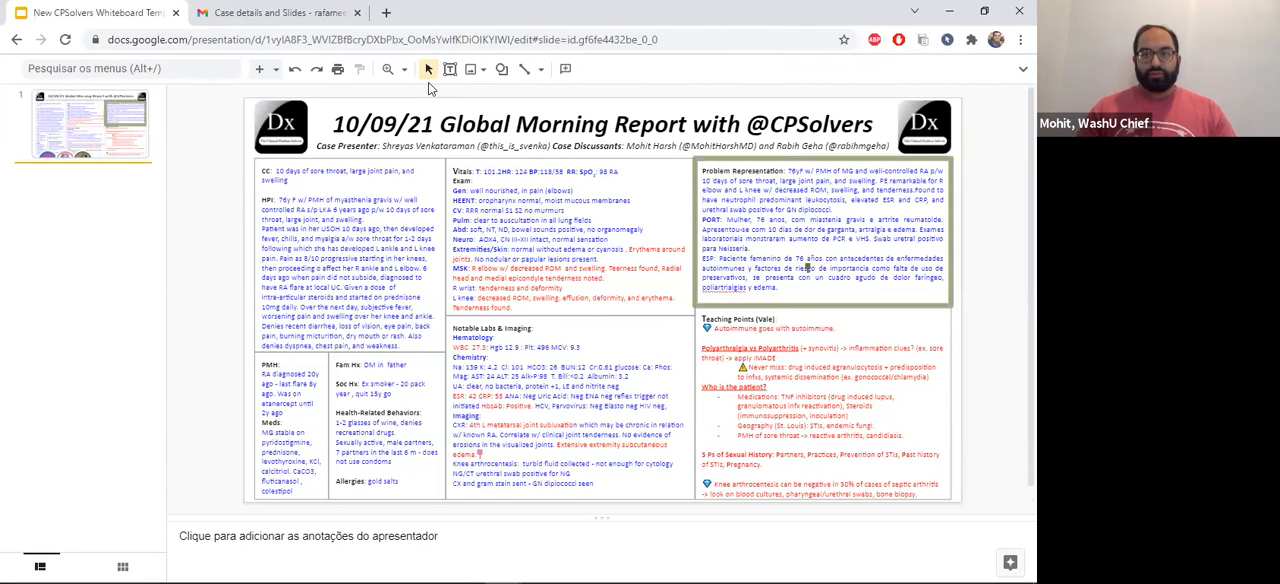
pyautogui.click(600, 124)
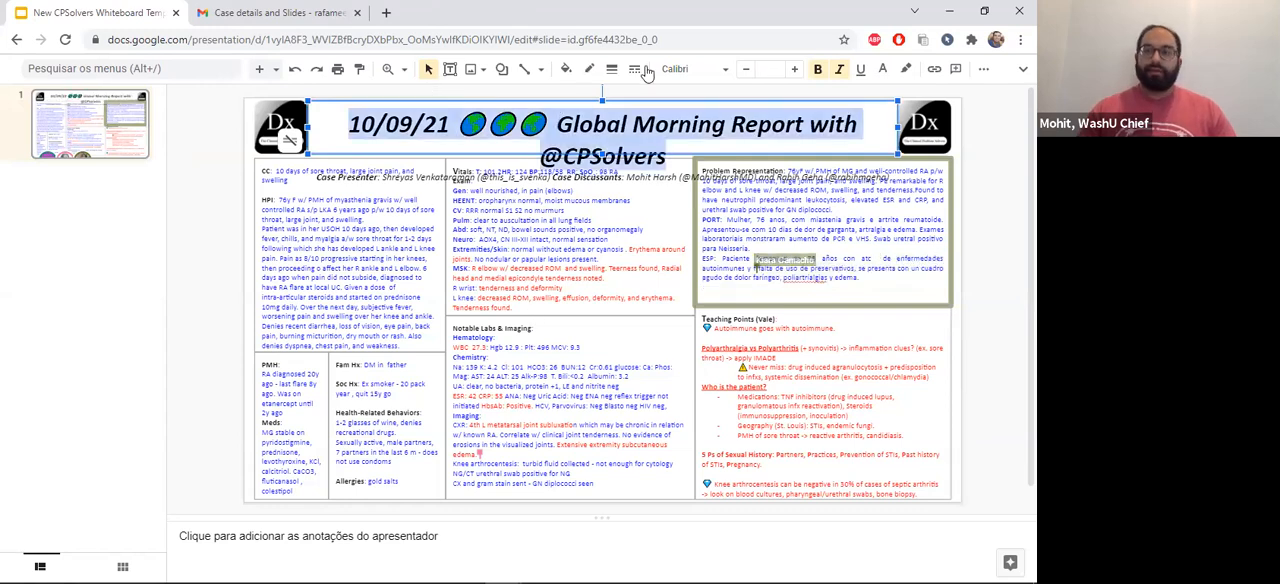
pyautogui.moveTo(743, 69)
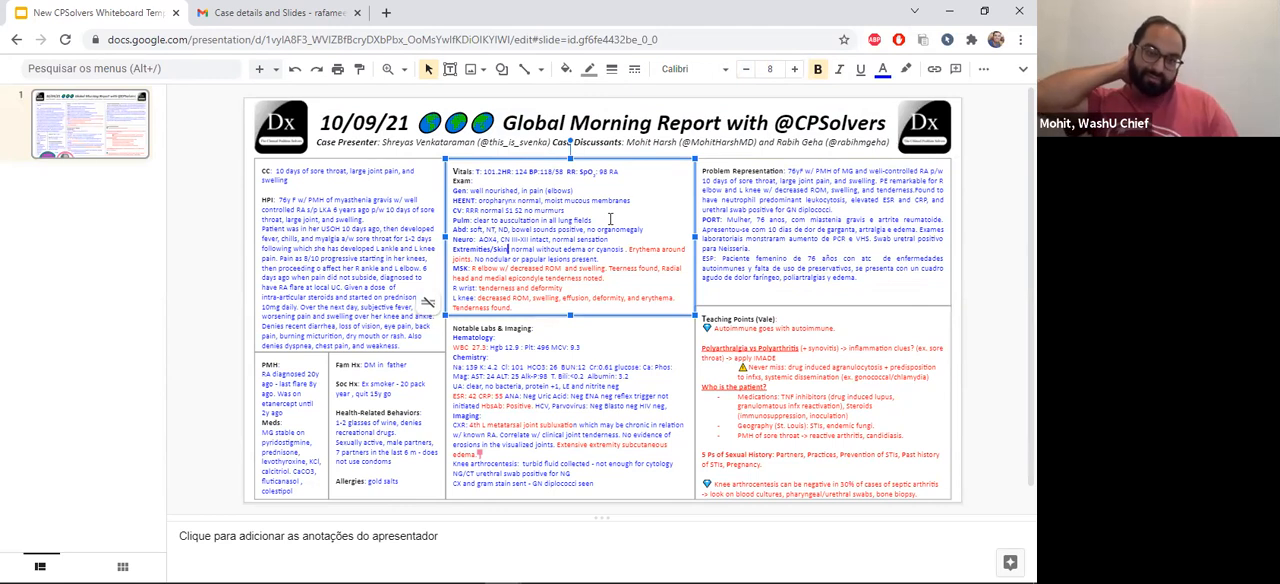
pyautogui.moveTo(441, 269)
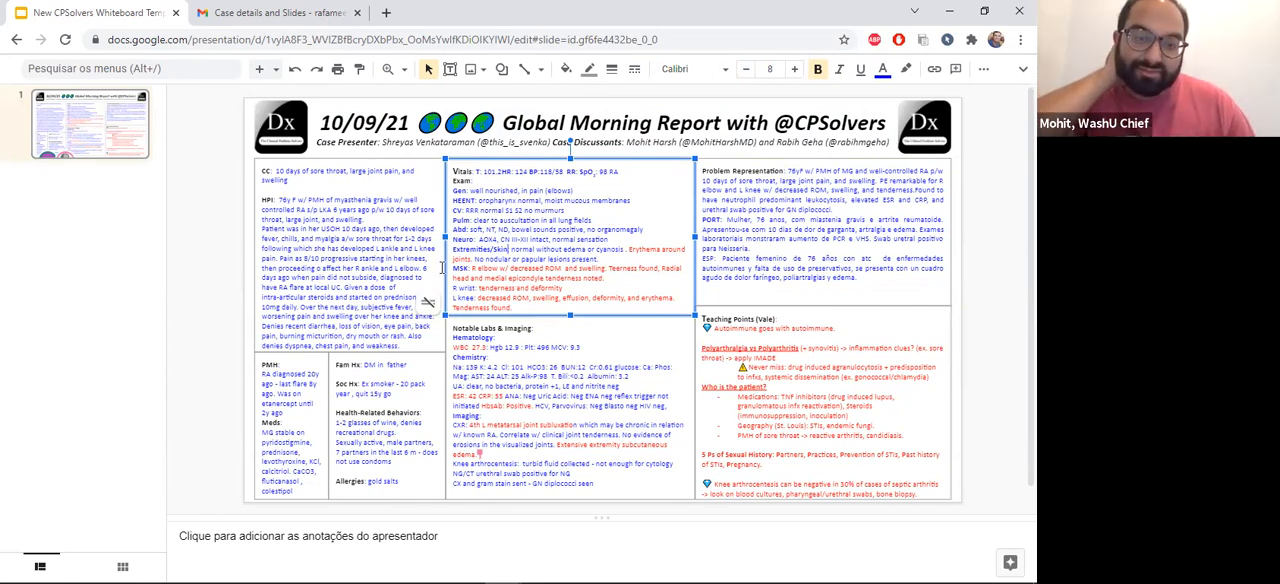